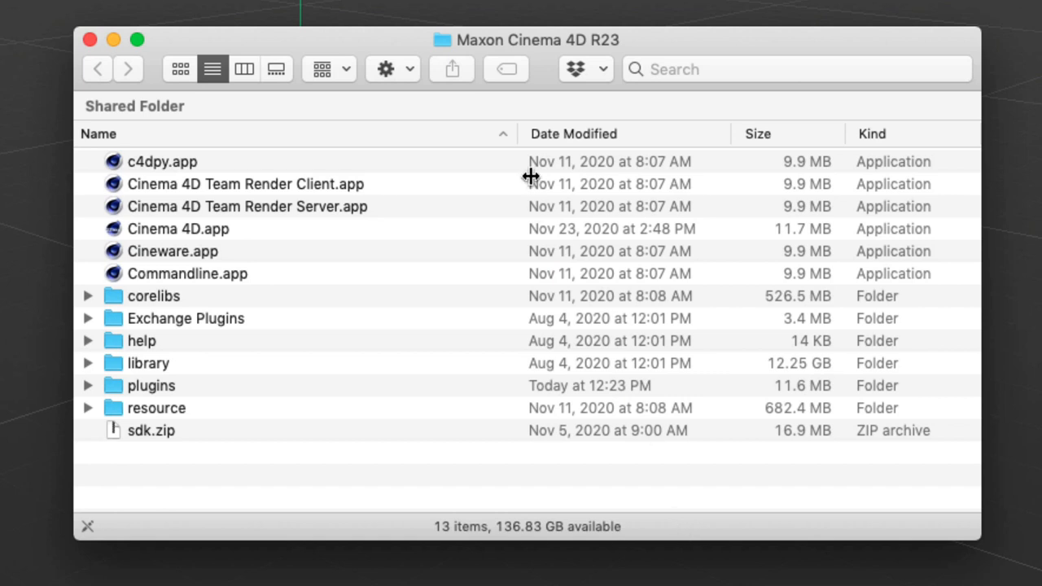
mouse_move(448, 339)
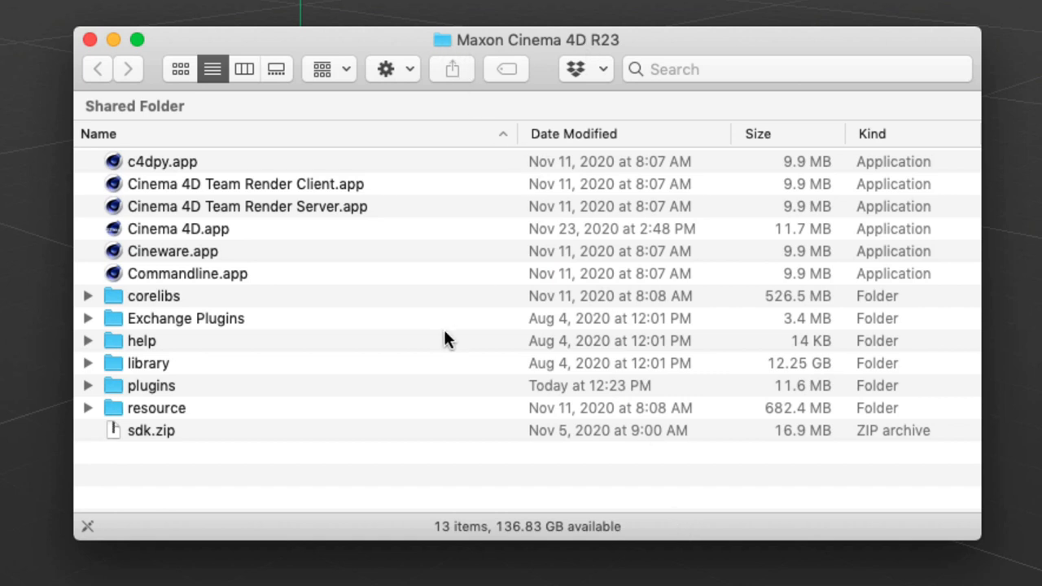
- Open the Cinema 4D R23 plugins folder containing the phong to spline plugin
double_click(150, 384)
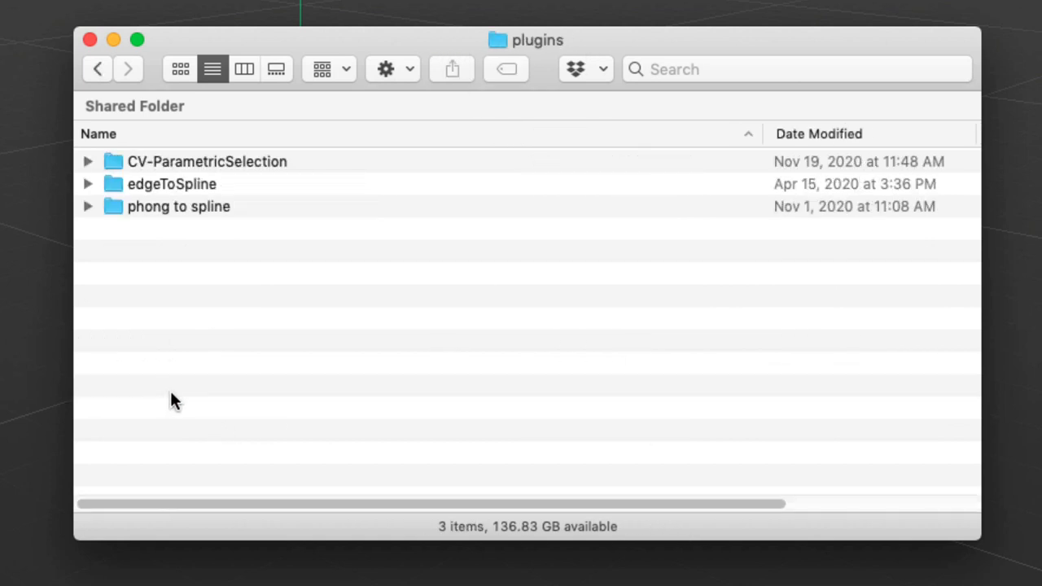
mouse_move(381, 332)
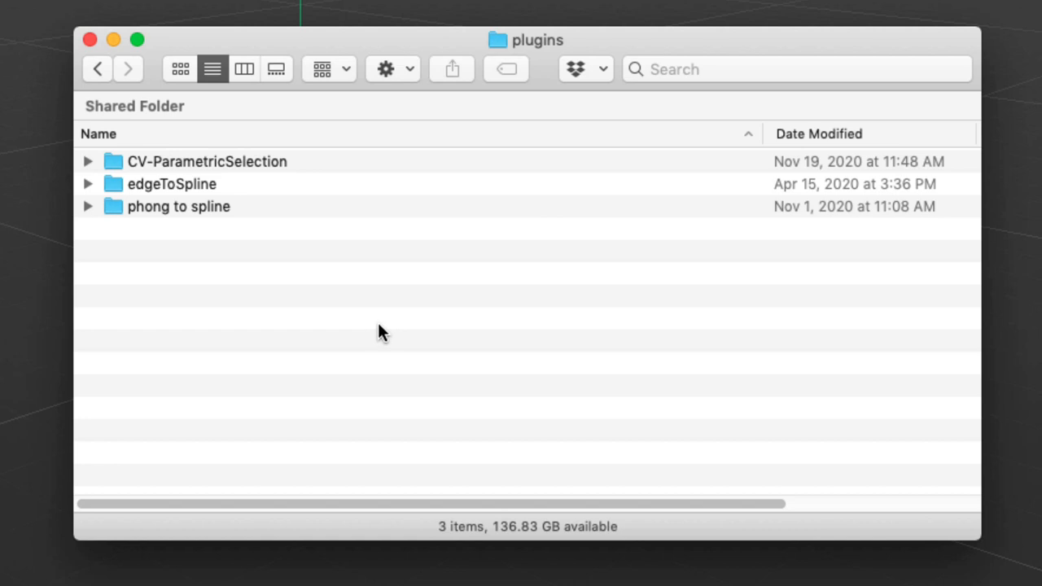
mouse_move(472, 286)
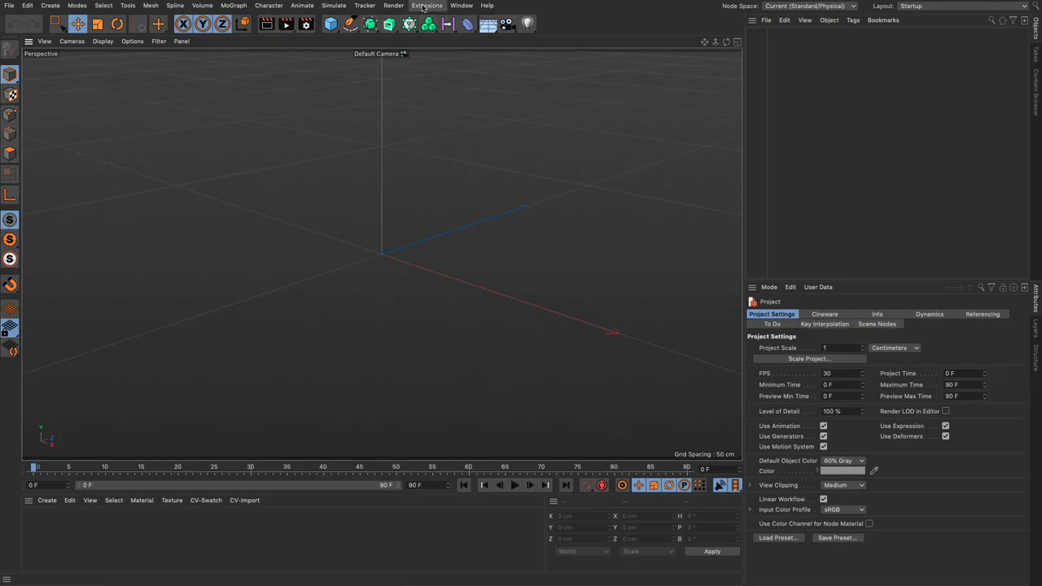
- Add a Phong To Spline object from the Extensions menu
click(413, 8)
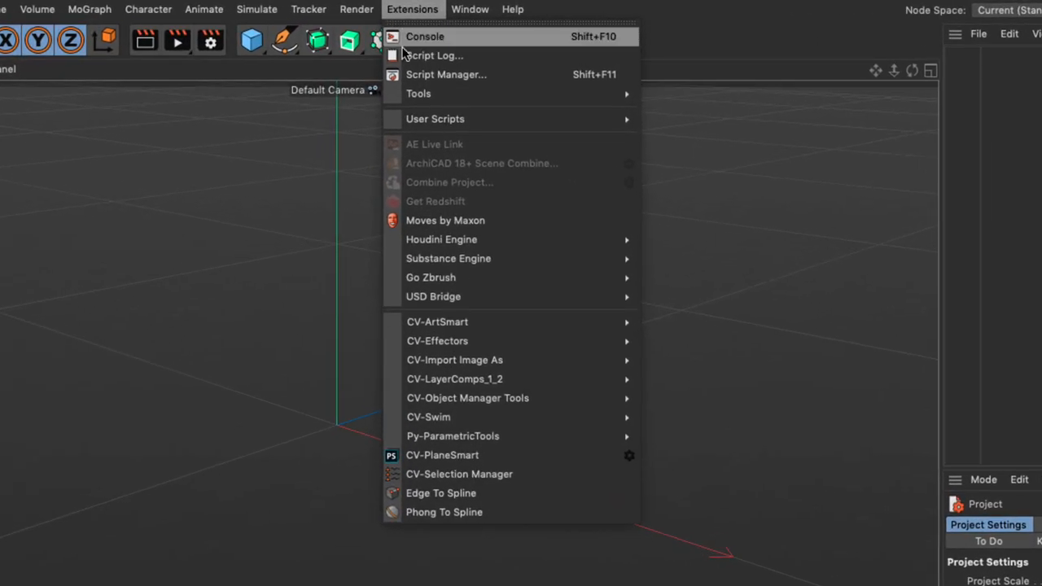
mouse_move(446, 517)
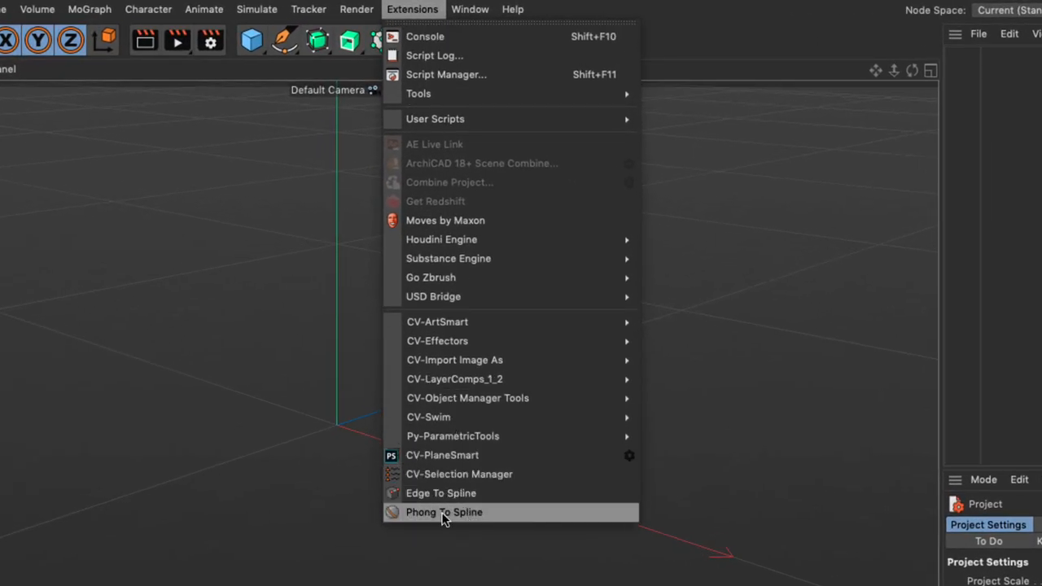
click(442, 512)
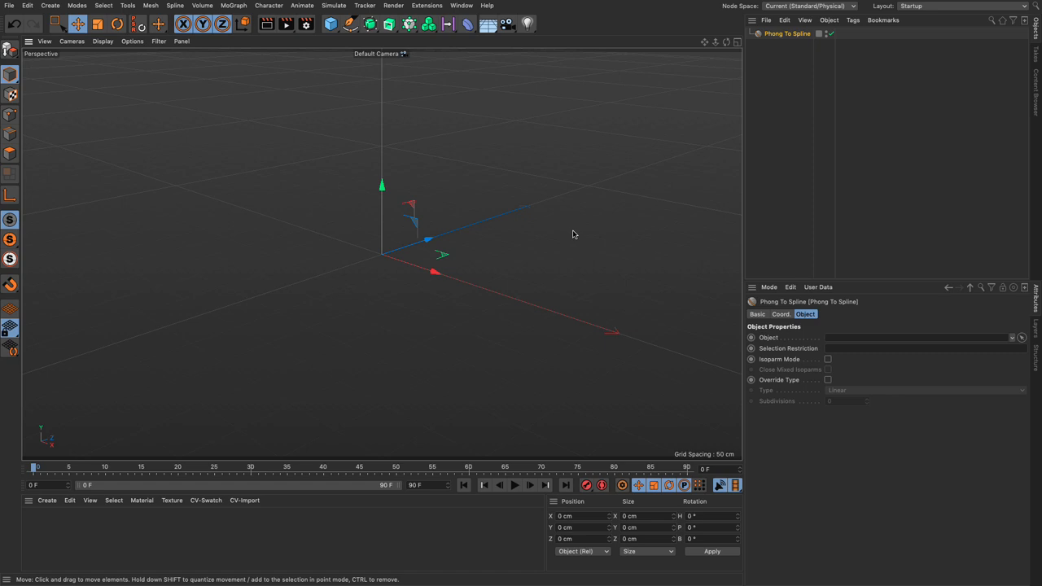
mouse_move(566, 225)
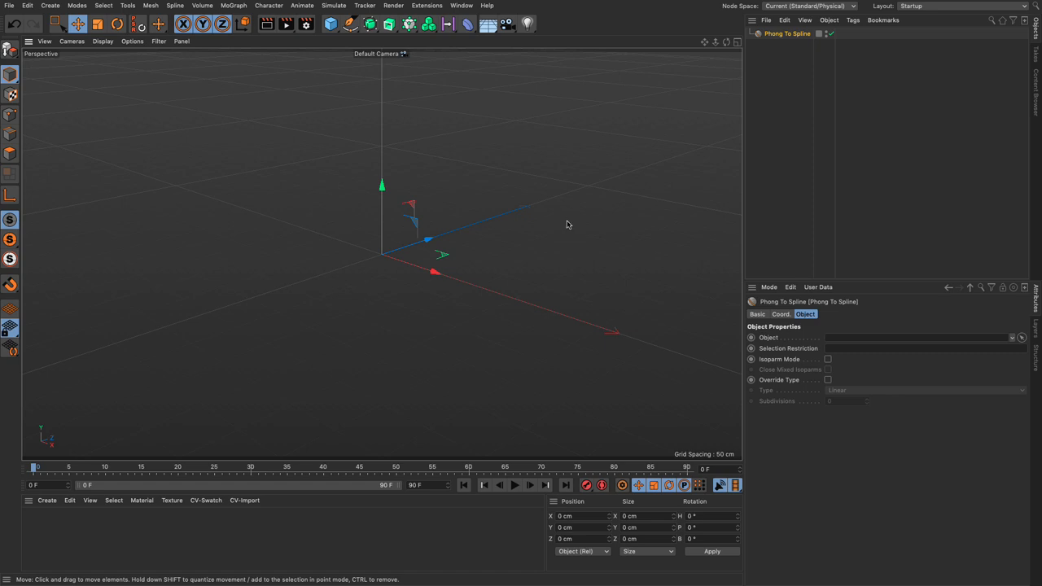
- Add a Sphere primitive and disable its Render Perfect smoothing so facets show
click(347, 23)
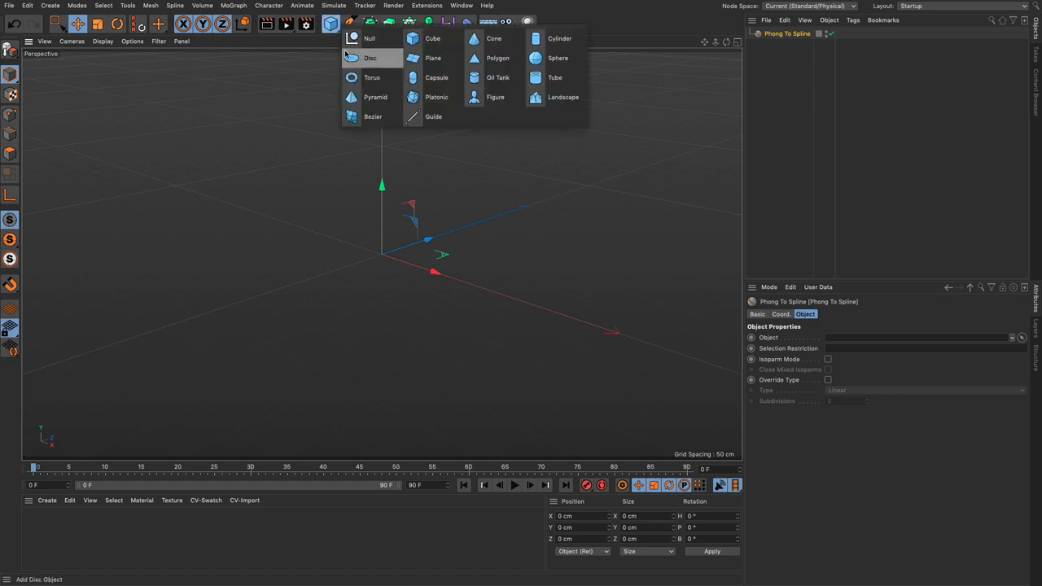
click(554, 58)
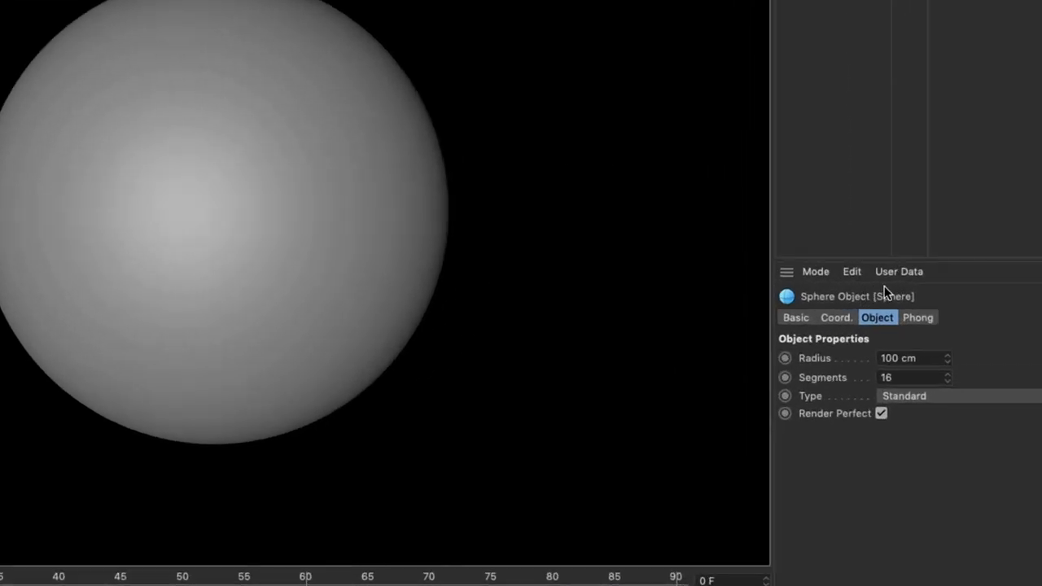
mouse_move(873, 420)
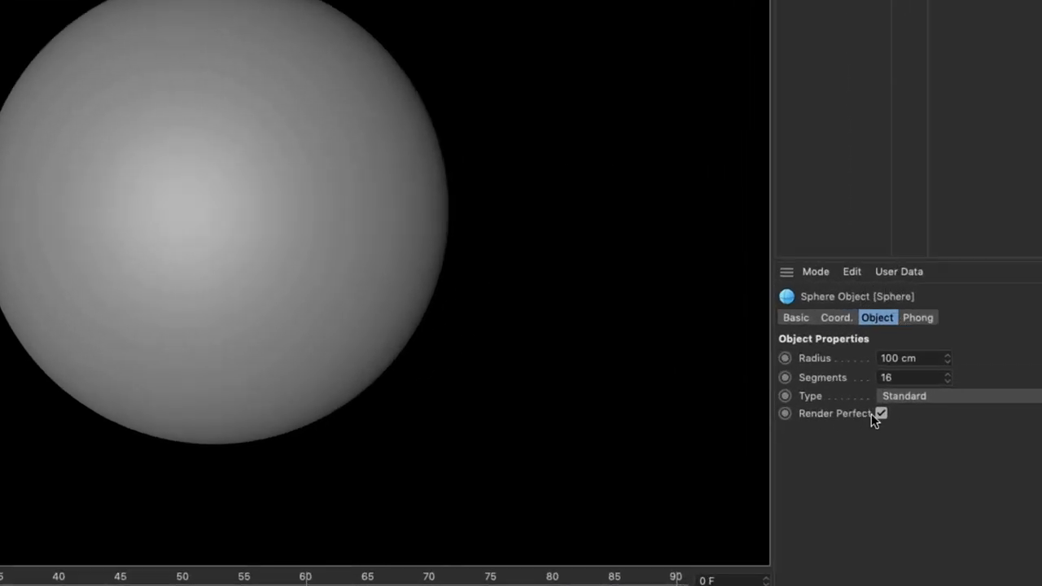
click(881, 413)
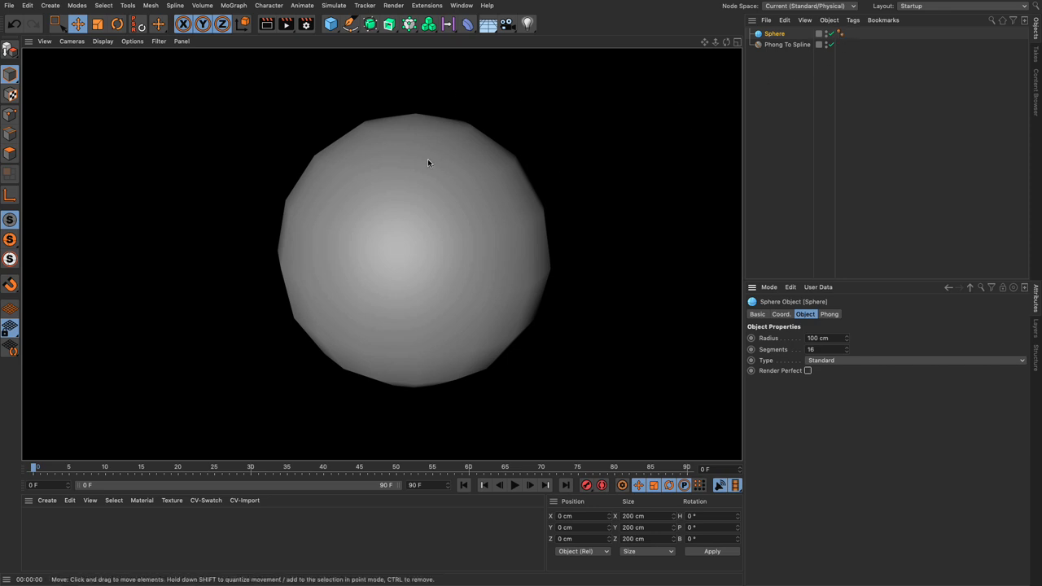
mouse_move(374, 127)
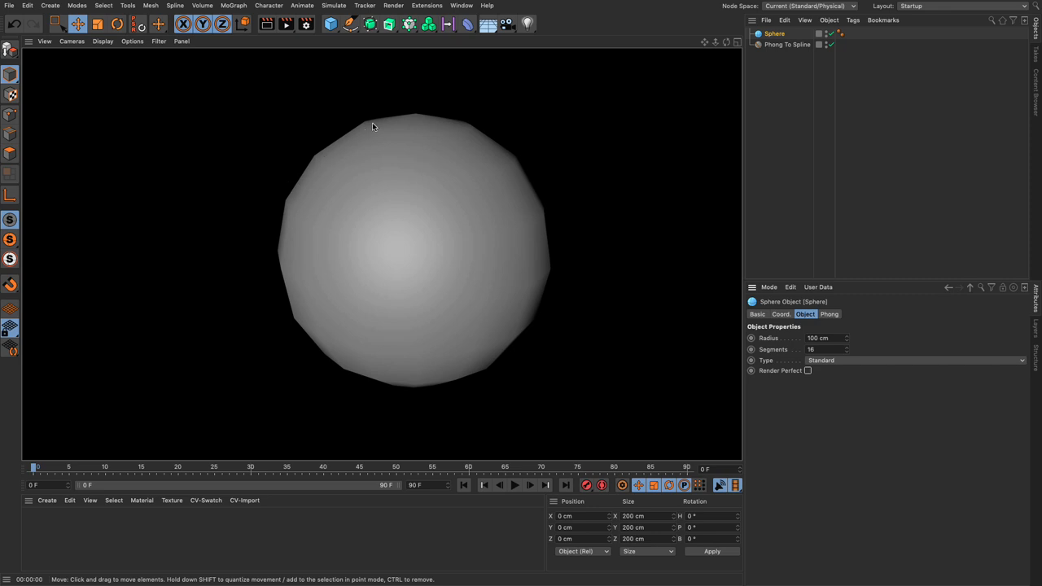
mouse_move(347, 267)
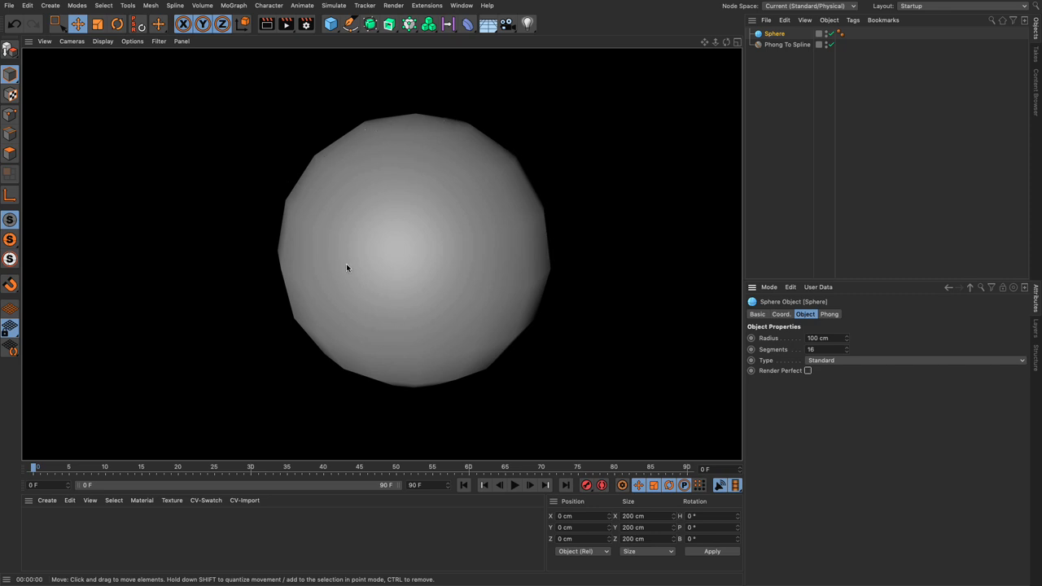
mouse_move(342, 228)
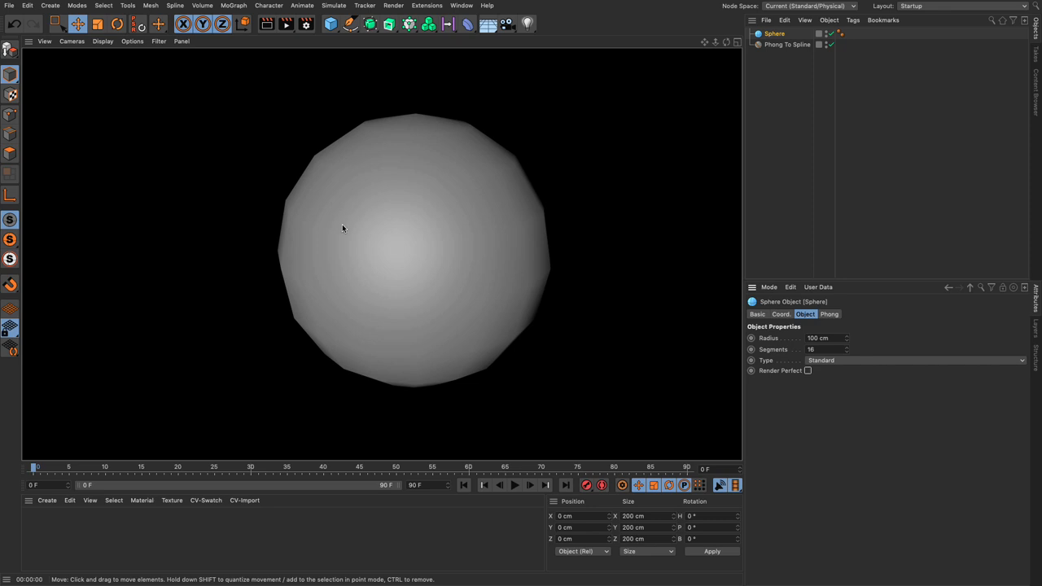
mouse_move(123, 79)
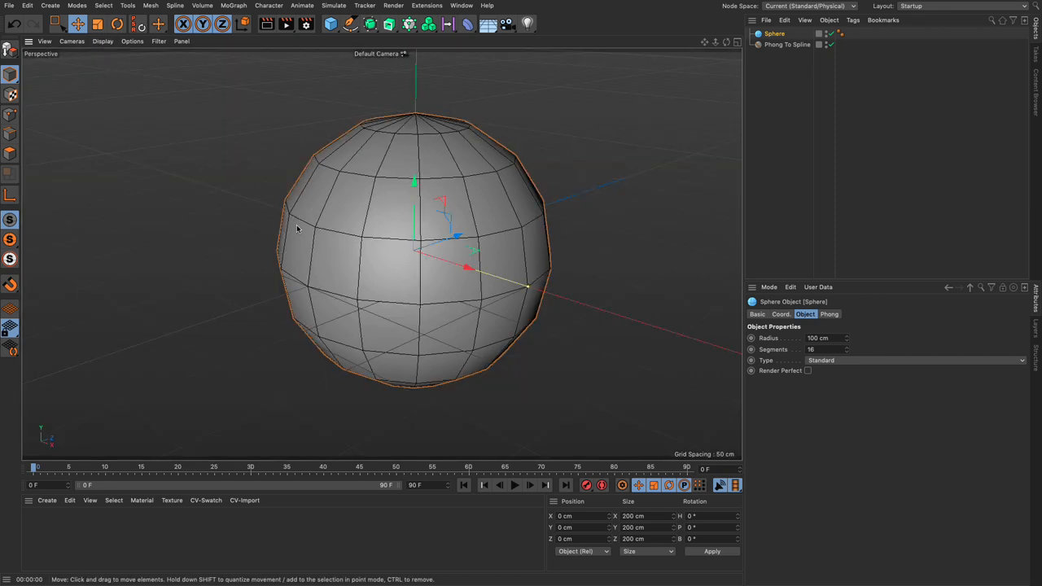
mouse_move(360, 161)
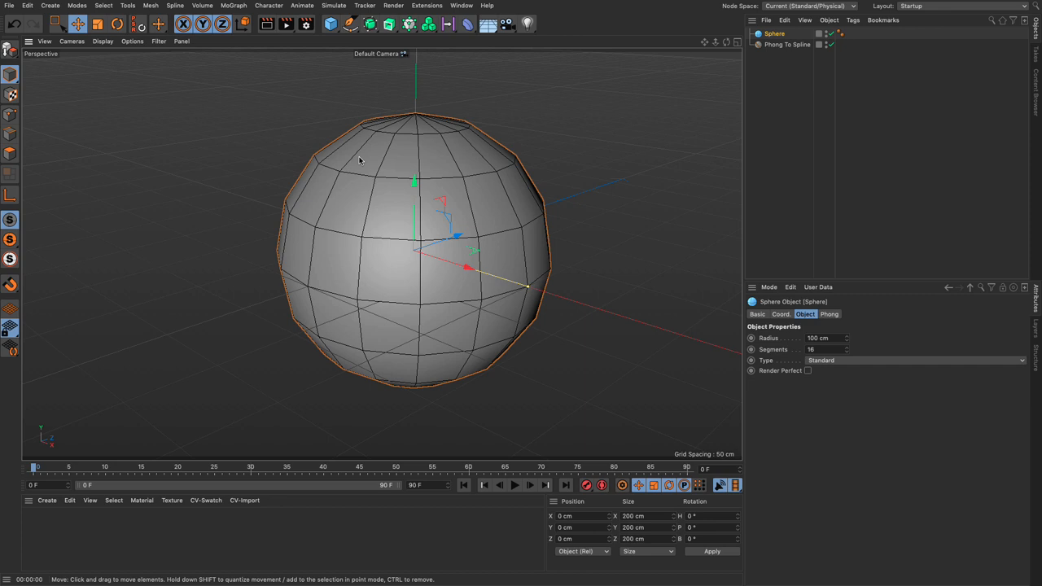
mouse_move(362, 176)
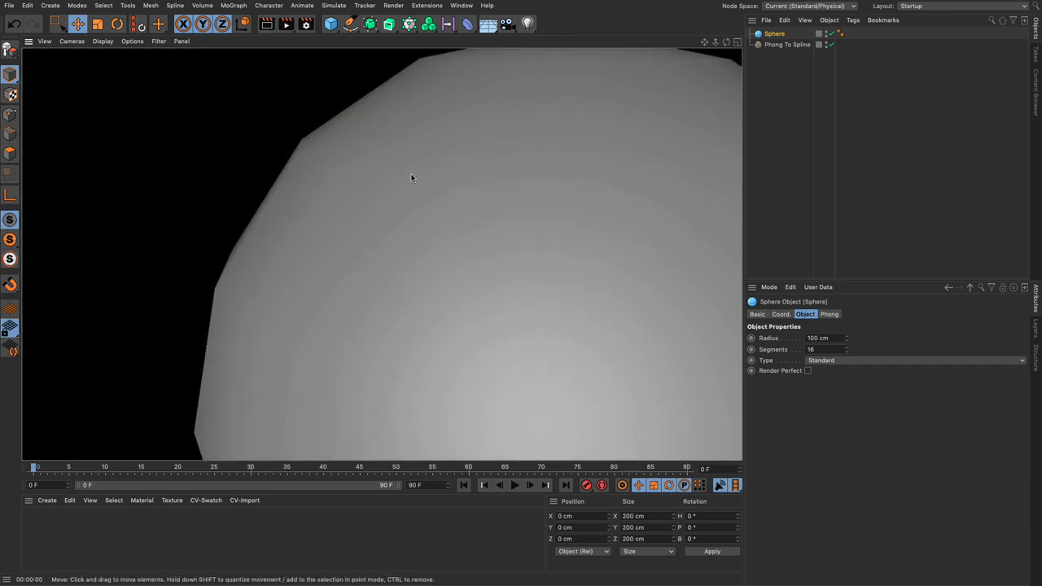
mouse_move(435, 212)
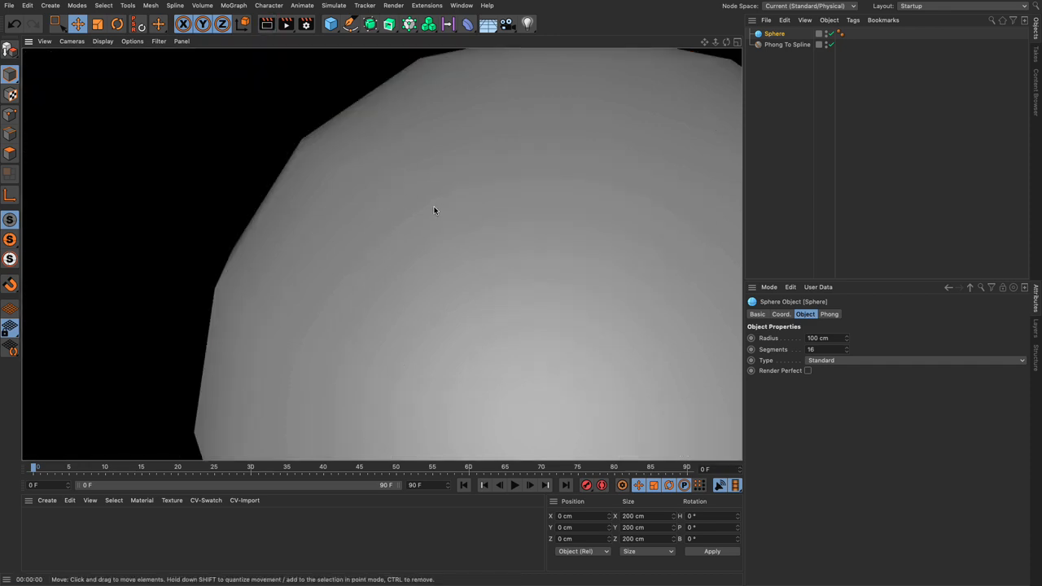
- Show the sphere's Phong tag settings with angle limit on and a 40° phong angle
click(840, 32)
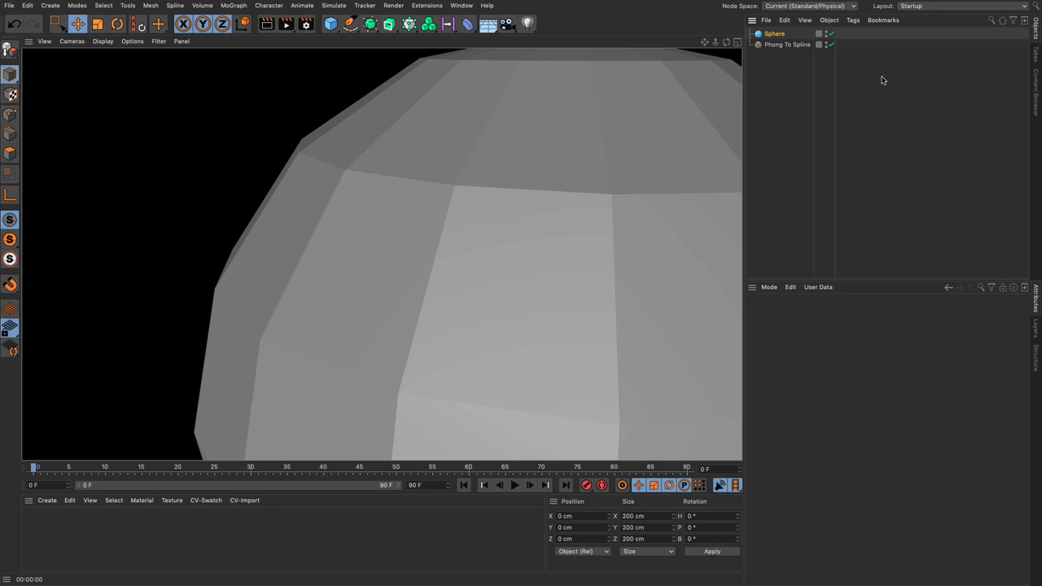
click(836, 33)
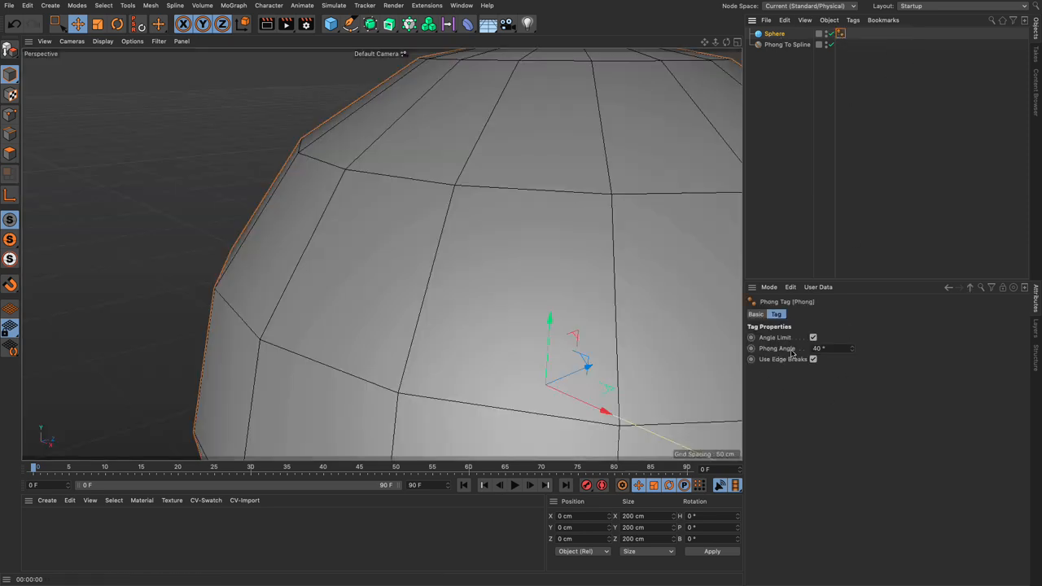
click(814, 337)
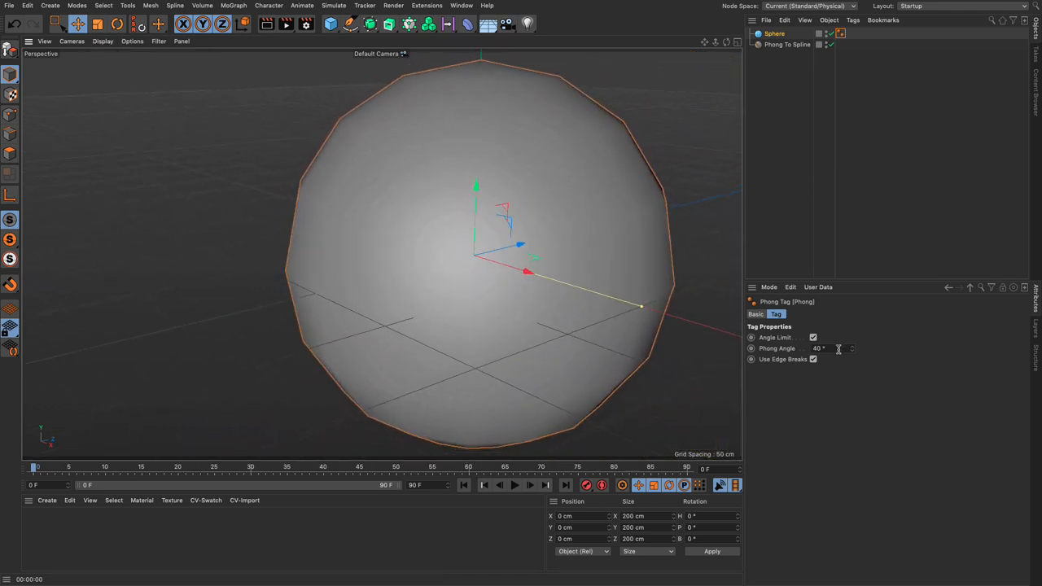
mouse_move(641, 267)
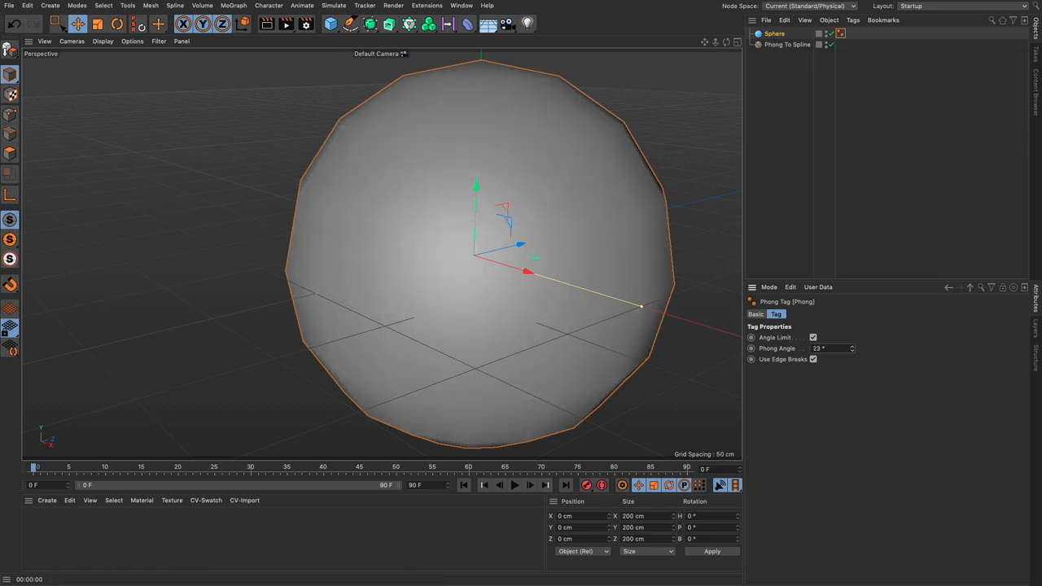
- Lower the sphere's Phong angle to about 20° so it shows hard faceted shading
drag(853, 348, 847, 349)
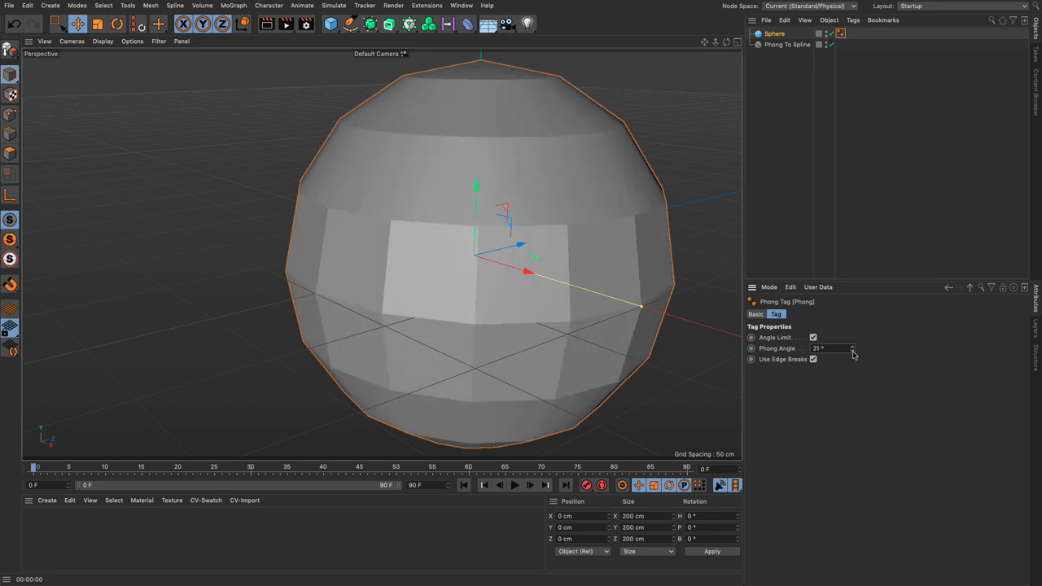
drag(838, 348, 830, 348)
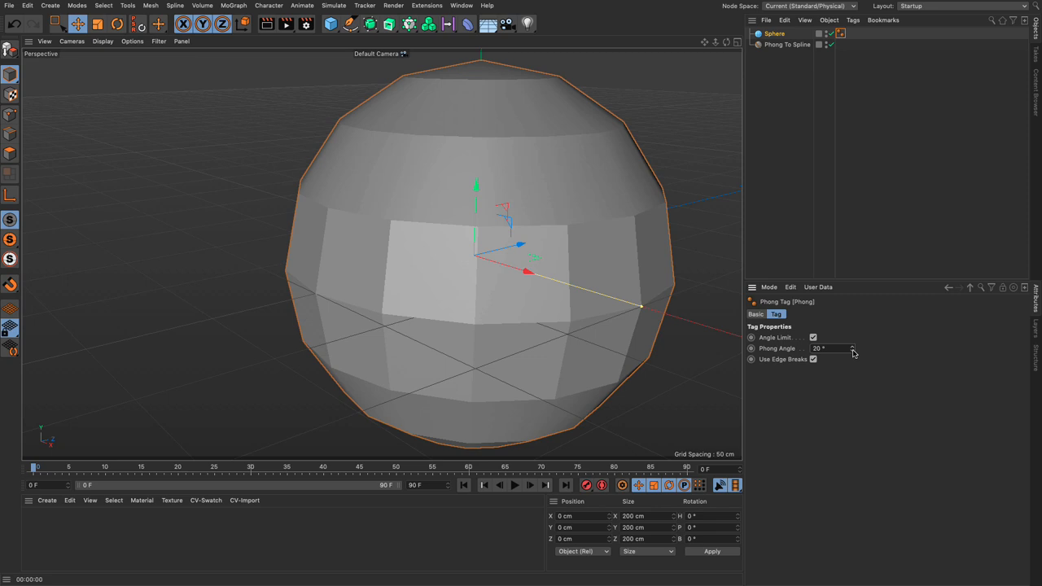
mouse_move(762, 360)
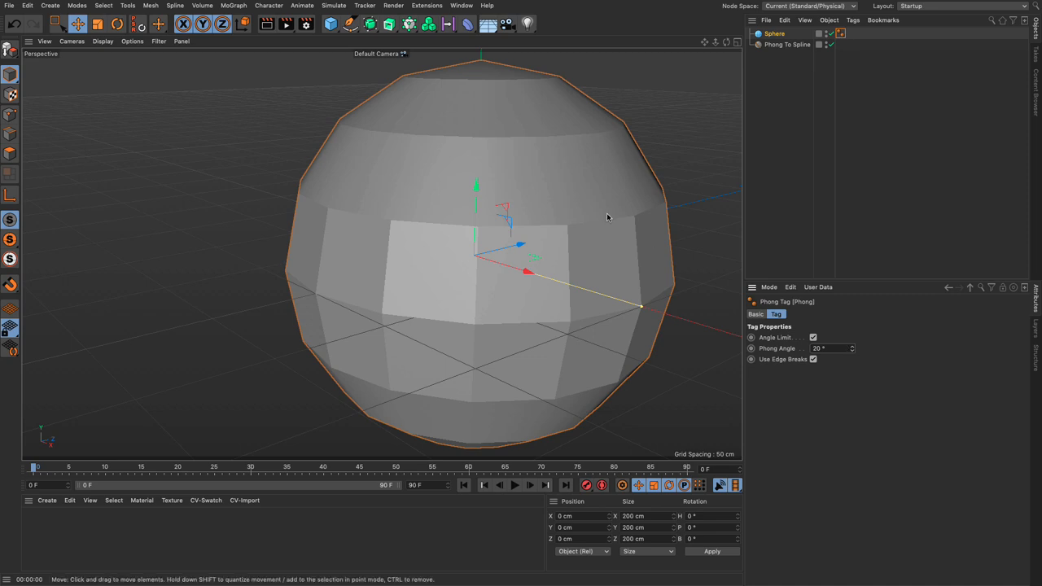
mouse_move(606, 225)
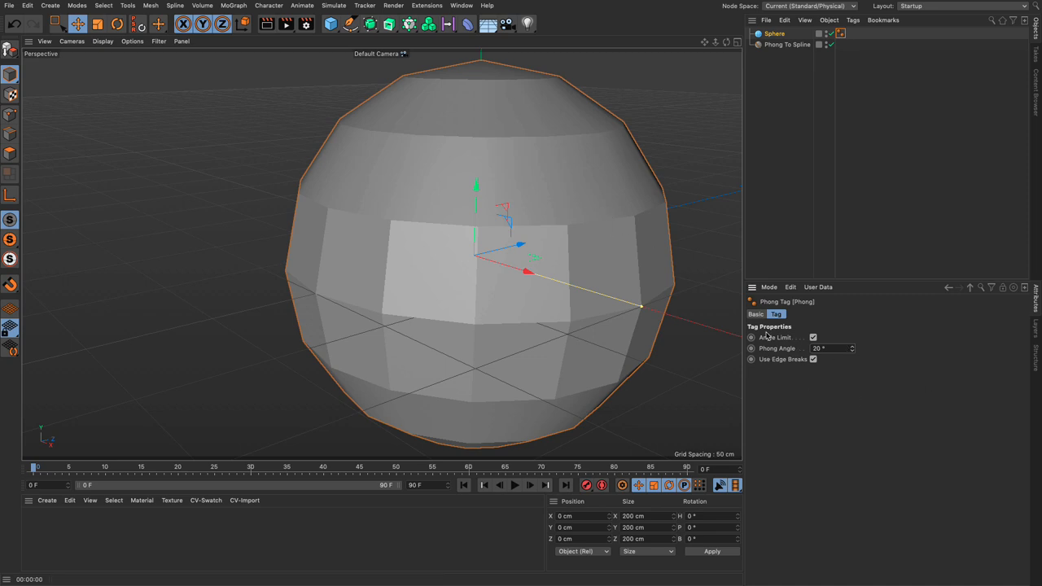
mouse_move(804, 352)
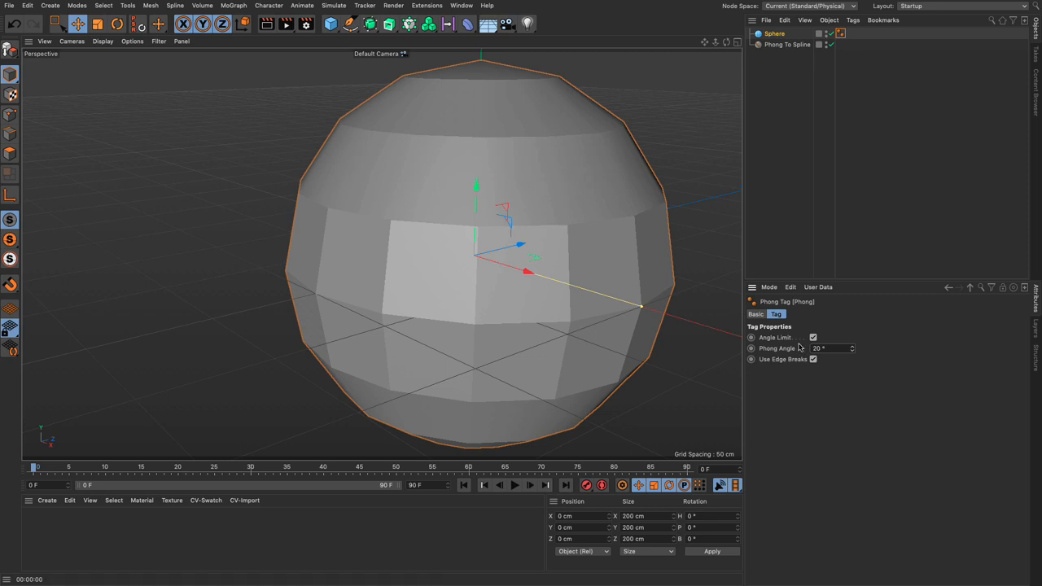
mouse_move(576, 319)
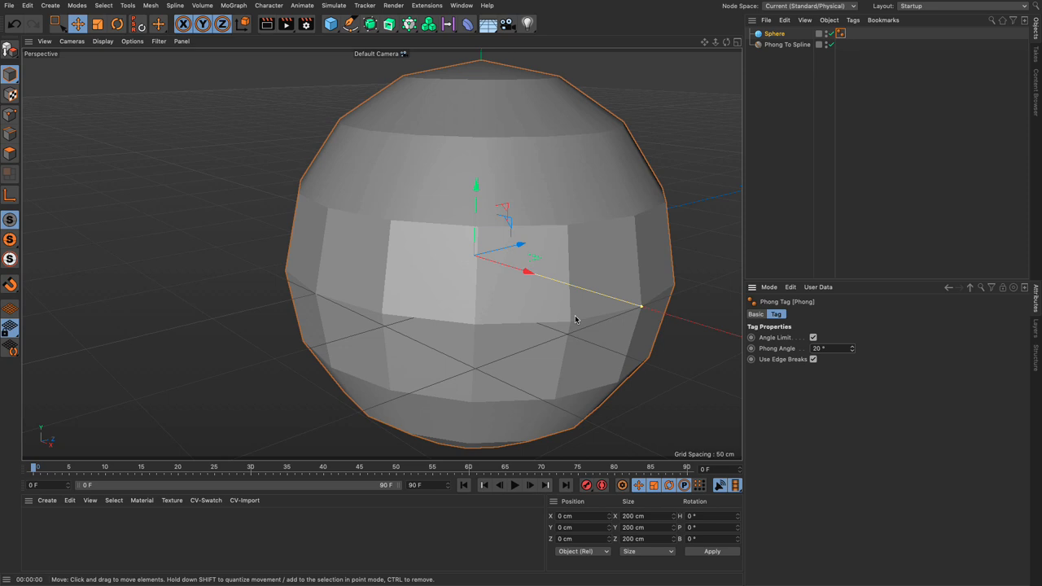
mouse_move(309, 271)
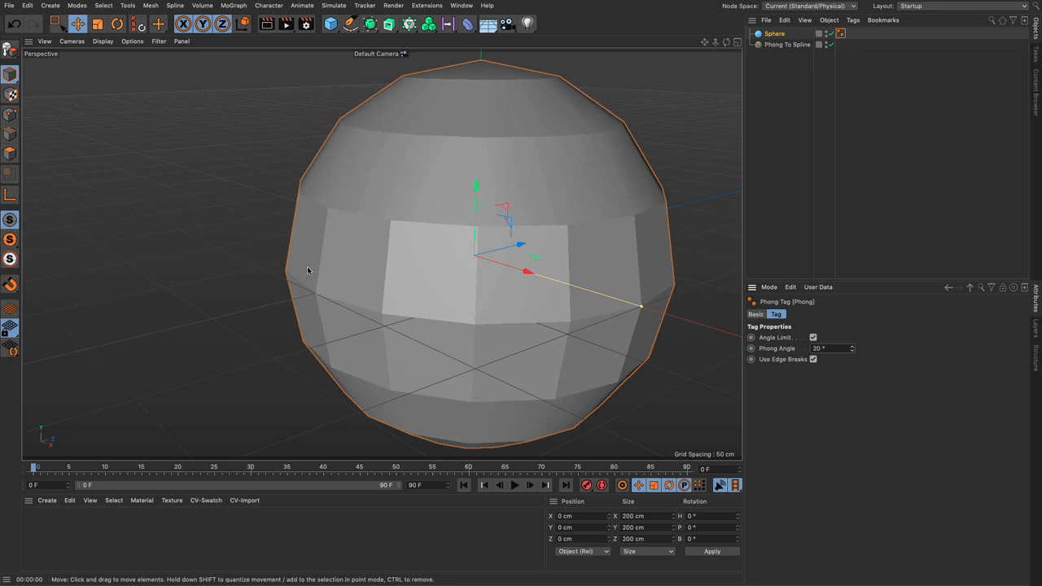
mouse_move(402, 234)
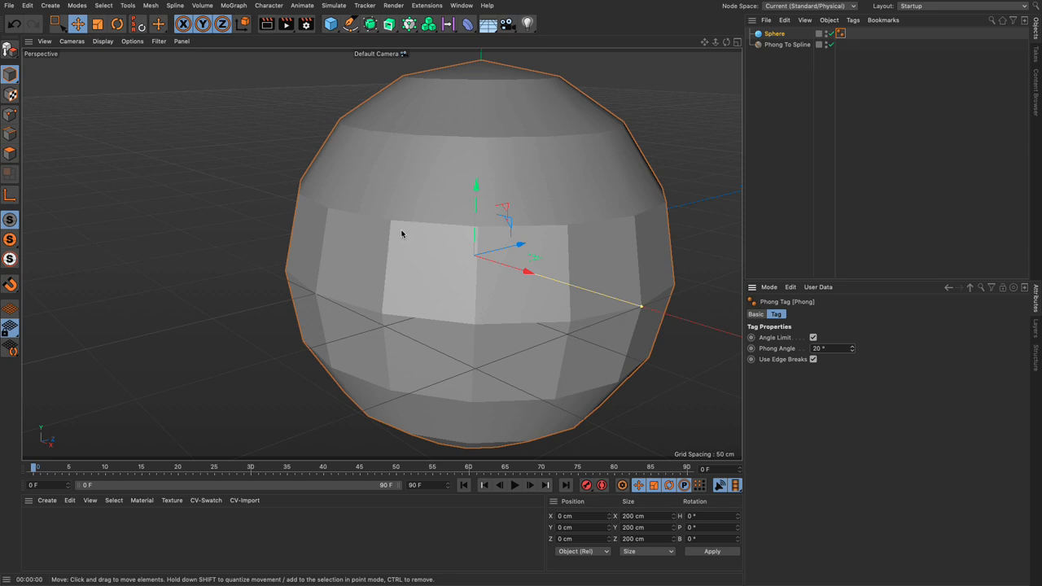
mouse_move(397, 290)
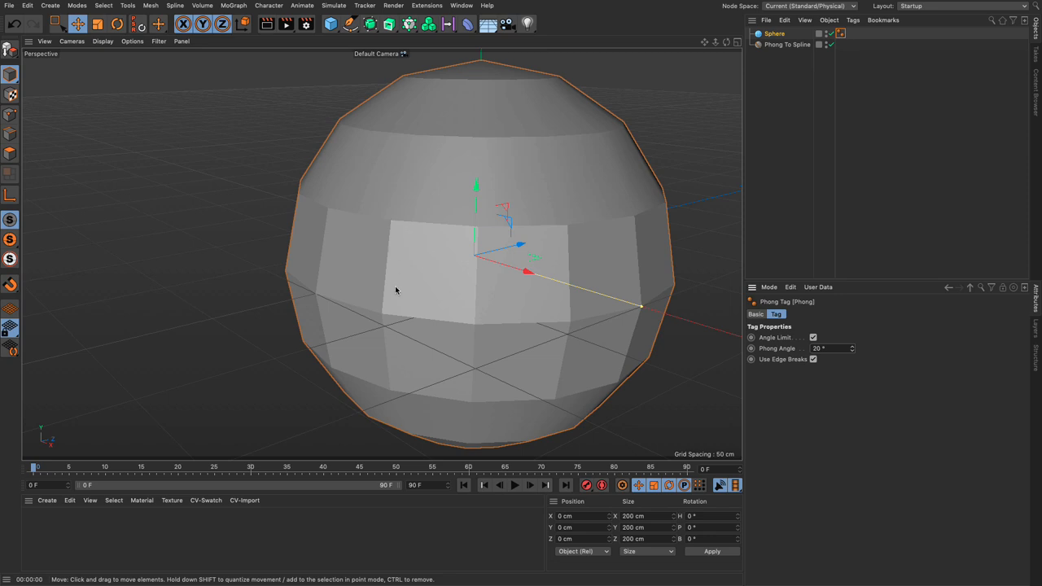
mouse_move(407, 296)
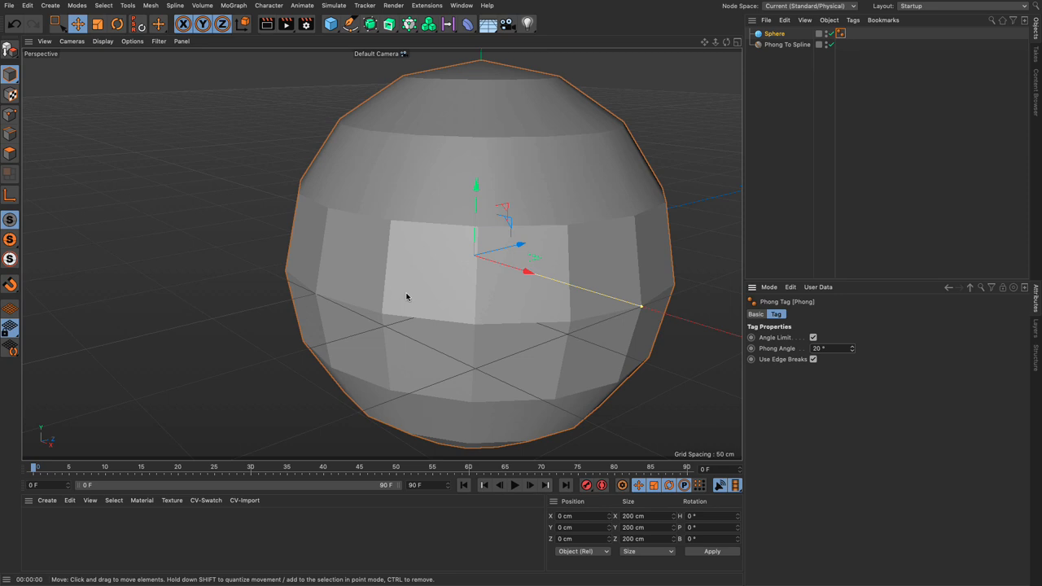
mouse_move(417, 293)
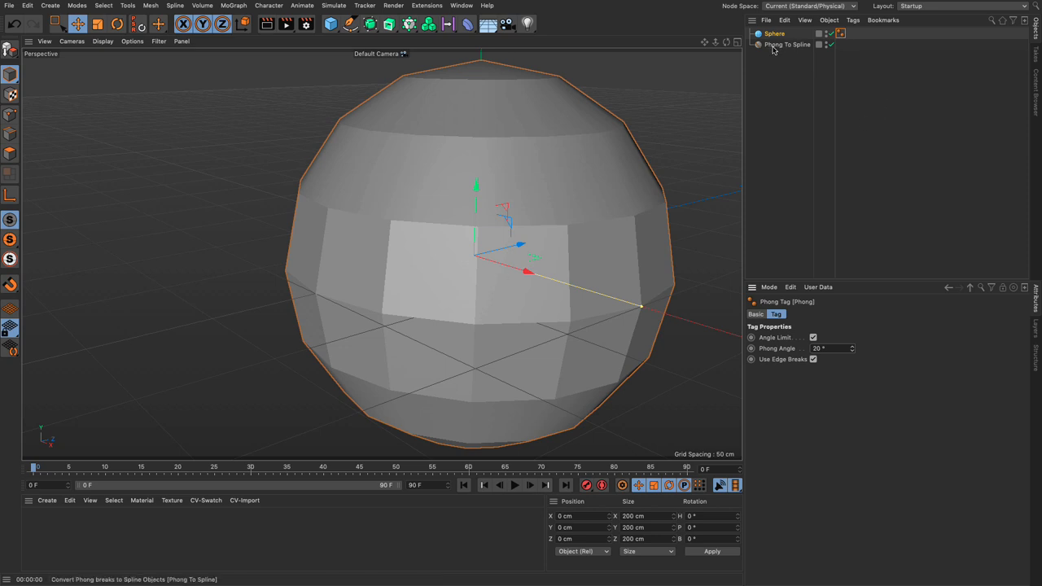
- Nest the Sphere under Phong To Spline and show its Phong tag settings
click(772, 33)
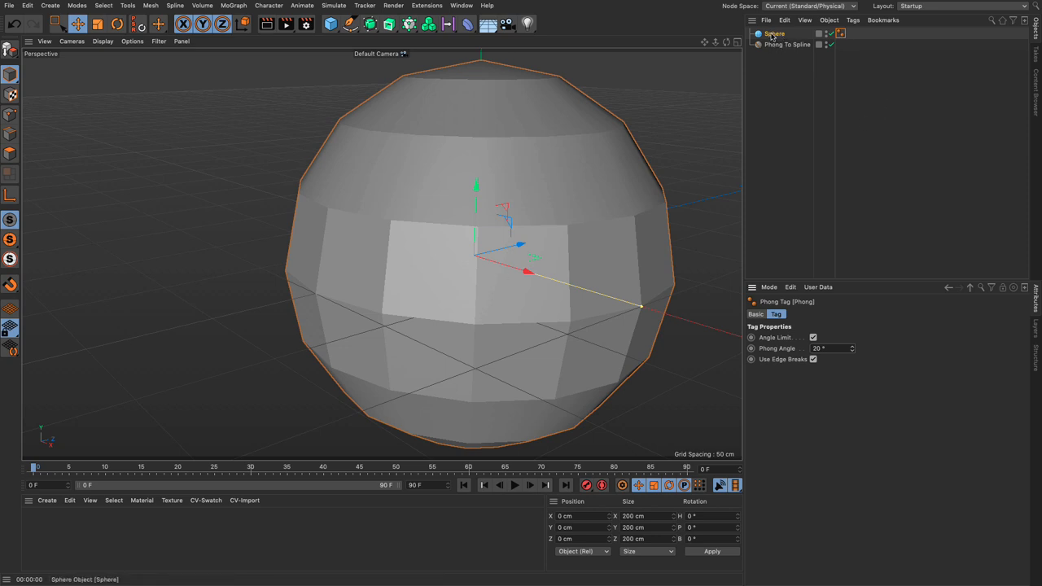
click(778, 43)
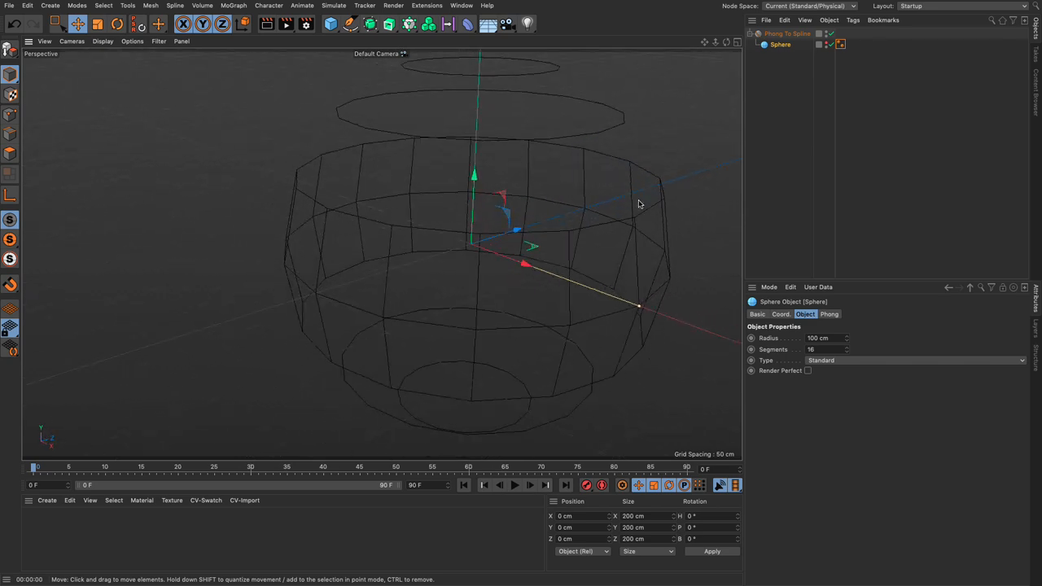
mouse_move(579, 237)
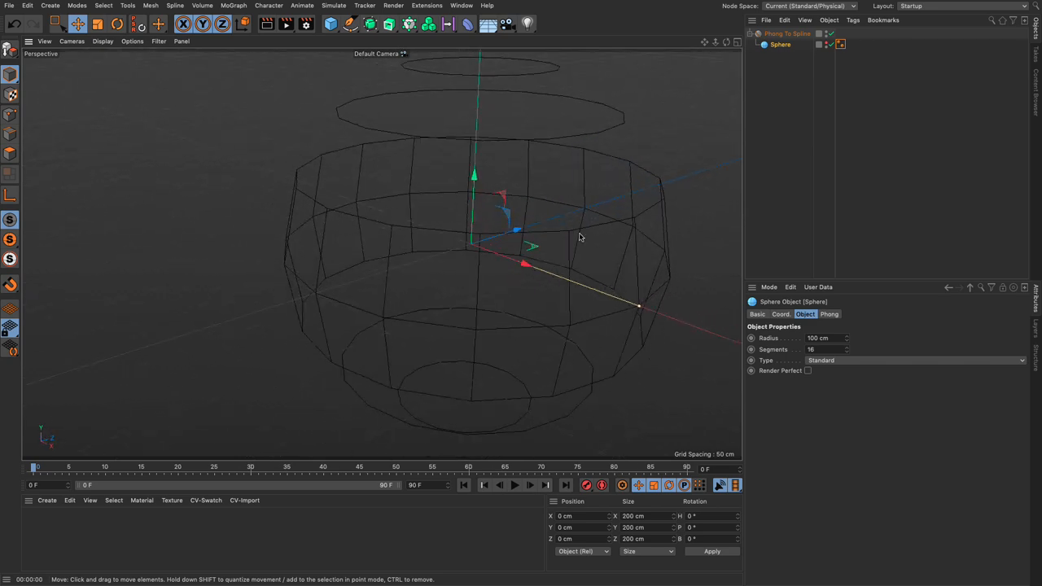
mouse_move(614, 229)
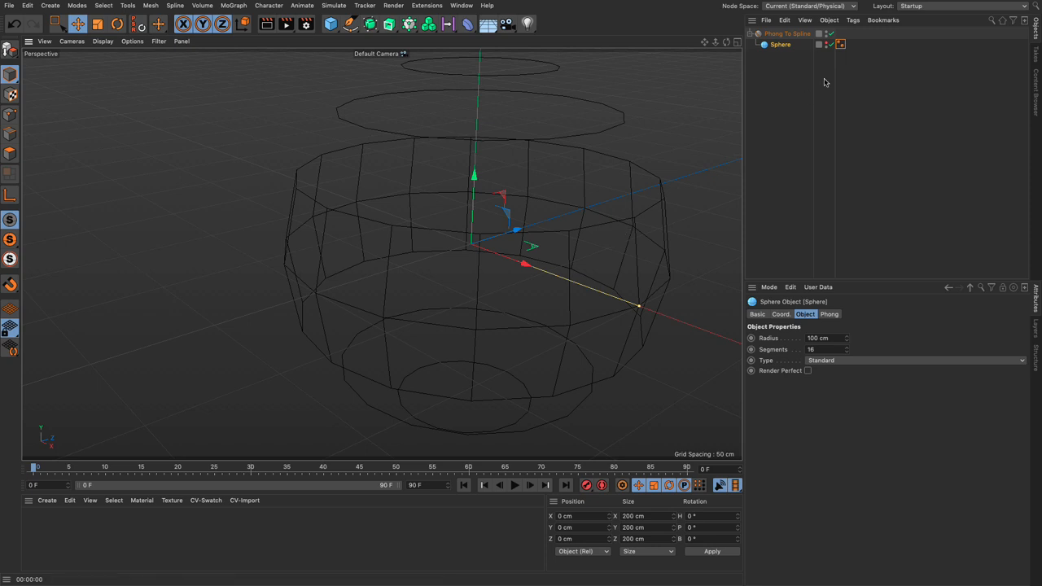
click(842, 45)
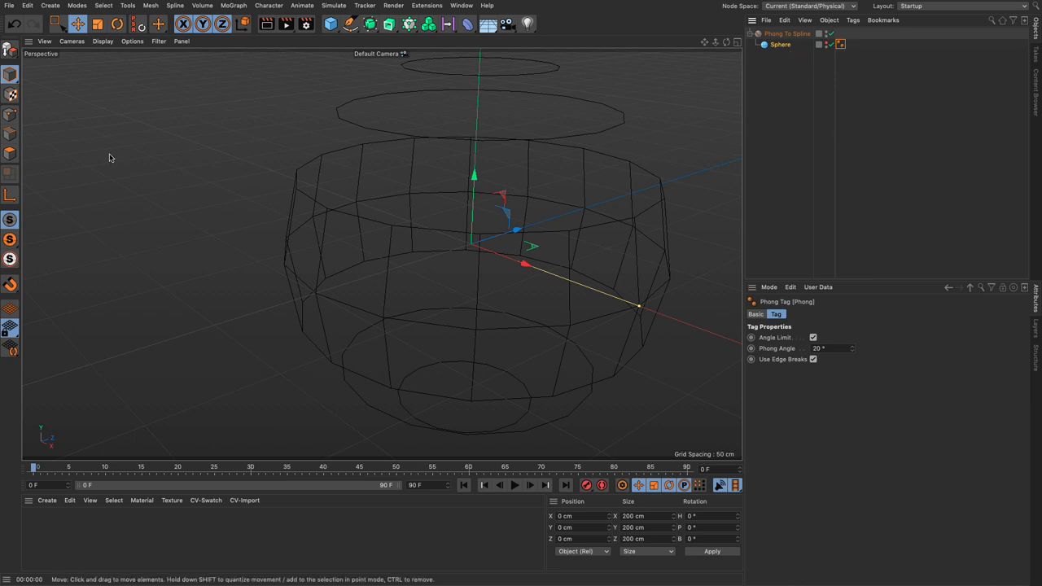
click(150, 5)
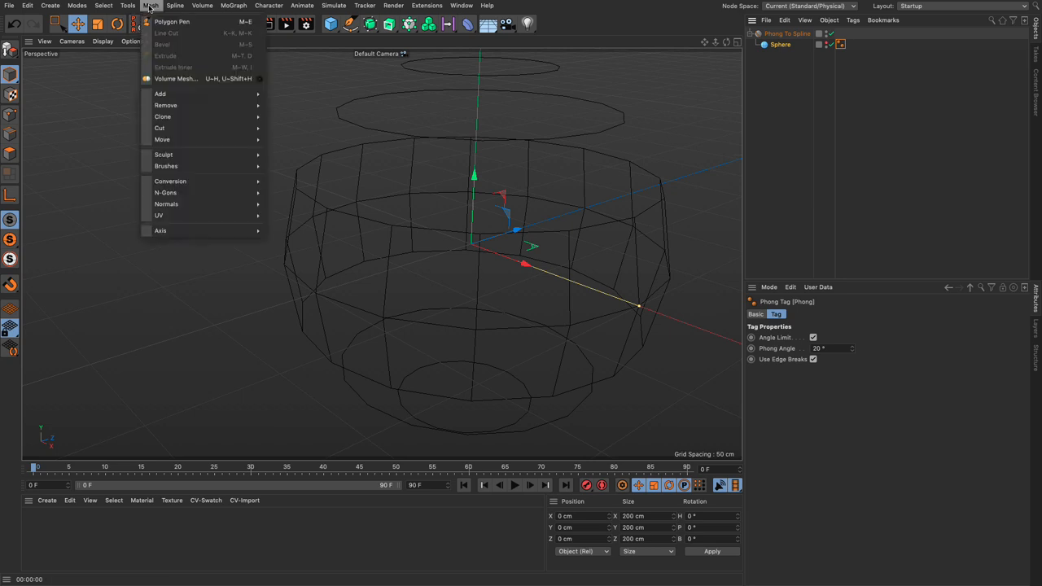
mouse_move(166, 204)
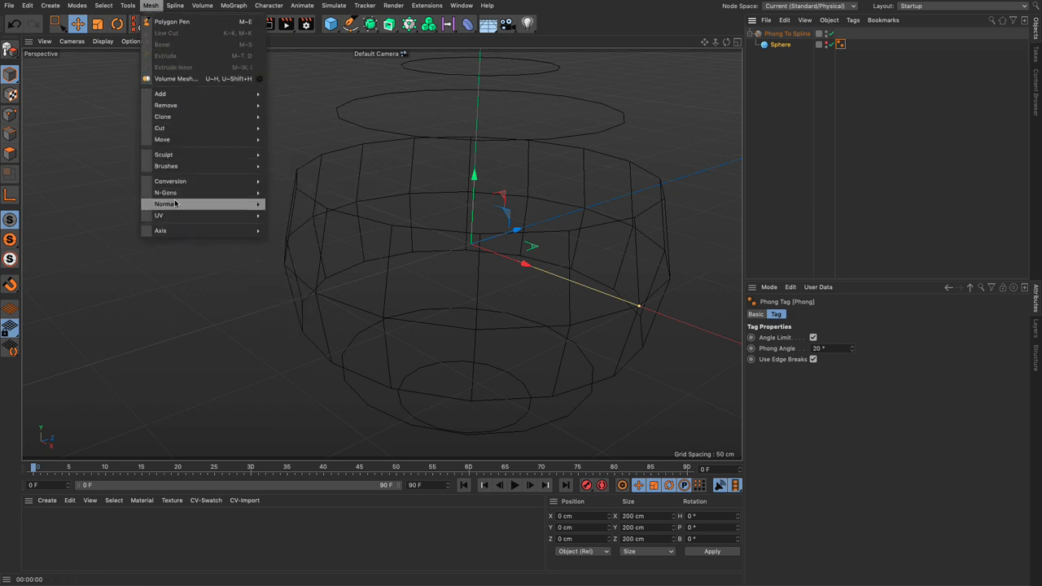
mouse_move(173, 203)
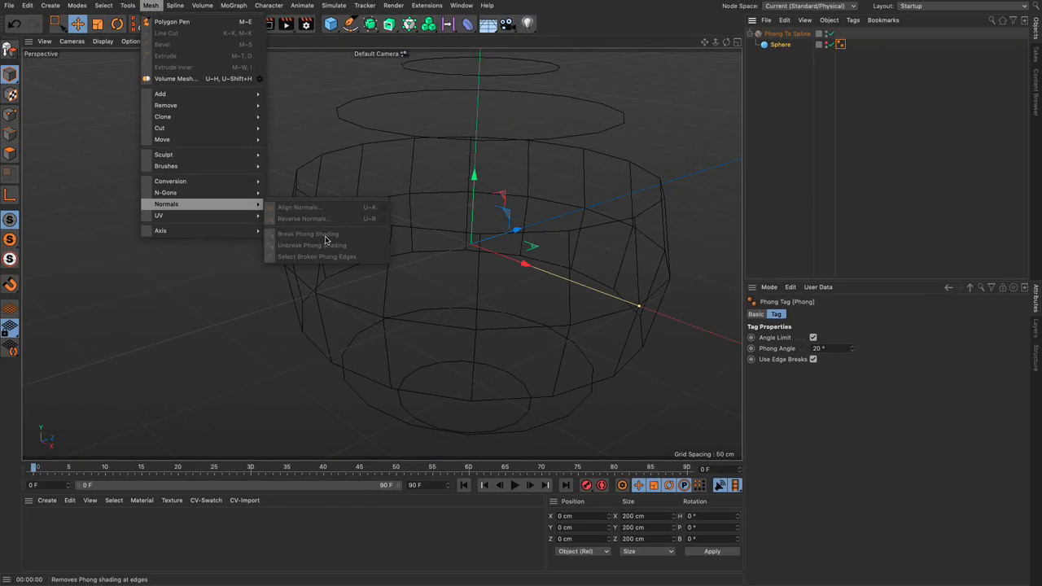
mouse_move(325, 234)
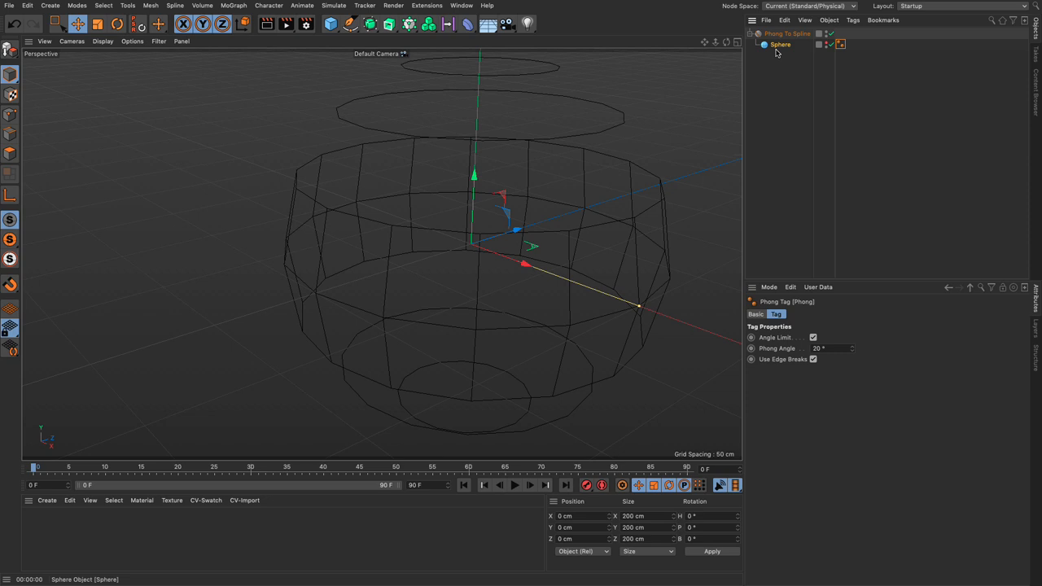
- Try a Phong angle of 15 and different segment counts, ending back at 16 segments smooth shaded
click(846, 45)
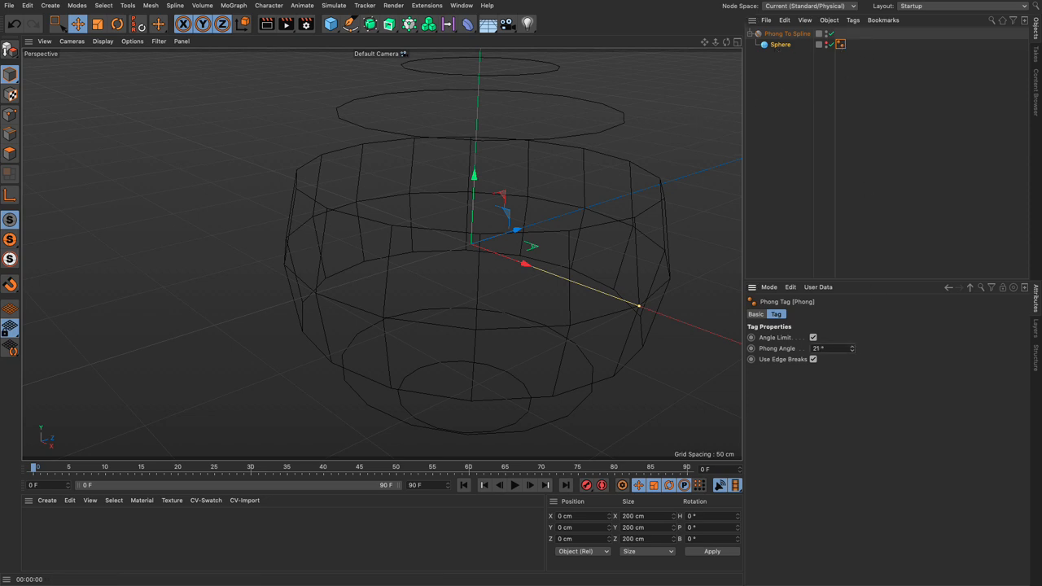
text(15)
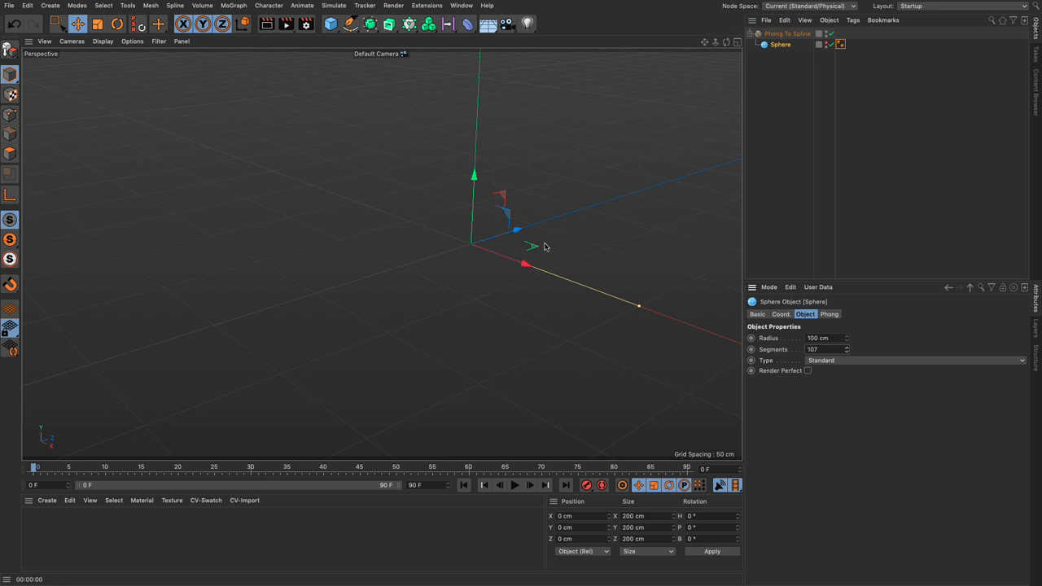
click(843, 46)
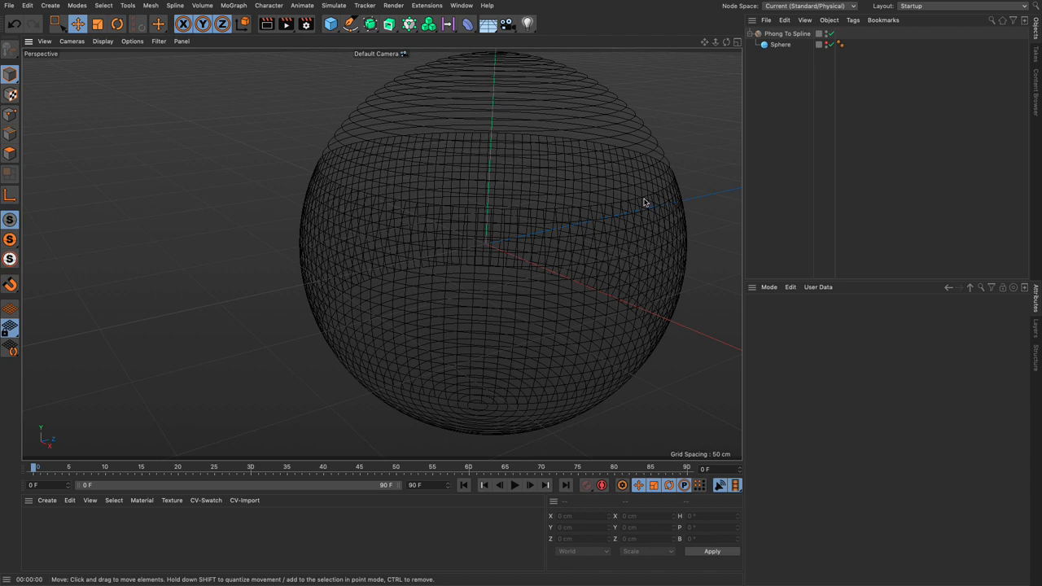
mouse_move(623, 184)
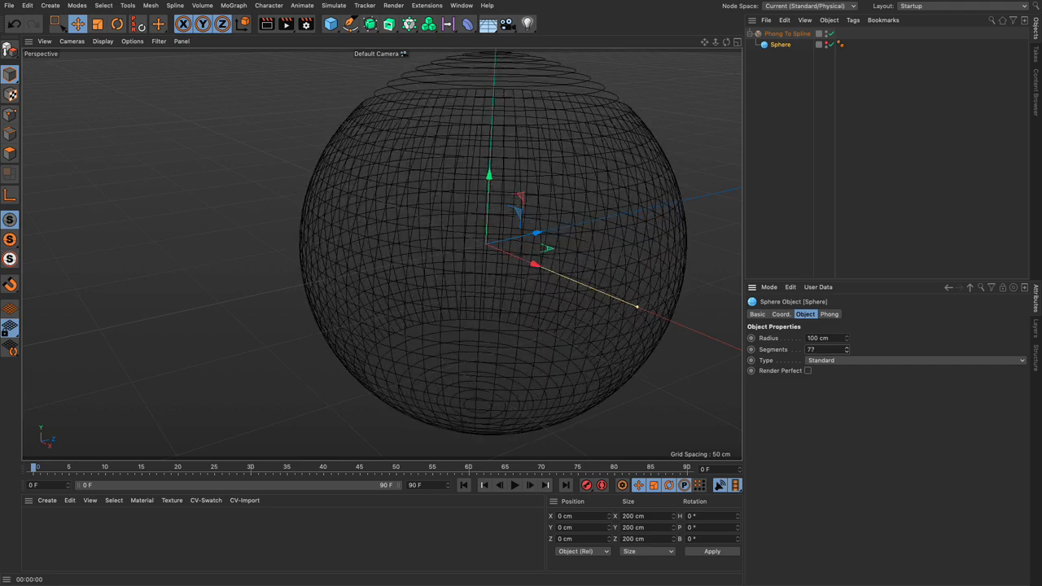
text(15)
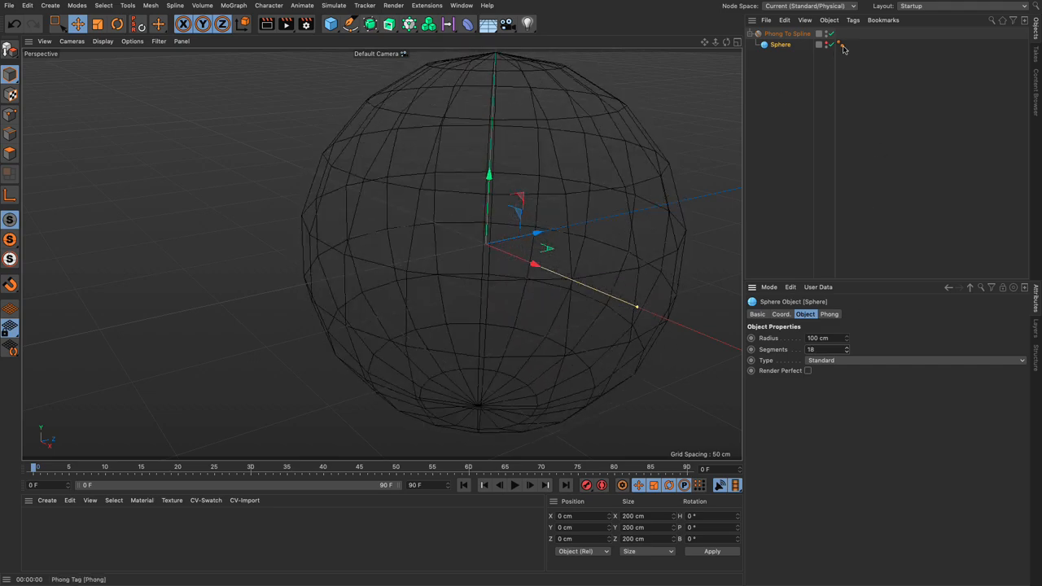
click(850, 51)
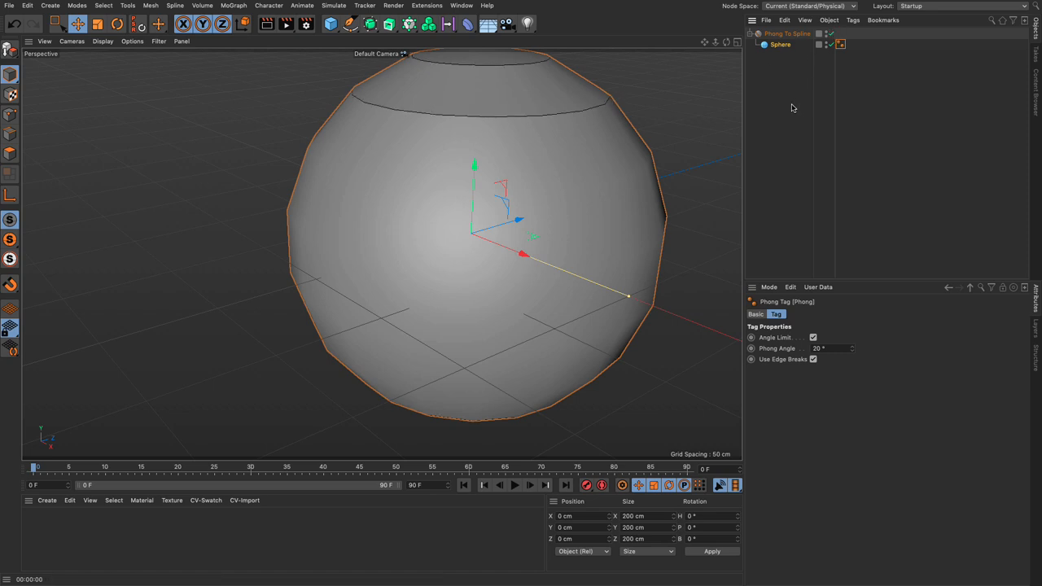
mouse_move(785, 129)
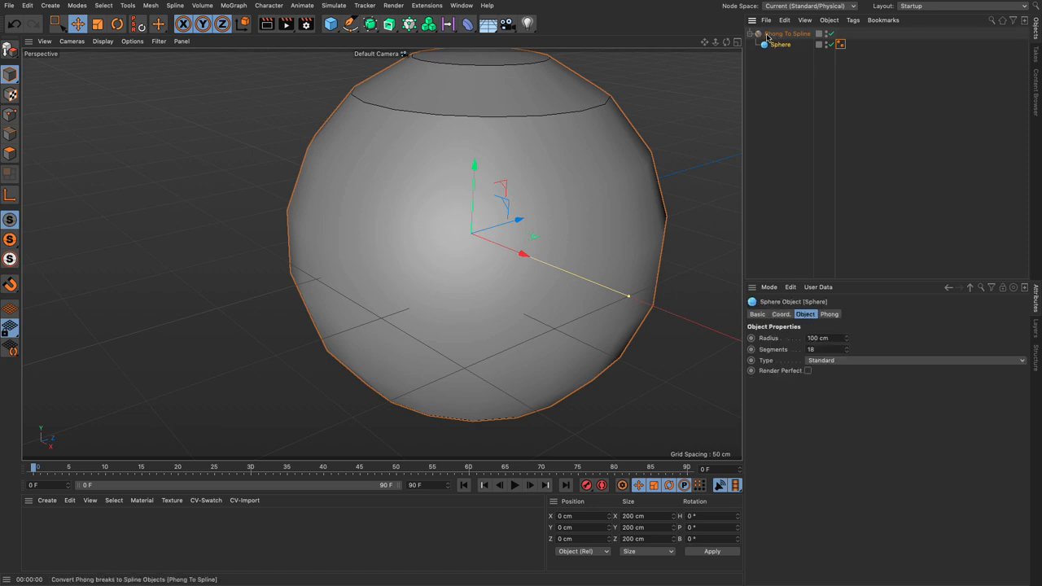
- Make the sphere editable and store its top edges as an Edge Selection tag via Set Selection
click(787, 32)
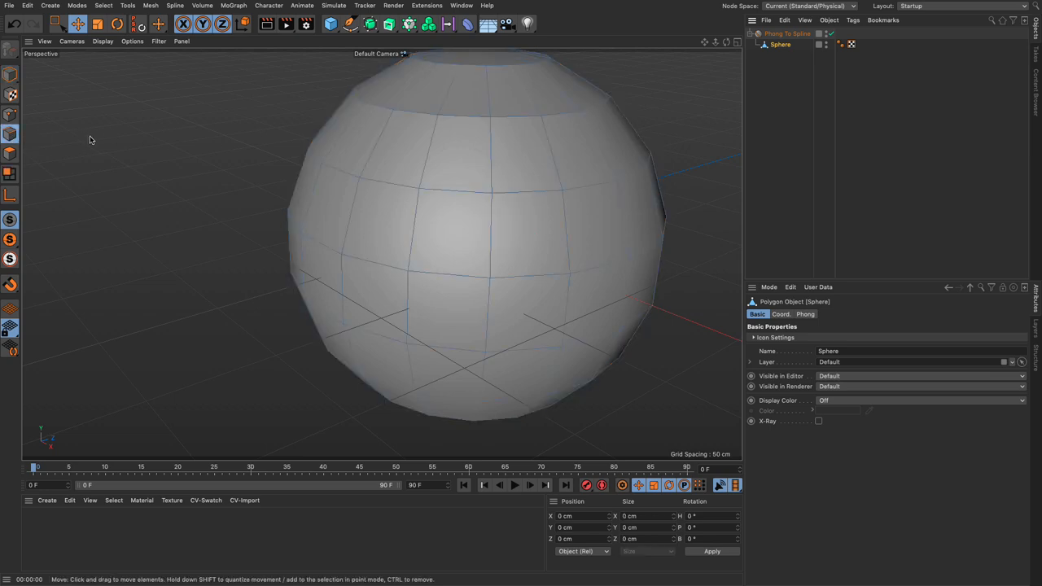
click(76, 25)
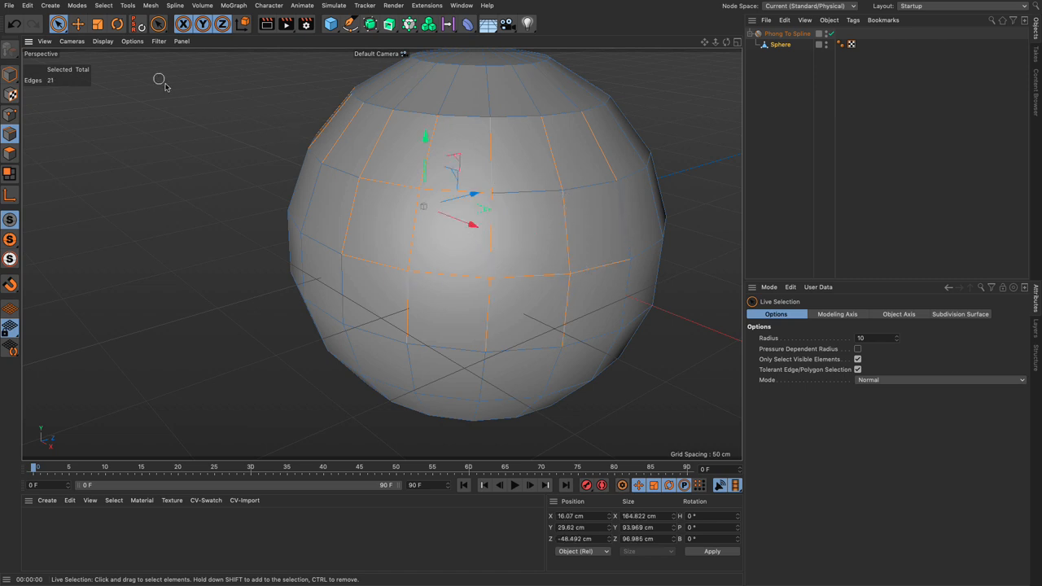
click(104, 5)
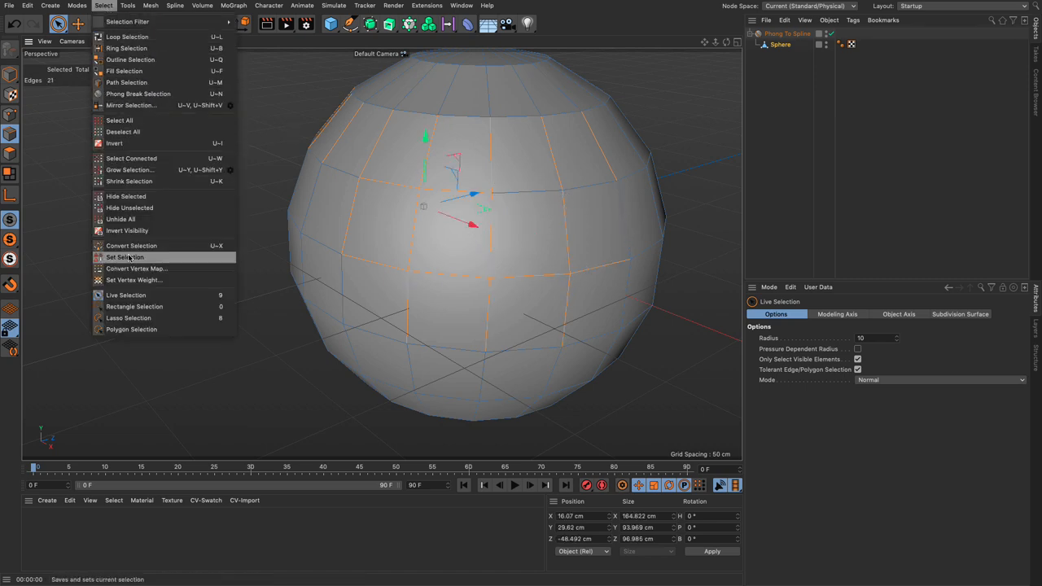
click(124, 257)
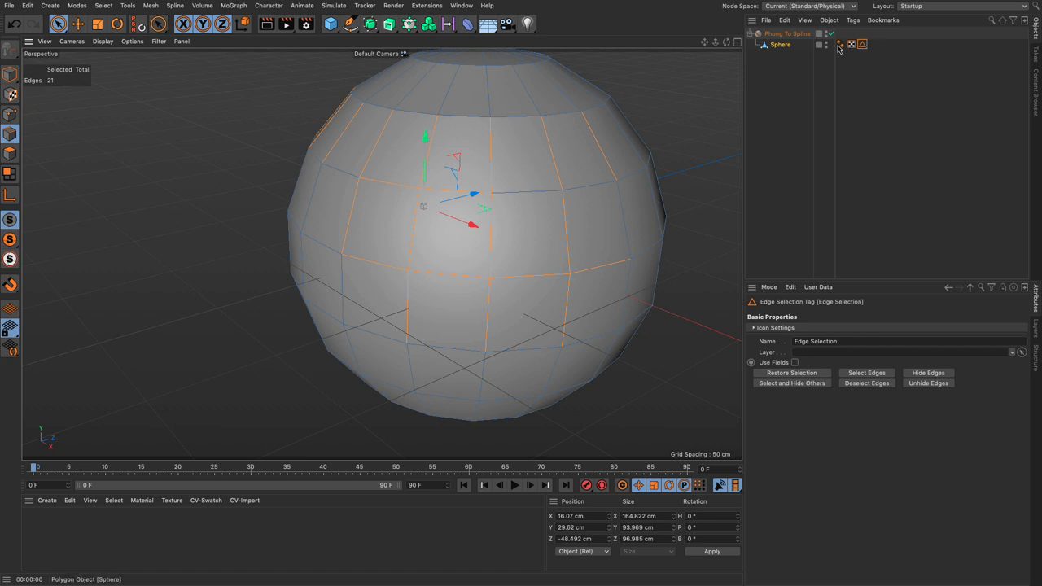
click(789, 34)
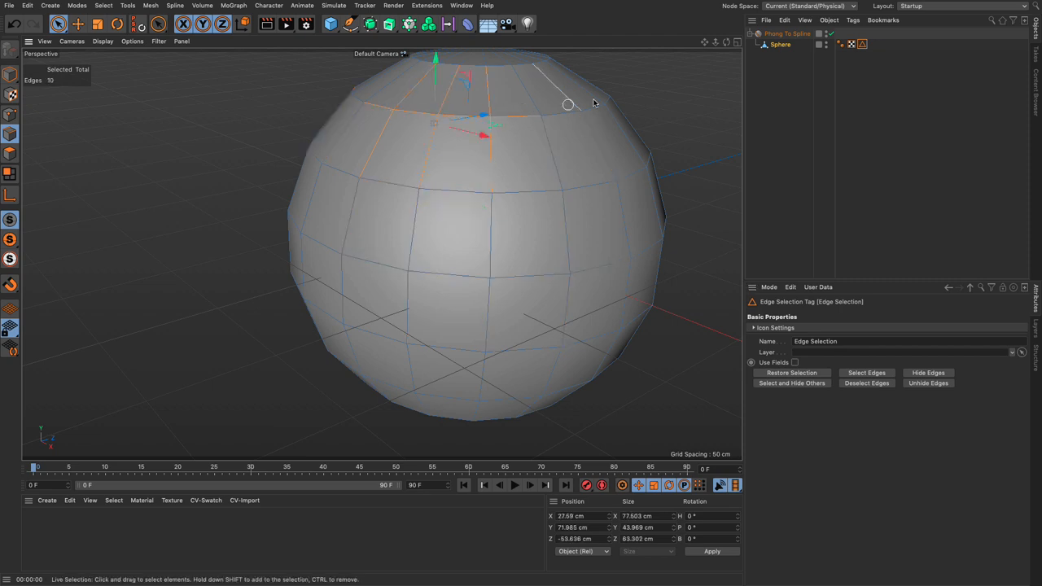
- Restrict Phong To Spline to the Edge Selection so only one spline ring is traced near the top
click(101, 7)
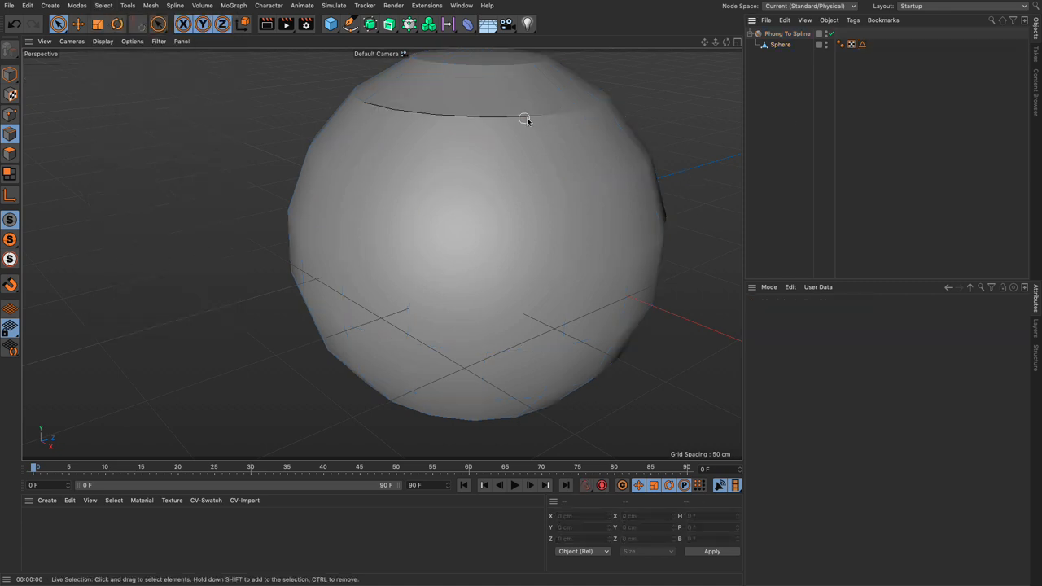
mouse_move(547, 111)
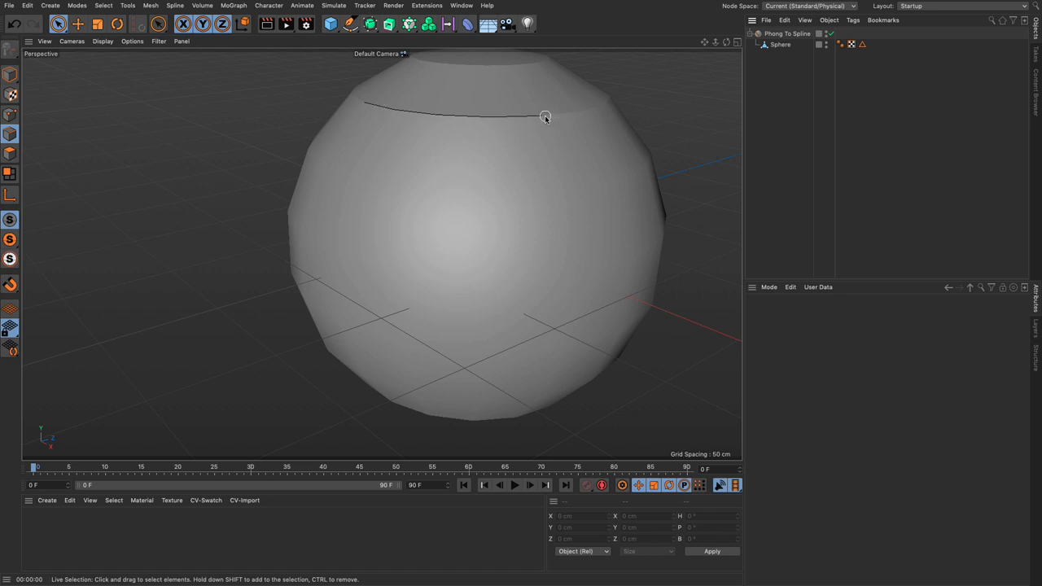
click(863, 45)
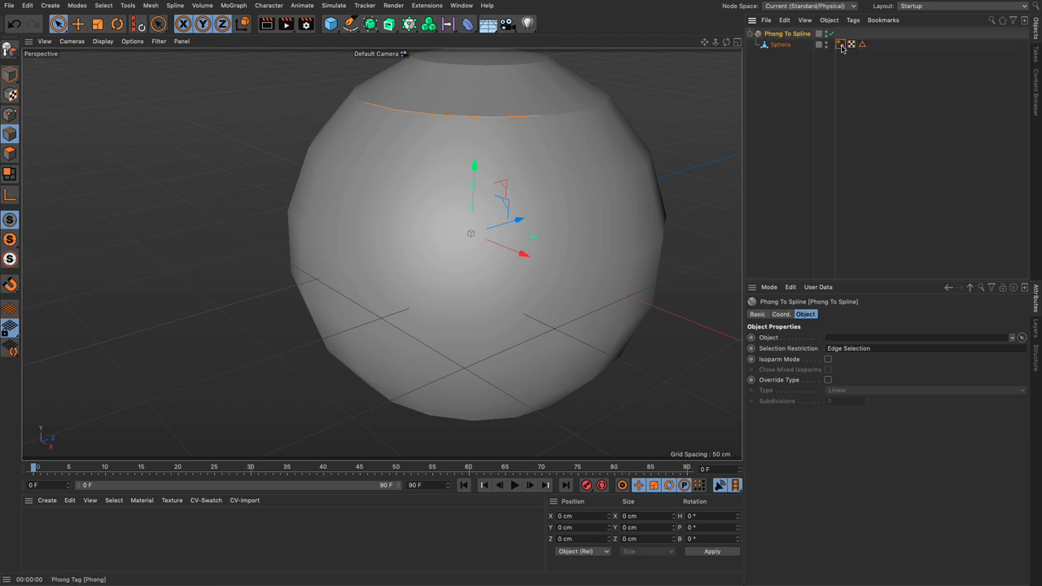
click(836, 44)
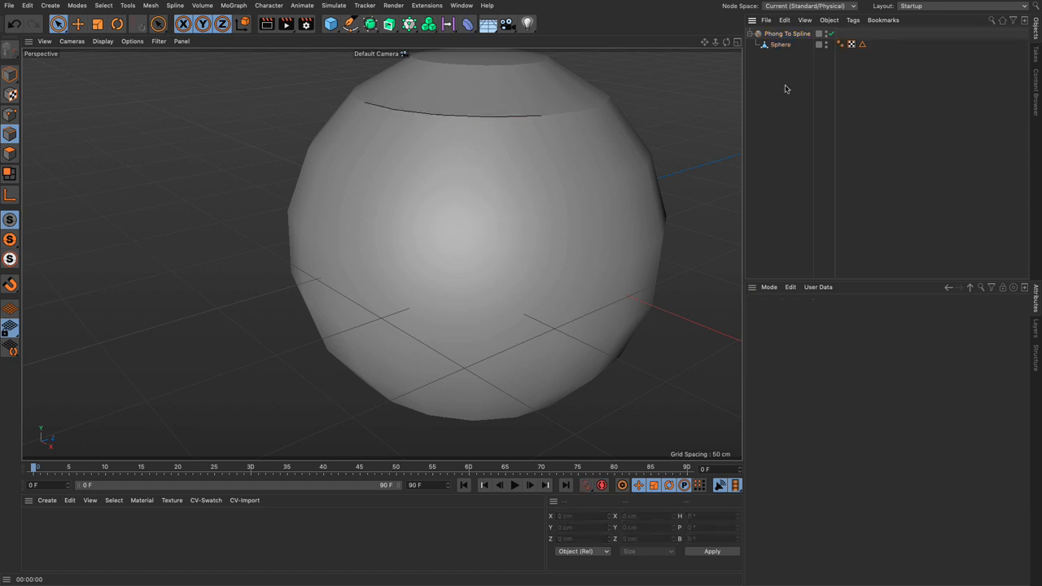
- Delete the sphere and add an Oil Tank primitive beside Phong To Spline
click(781, 44)
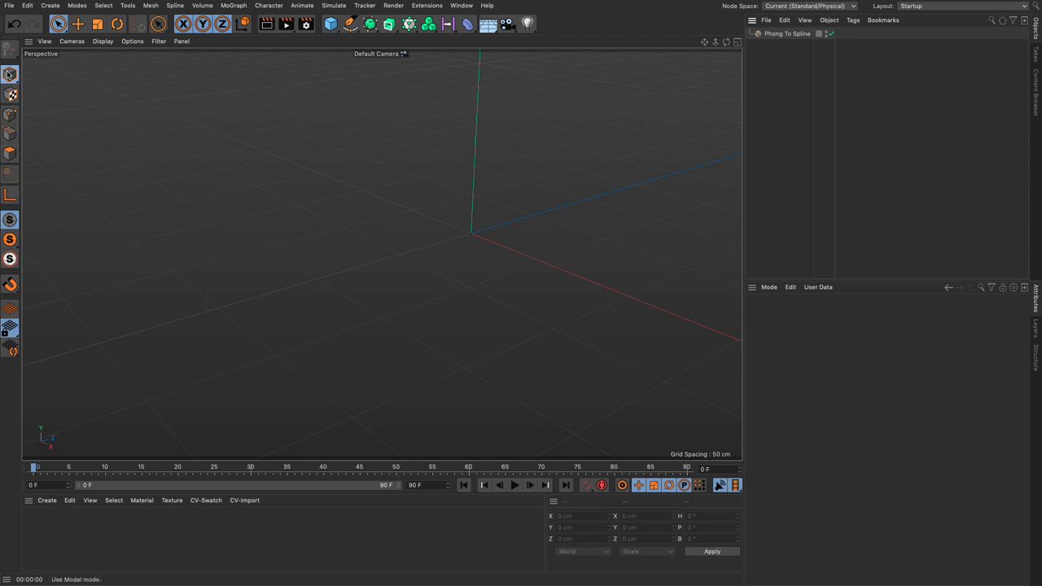
click(329, 24)
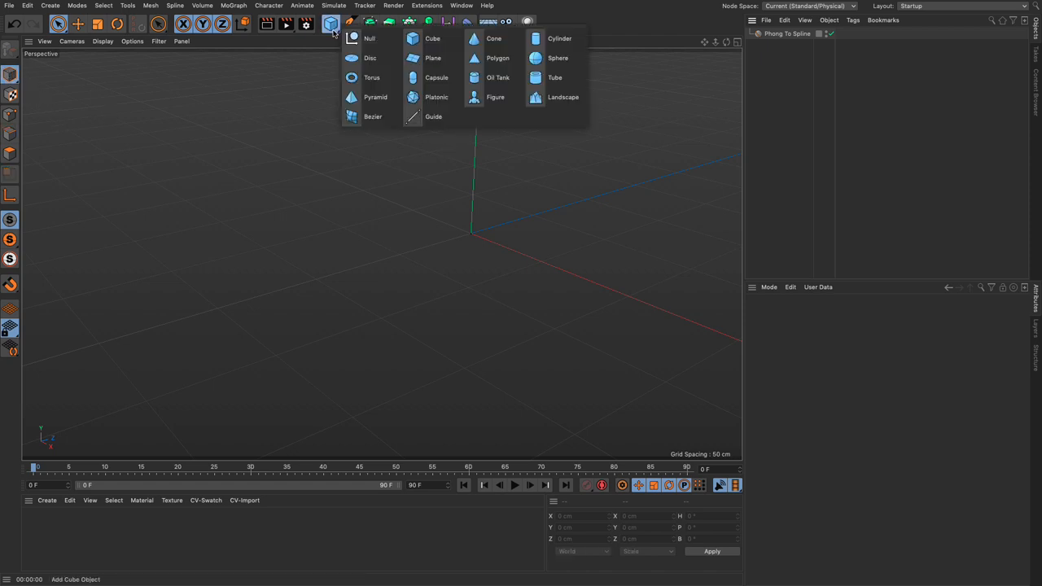
mouse_move(498, 78)
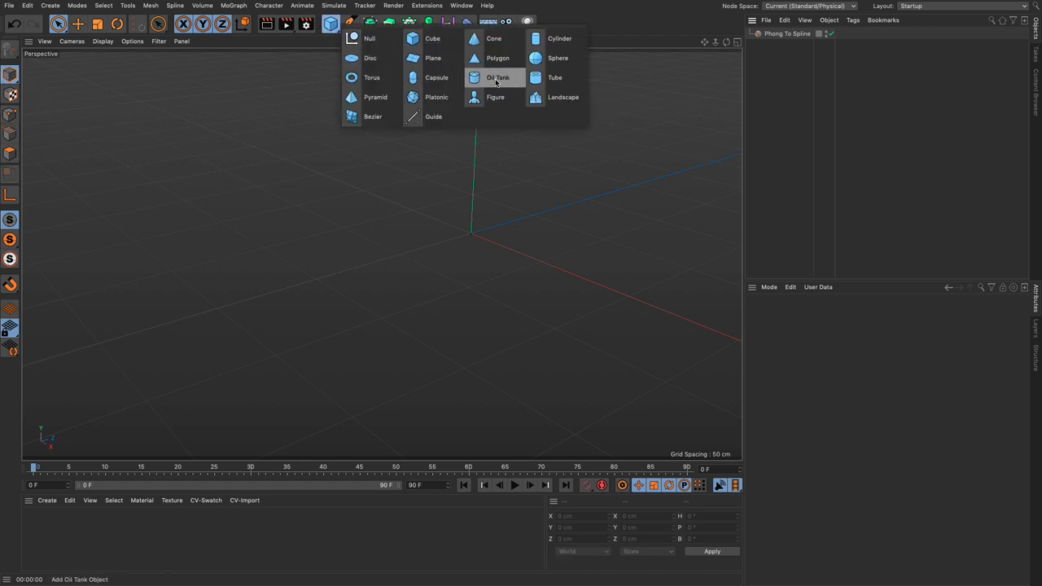
click(497, 78)
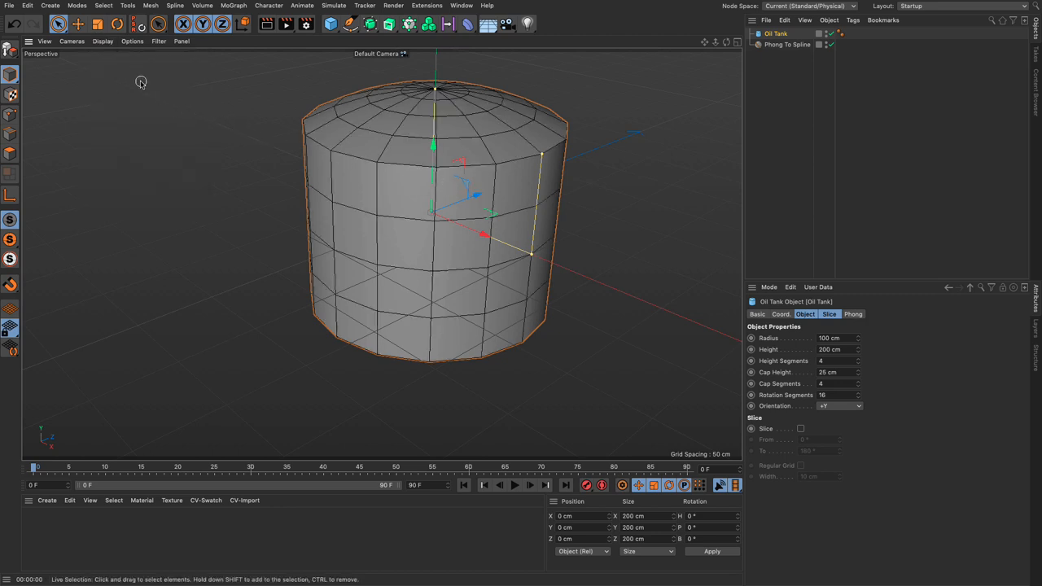
- Display the oil tank with Isoparms shading and orbit to look down on its top
click(101, 43)
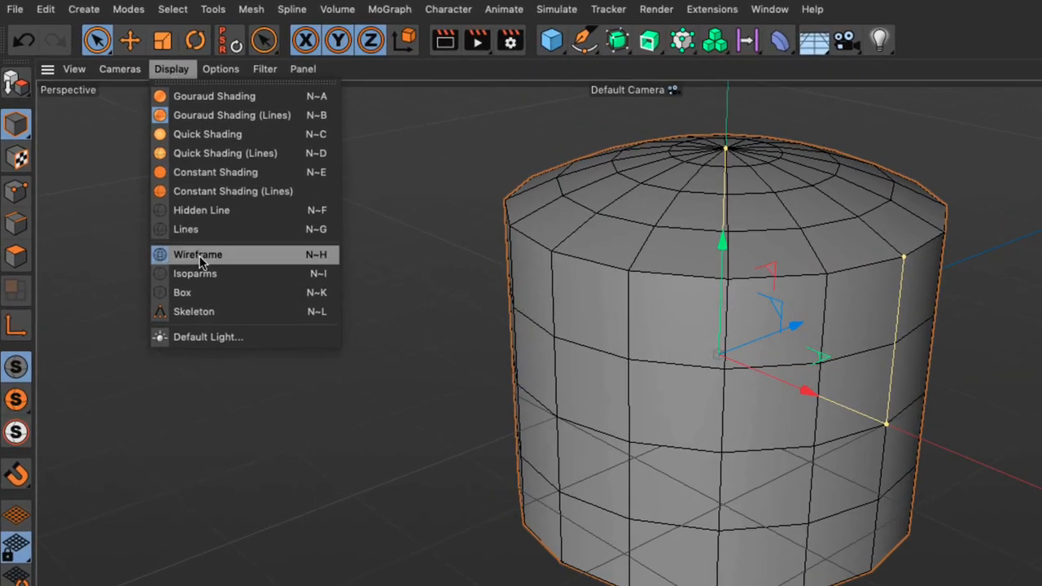
mouse_move(200, 274)
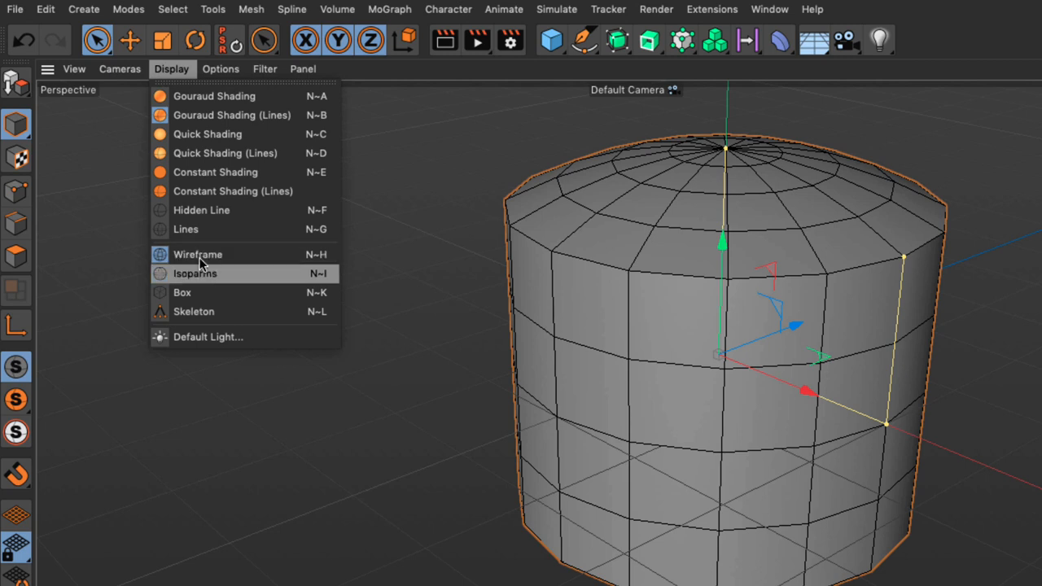
mouse_move(228, 273)
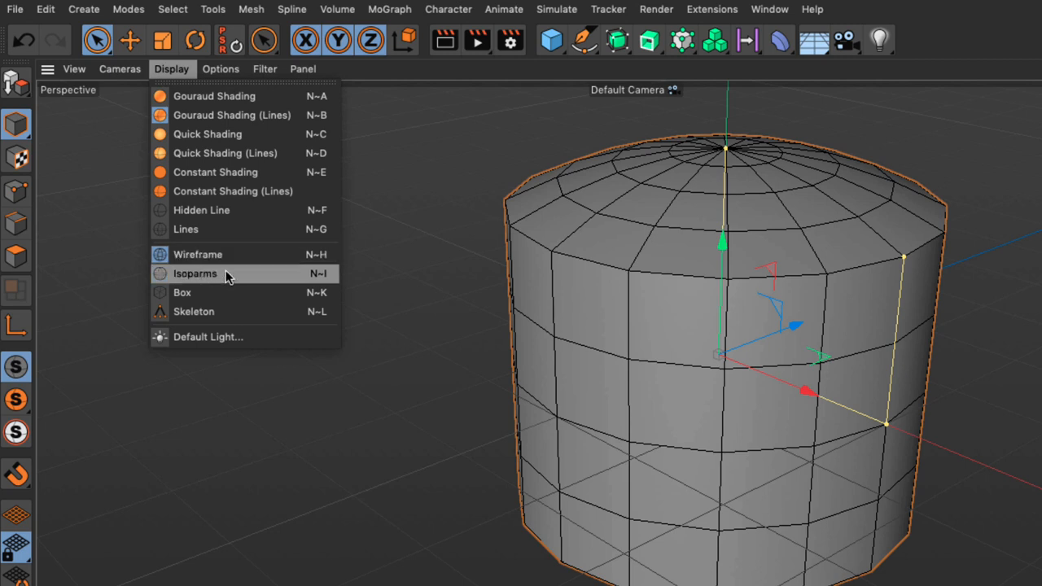
click(193, 273)
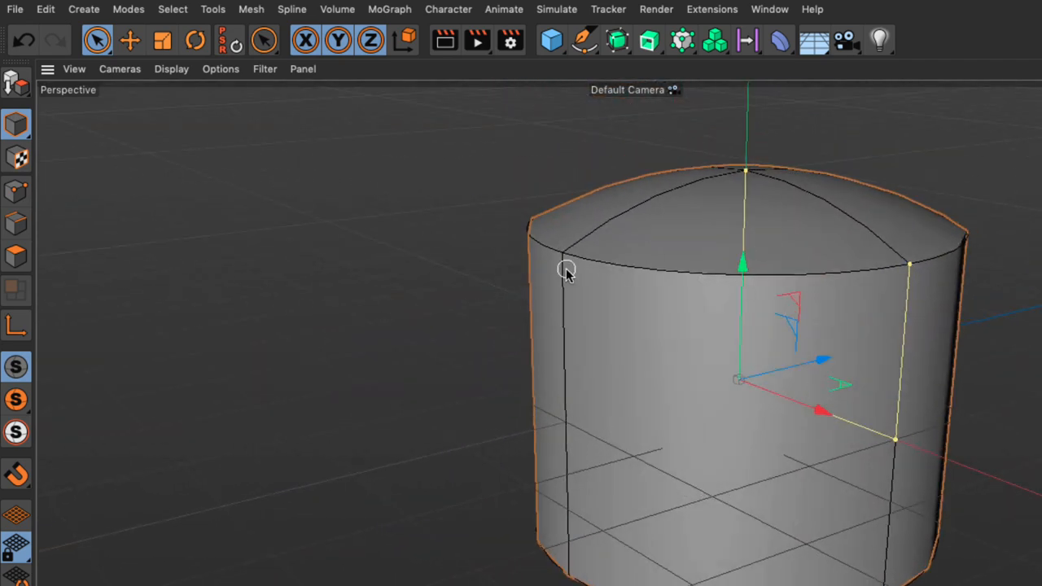
mouse_move(665, 343)
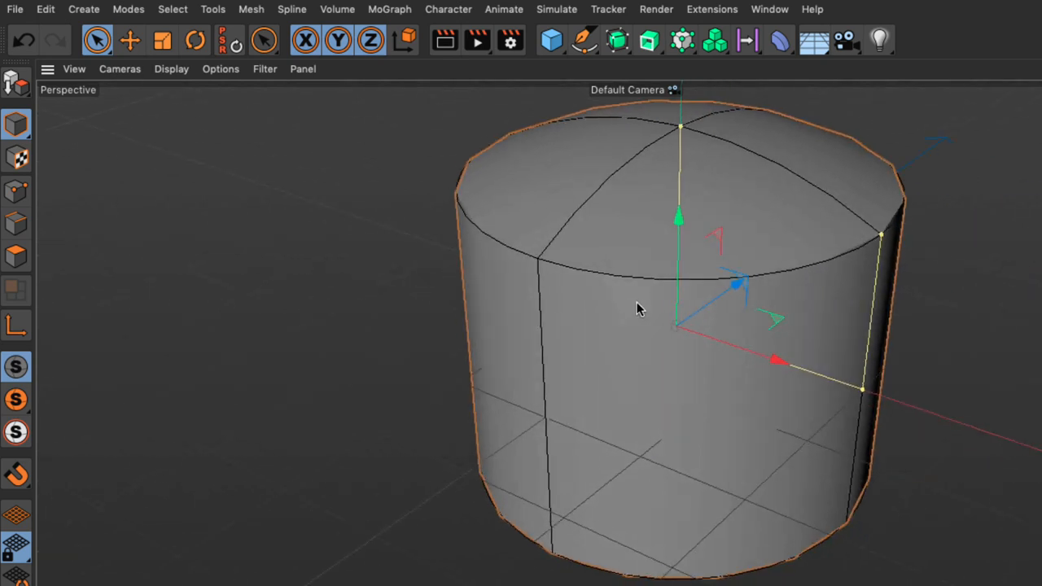
drag(638, 307, 775, 485)
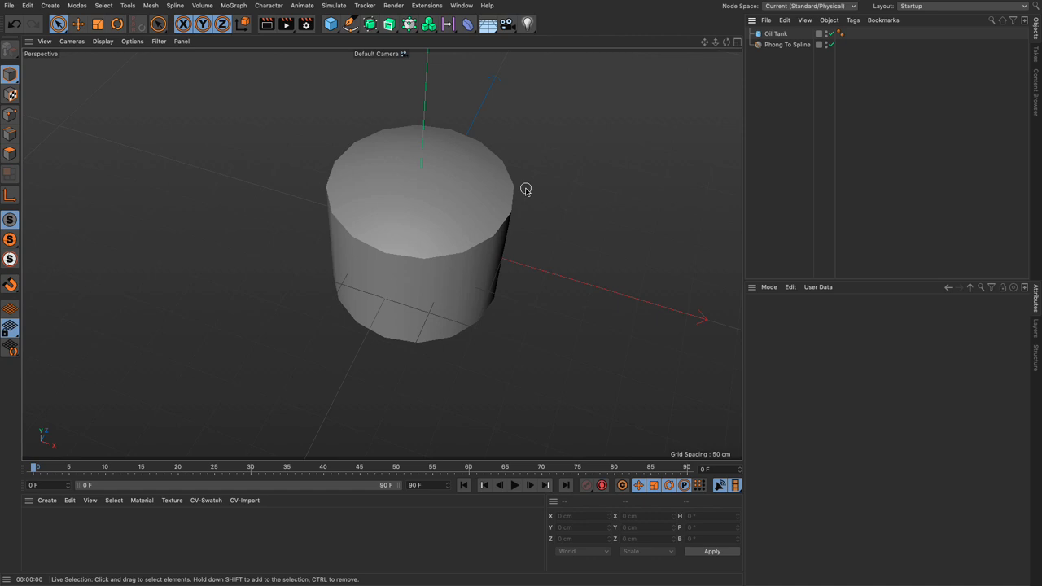
mouse_move(342, 210)
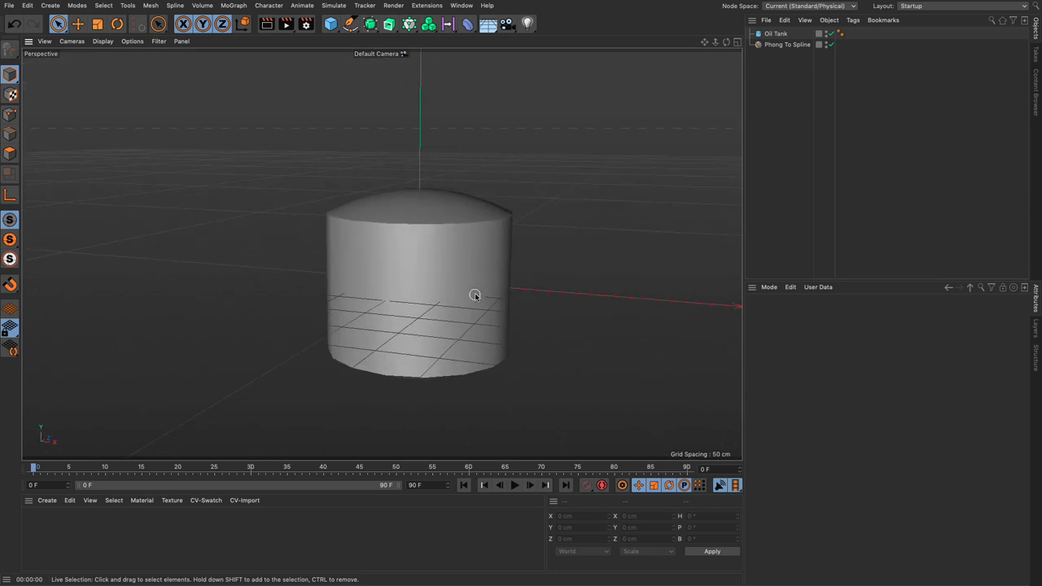
drag(475, 293, 455, 205)
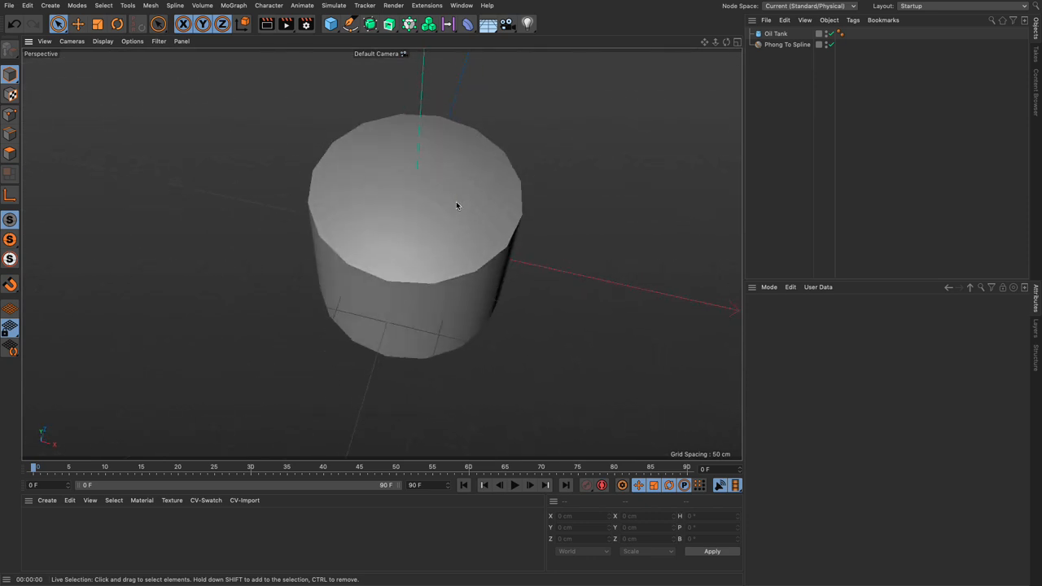
- Switch the viewport to Constant Shading (Lines) so the tank shows flat facets with edge lines
click(104, 42)
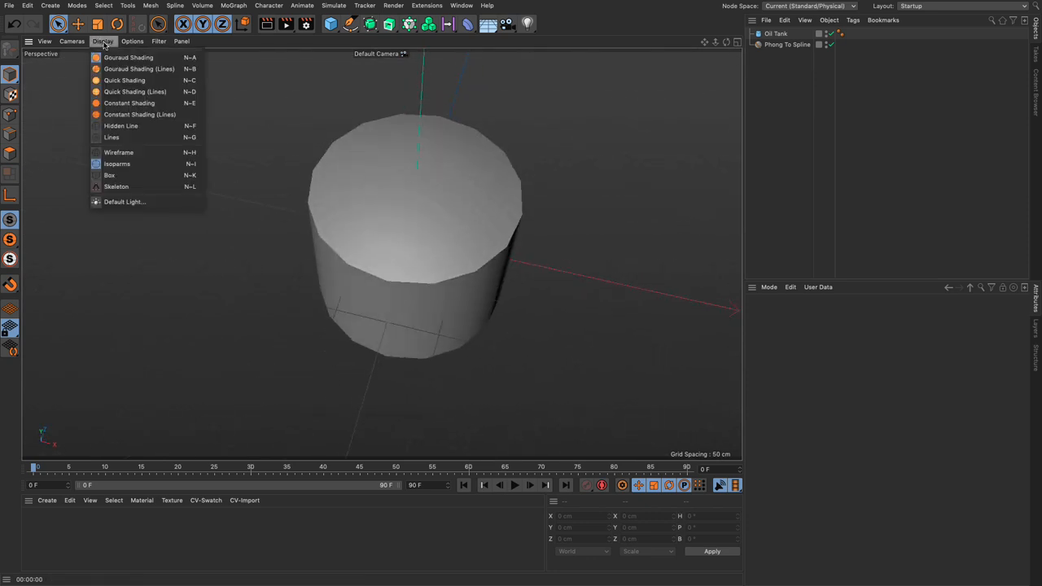
click(139, 114)
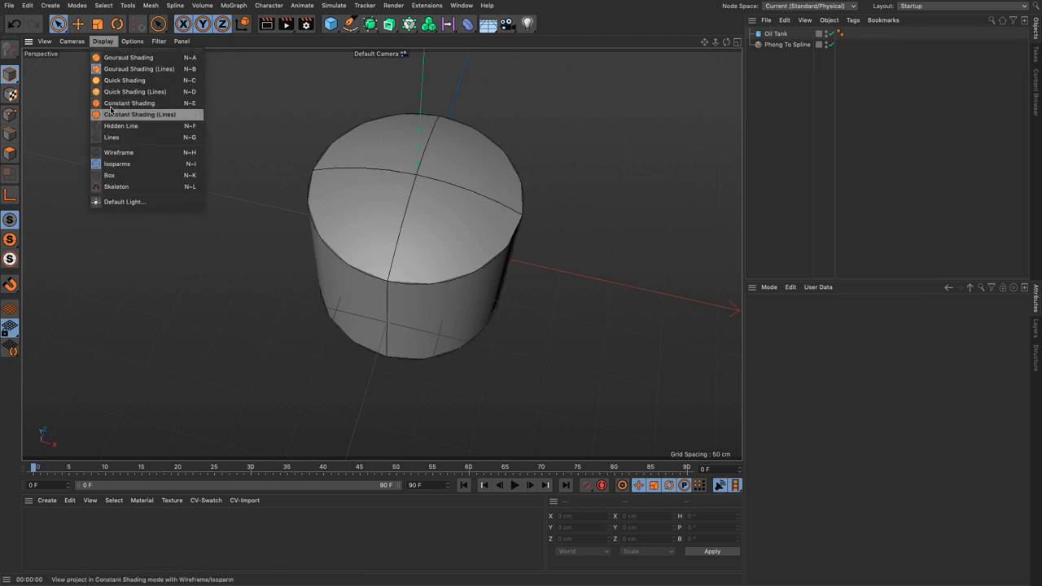
mouse_move(458, 179)
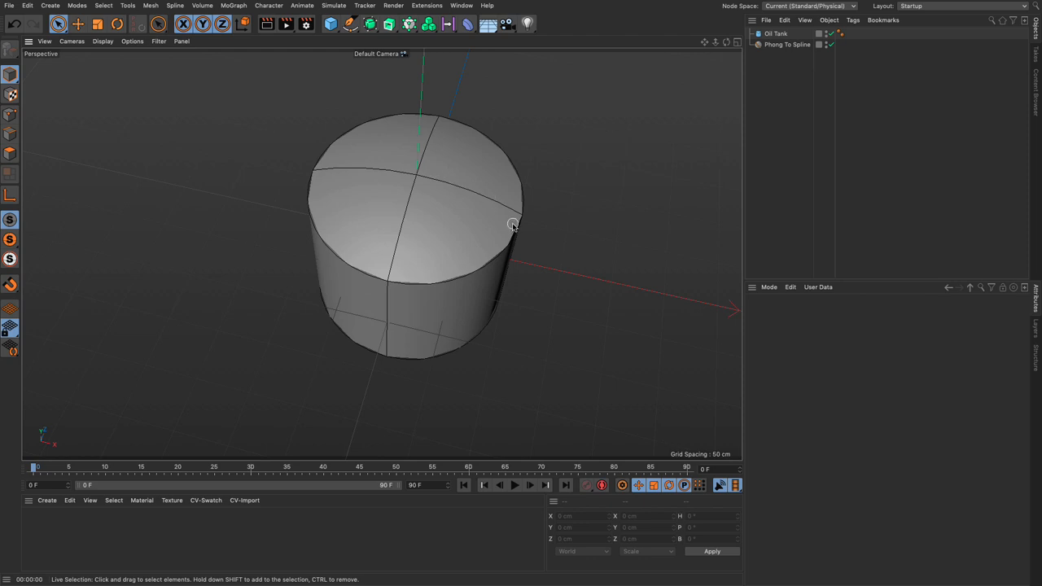
mouse_move(340, 179)
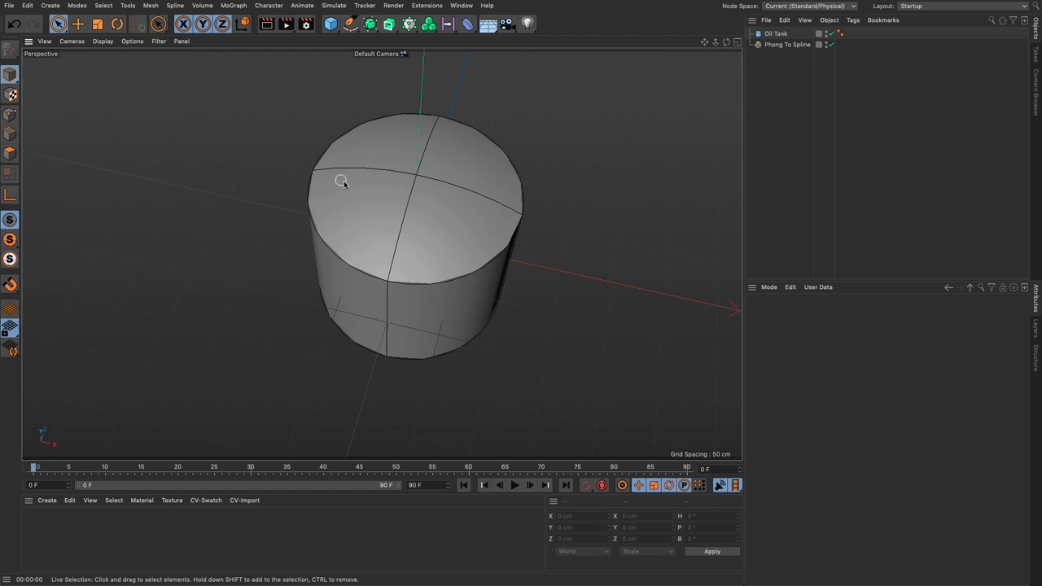
mouse_move(480, 220)
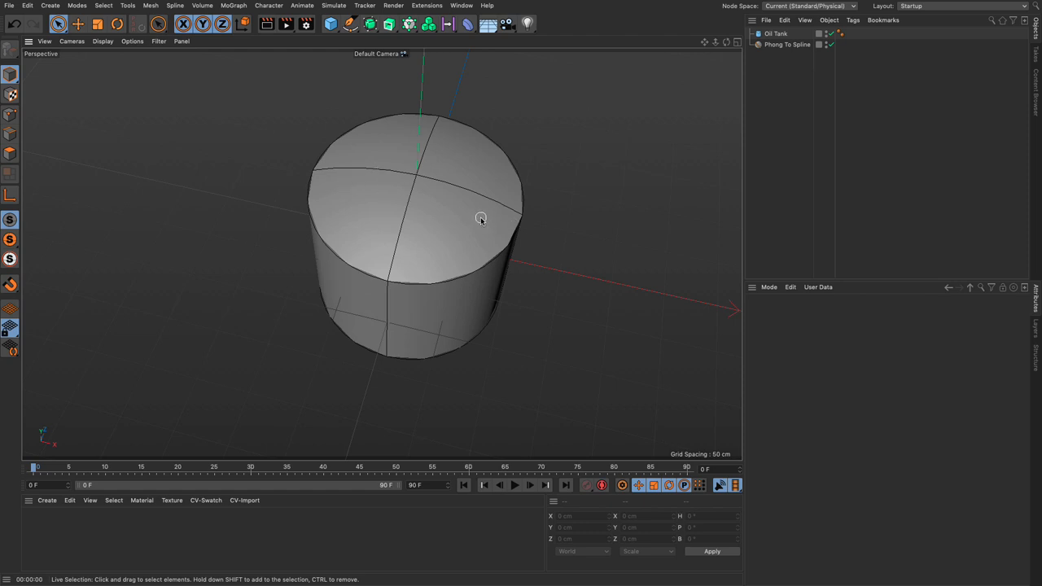
click(775, 33)
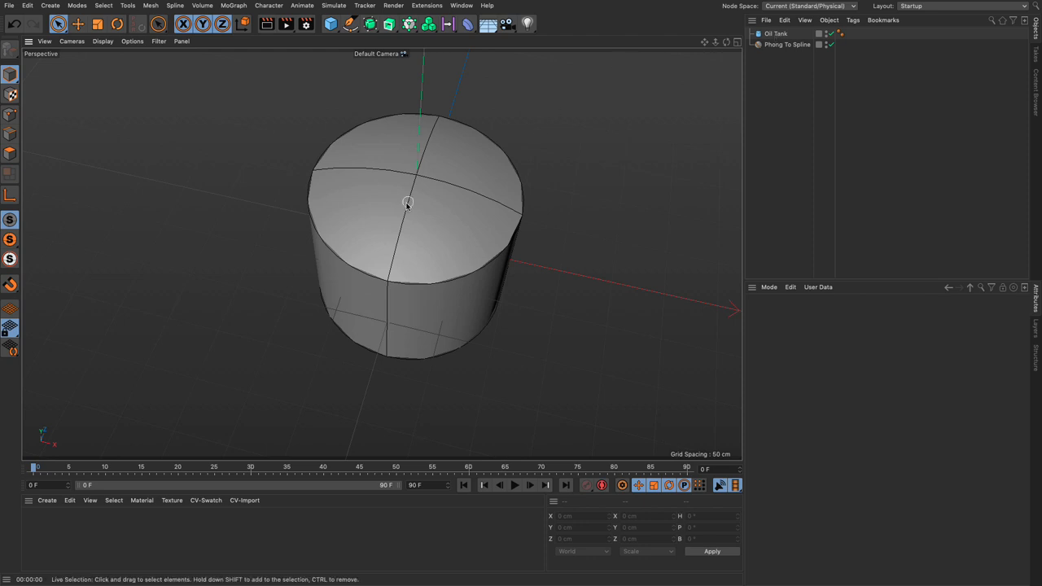
mouse_move(414, 197)
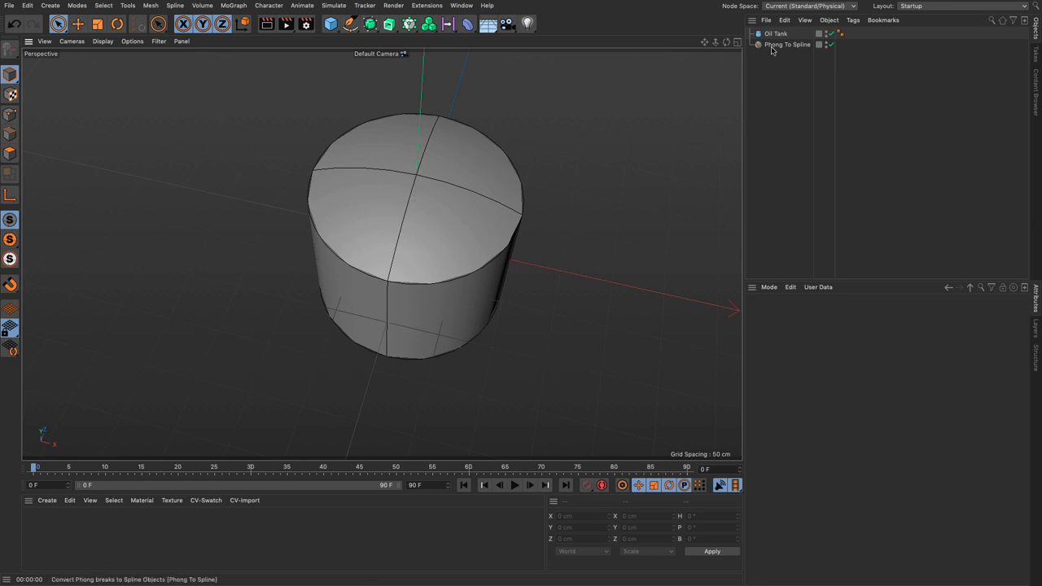
- Set Oil Tank as the Phong To Spline source object and hide the tank to reveal the spline cage
click(782, 44)
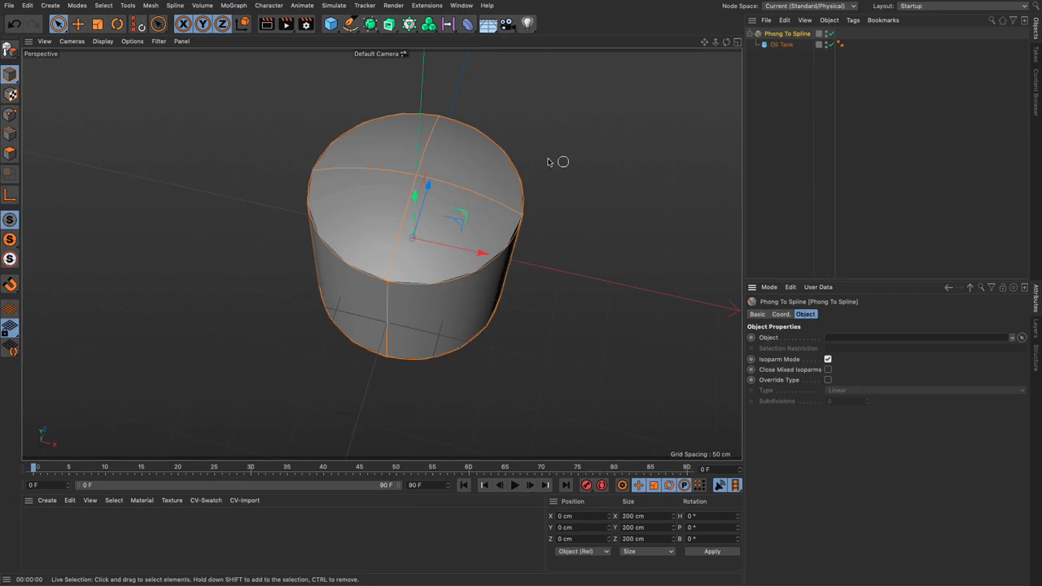
mouse_move(573, 171)
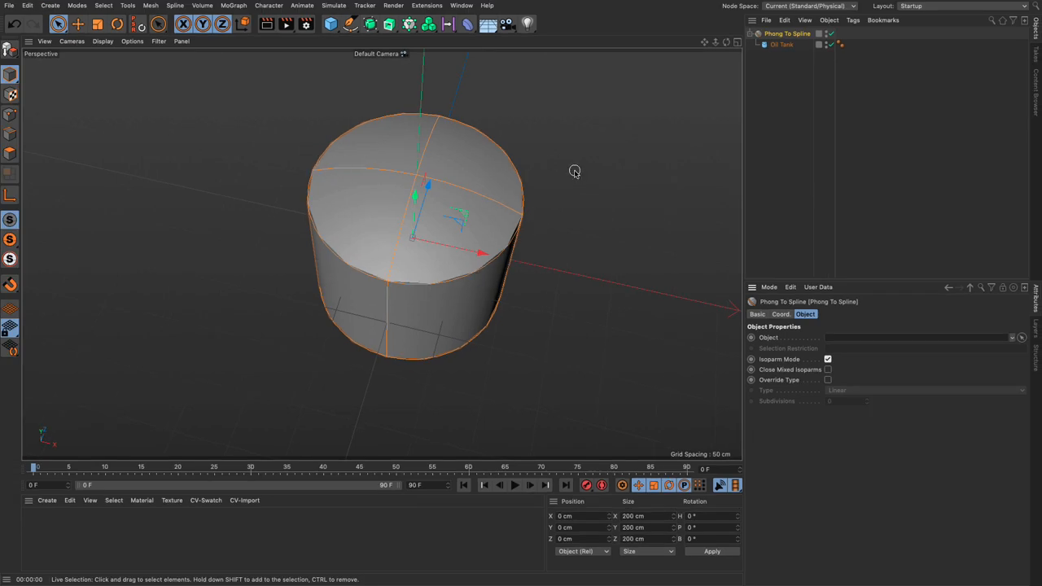
click(778, 44)
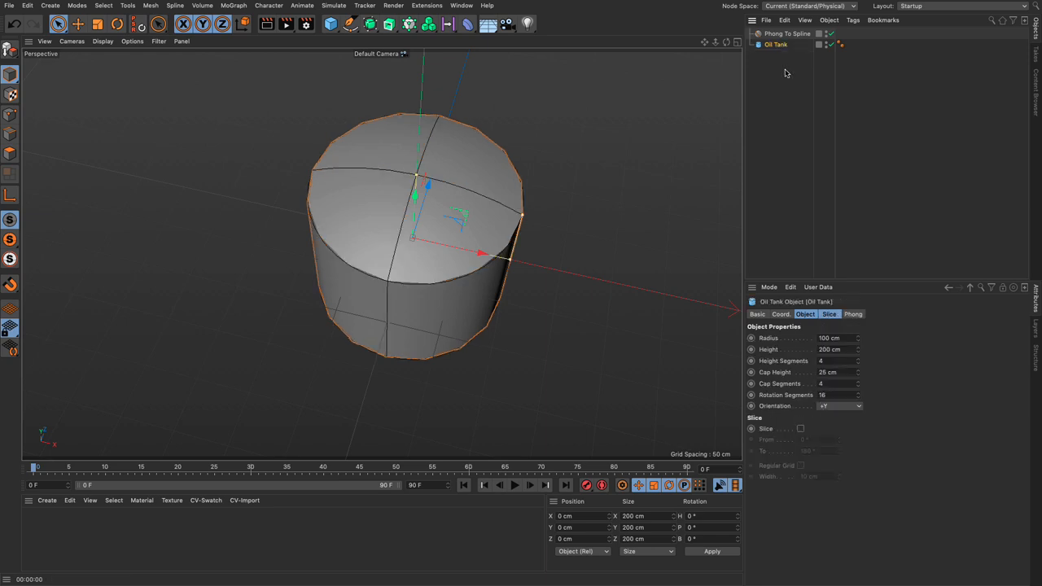
click(793, 33)
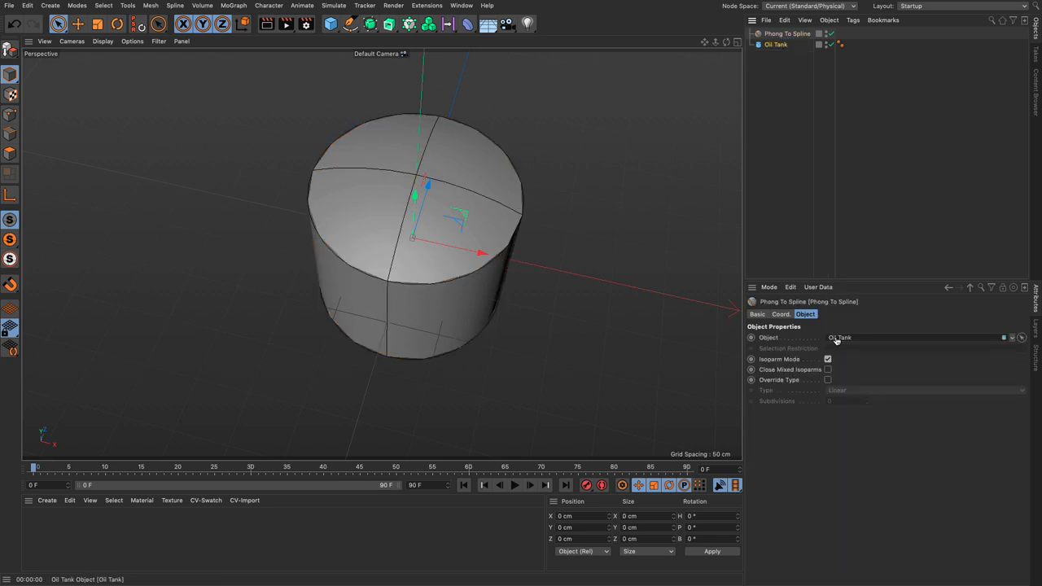
click(775, 44)
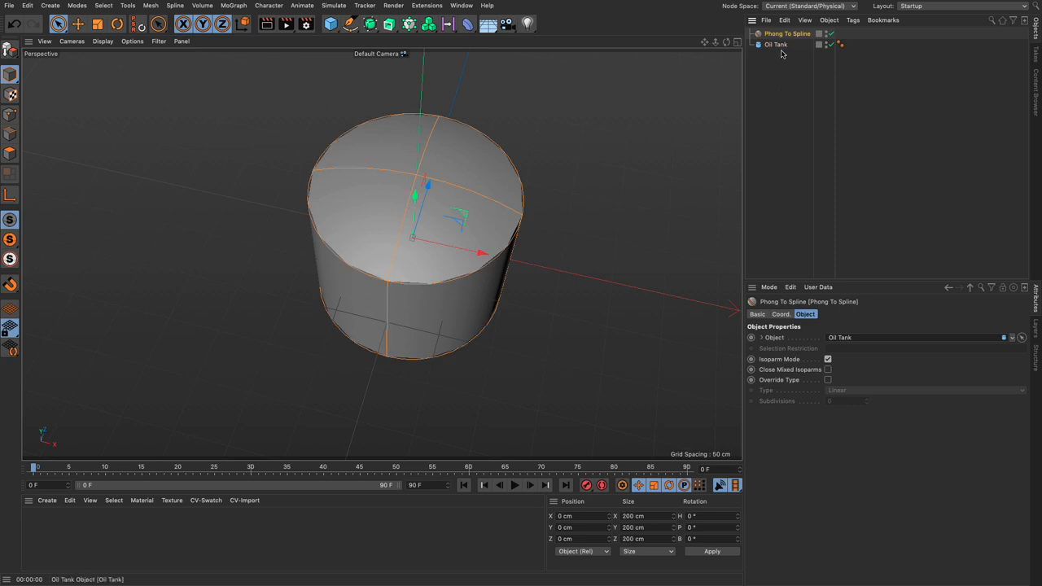
click(829, 44)
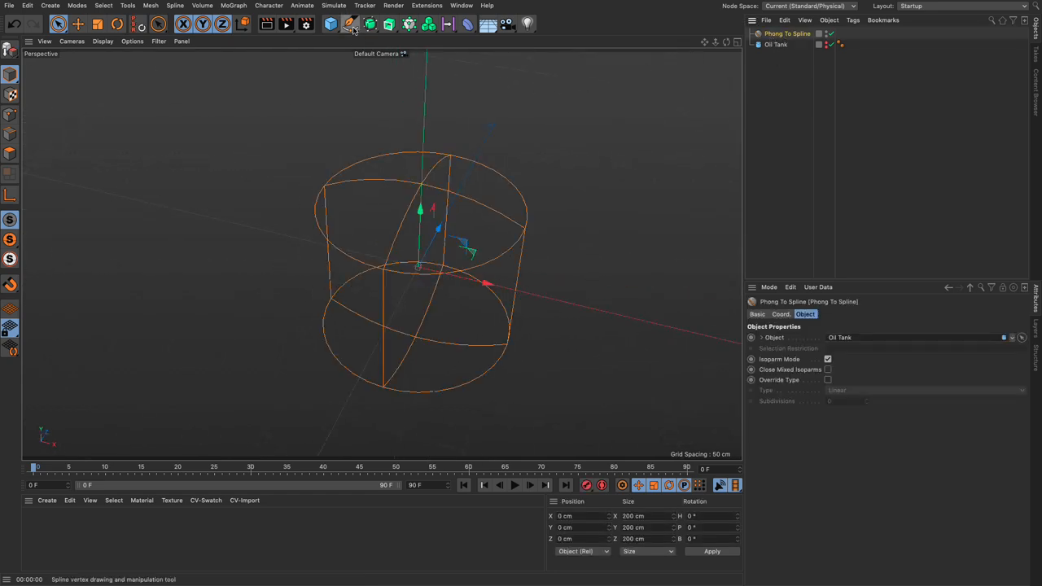
- Add a Circle and Sweep for the cage, then raise the Oil Tank cap height from 48 cm to 76 cm
click(346, 22)
text(2)
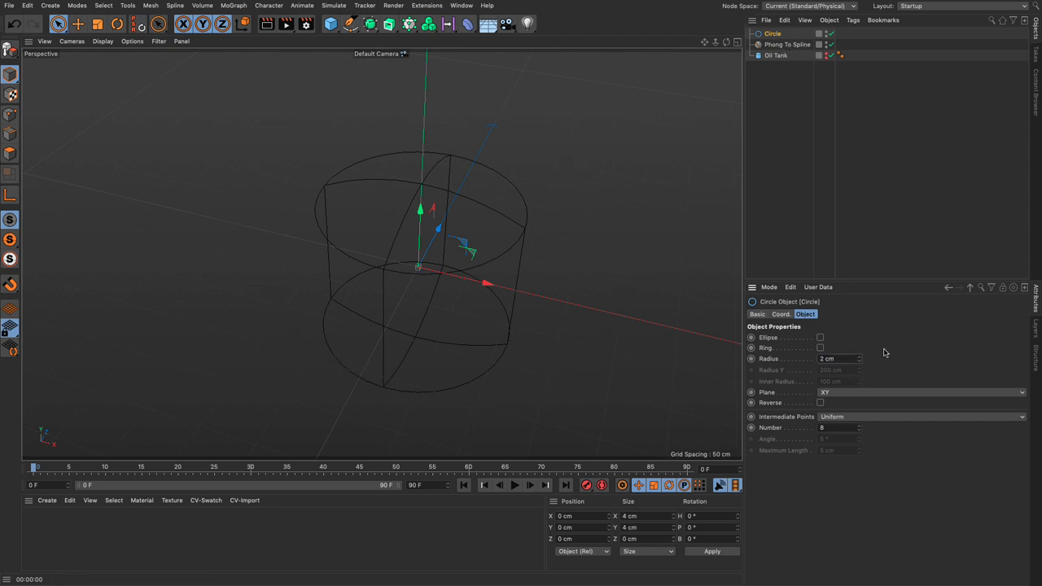
click(389, 26)
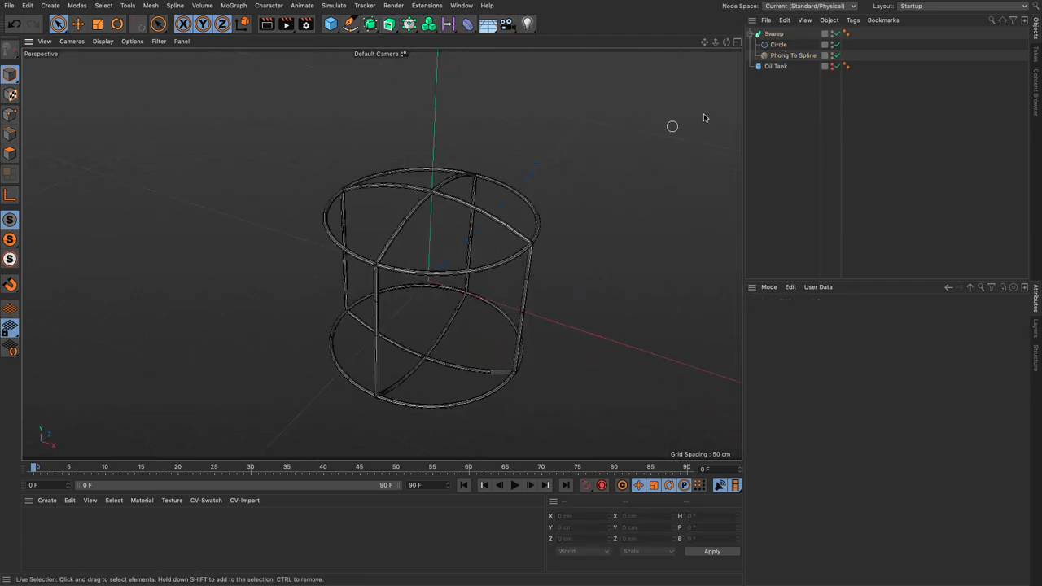
click(774, 66)
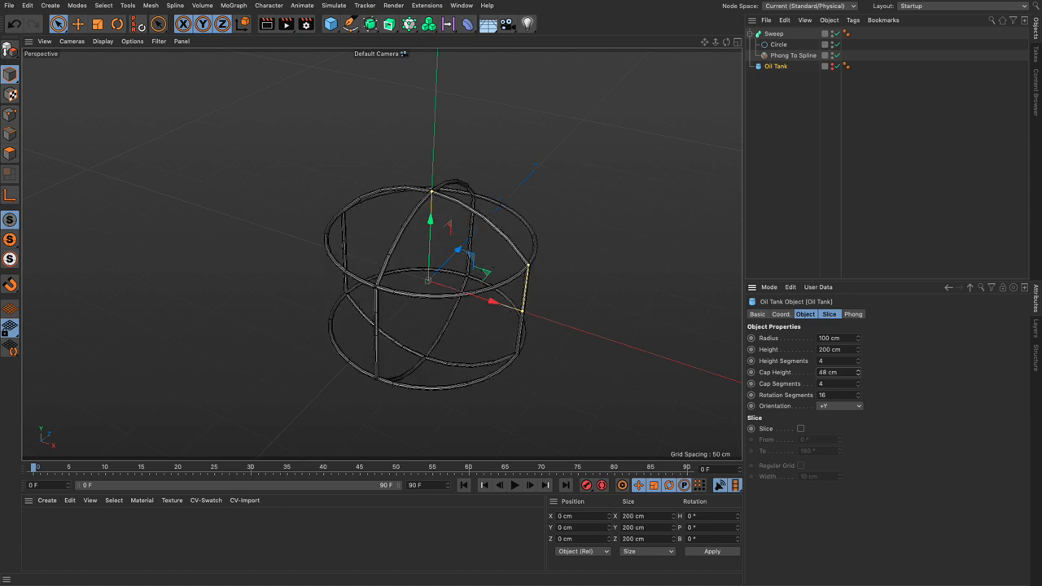
drag(838, 371, 859, 371)
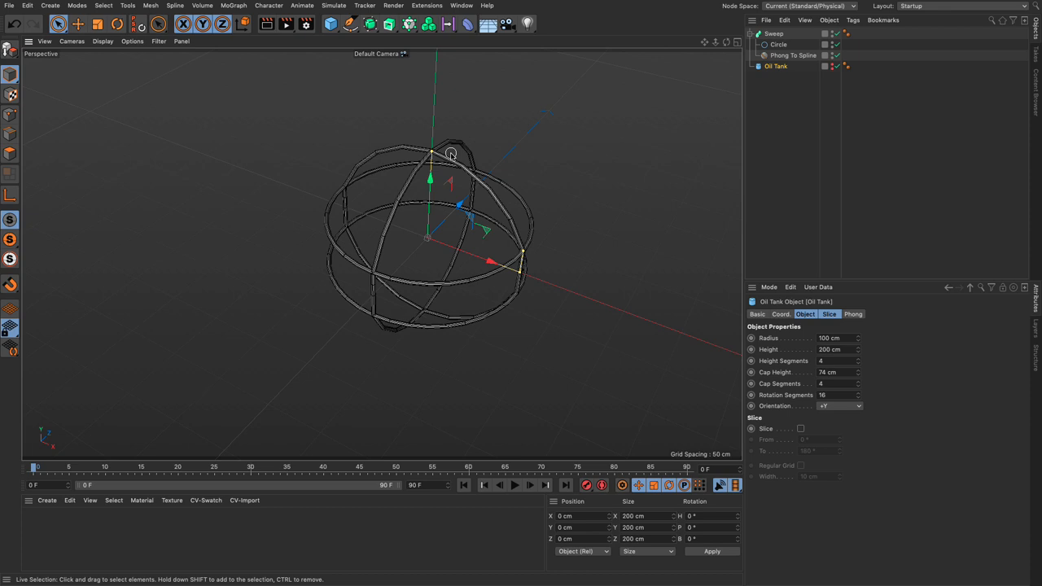
click(778, 65)
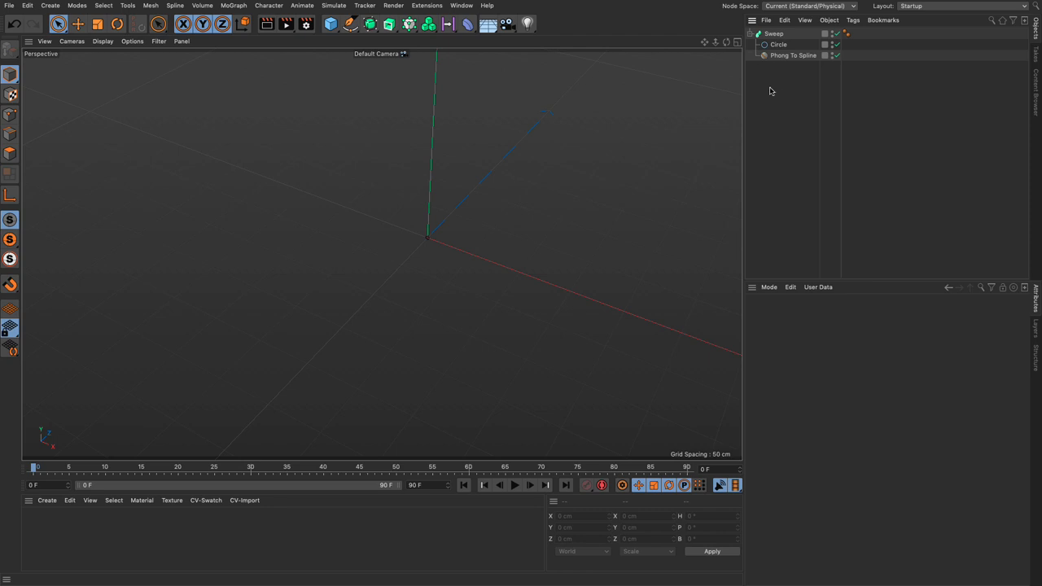
mouse_move(782, 72)
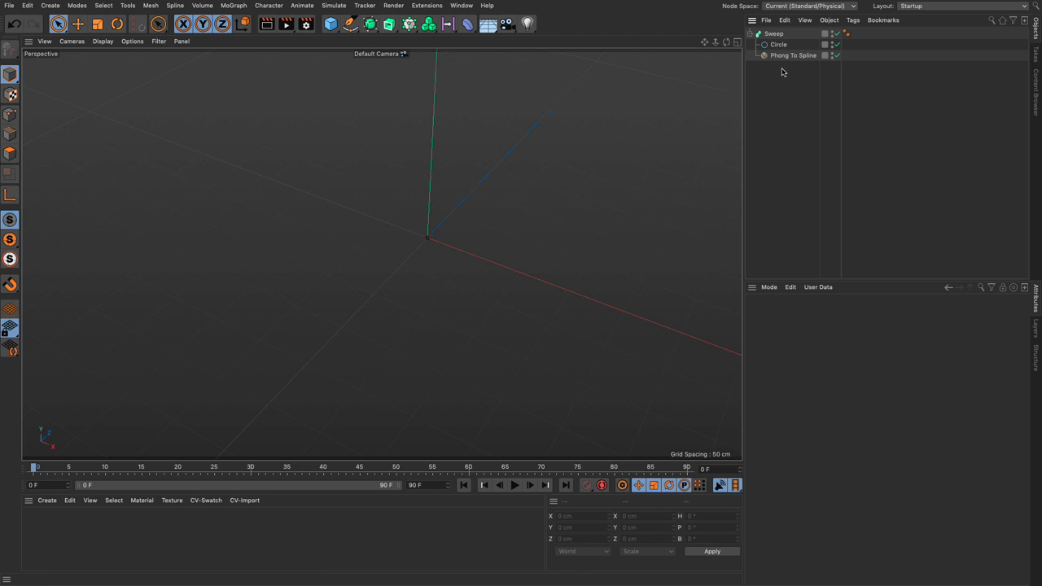
- Add a hexagonal n-Side spline and pick the Bezier spline pen for drawing a path
click(340, 23)
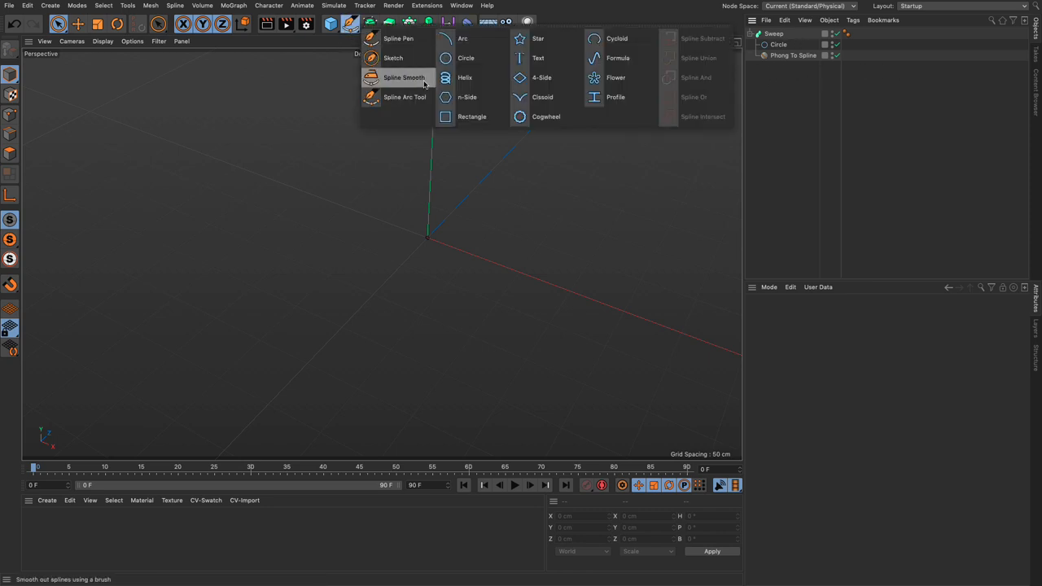
click(467, 97)
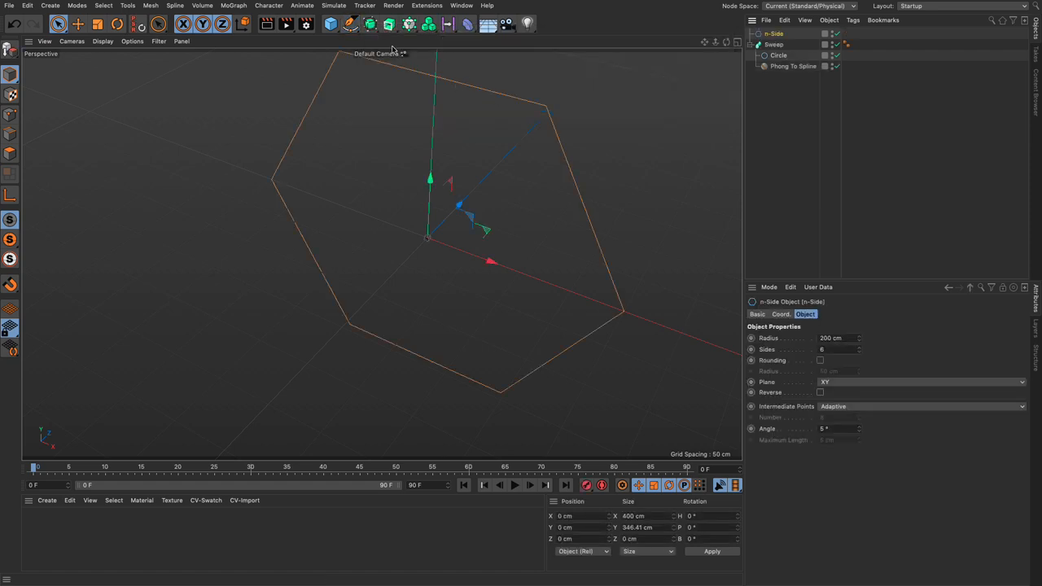
click(736, 42)
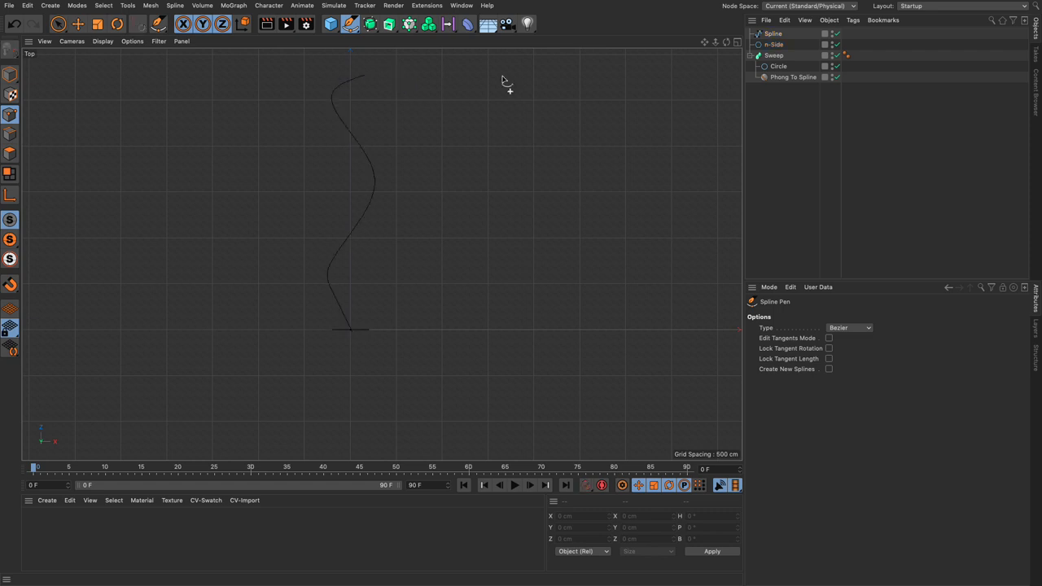
- Draw the wavy path in the Top view of the four-view layout and return to perspective
click(368, 42)
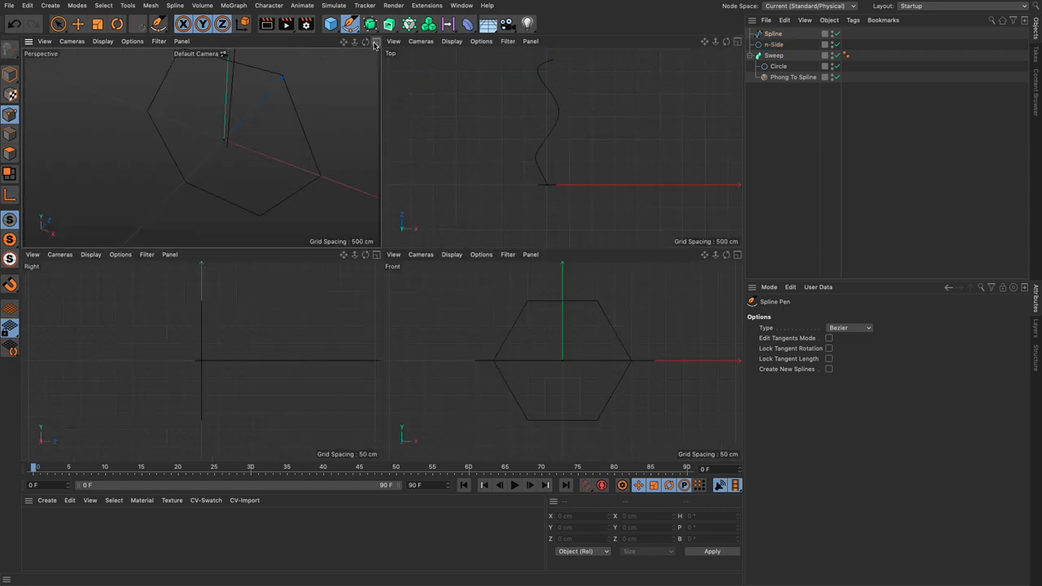
click(368, 43)
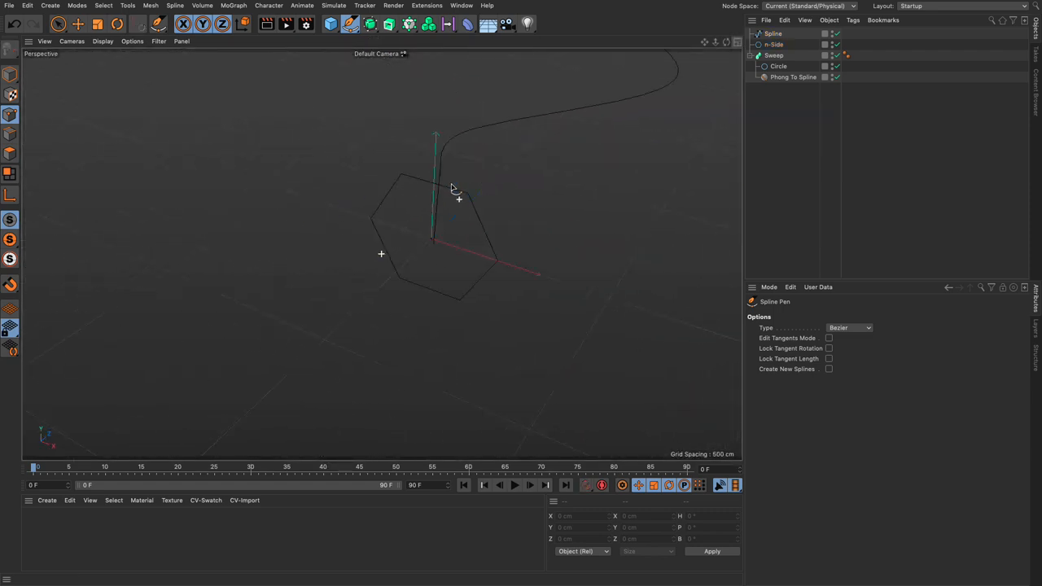
click(390, 24)
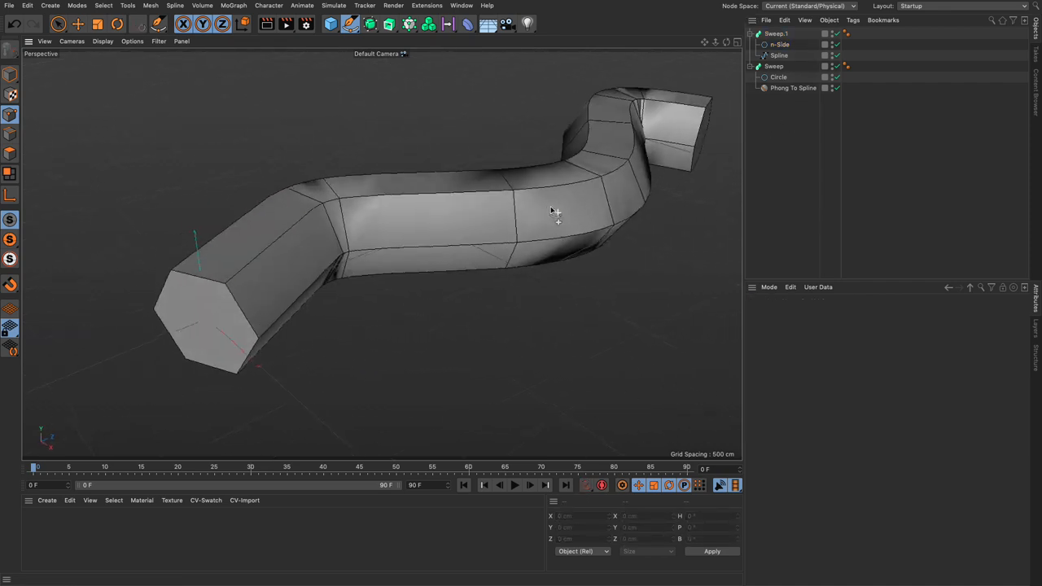
- Sweep the n-Side along the wavy spline and scale the hexagon profile down to a slim tube
click(102, 42)
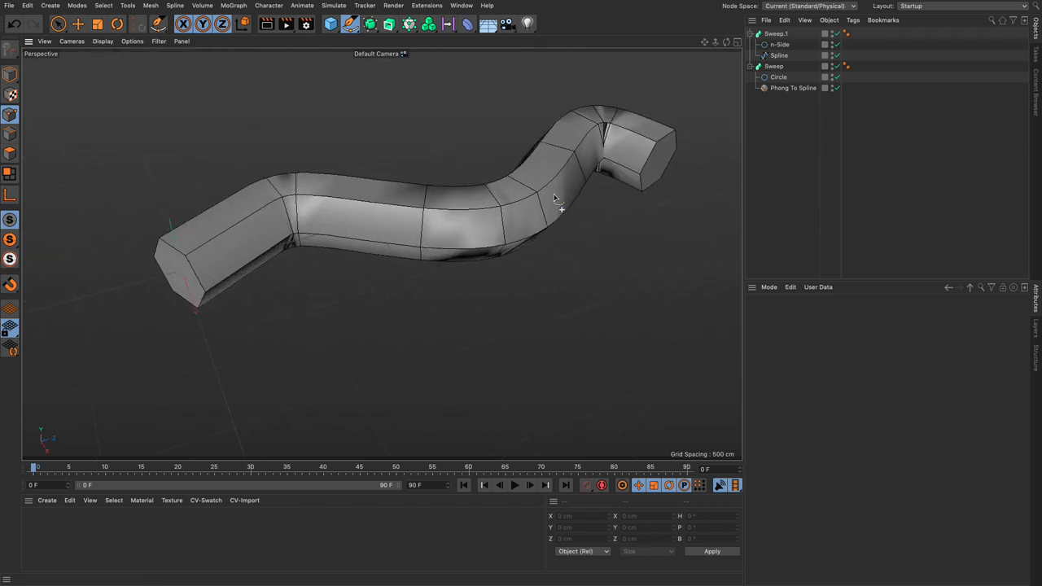
click(780, 44)
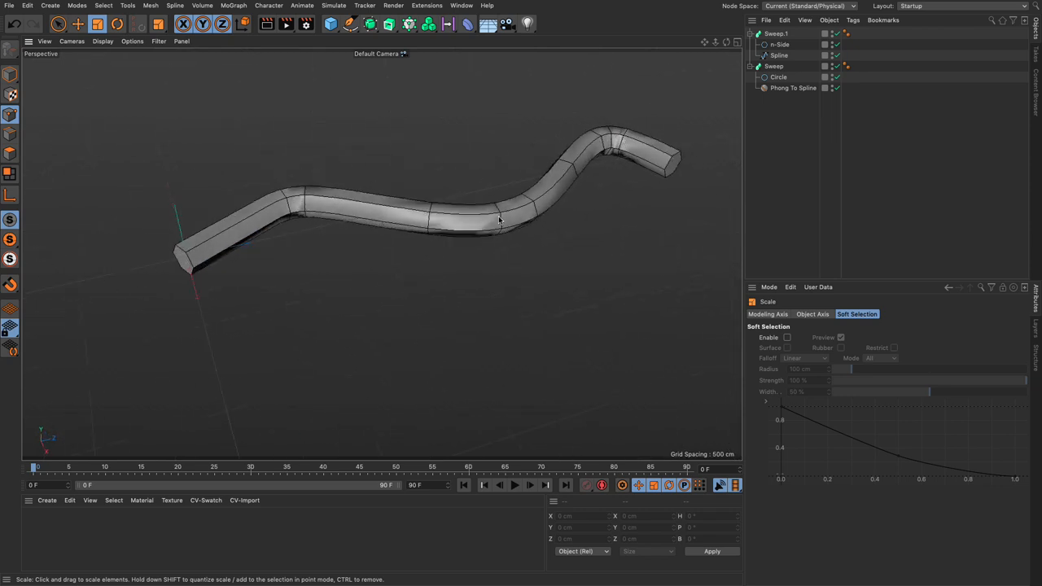
mouse_move(521, 212)
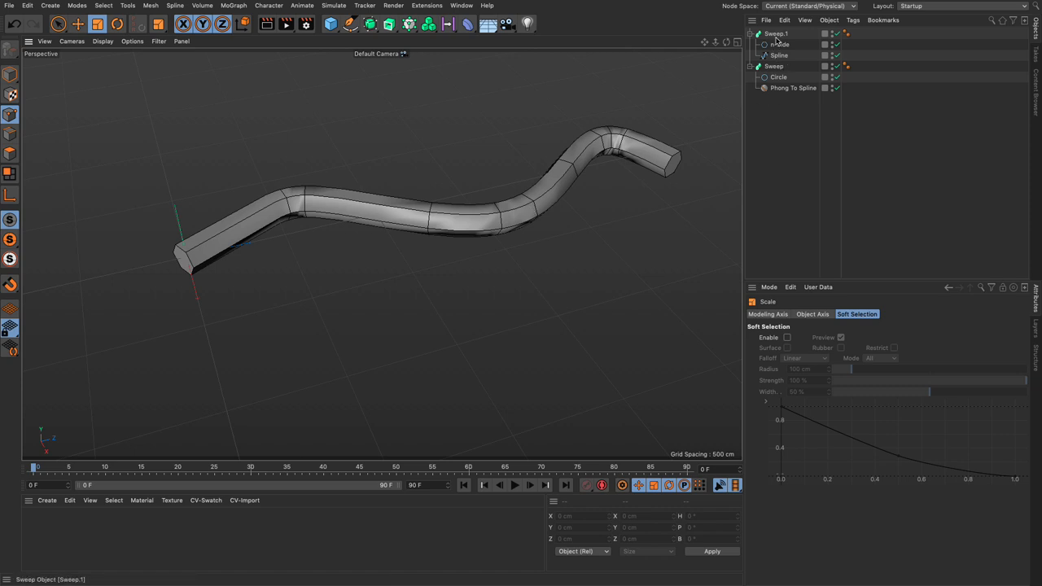
- Set Sweep 1 Isoparm Subdivision to 4 and the path spline's Intermediate Points to Uniform
click(771, 33)
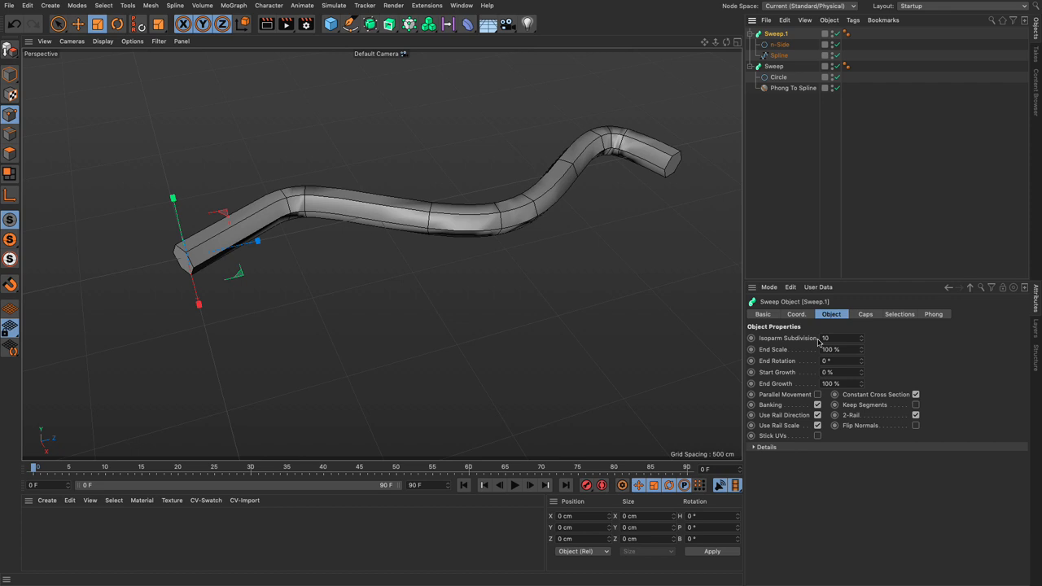
mouse_move(869, 340)
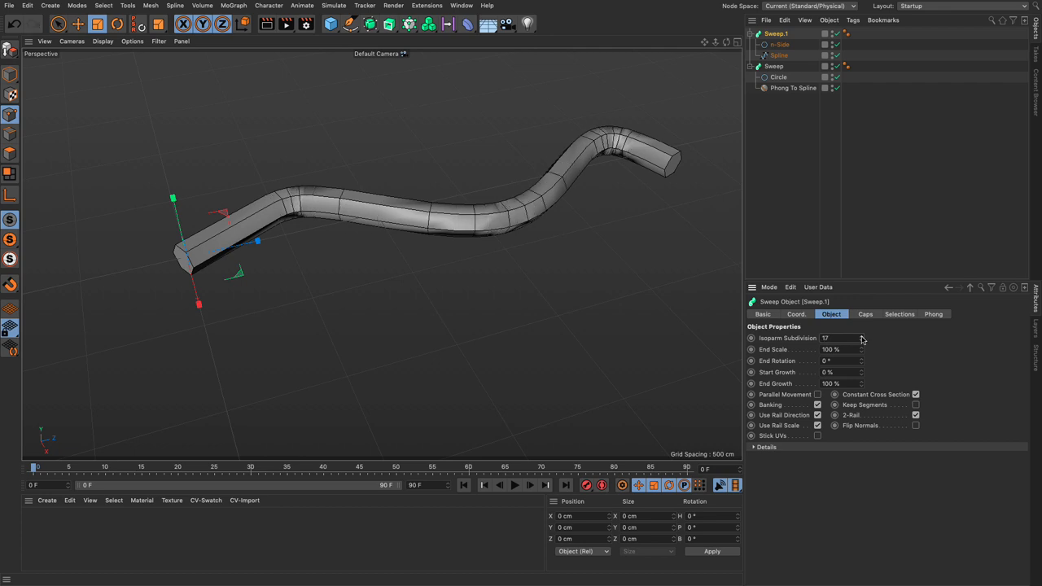
click(778, 56)
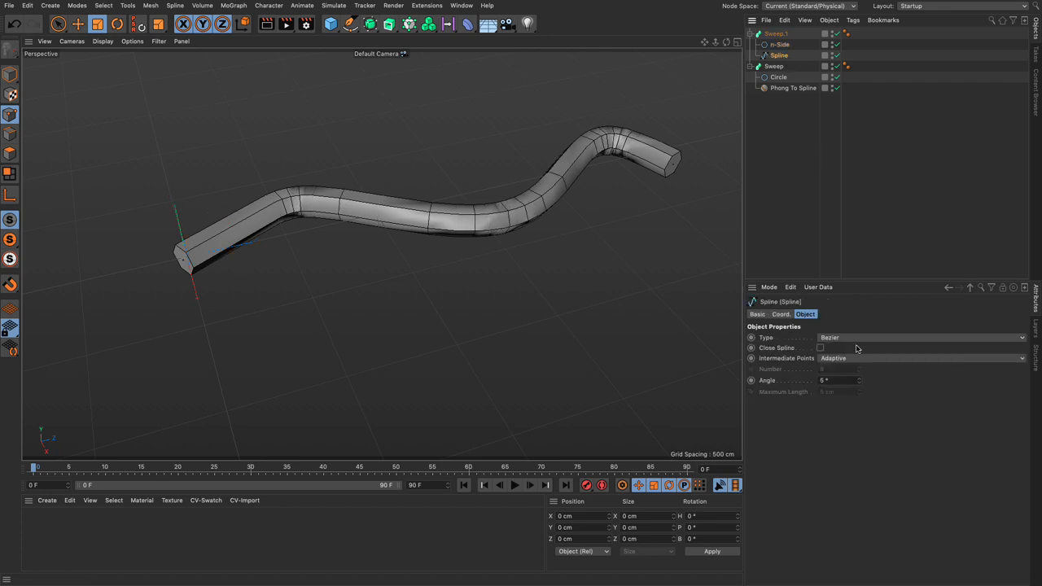
click(919, 358)
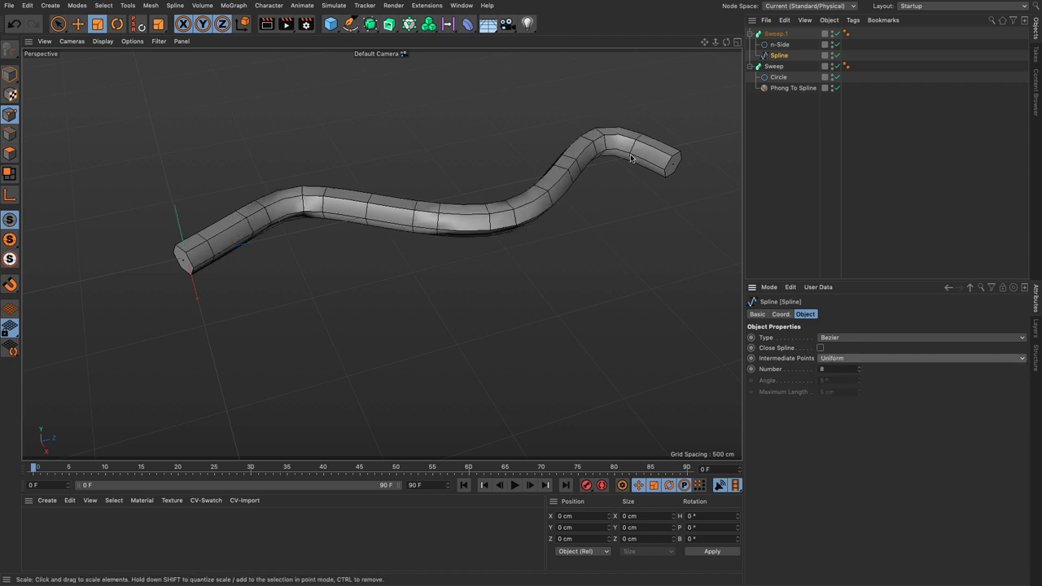
mouse_move(702, 121)
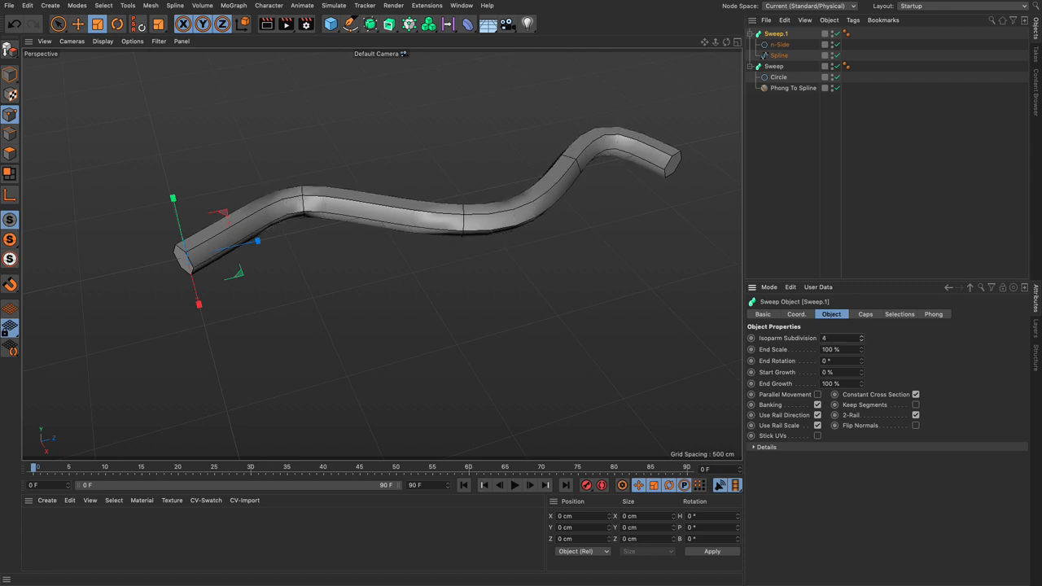
mouse_move(844, 305)
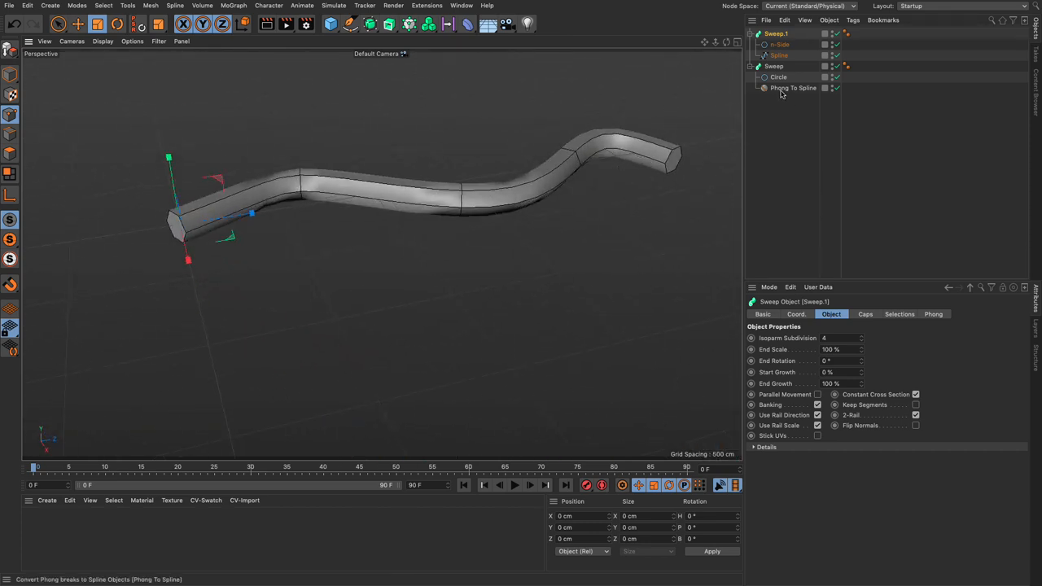
- Apply Phong To Spline to Sweep 1 and review the Spline and Sweep 1 settings in the Attribute Manager
click(794, 88)
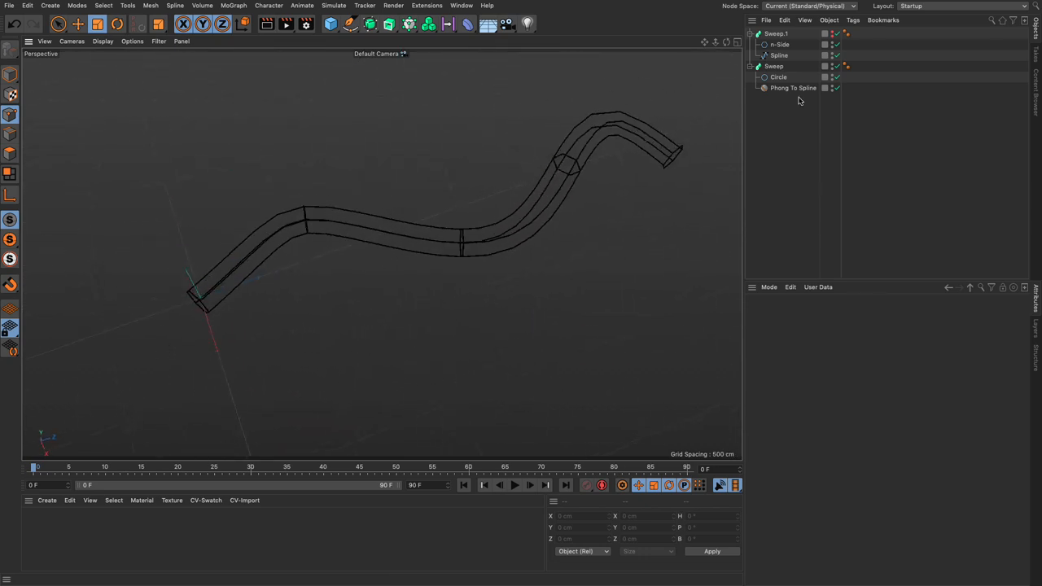
click(779, 55)
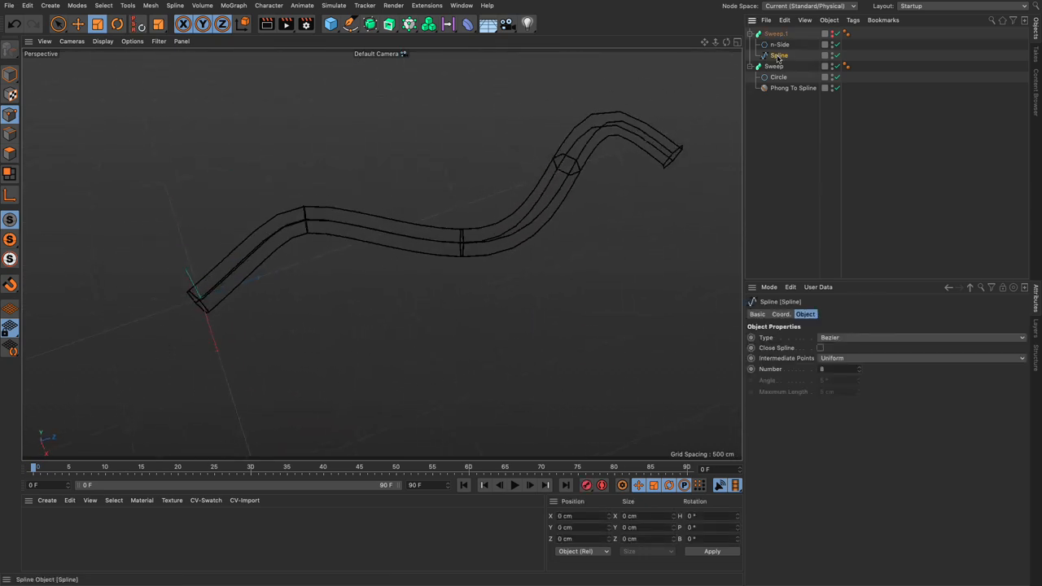
click(775, 35)
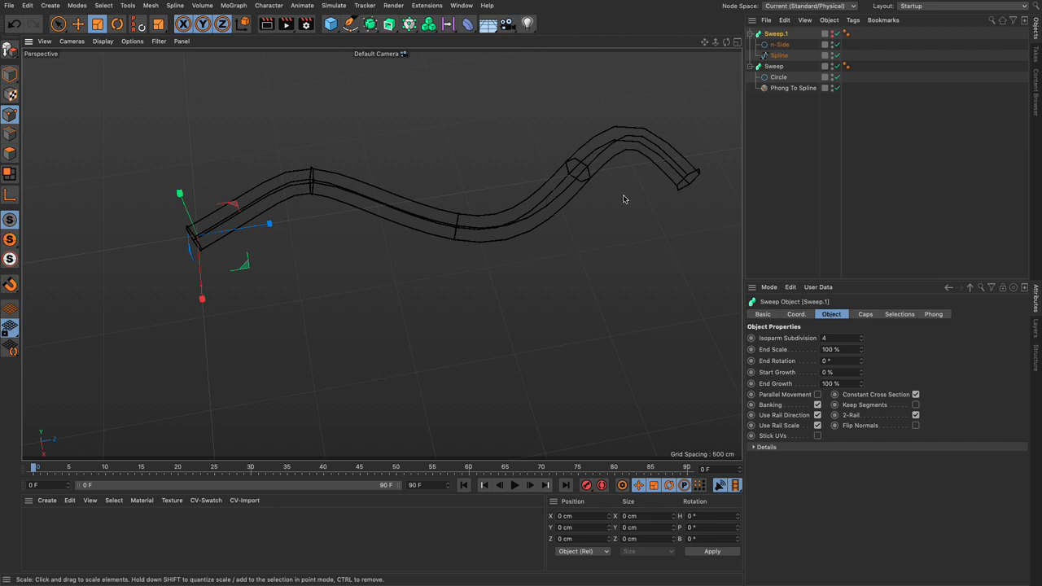
mouse_move(591, 177)
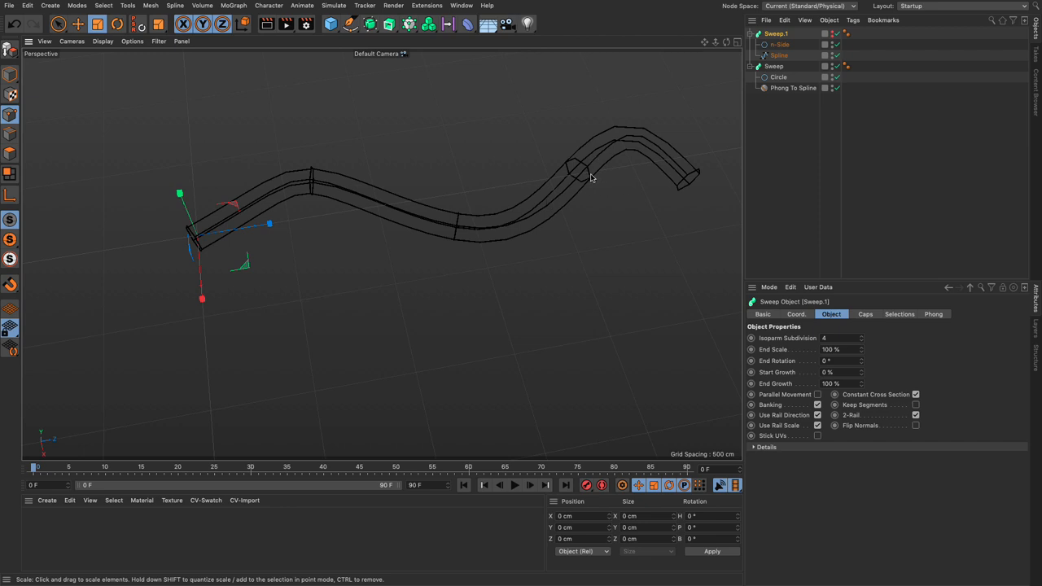
mouse_move(604, 153)
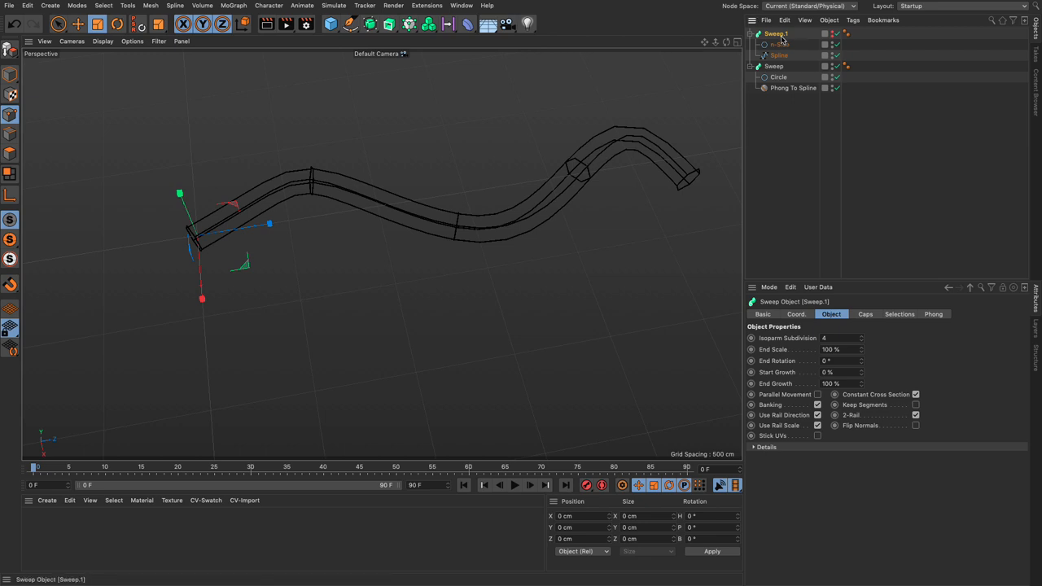
click(755, 446)
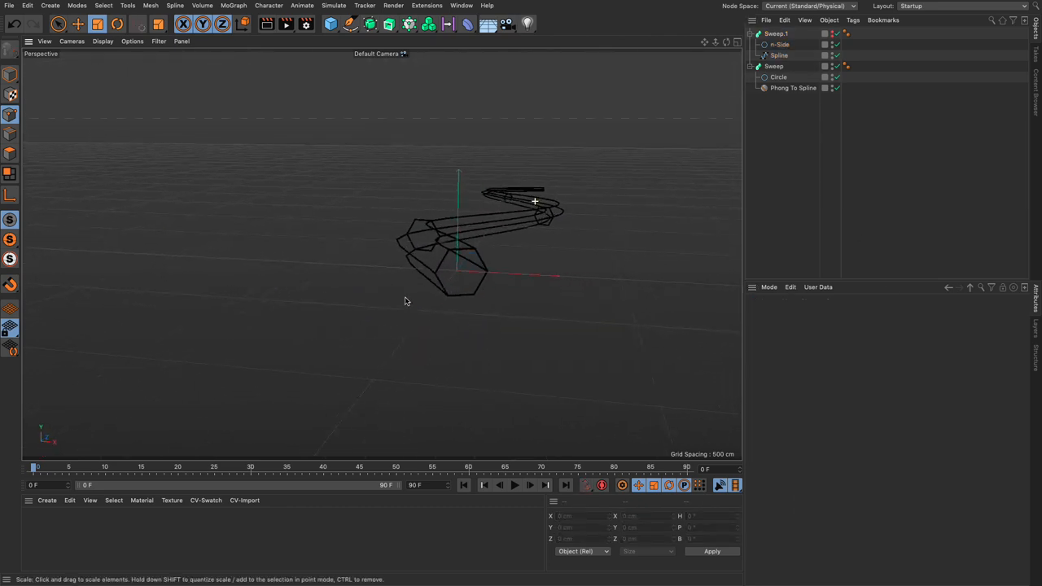
- Add Circle, n-Side and Star splines to build a new Loft
click(778, 44)
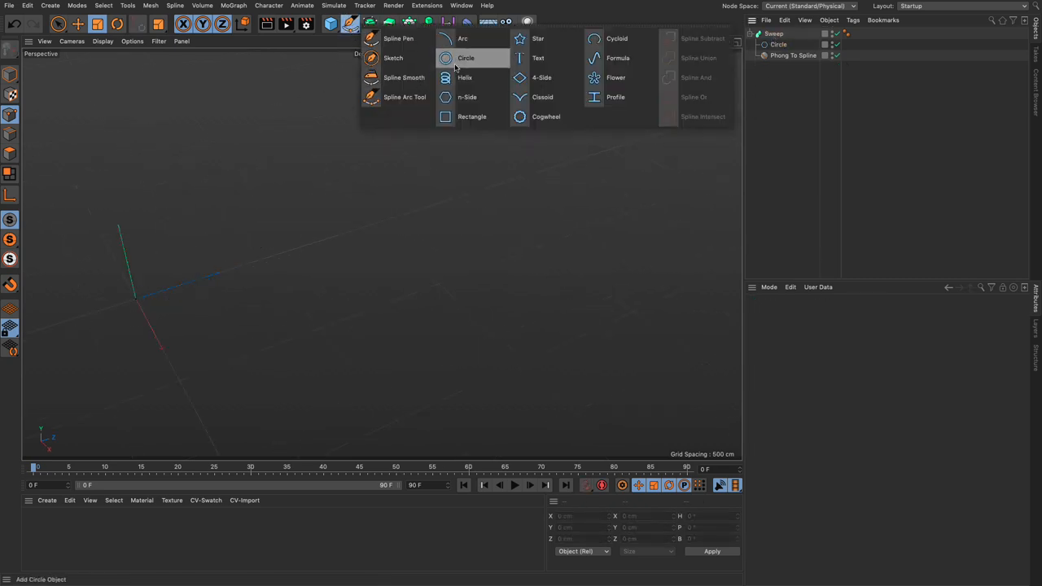
click(468, 58)
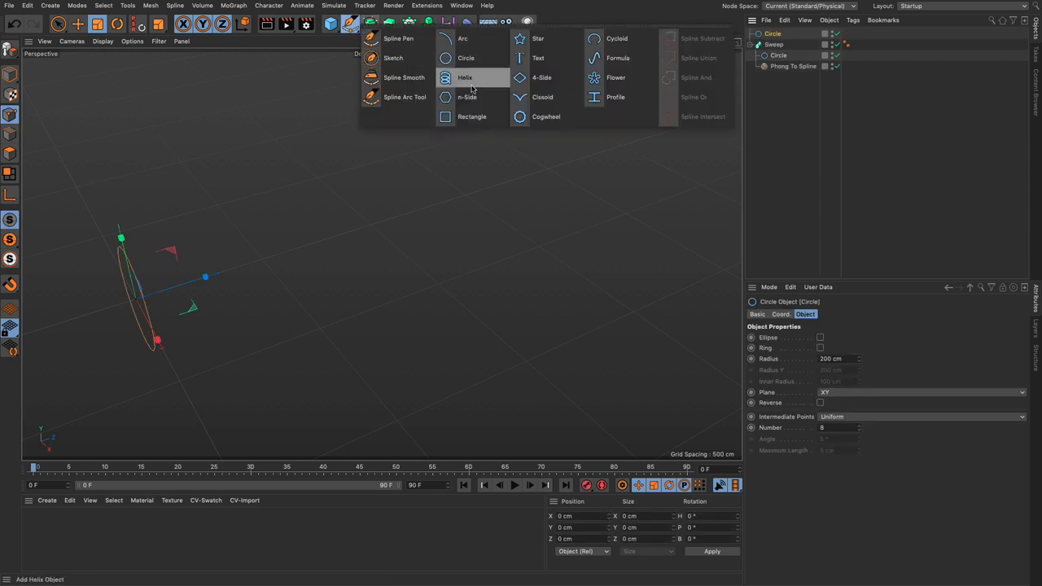
click(467, 96)
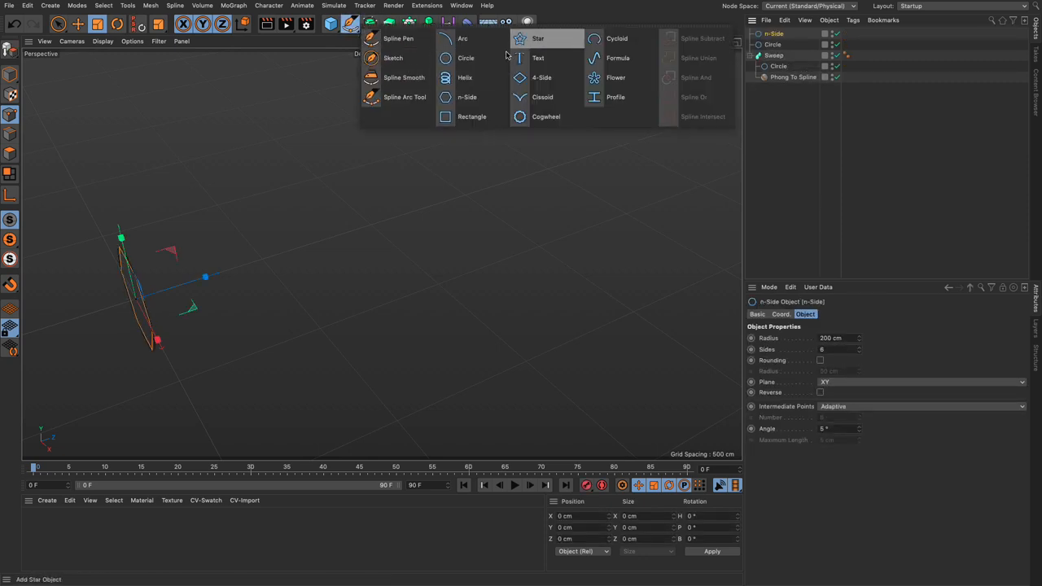
click(537, 39)
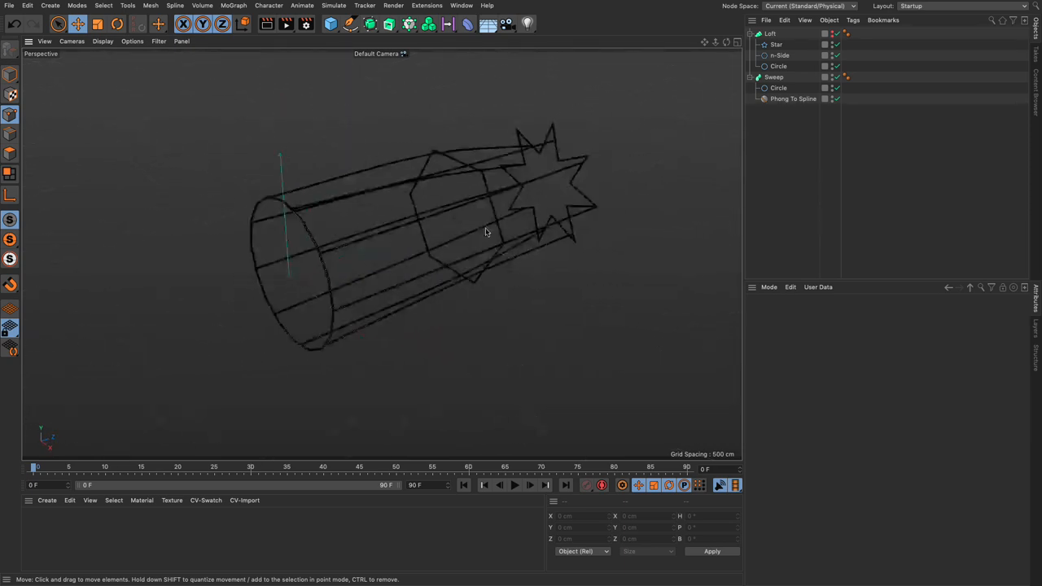
- Select the Loft in the Object Manager to show its Object properties
click(768, 33)
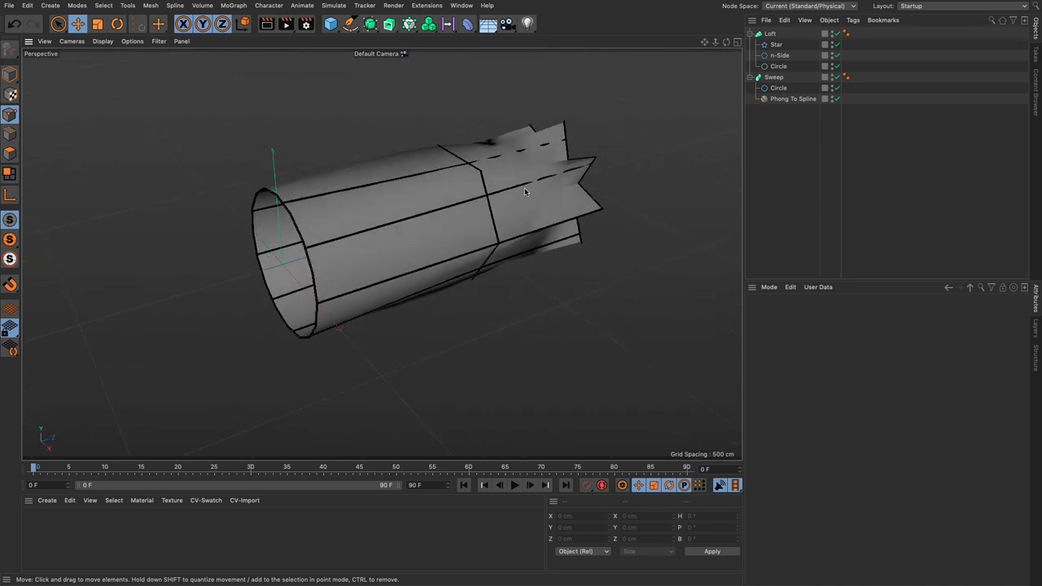
mouse_move(524, 192)
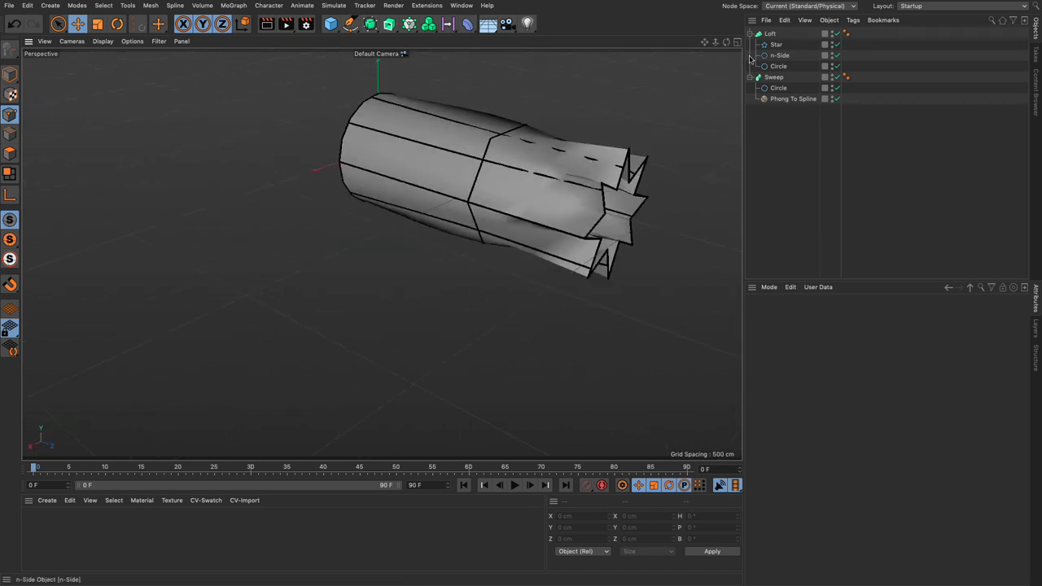
click(765, 32)
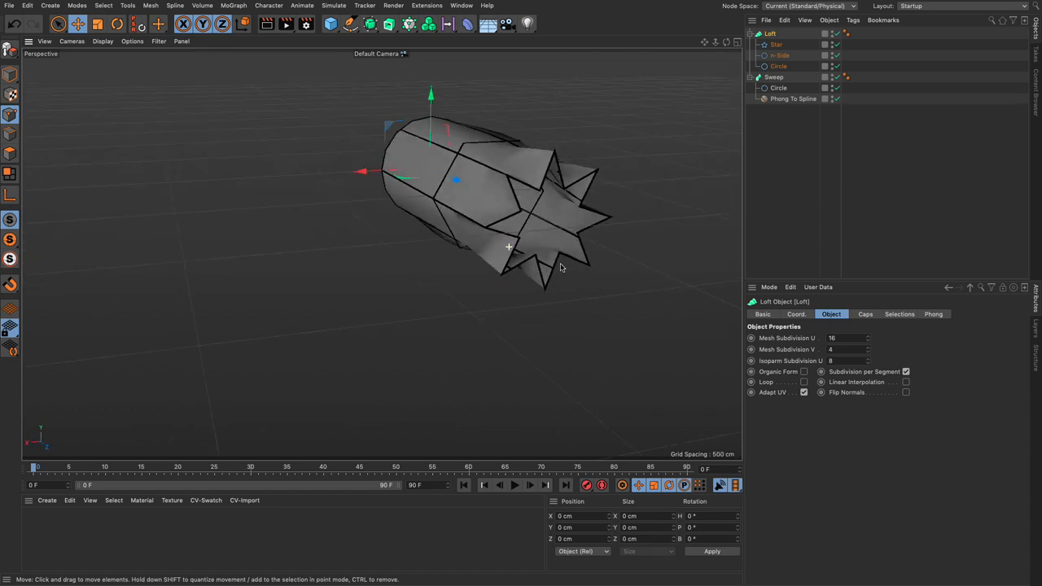
- Check the Star settings, then adjust the Loft's Mesh Subdivision U and Isoparm Subdivision
click(775, 44)
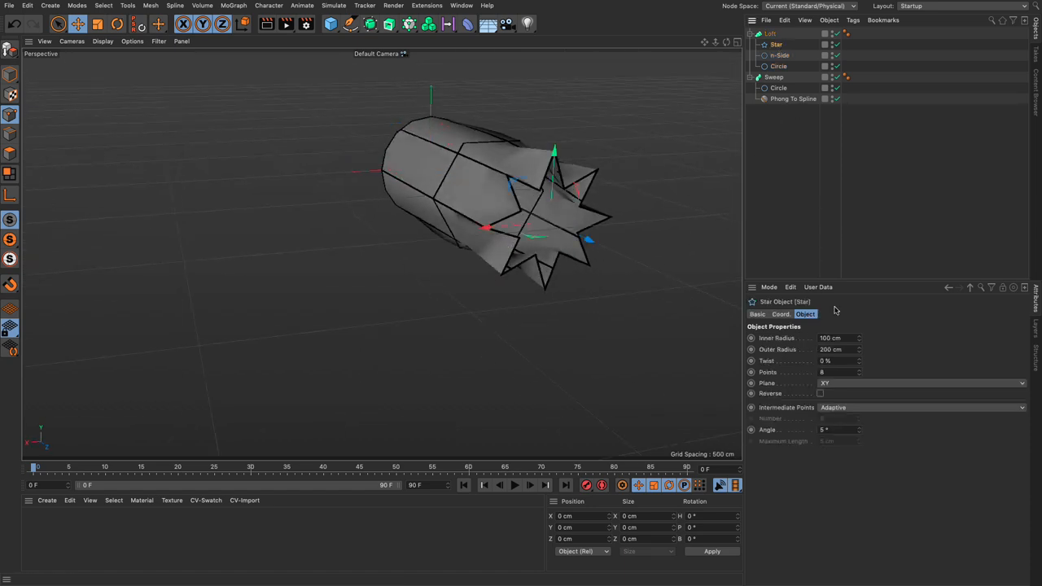
click(766, 33)
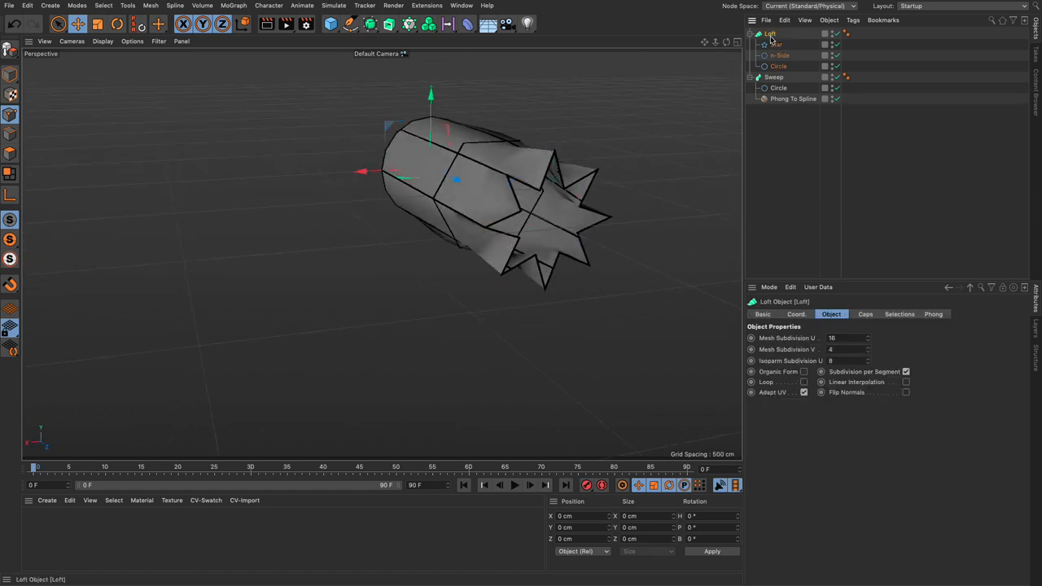
click(843, 337)
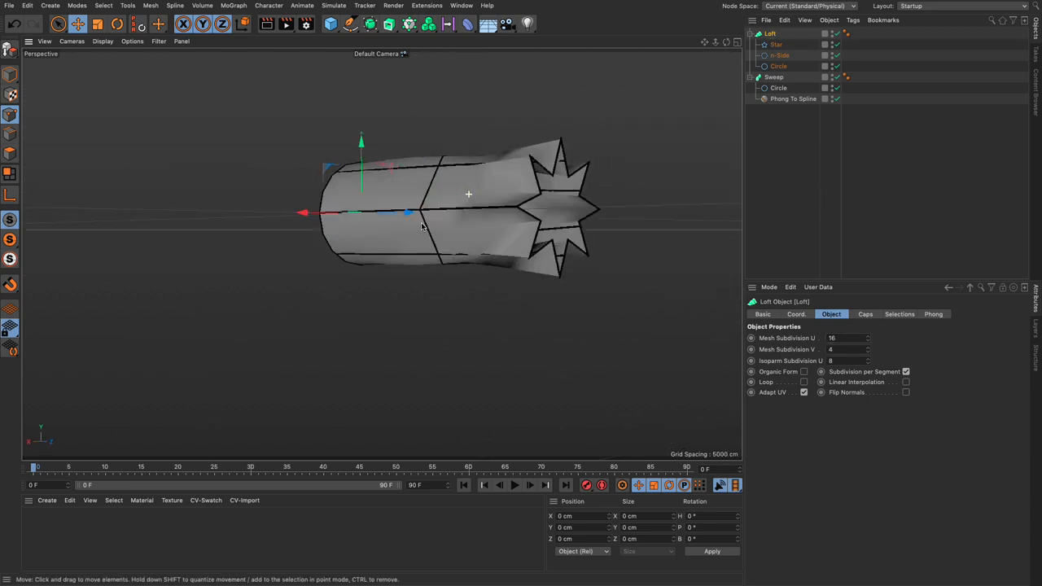
click(843, 337)
text(32)
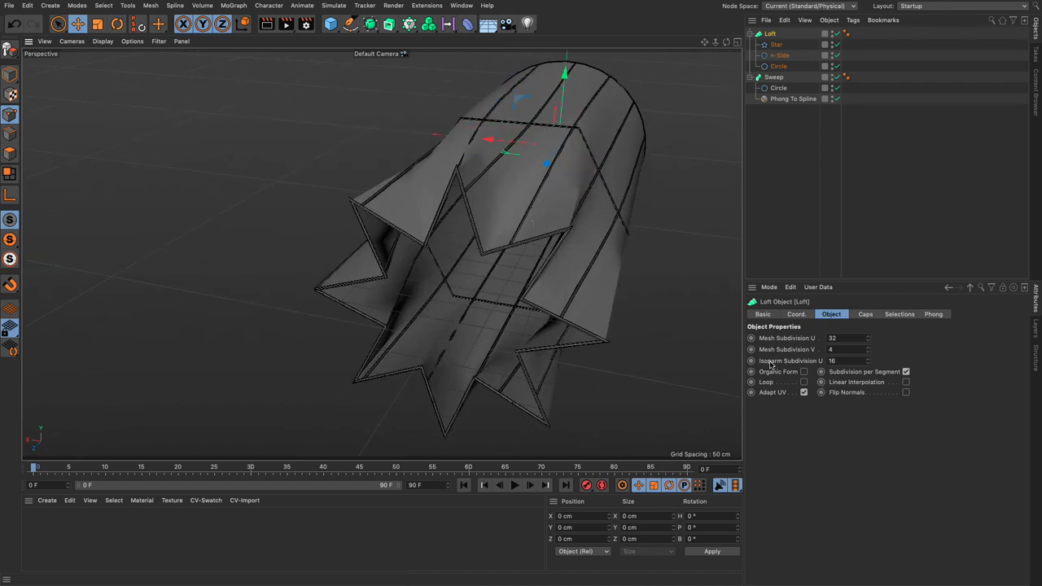
click(866, 358)
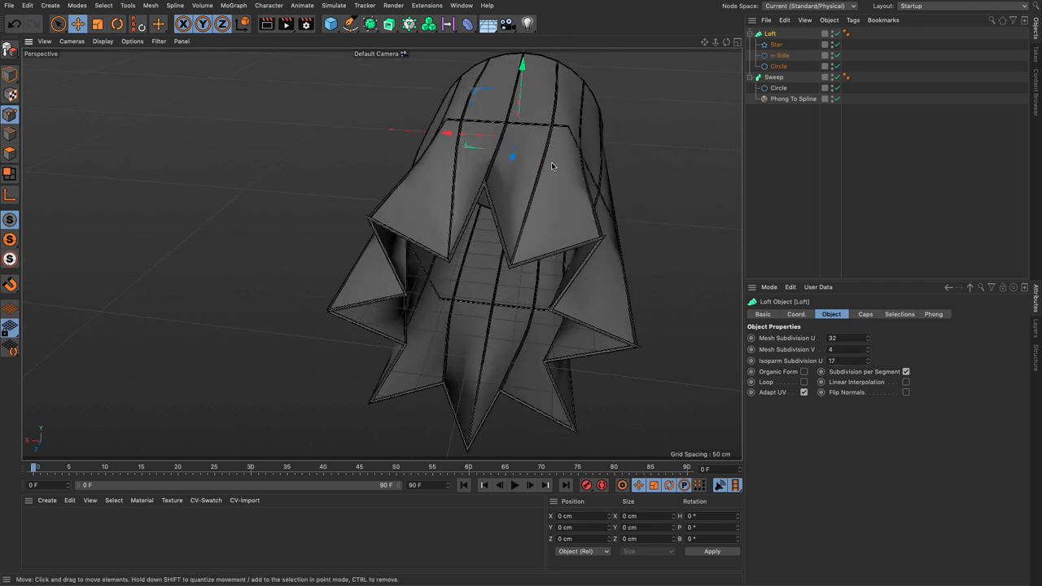
mouse_move(544, 176)
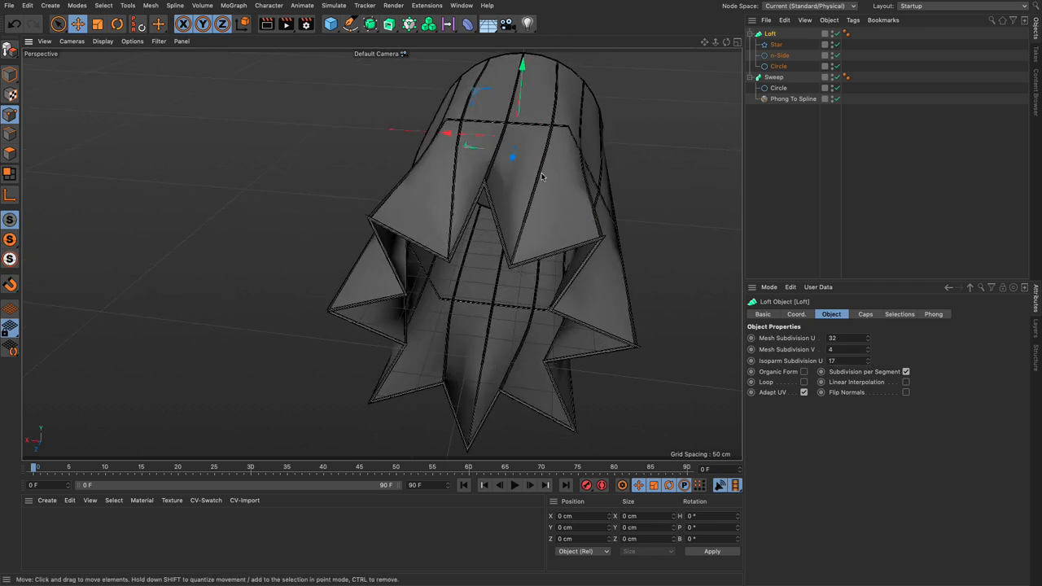
mouse_move(524, 209)
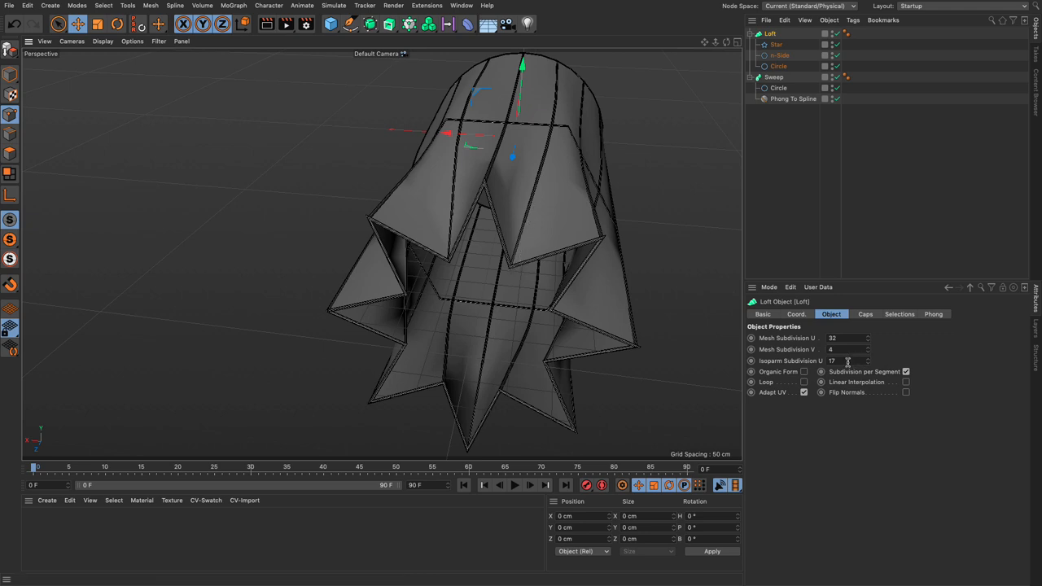
- Raise and lower the Loft's Mesh Subdivision U, set it back to 16, then start a new empty project
click(850, 337)
text(36)
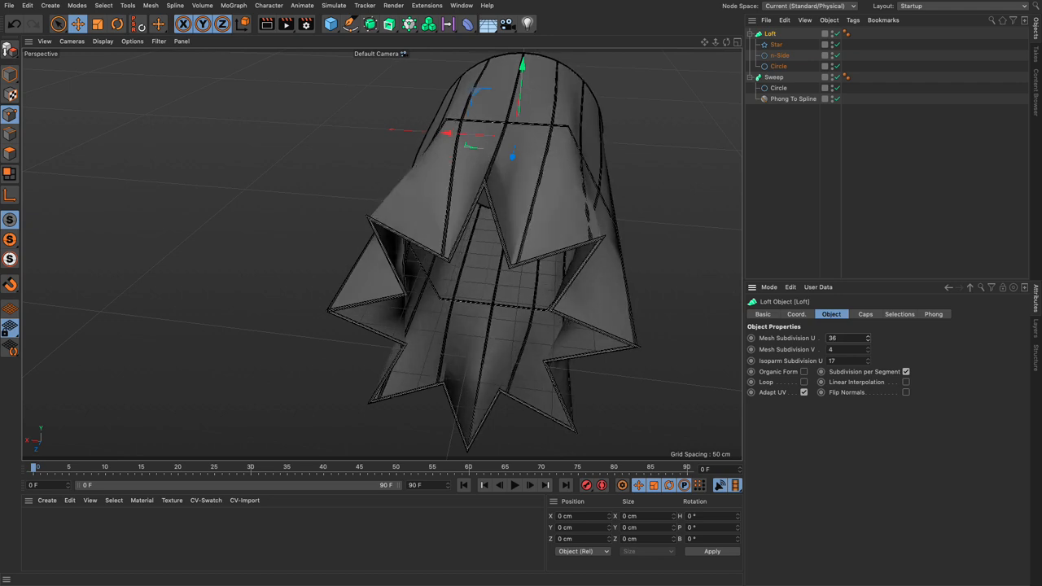
click(867, 335)
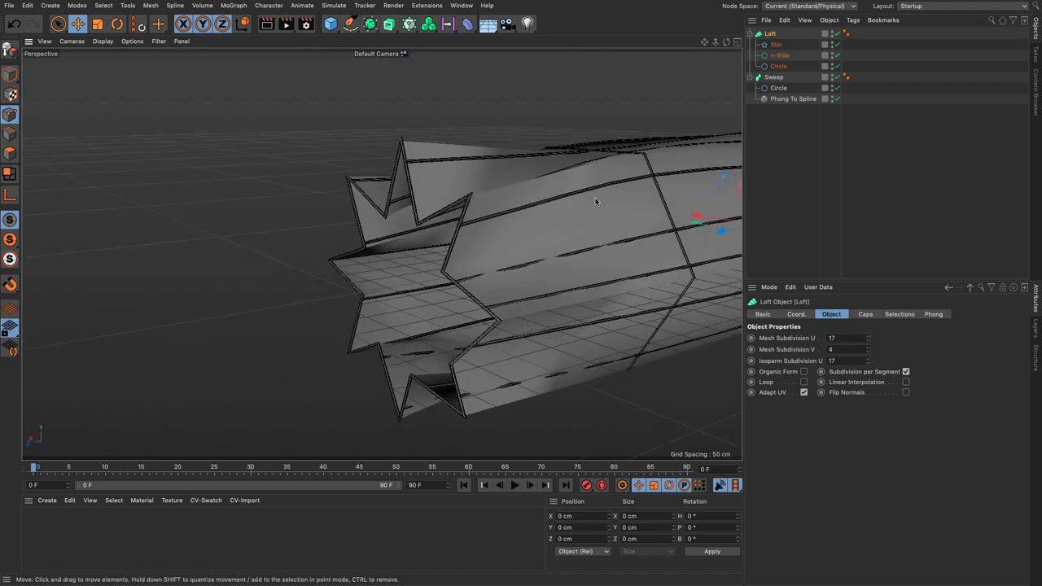
click(843, 337)
text(16)
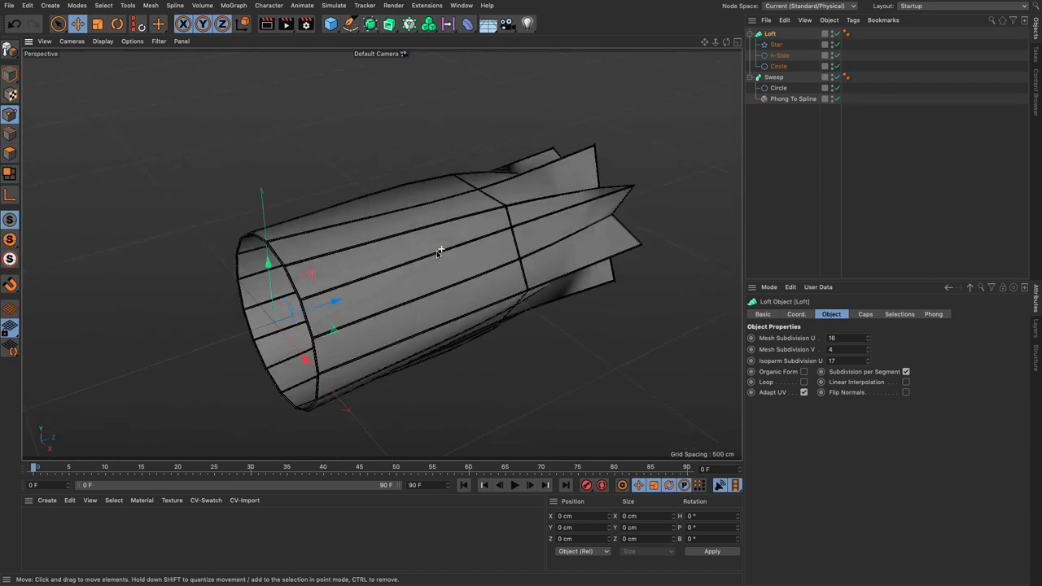
drag(440, 253, 456, 231)
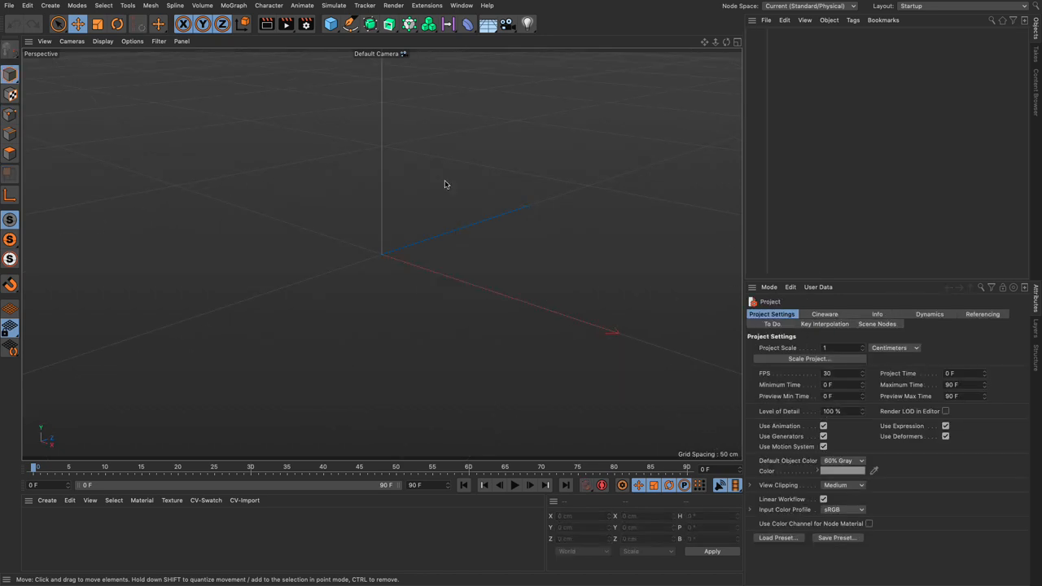
- Add a Sphere primitive and parent it under a new Subdivision Surface
click(350, 25)
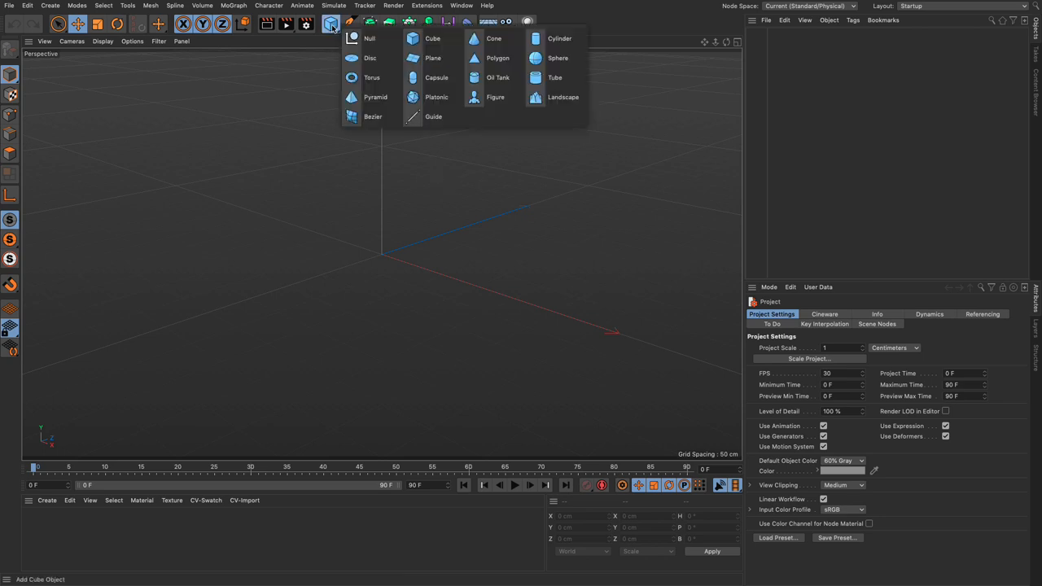
mouse_move(438, 58)
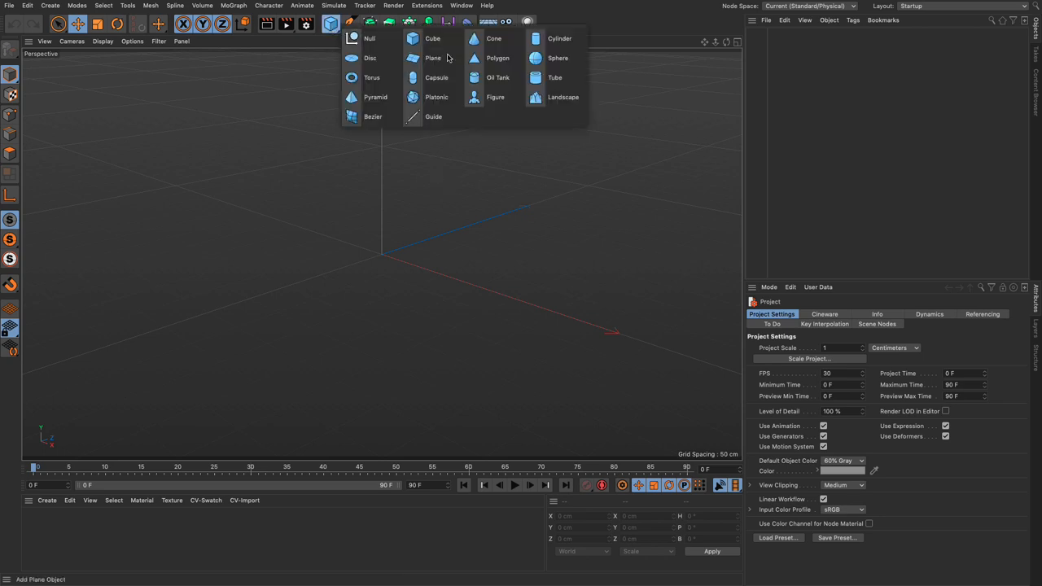
click(557, 59)
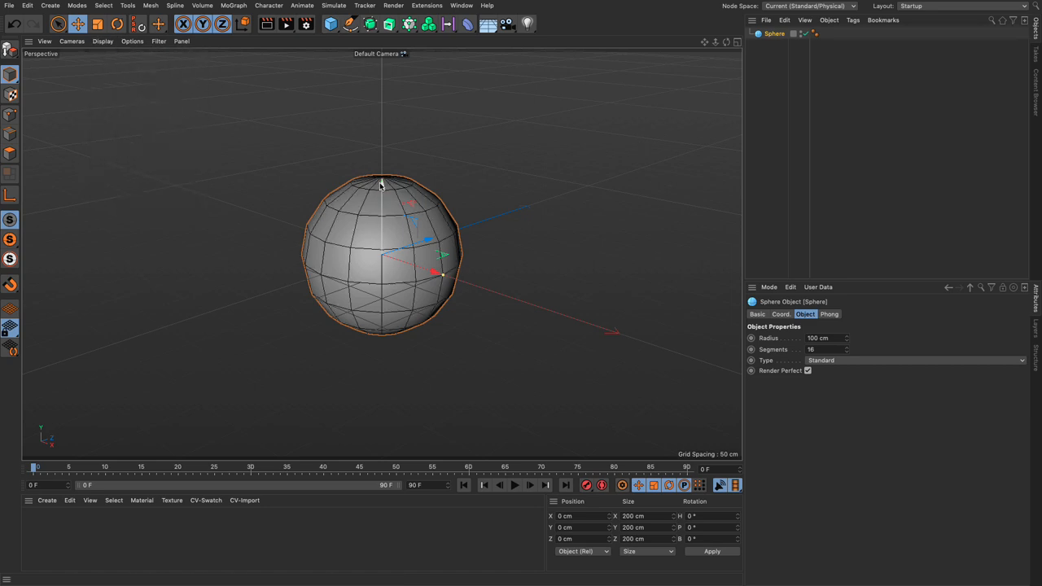
mouse_move(369, 26)
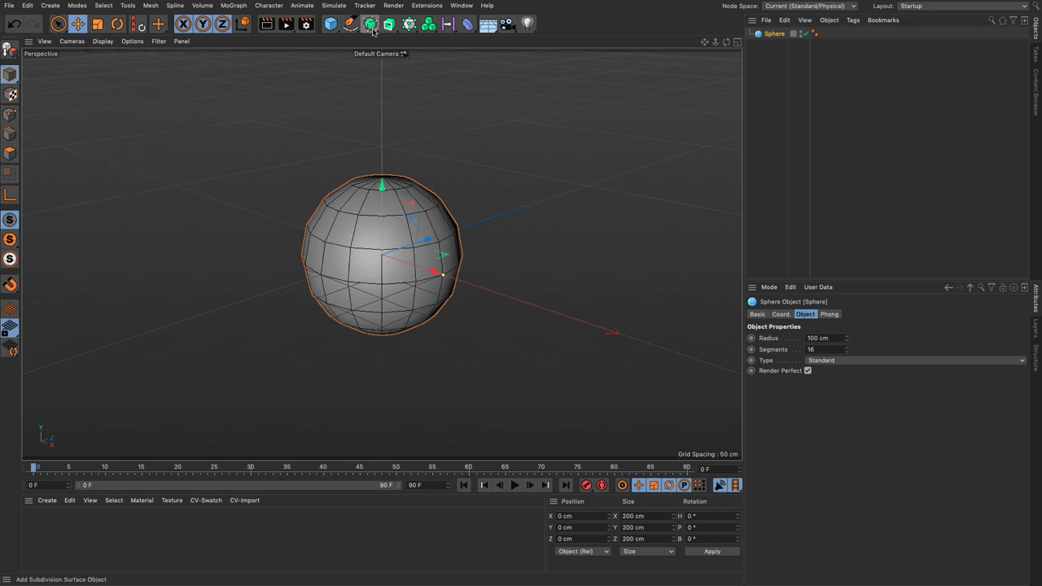
click(368, 24)
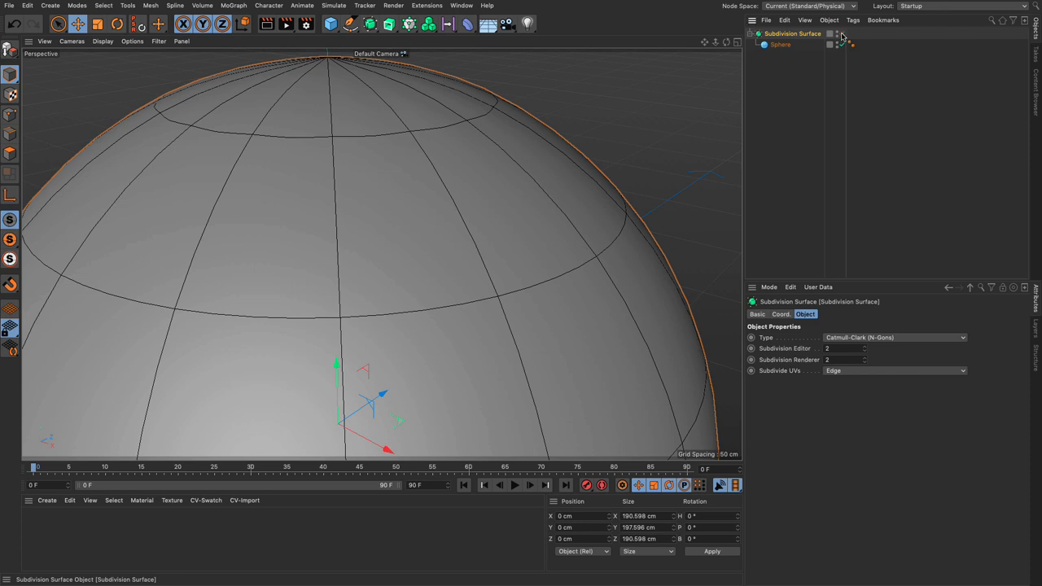
- Switch the viewport shading, then reduce the Sphere to 7 segments for a coarse control cage
click(102, 41)
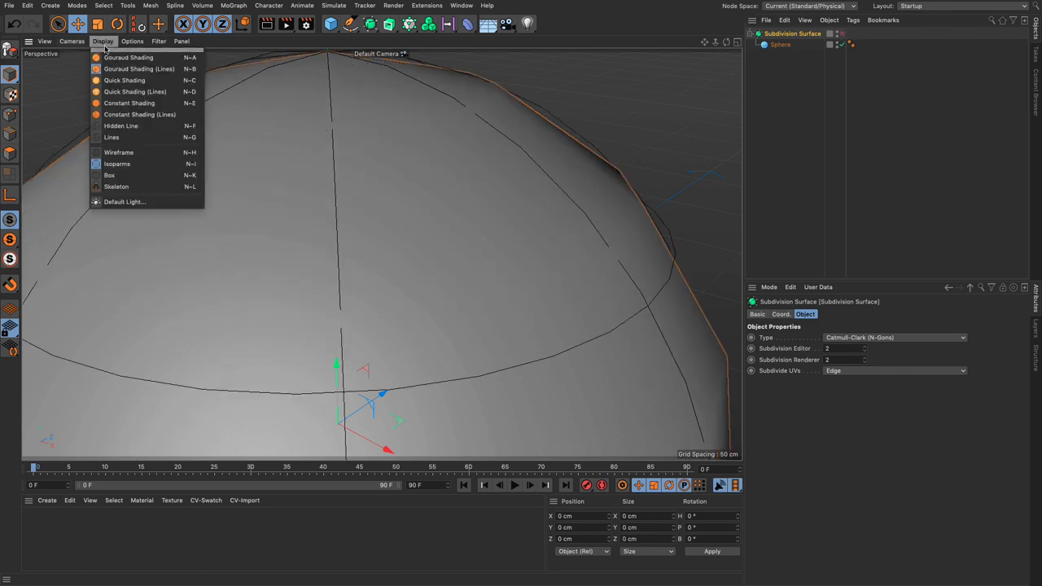
mouse_move(117, 153)
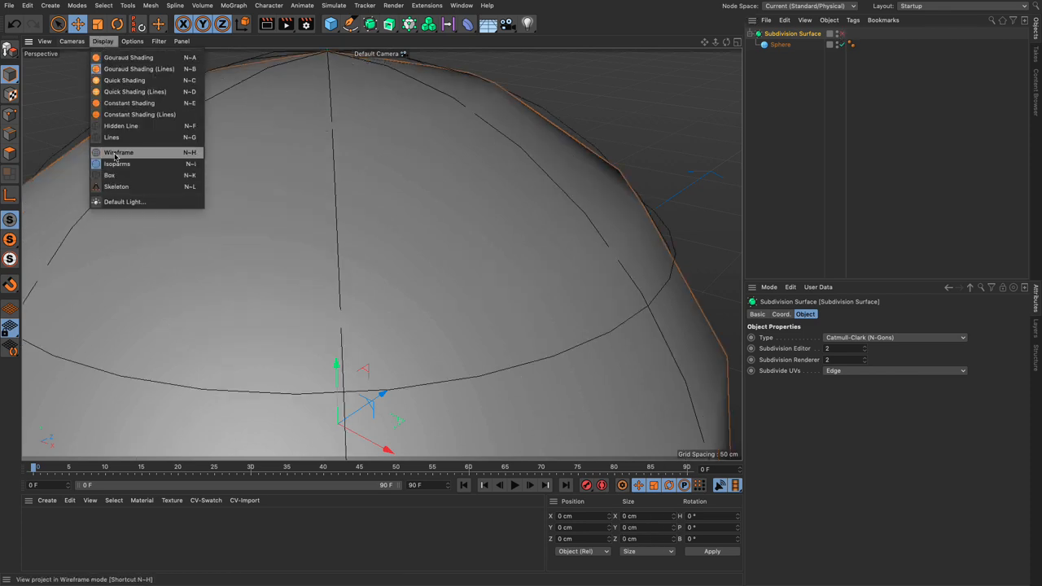
click(117, 153)
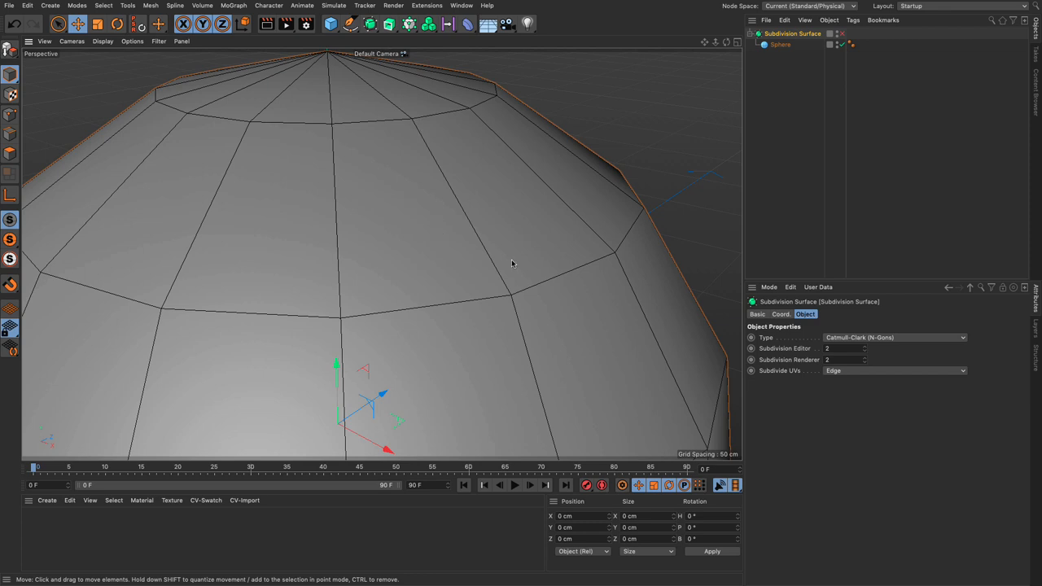
mouse_move(262, 152)
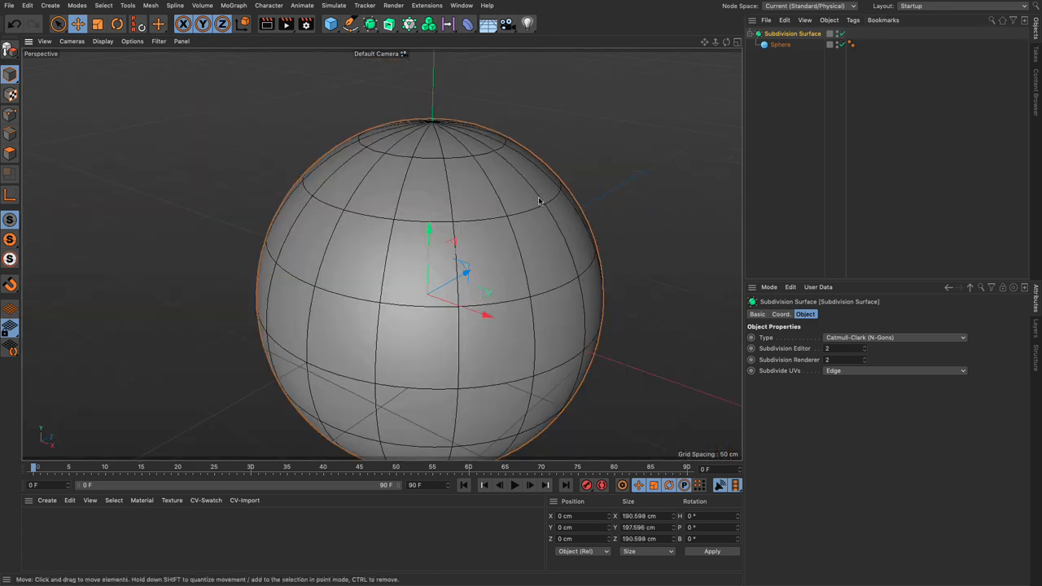
mouse_move(440, 154)
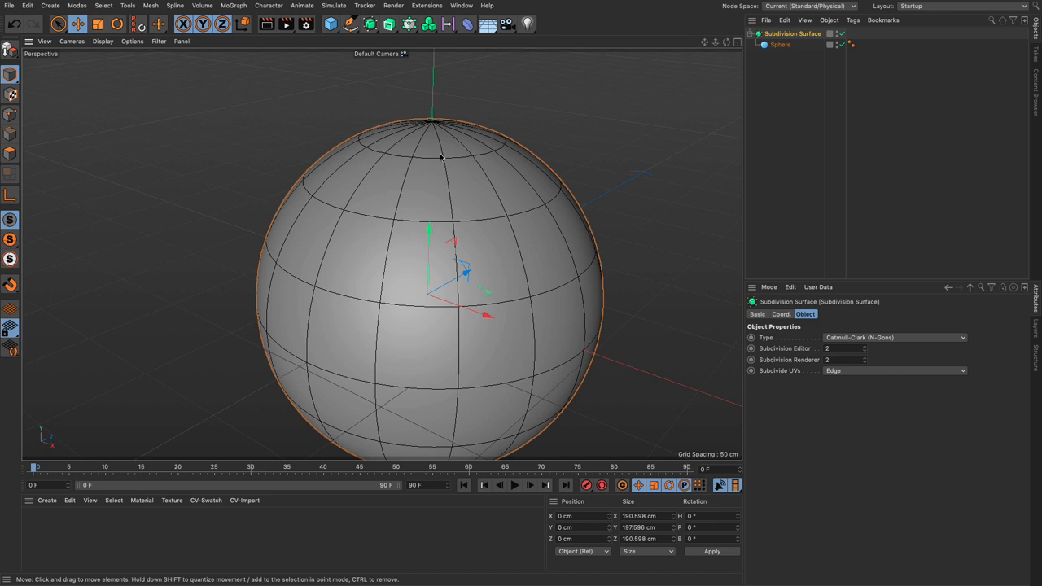
mouse_move(531, 147)
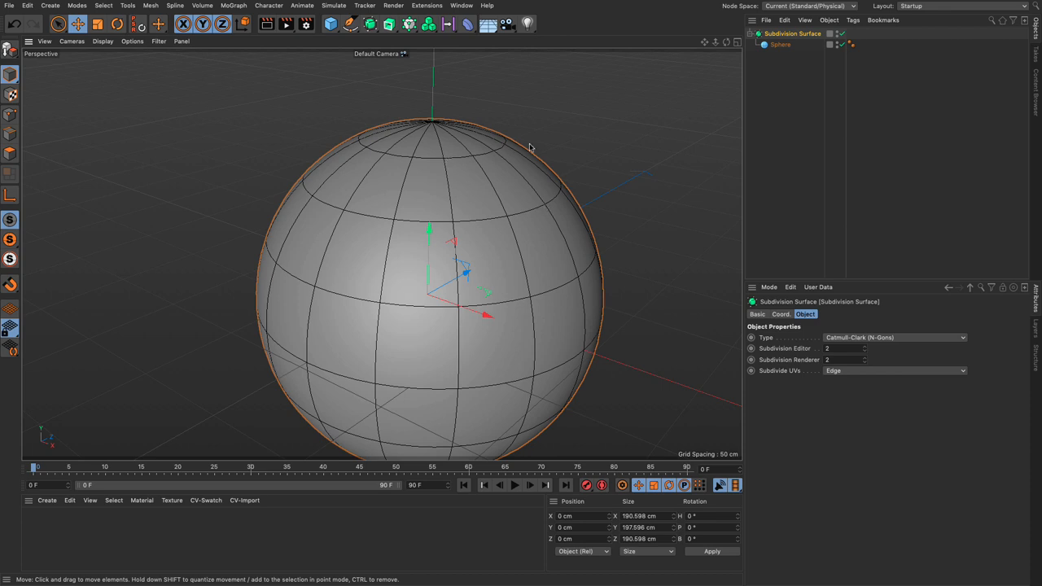
click(794, 33)
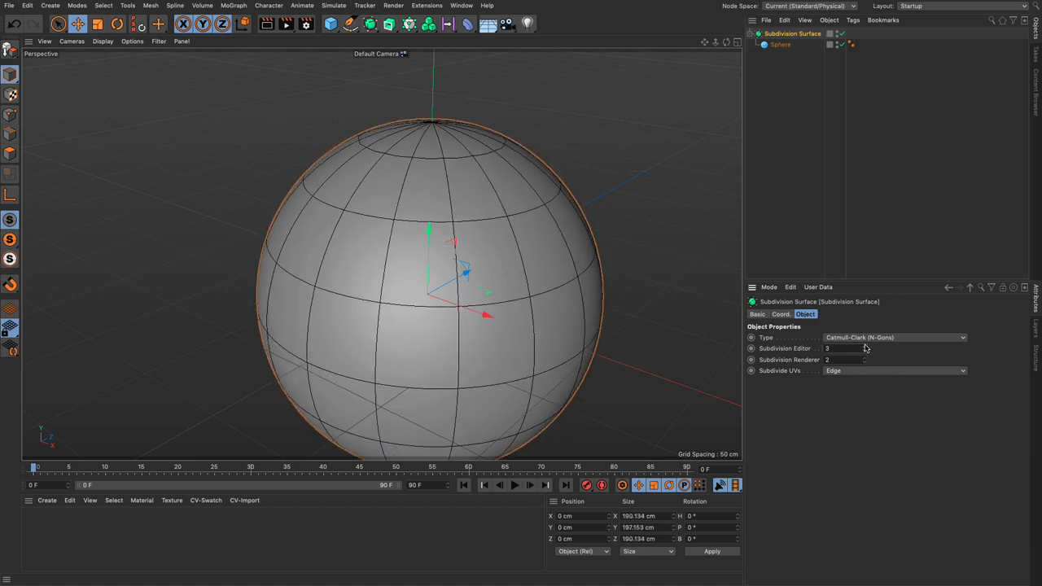
click(780, 46)
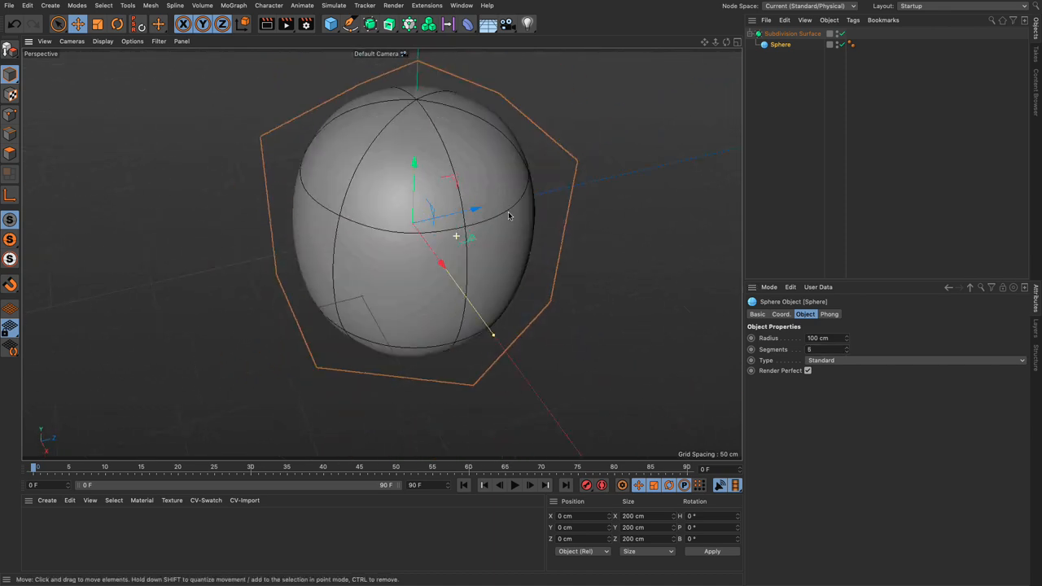
click(846, 349)
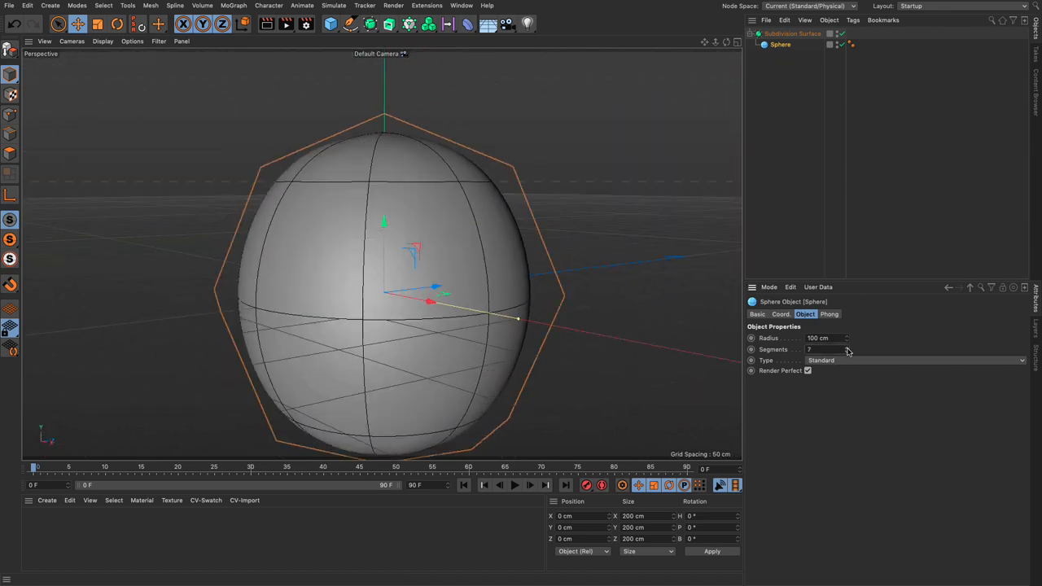
click(792, 33)
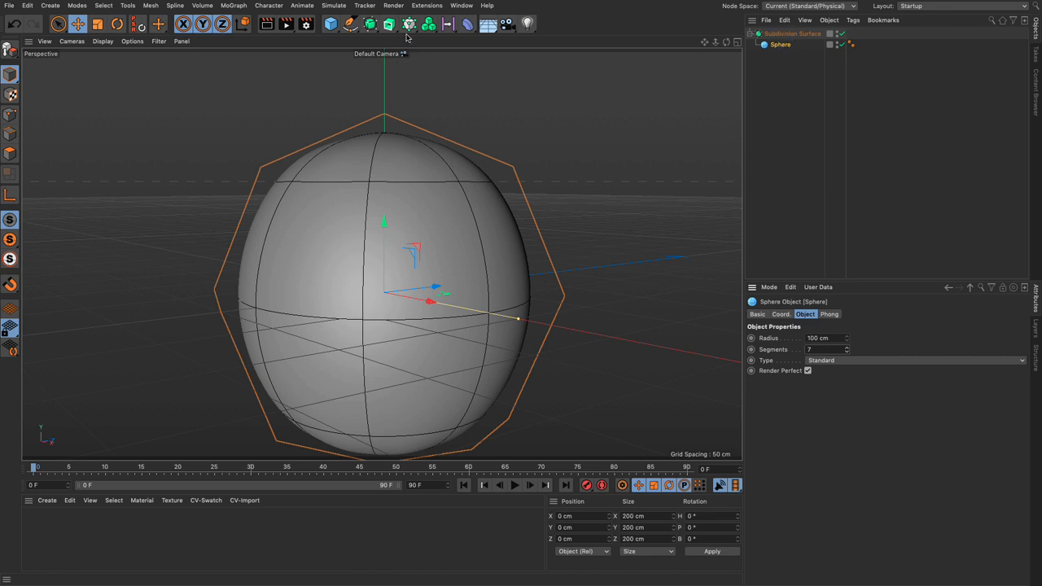
- Add a Phong To Spline, a Circle spline and a Sweep, nesting Circle and Phong To Spline under the Sweep
click(430, 5)
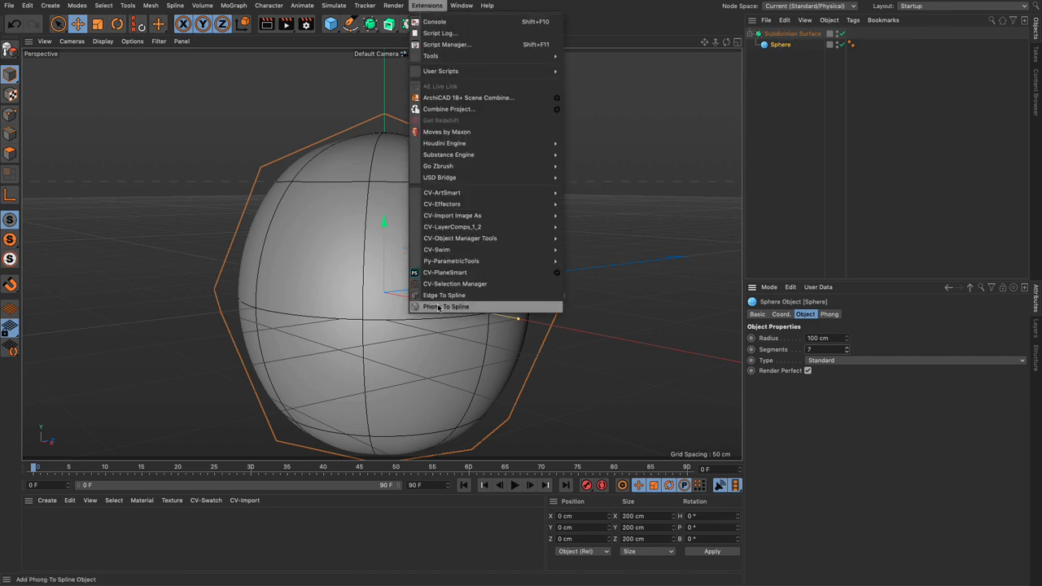
click(446, 306)
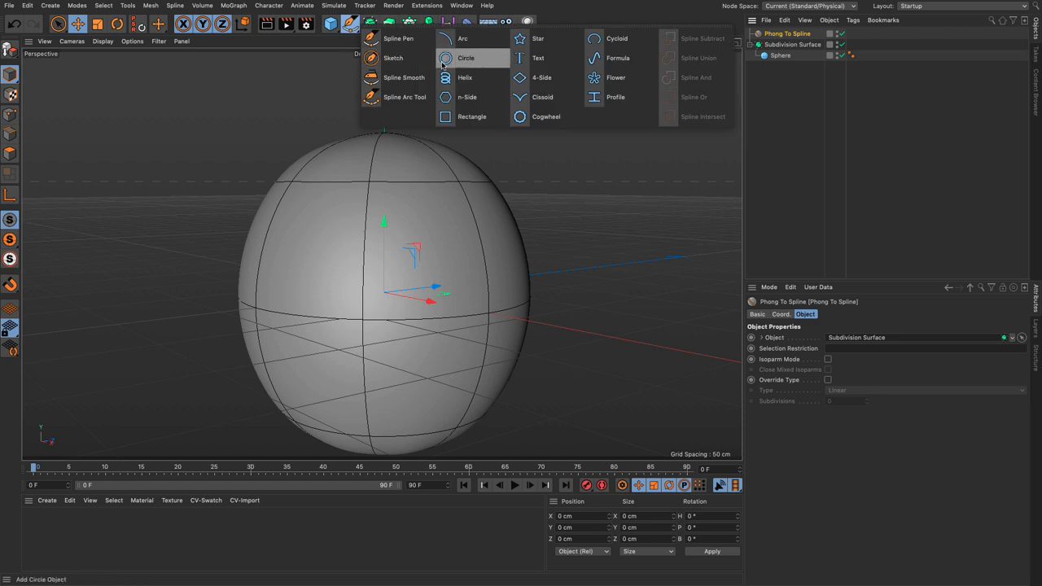
click(466, 59)
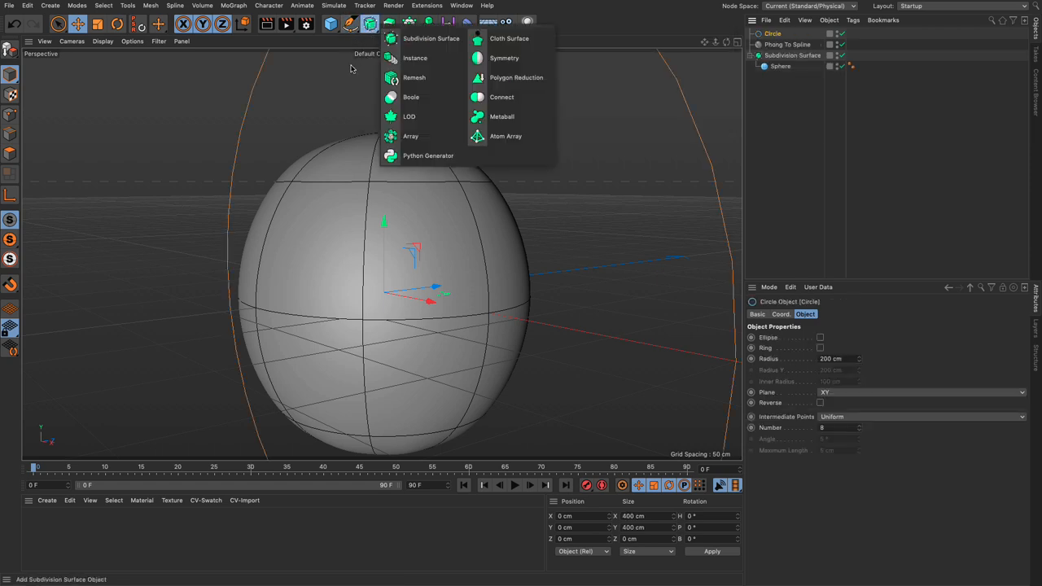
click(381, 23)
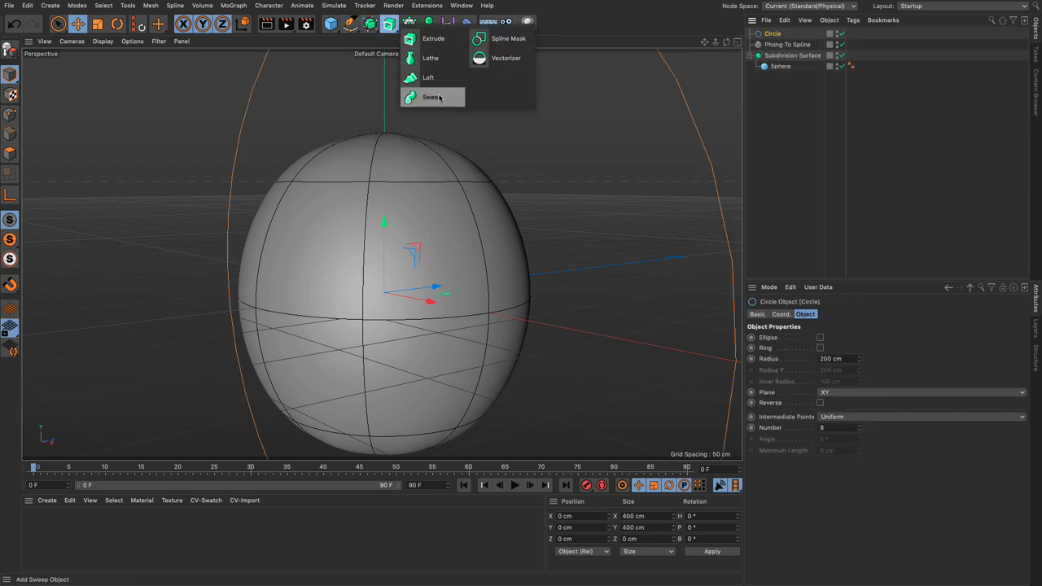
click(428, 98)
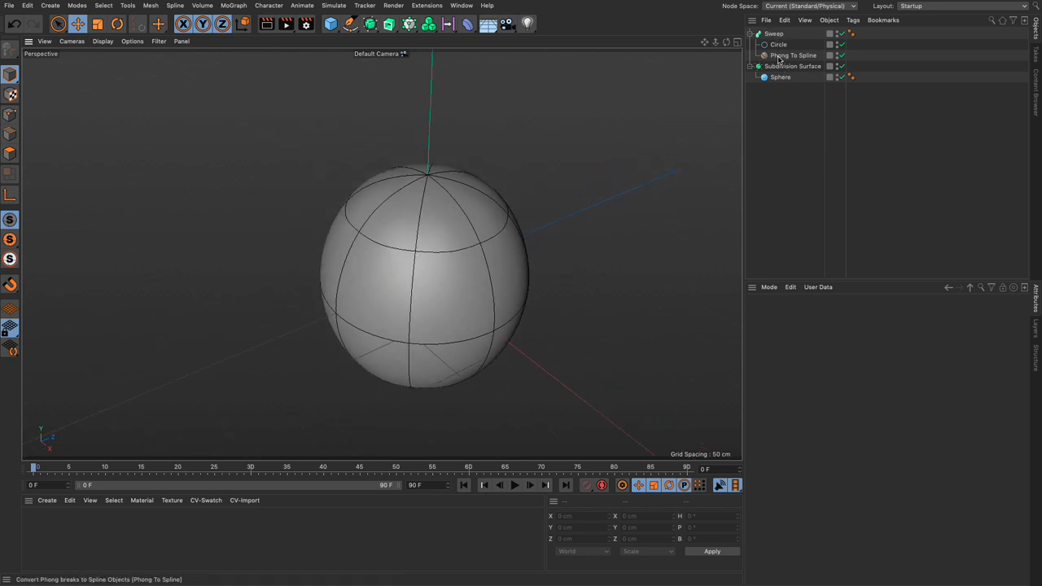
- Enable Isoparm Mode and Close Mixed Isoparms on the Phong To Spline so tubes follow the sphere's isoparms
click(783, 56)
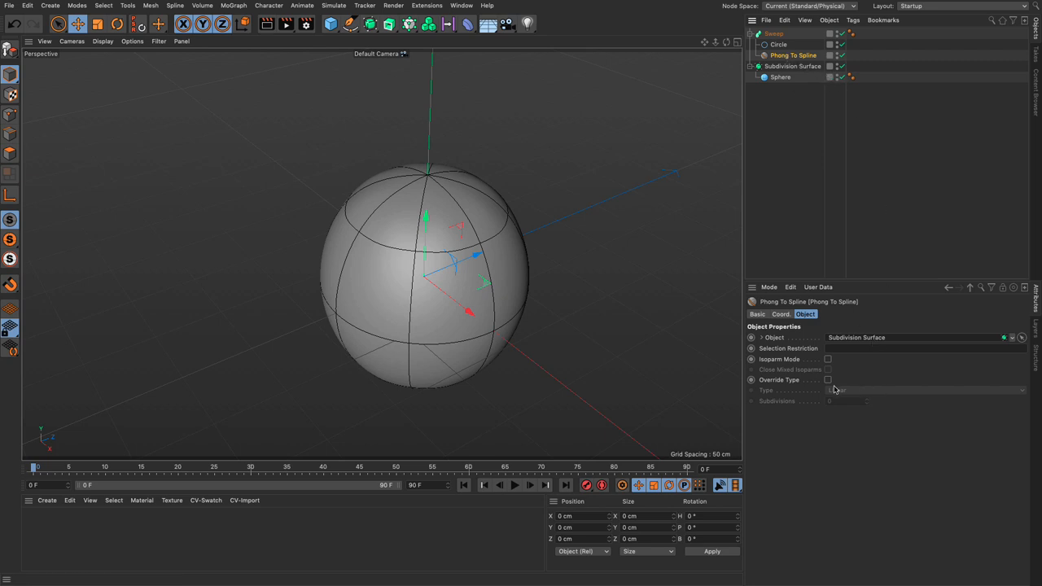
mouse_move(829, 391)
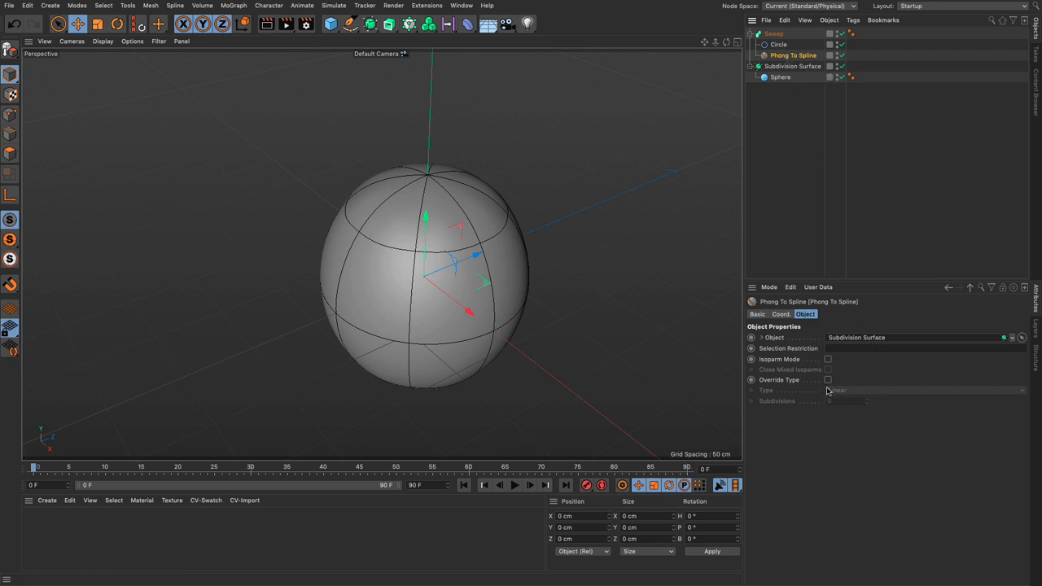
mouse_move(820, 391)
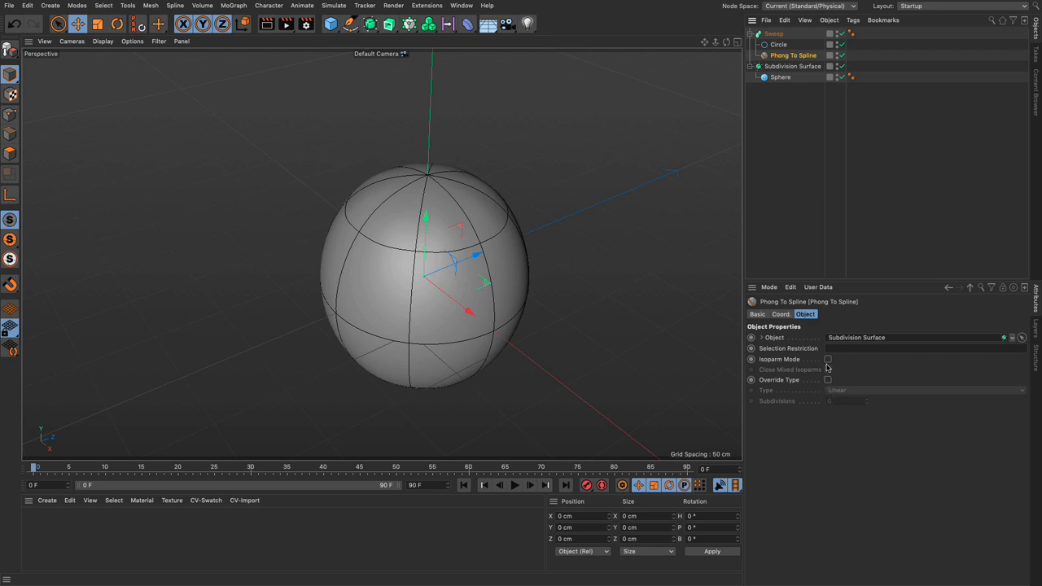
click(826, 359)
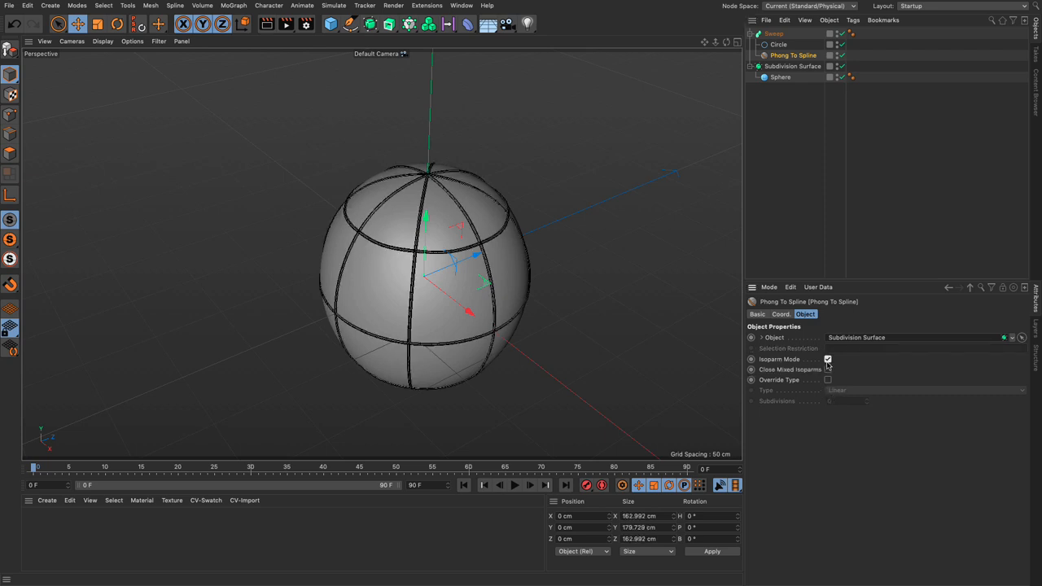
click(827, 359)
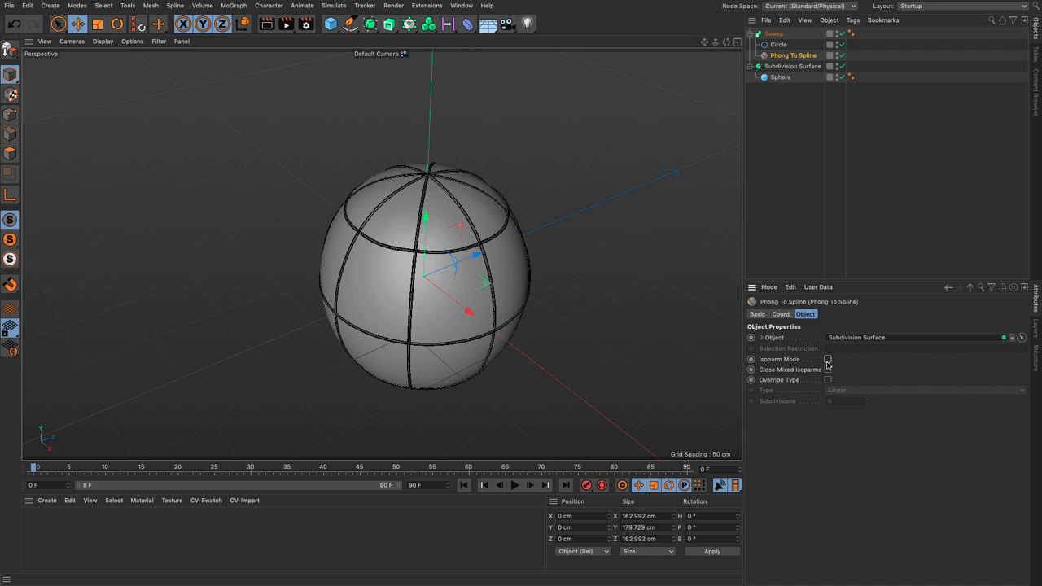
click(857, 79)
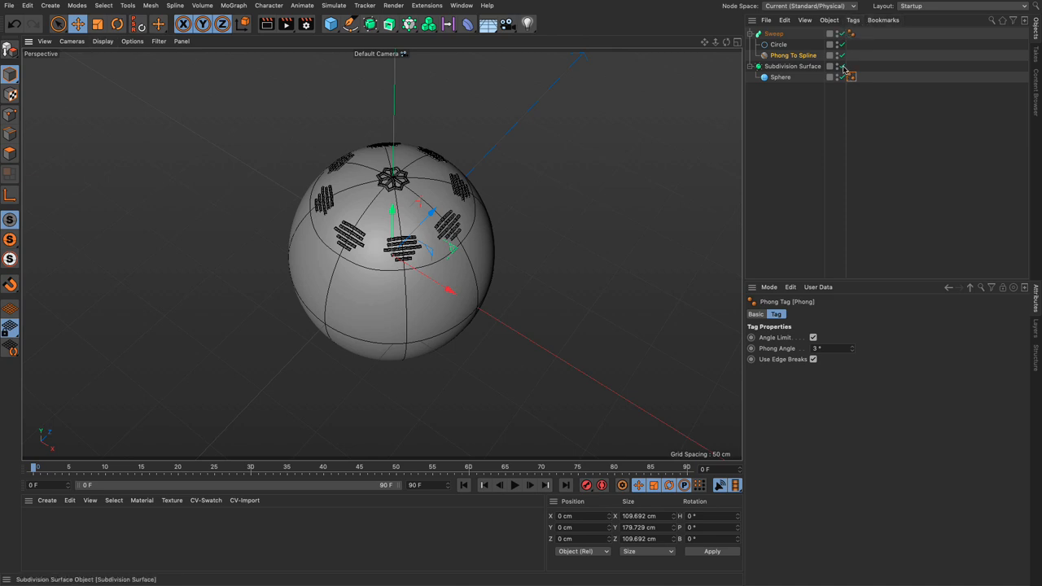
- Adjust the sphere's Phong angle to densify the swept web, then show the Sphere's settings
click(103, 40)
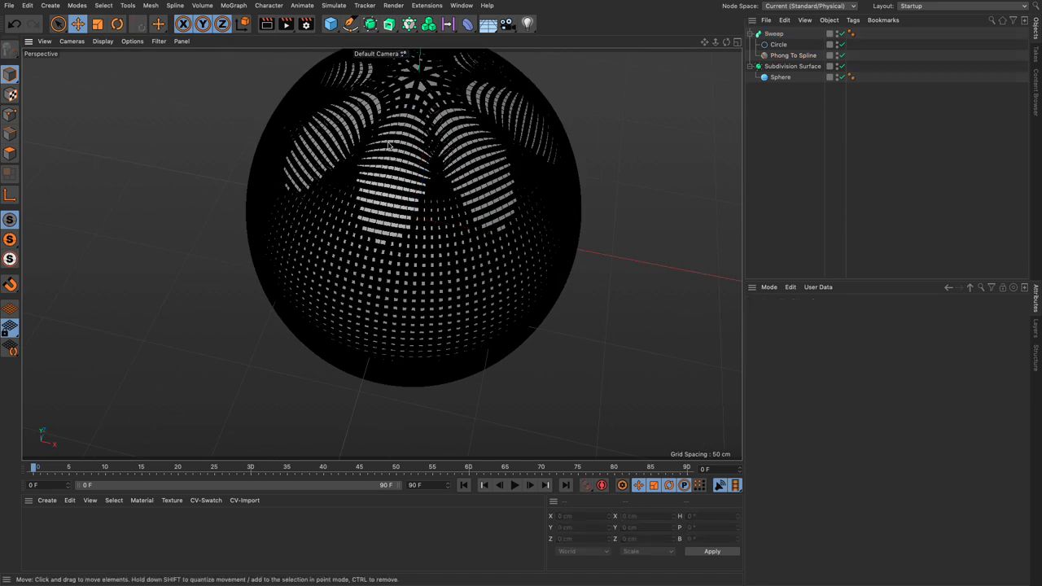
click(780, 44)
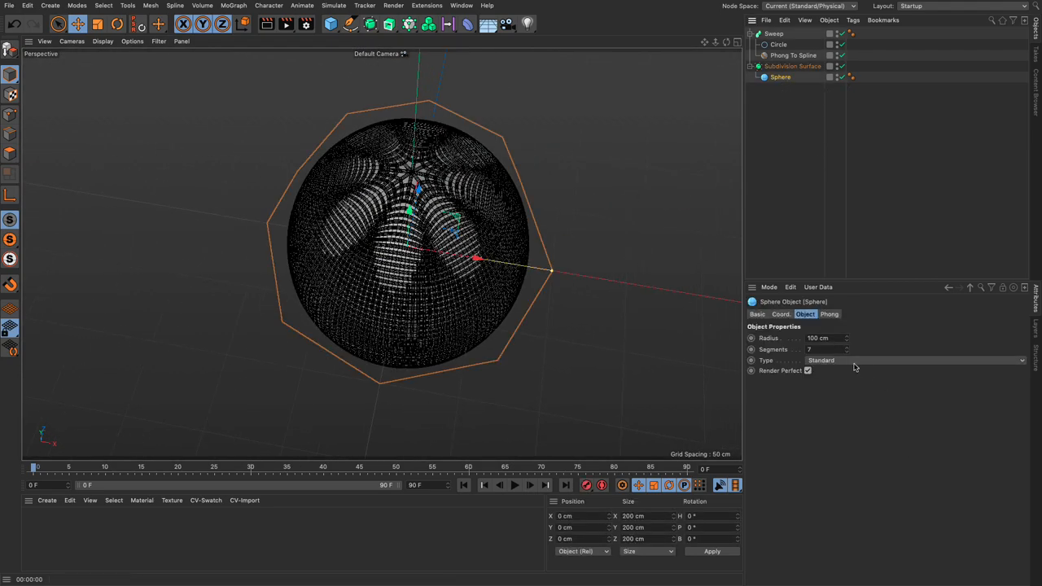
- Raise the Sphere Phong tag's angle a few degrees until the pentagon bucky-ball pattern appears
click(913, 361)
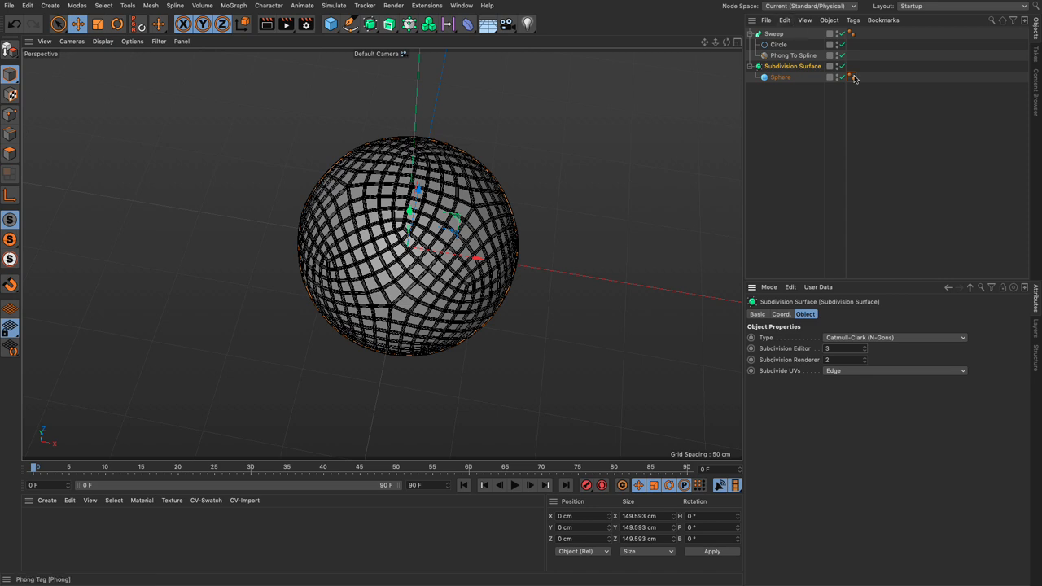
click(856, 78)
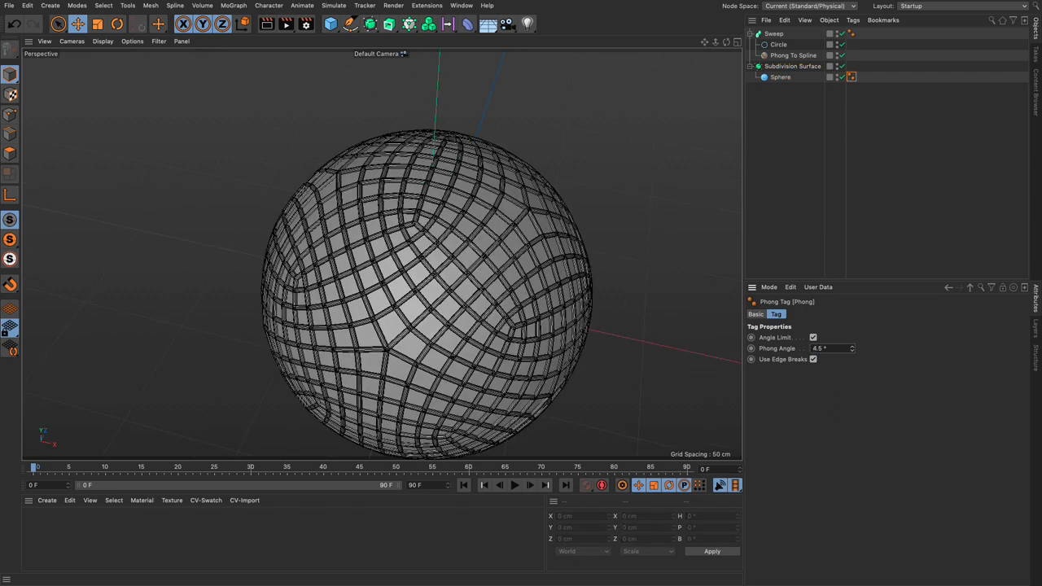
click(830, 348)
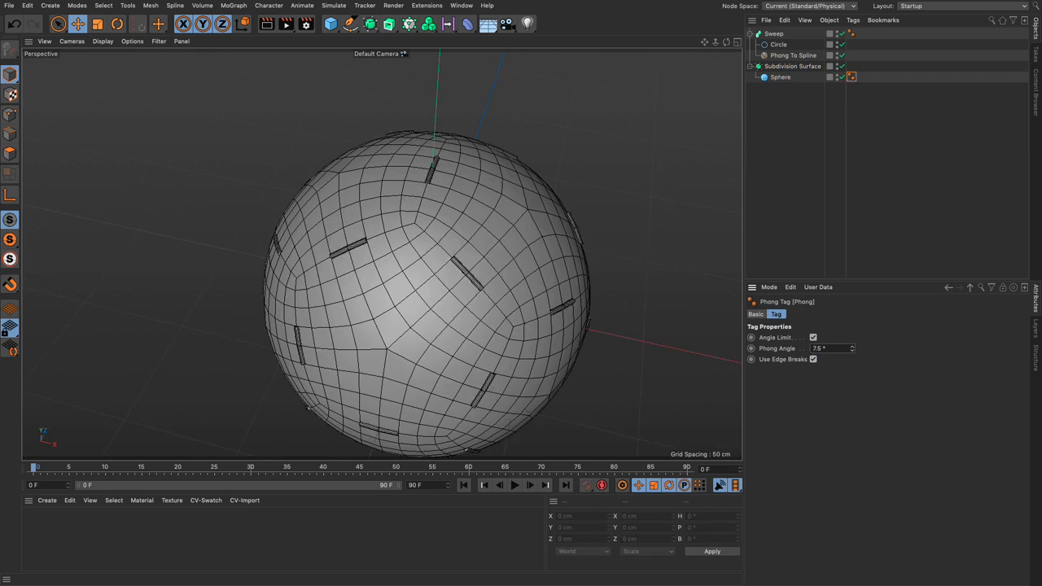
click(828, 348)
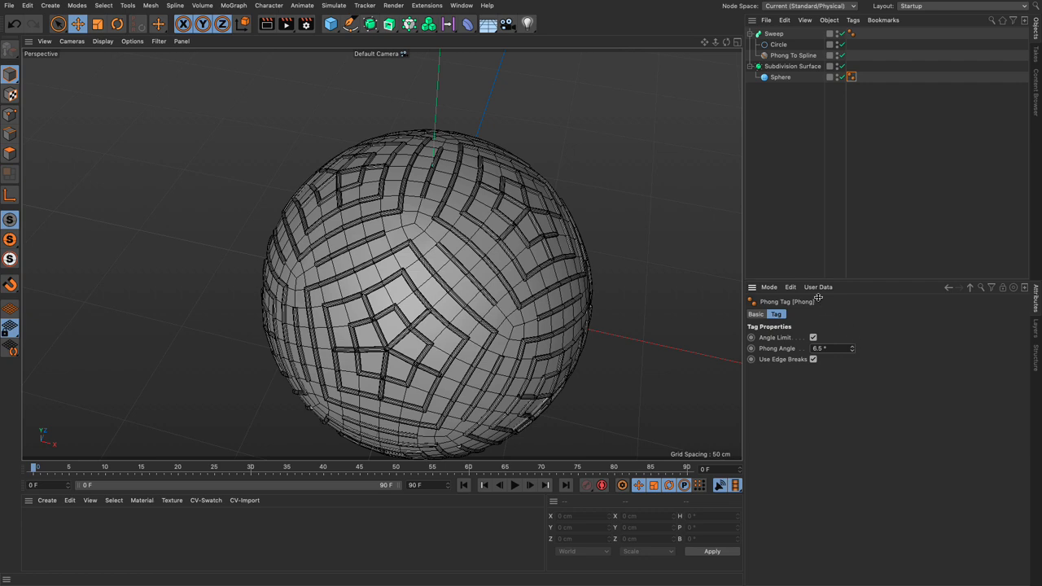
mouse_move(789, 232)
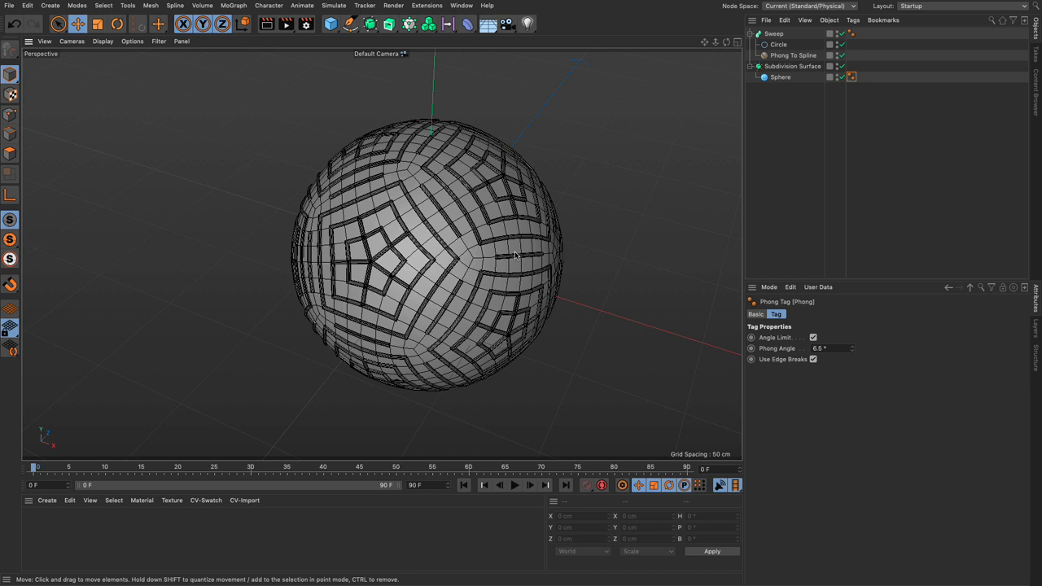
click(856, 78)
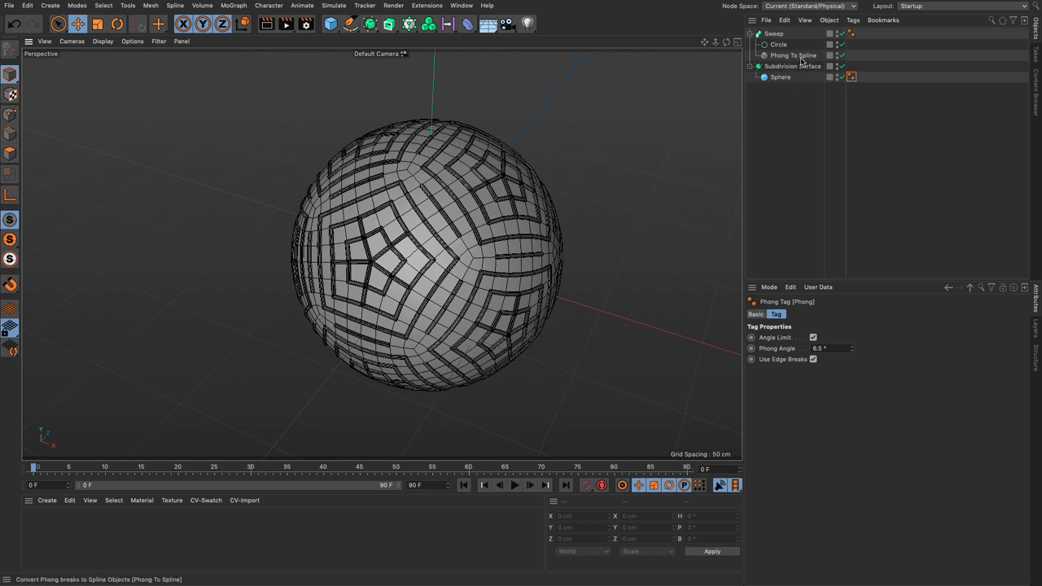
click(857, 76)
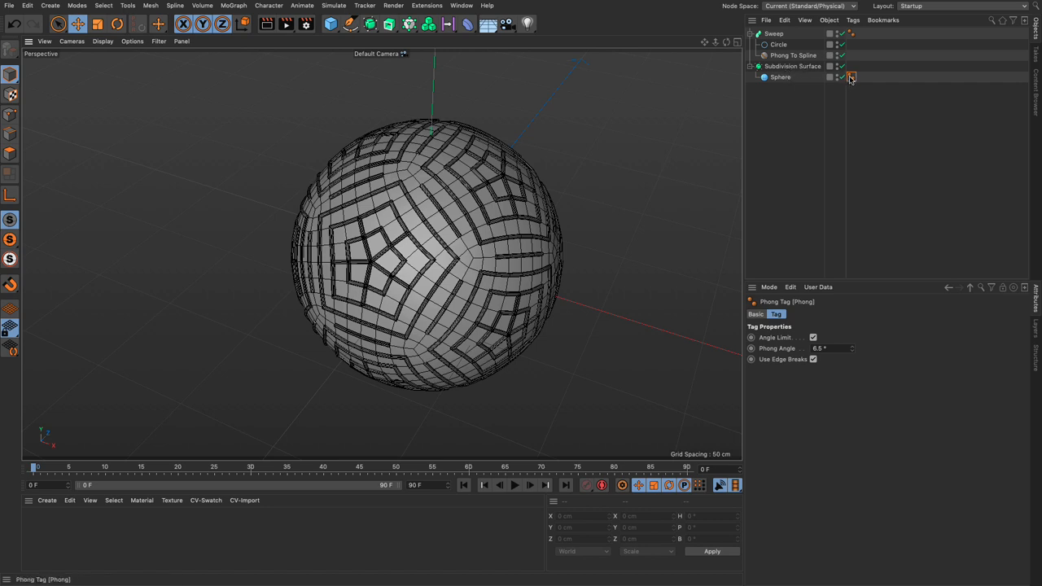
click(853, 78)
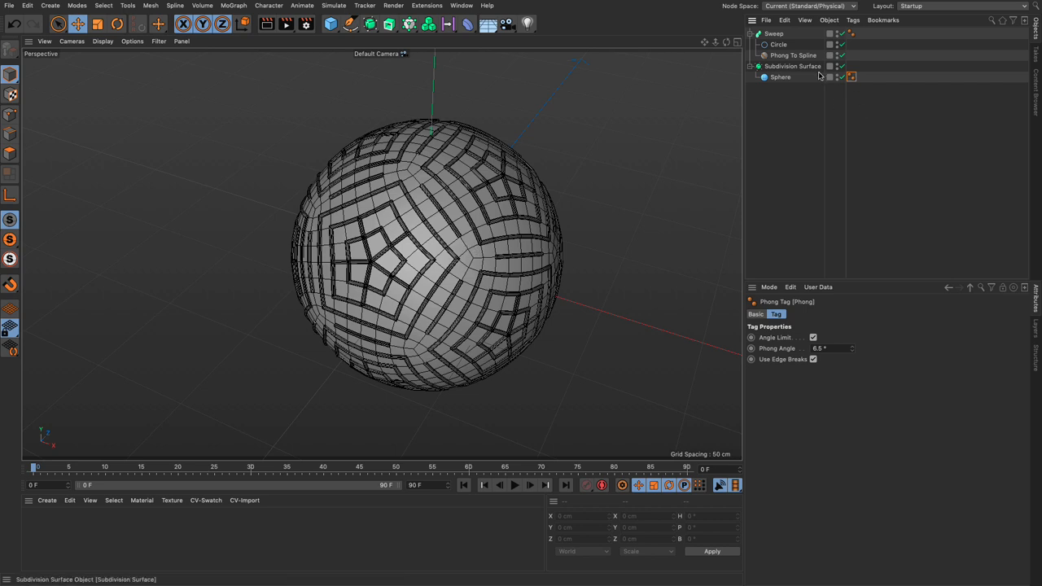
click(789, 62)
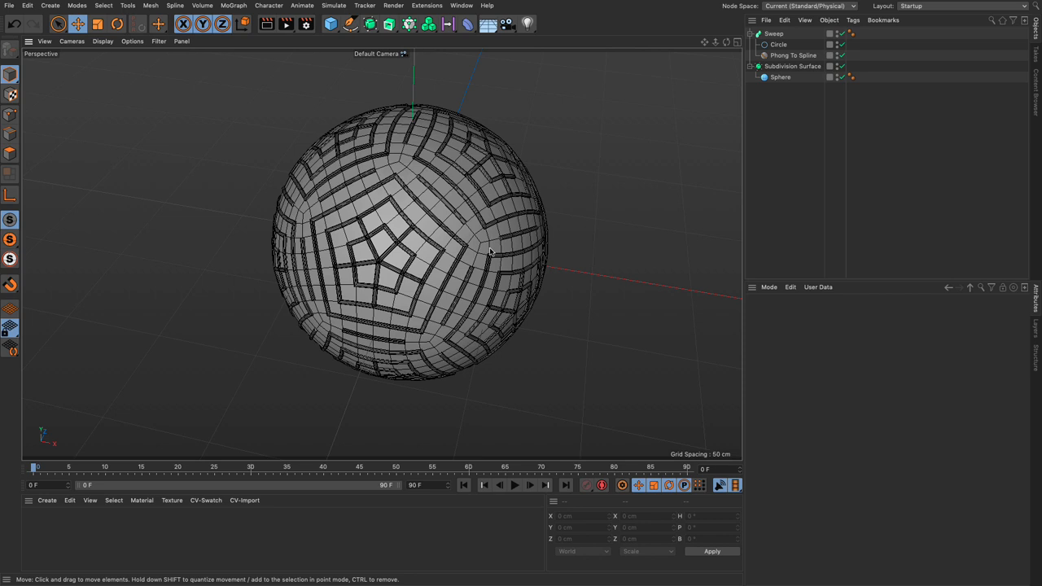
mouse_move(641, 228)
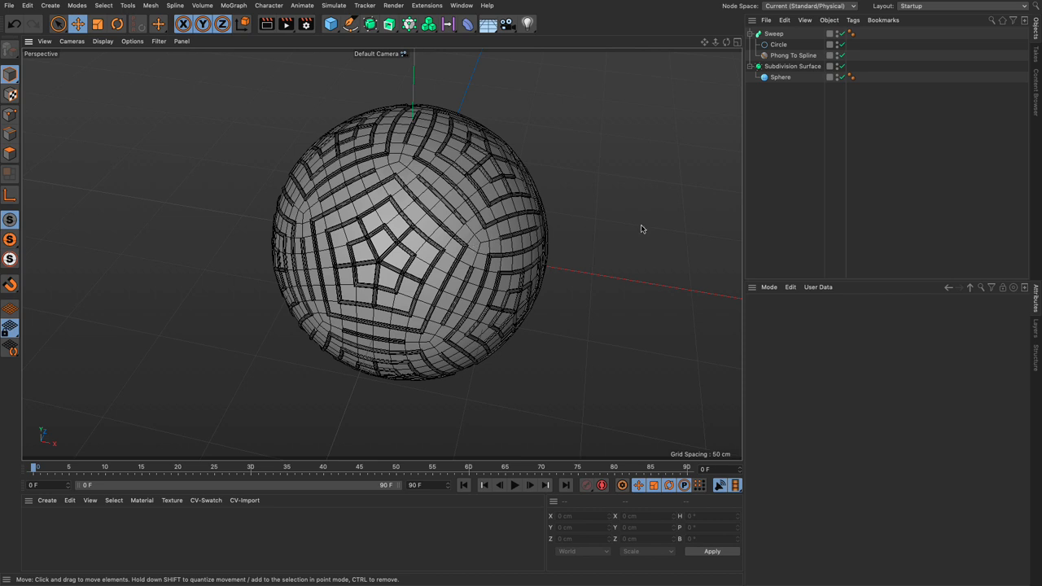
mouse_move(633, 215)
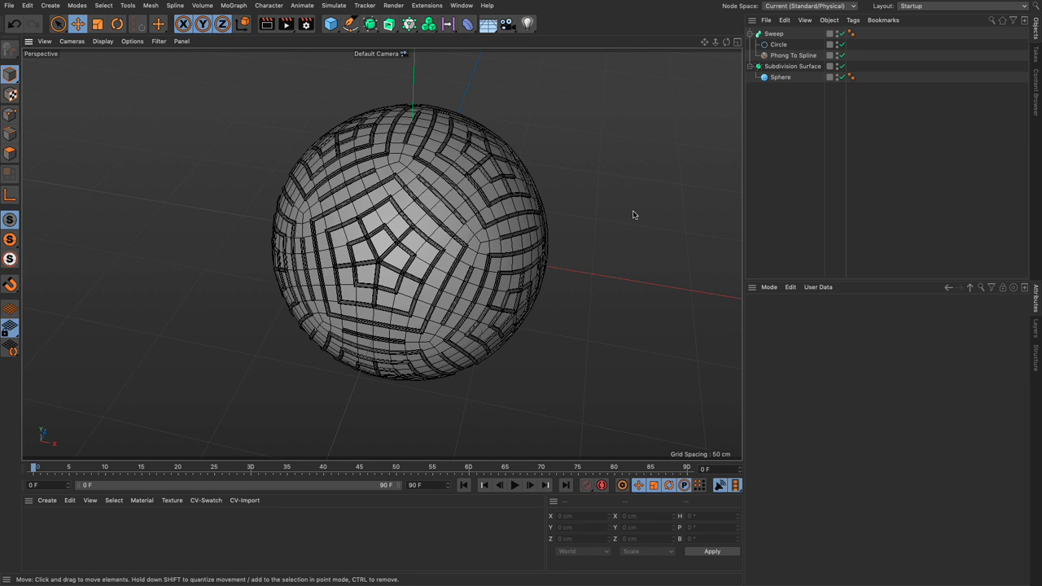
click(791, 55)
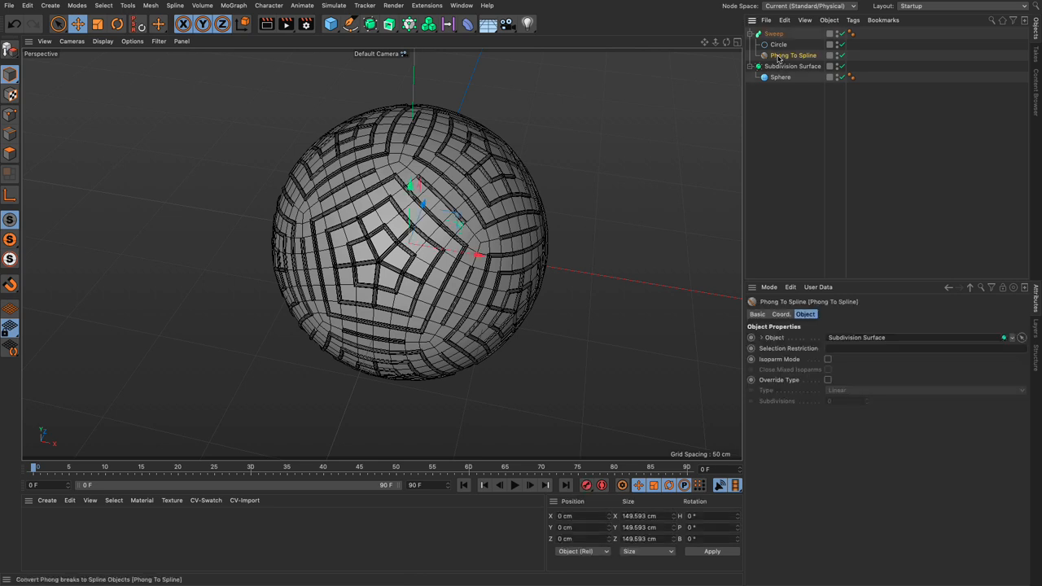
- Make the Phong To Spline editable, Explode Segments into separate splines, then undo back to the live cage
right_click(785, 56)
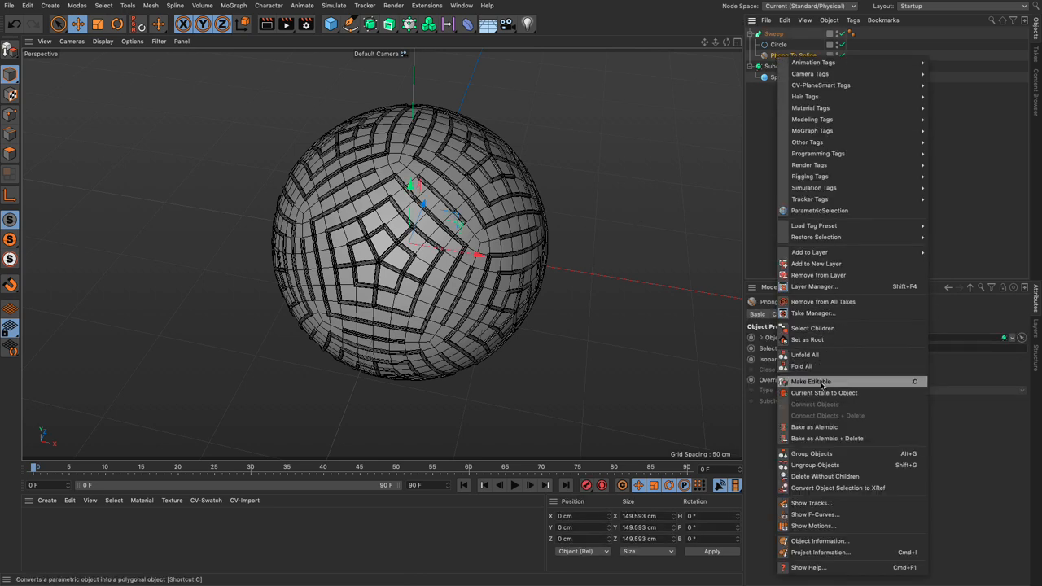
click(811, 381)
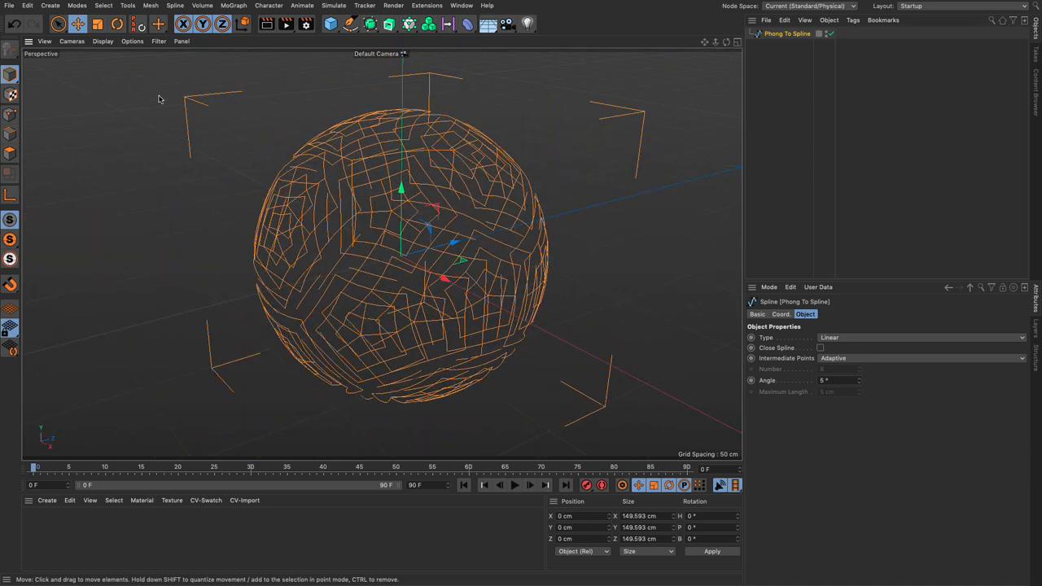
click(172, 6)
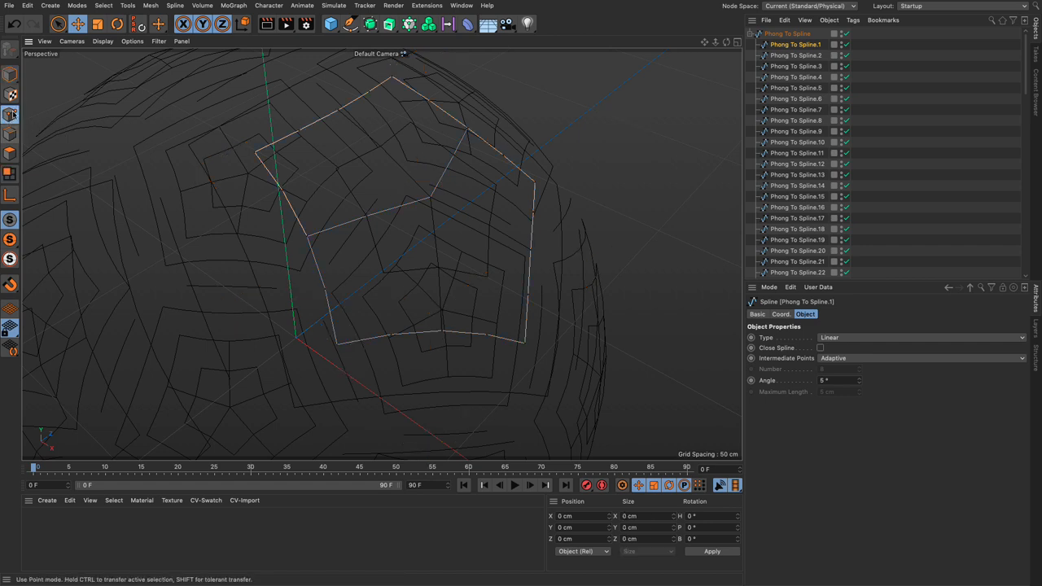
click(58, 25)
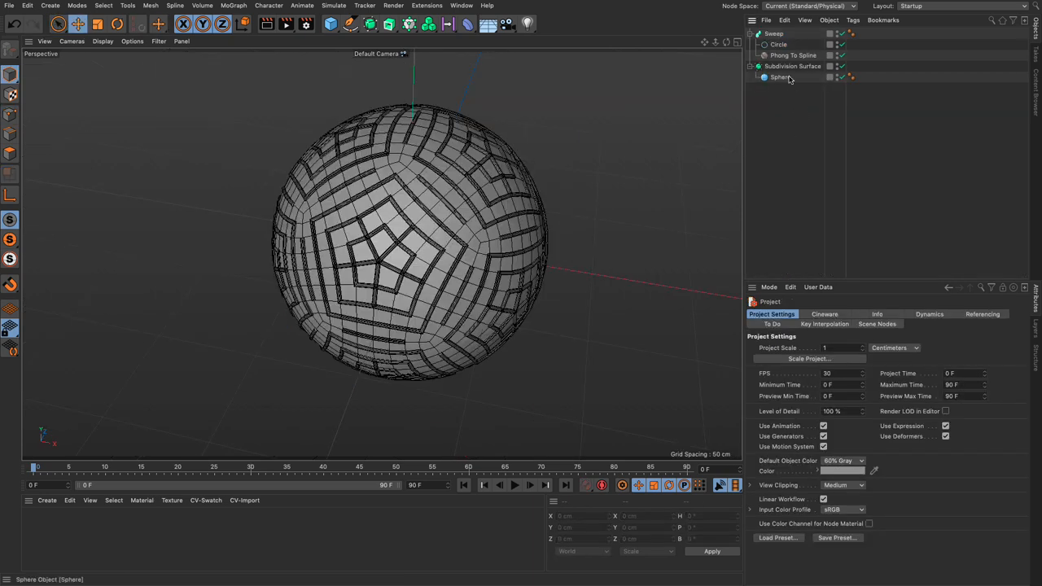
- Delete the Circle profile from the Sweep and hide the Subdivision Surface, leaving only the thin line cage
click(794, 55)
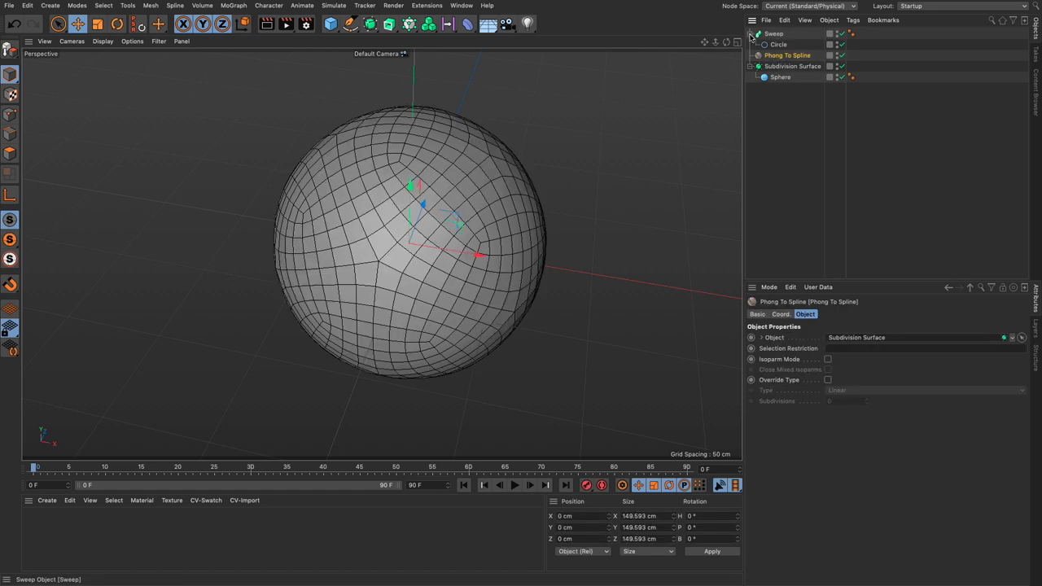
click(749, 33)
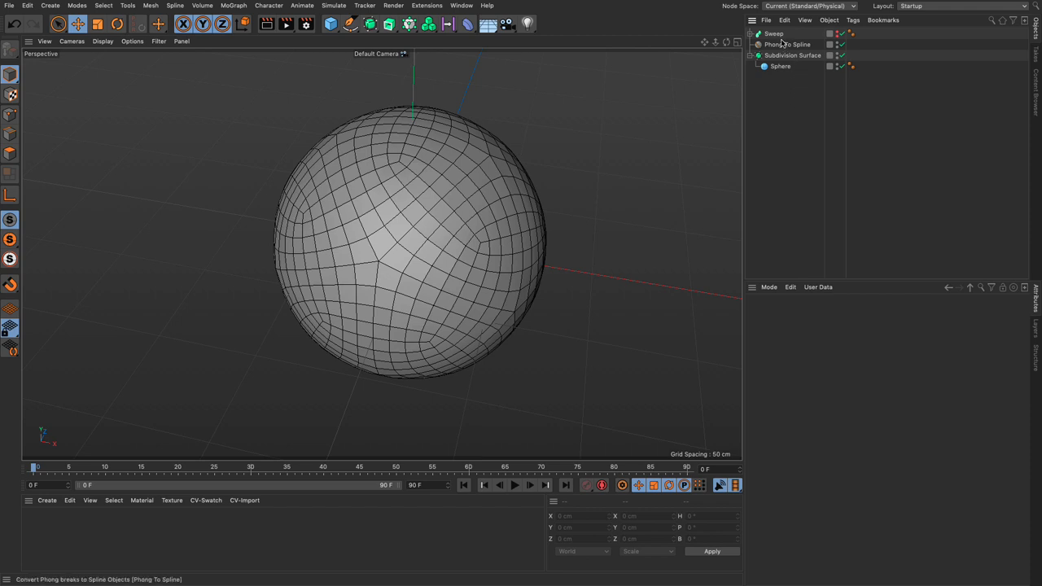
click(784, 44)
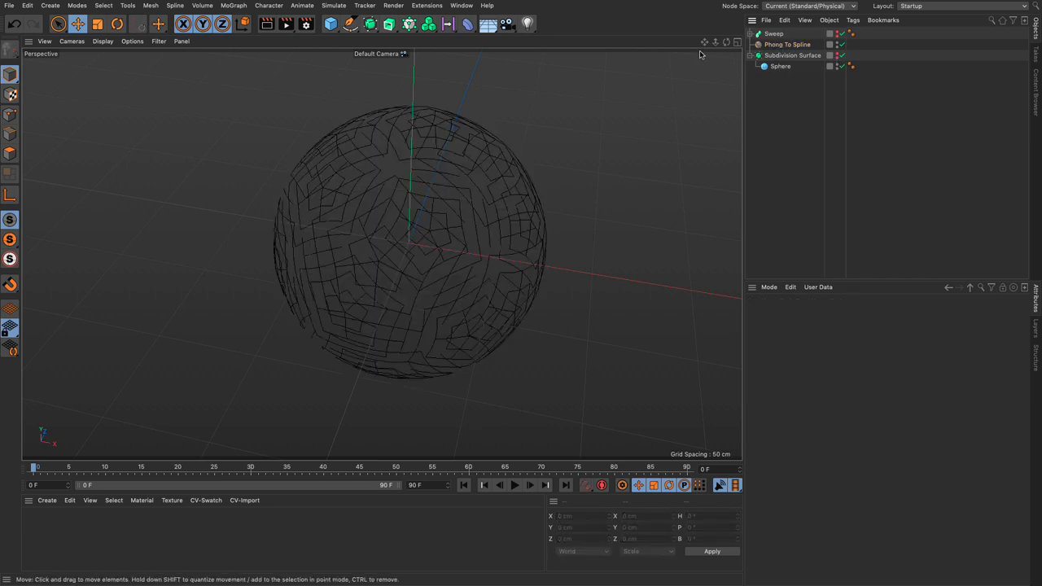
- Add a MoSpline and set Phong To Spline as its Source Spline, drawing an orange strand cage
click(235, 6)
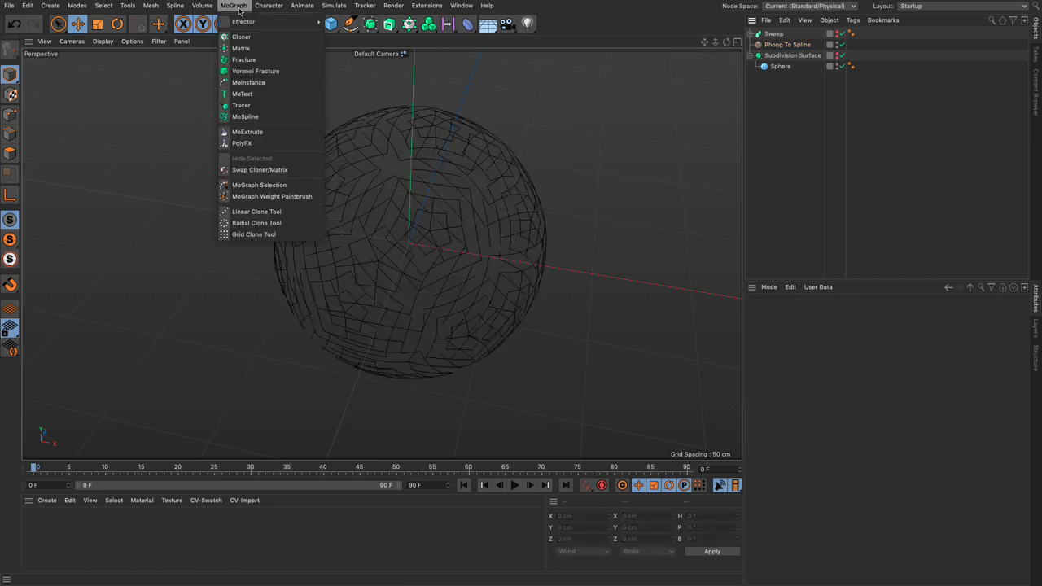
click(244, 117)
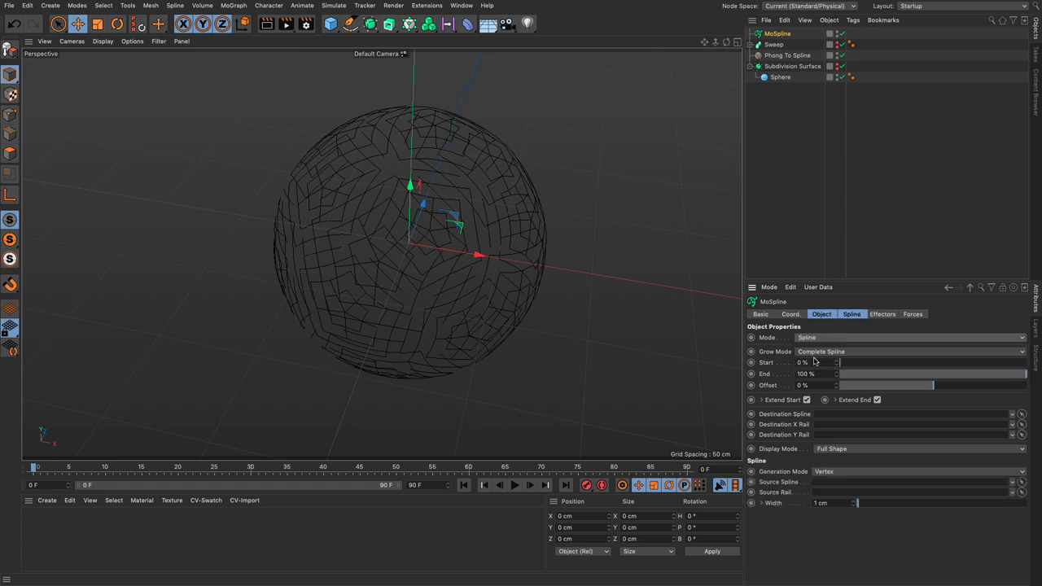
click(851, 315)
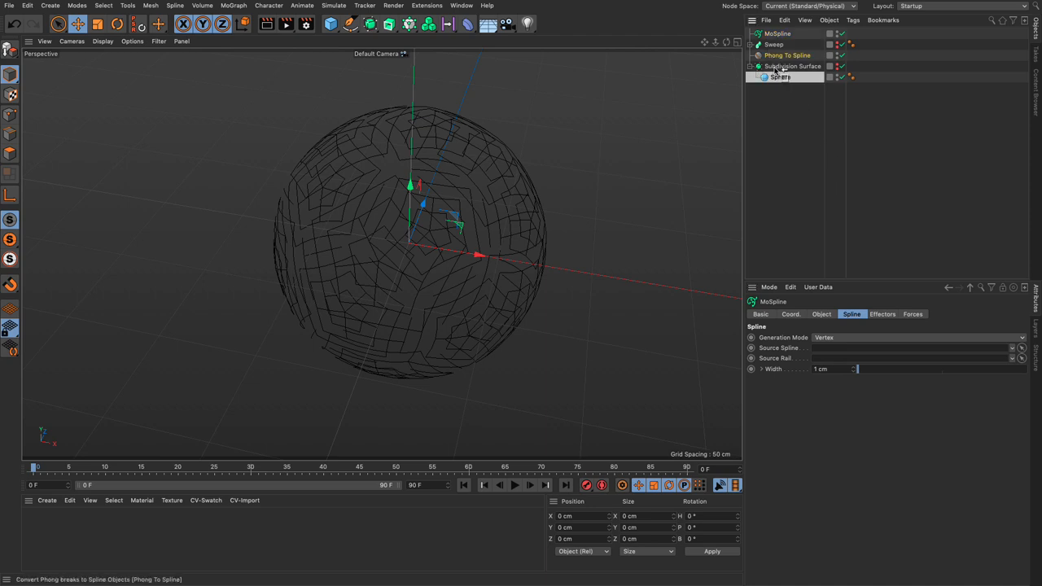
click(912, 348)
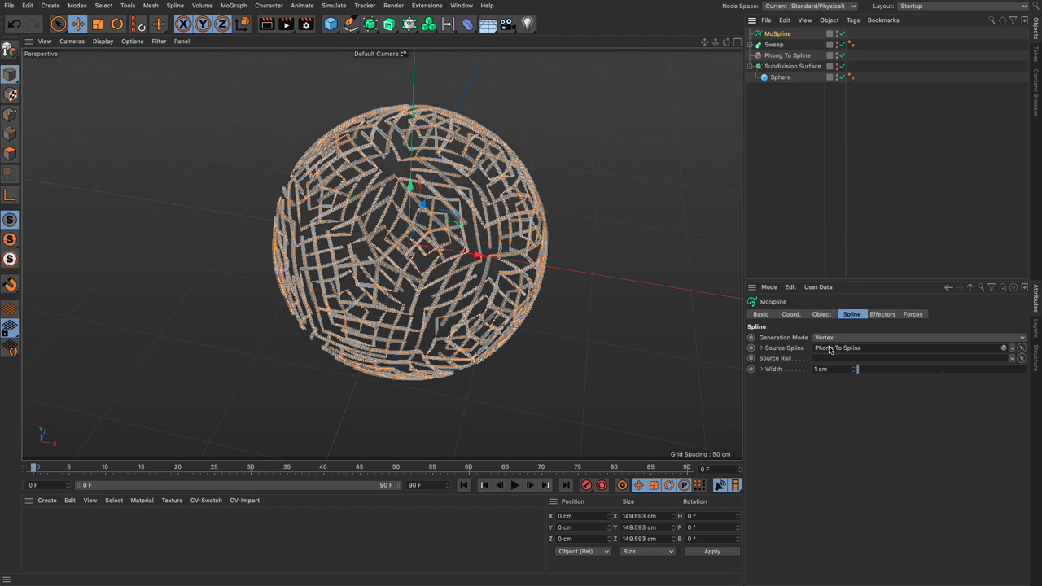
click(820, 314)
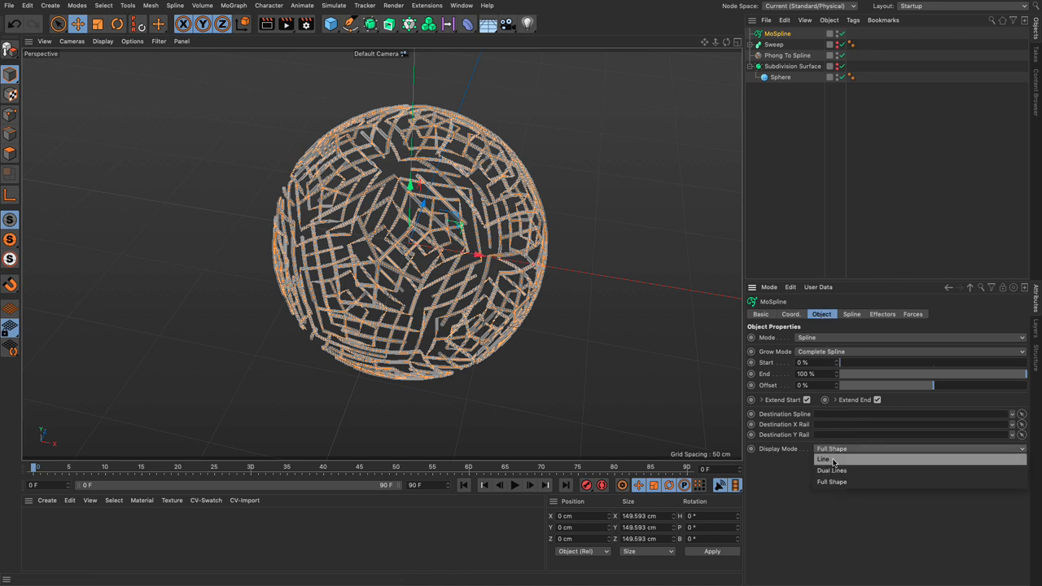
- Set MoSpline Display Mode to Line and Grow Mode to Separate Segments, previewing growth with Start
click(828, 459)
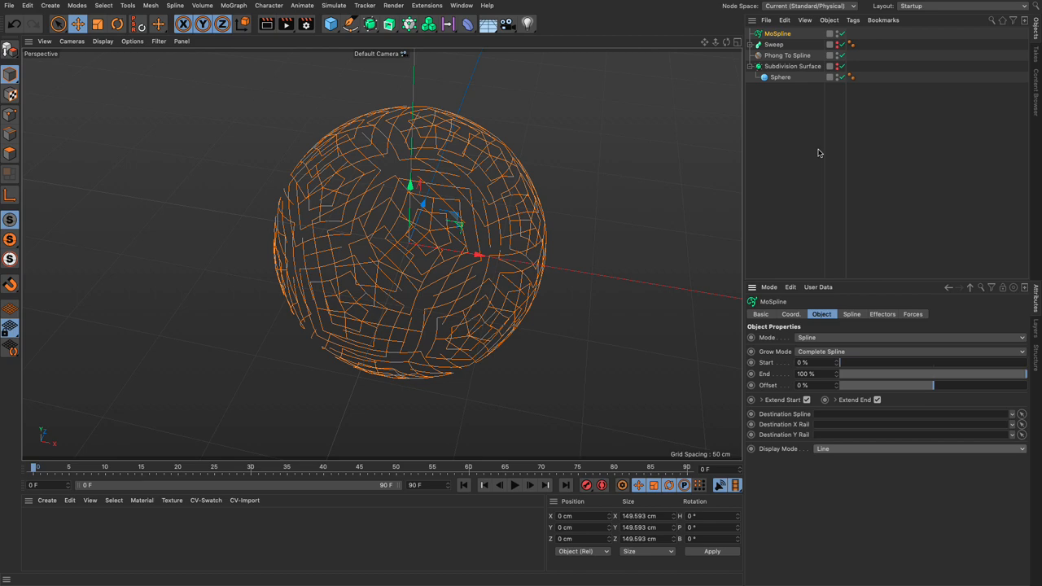
drag(837, 362, 915, 361)
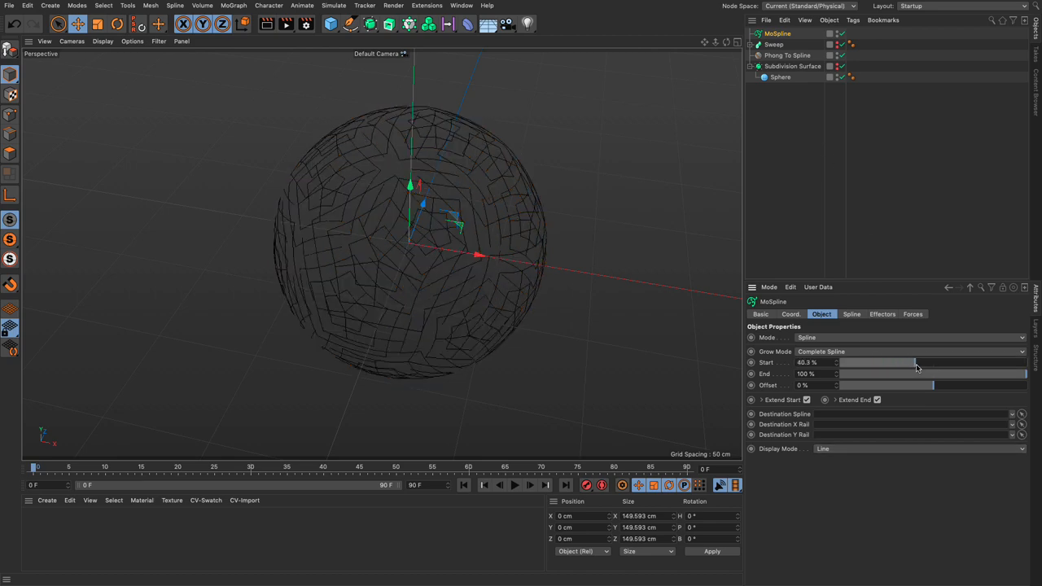
drag(915, 362, 1026, 361)
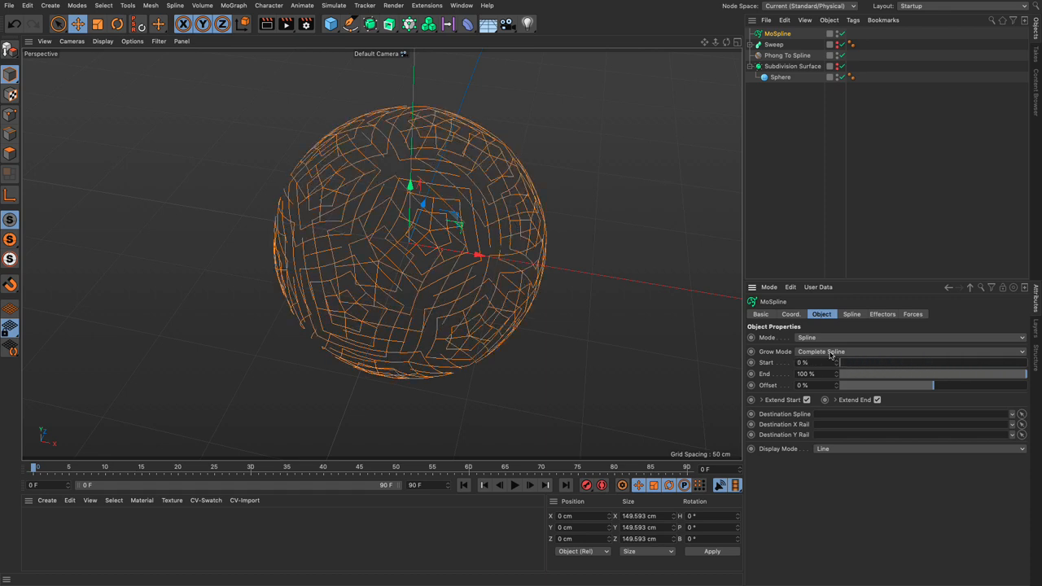
click(931, 351)
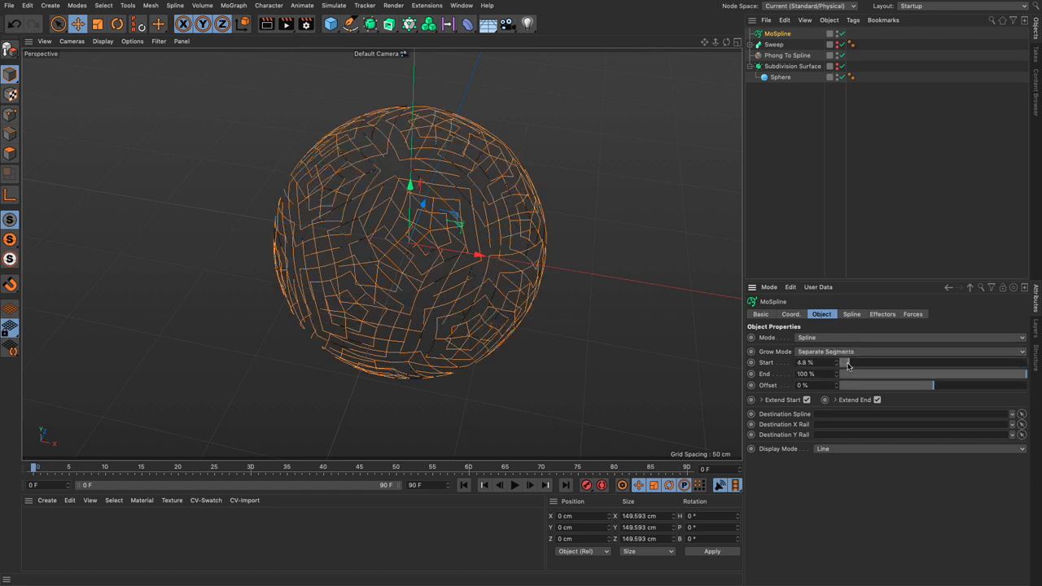
drag(846, 361, 932, 362)
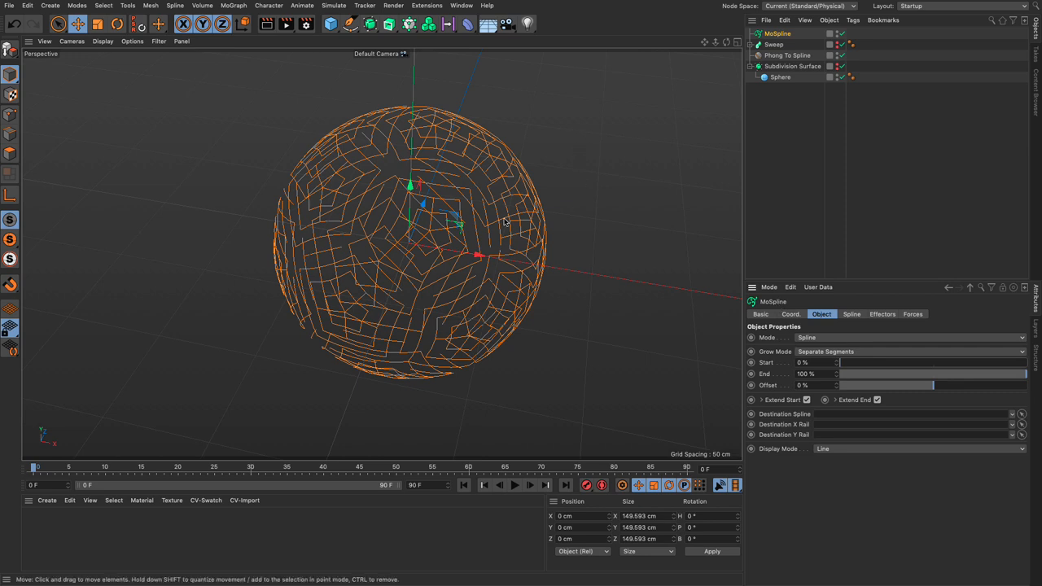
- Feed the MoSpline into the Sweep and scrub Start to about 72% for partially grown tubes
click(782, 76)
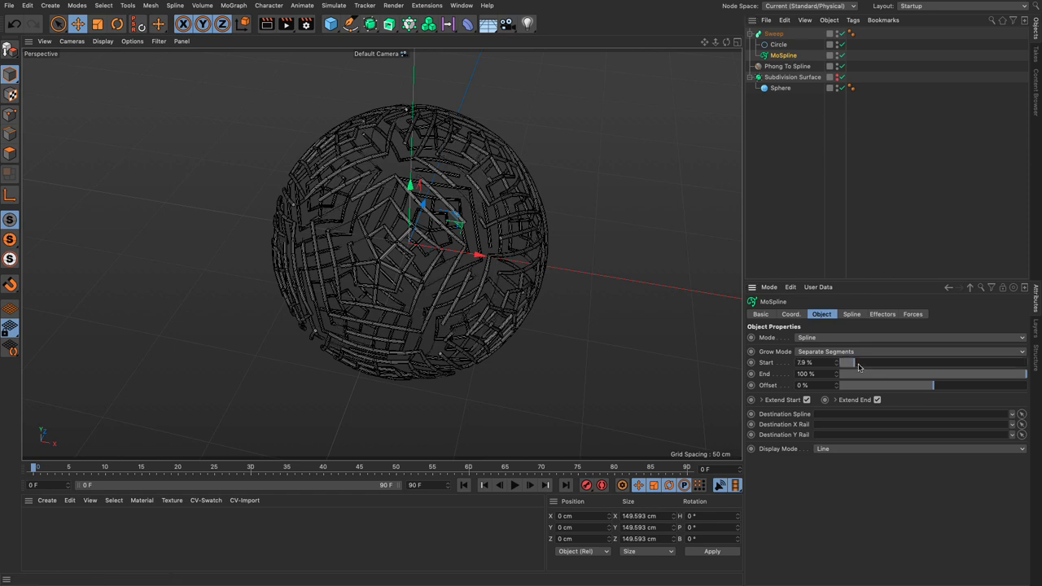
drag(847, 361, 1023, 362)
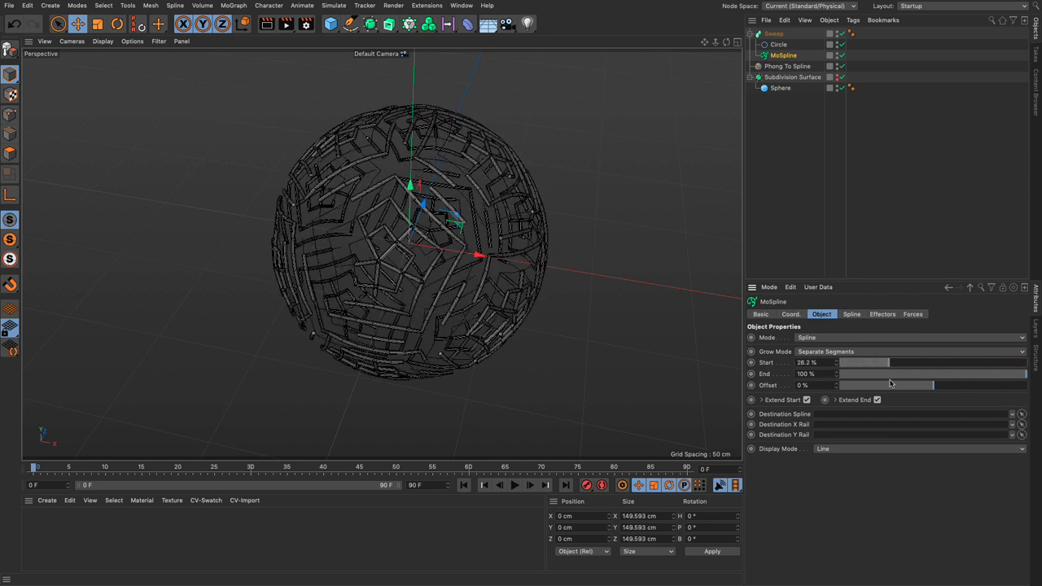
drag(887, 362, 936, 361)
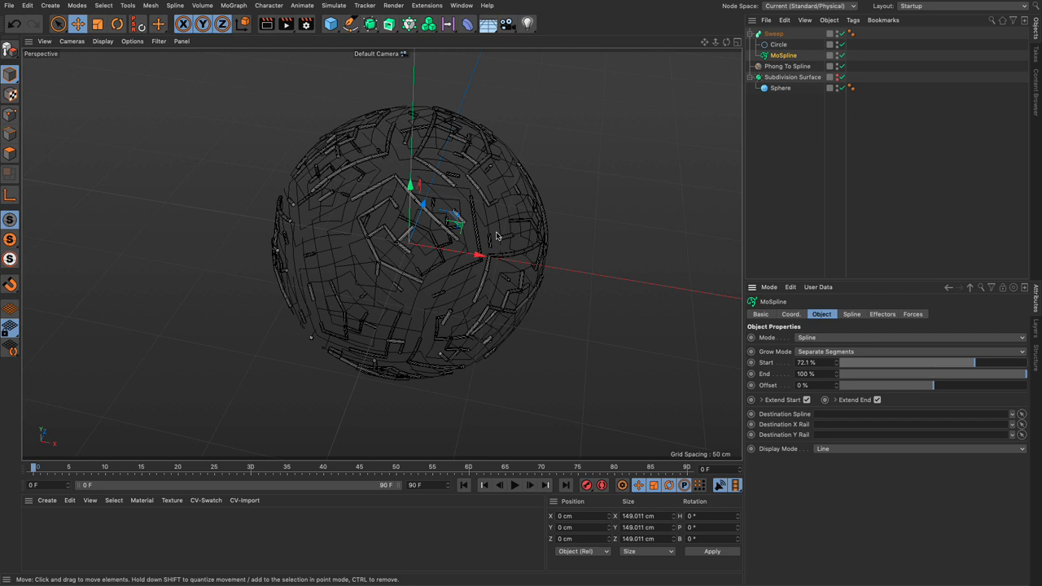
mouse_move(505, 228)
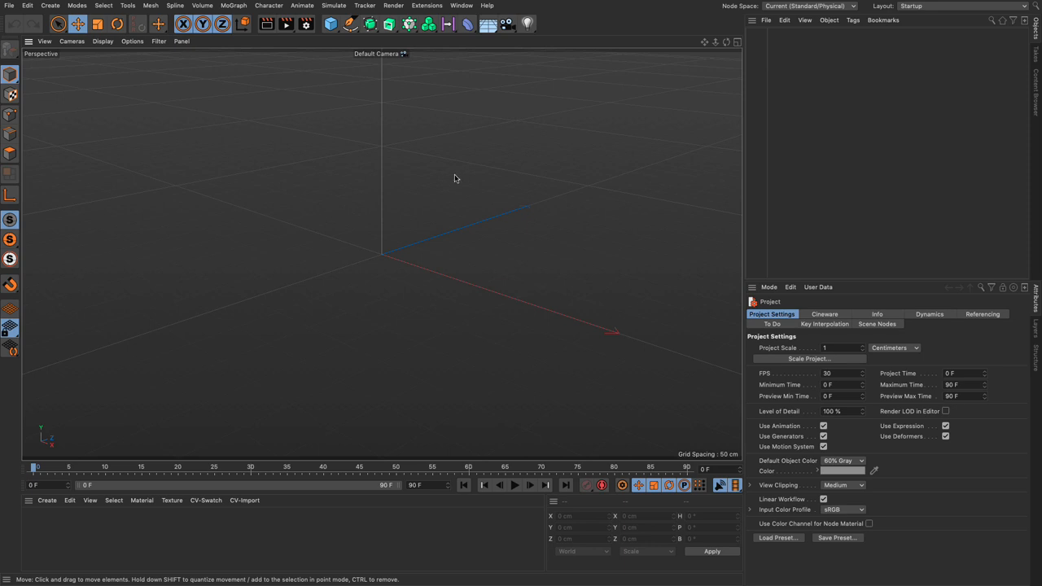
- Add a Cube and smooth it inside a Subdivision Surface
click(329, 25)
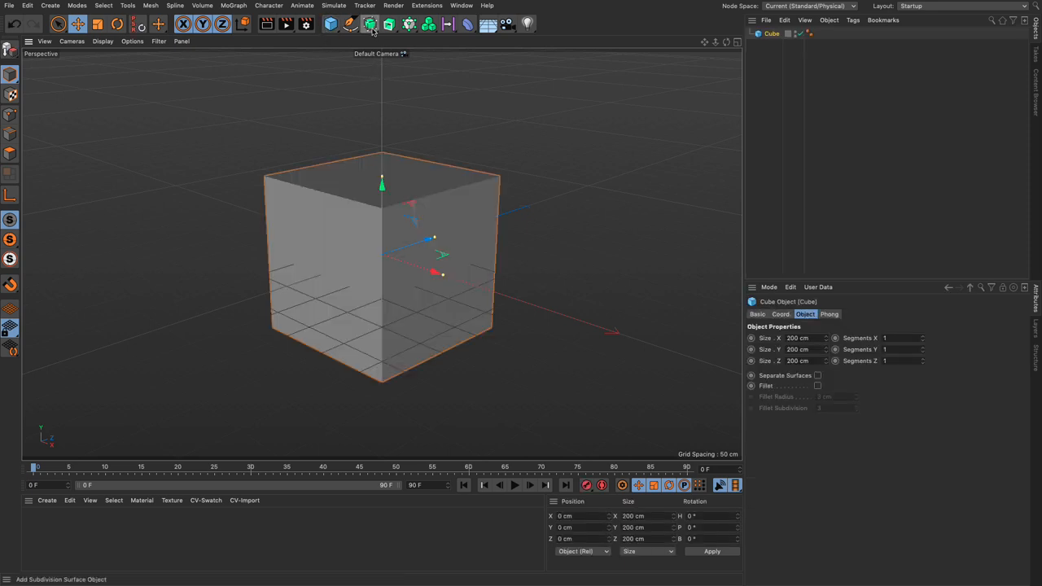
click(371, 24)
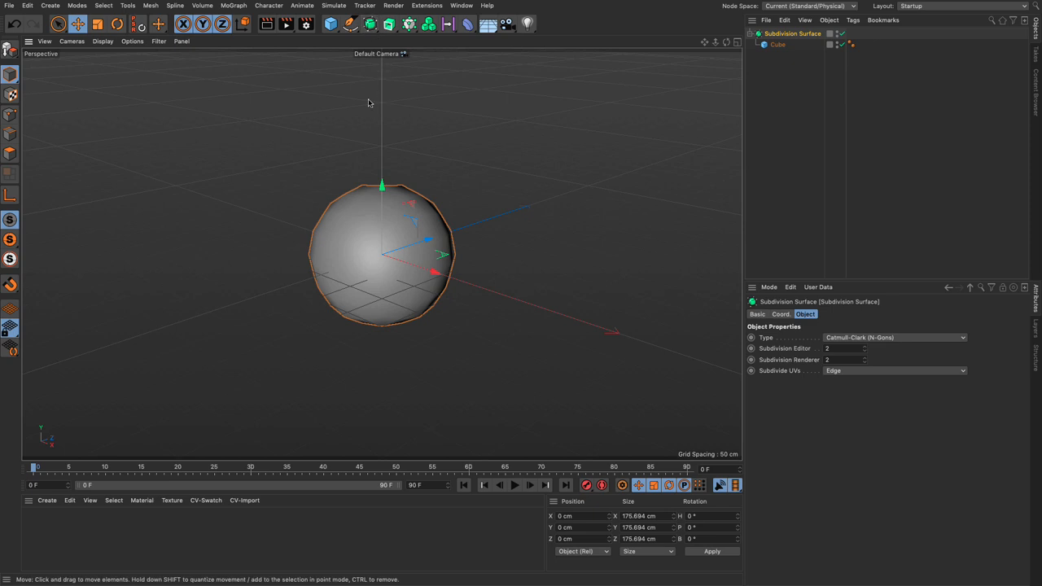
mouse_move(101, 46)
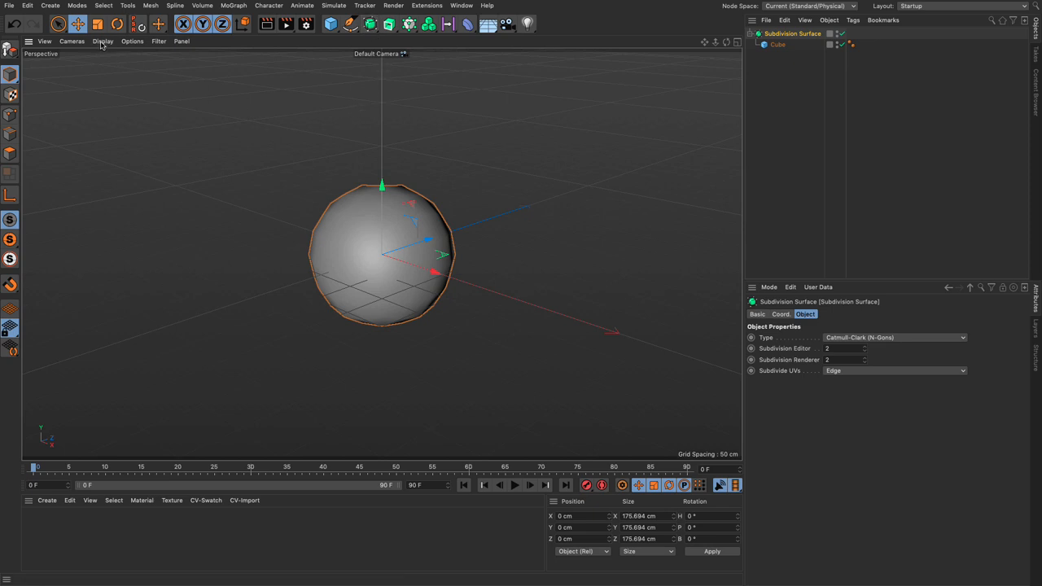
mouse_move(118, 171)
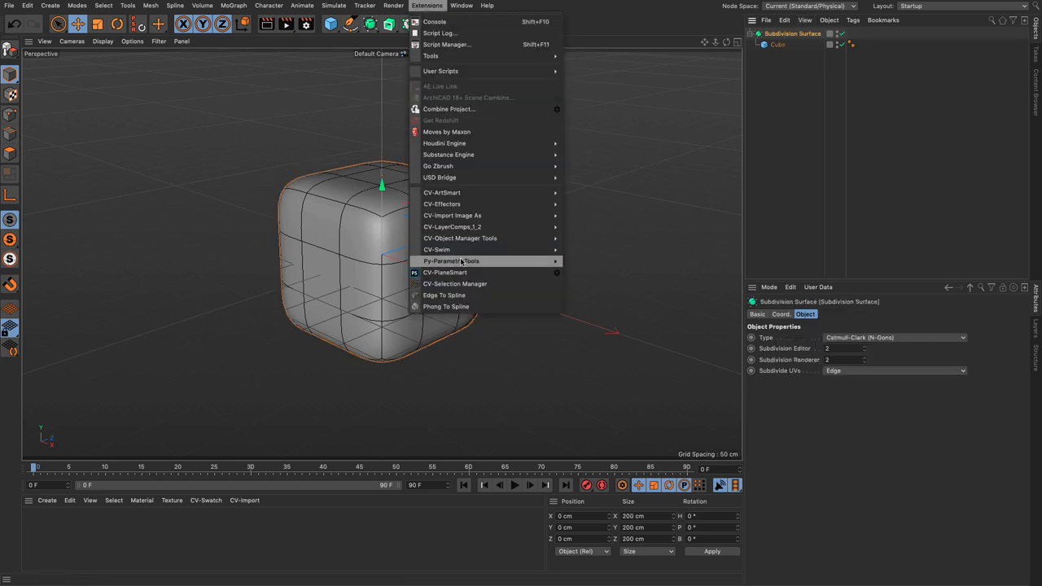
- Add a Phong To Spline object in Isoparm Mode and shift its wire cage left of the cube
click(446, 306)
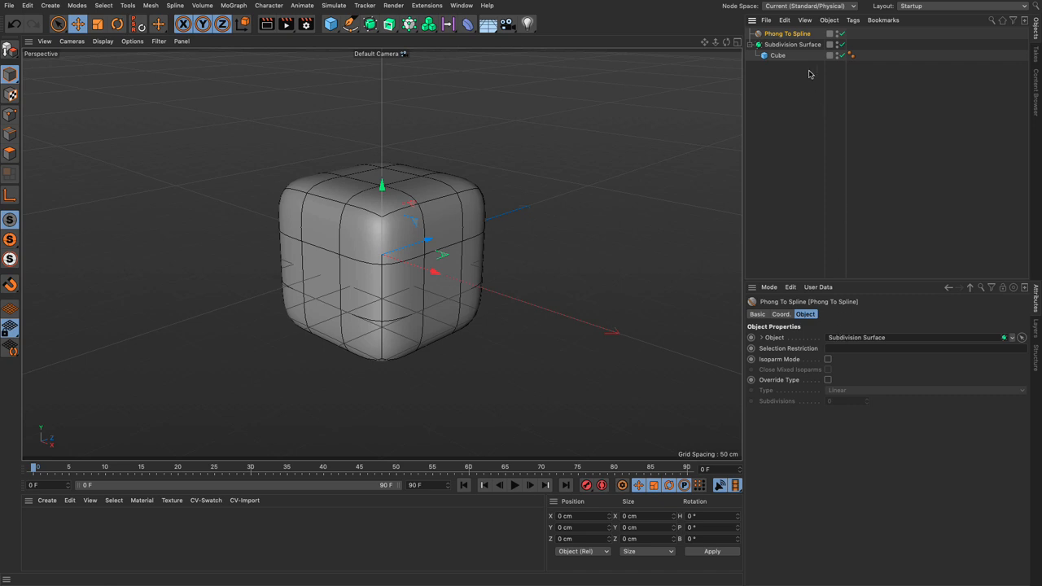
click(827, 360)
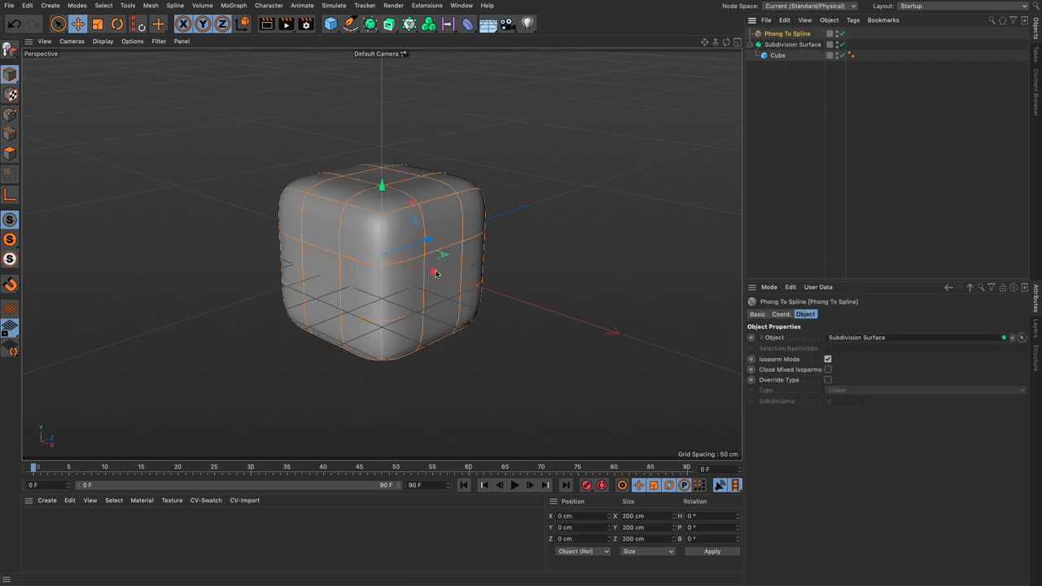
drag(436, 273, 342, 261)
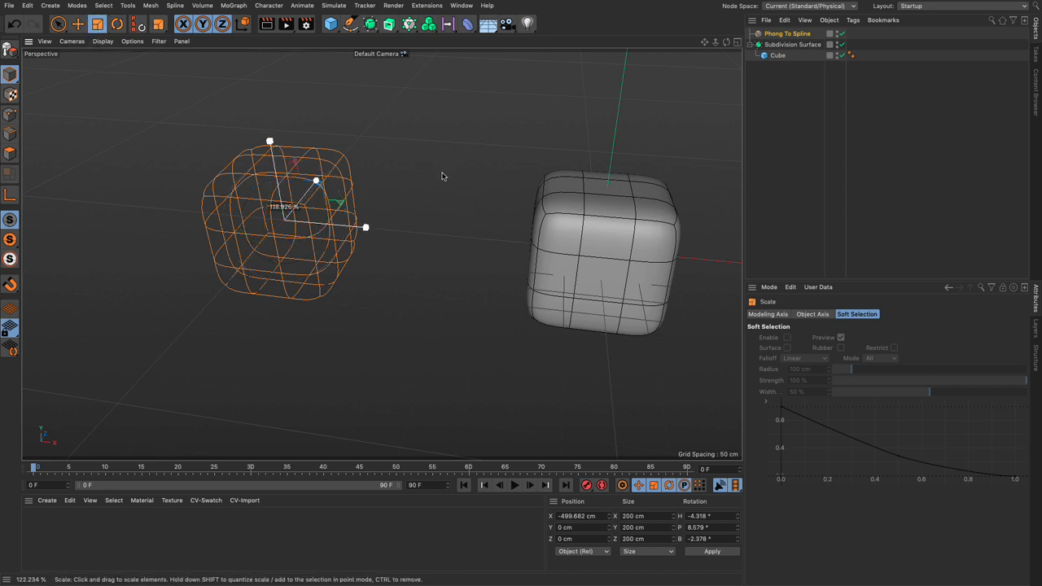
drag(365, 228, 375, 228)
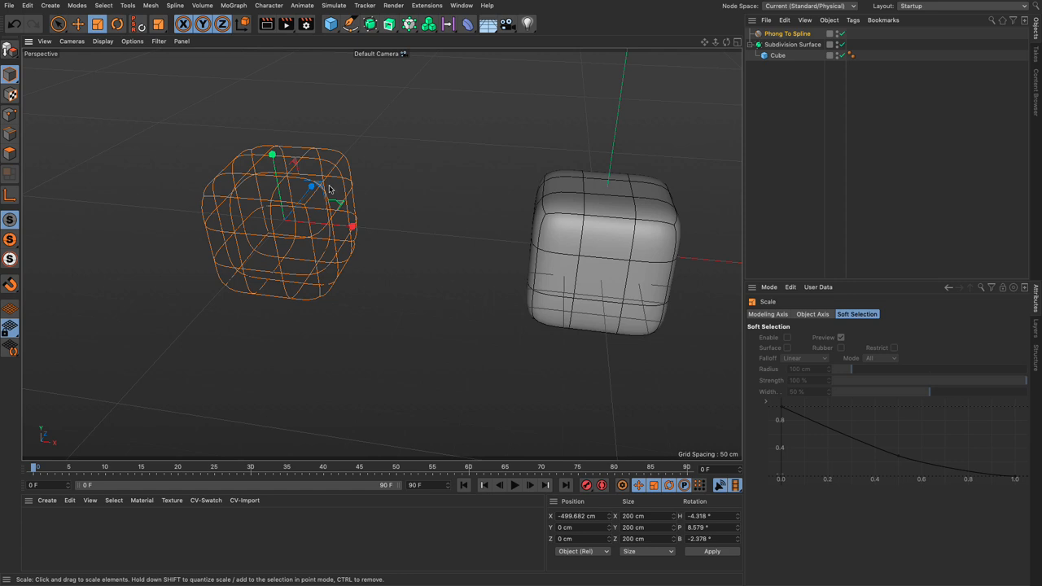
mouse_move(560, 189)
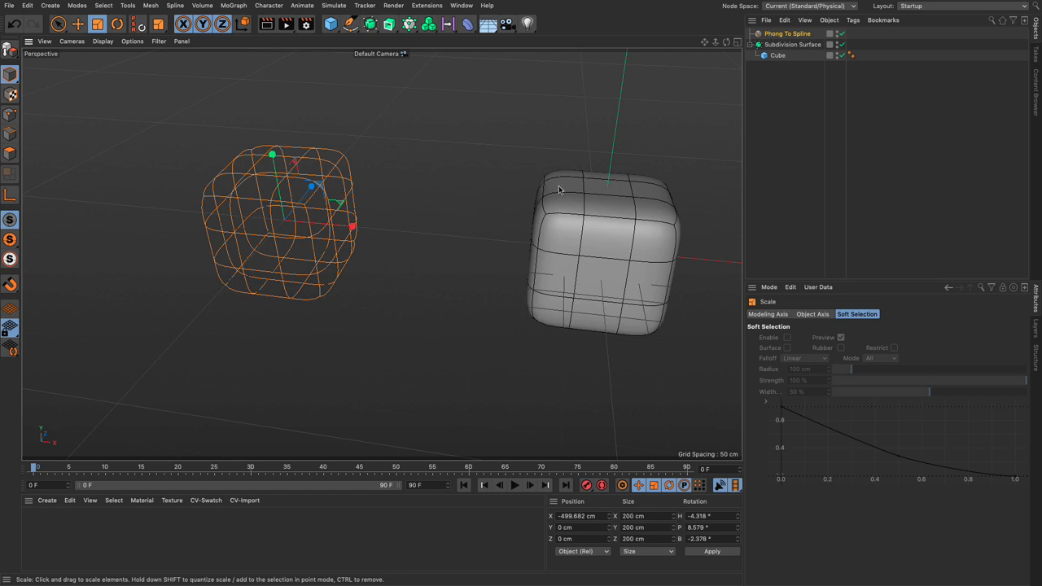
mouse_move(290, 208)
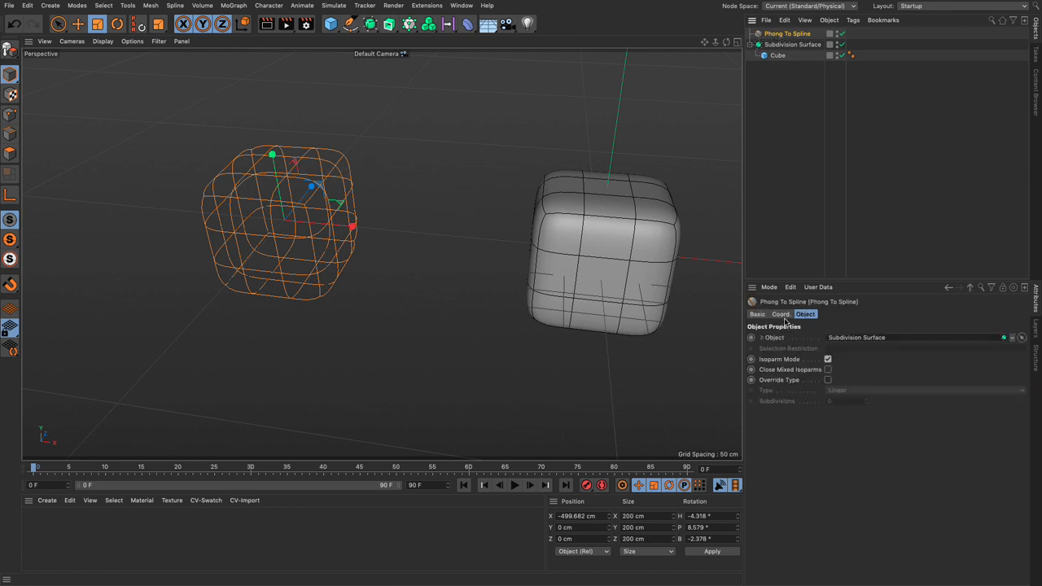
click(779, 313)
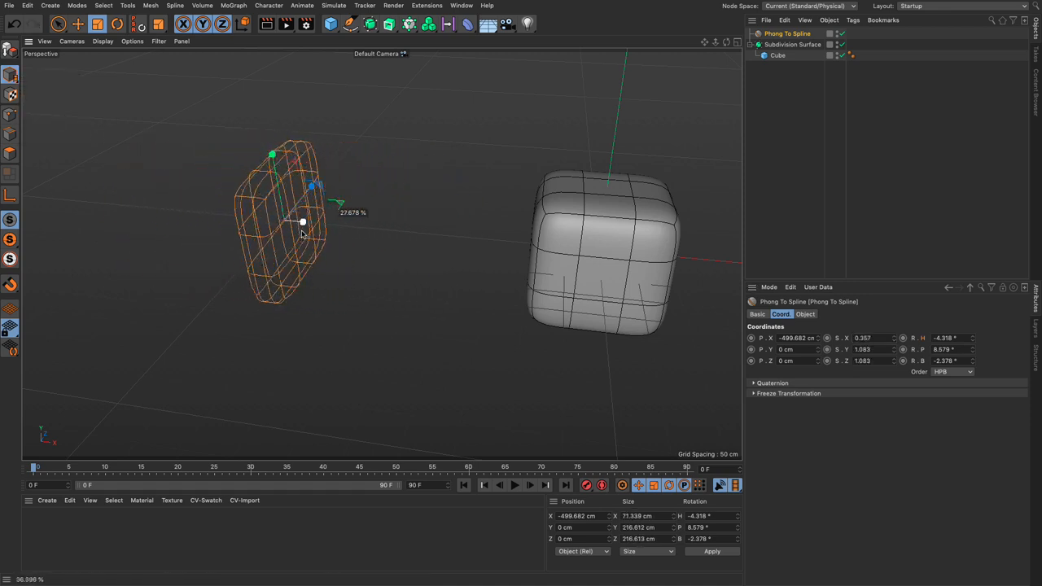
drag(303, 221, 351, 226)
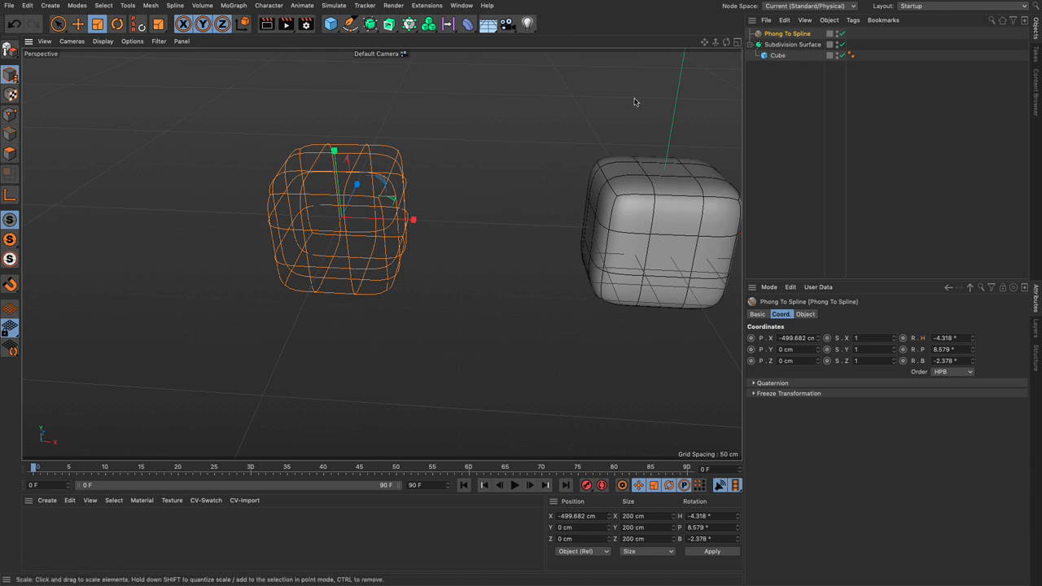
- Move Cube.1 off to the right, then clear the demo with a new empty scene
click(775, 56)
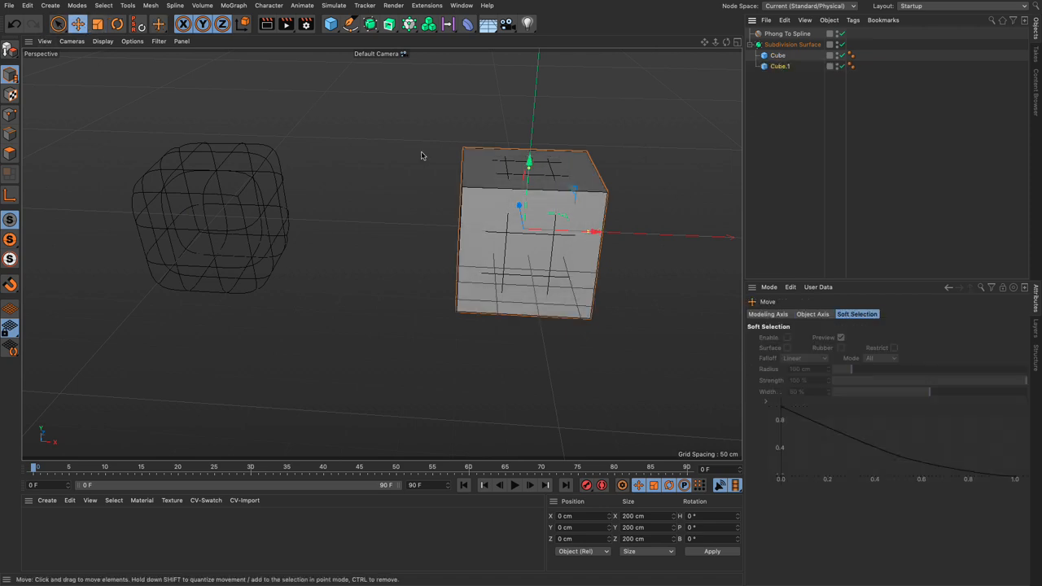
drag(534, 231, 668, 236)
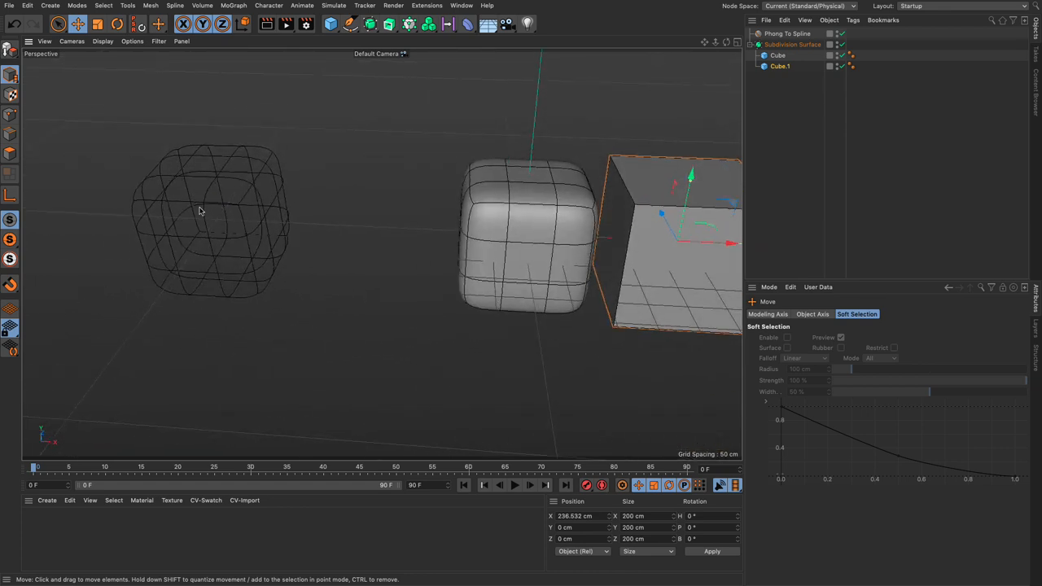
mouse_move(270, 212)
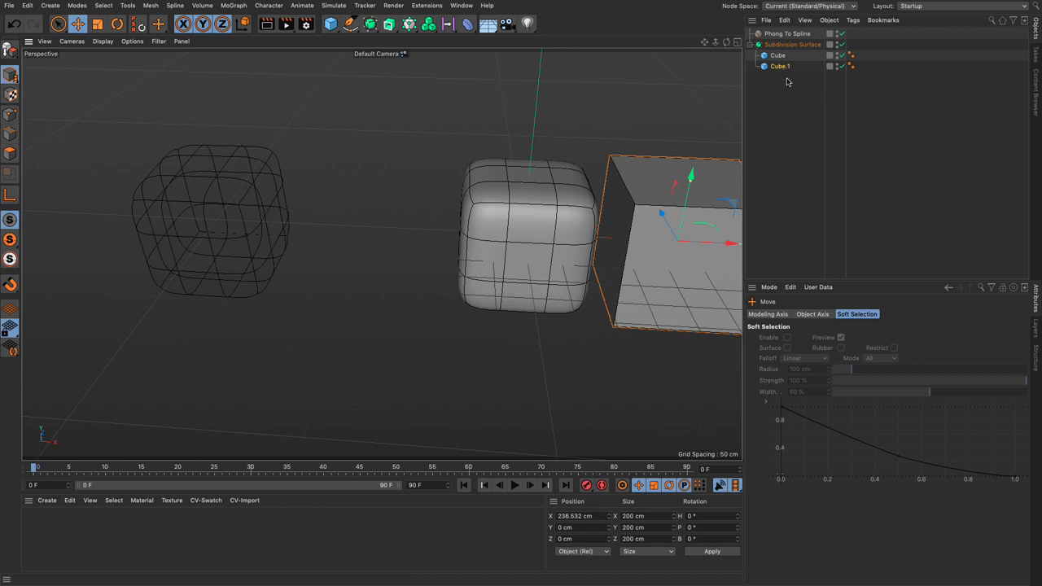
mouse_move(789, 95)
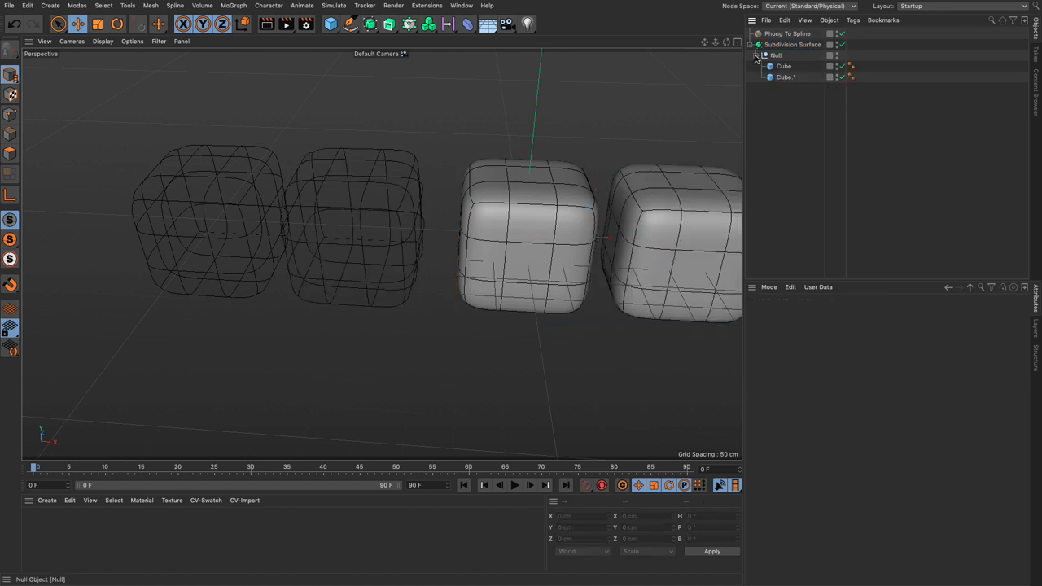
click(785, 78)
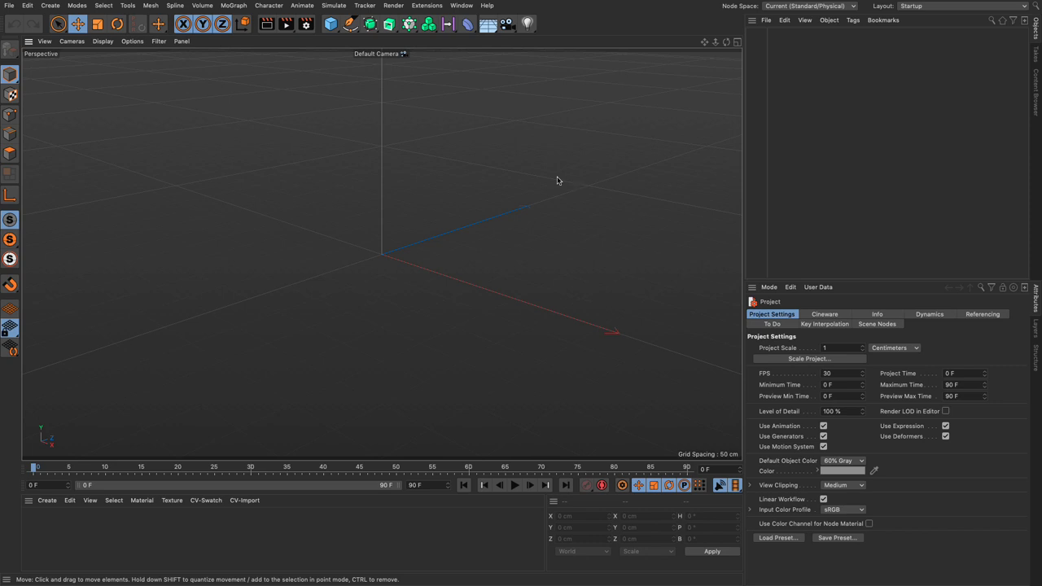
- Add a Platonic solid with a Bevel deformer as its child
click(348, 24)
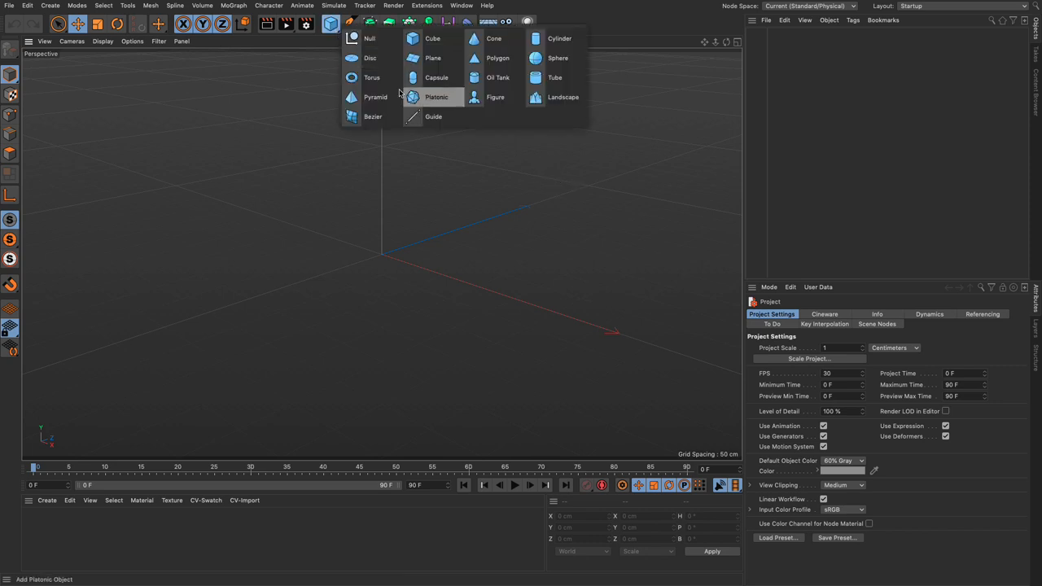
click(436, 98)
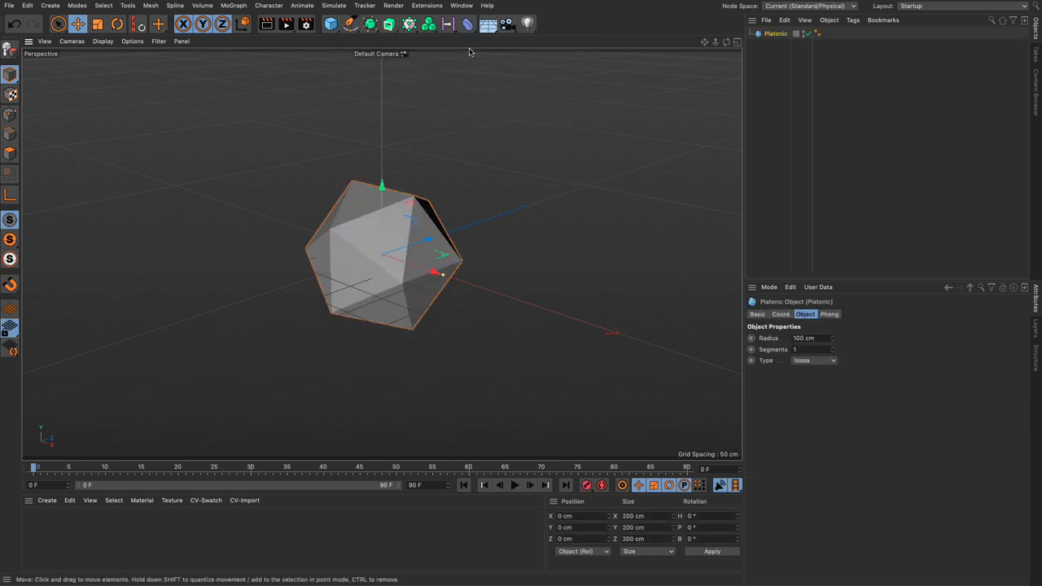
click(462, 24)
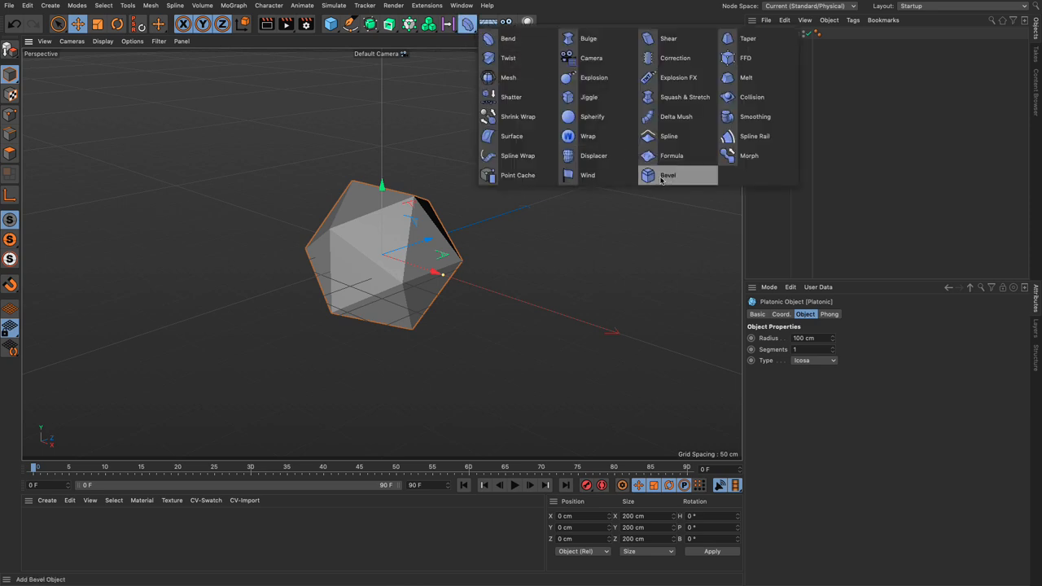
click(668, 176)
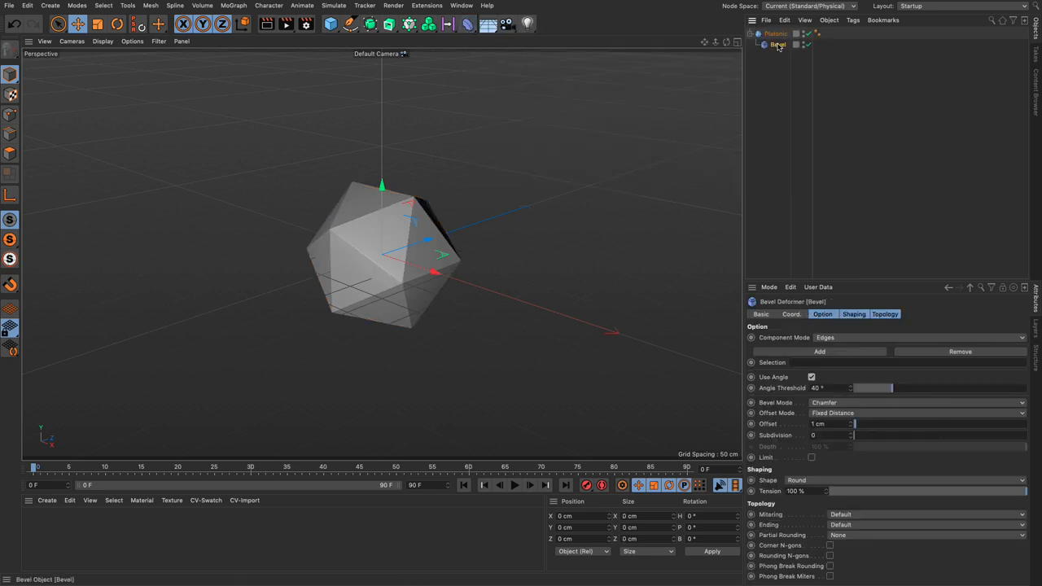
- Bevel the Platonic's points proportionally at about 33% offset for a bucky-ball shape
click(918, 337)
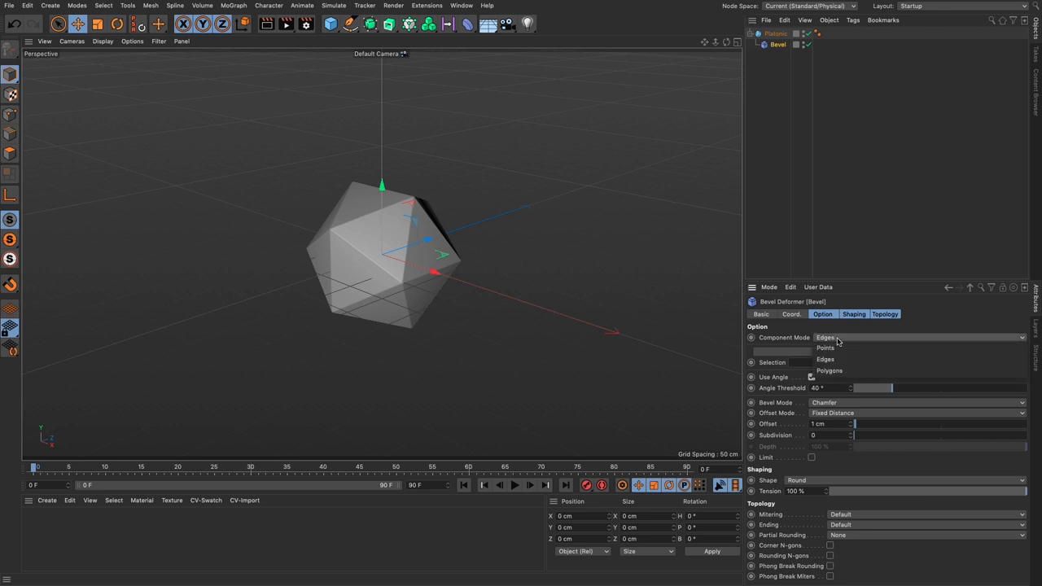
click(823, 349)
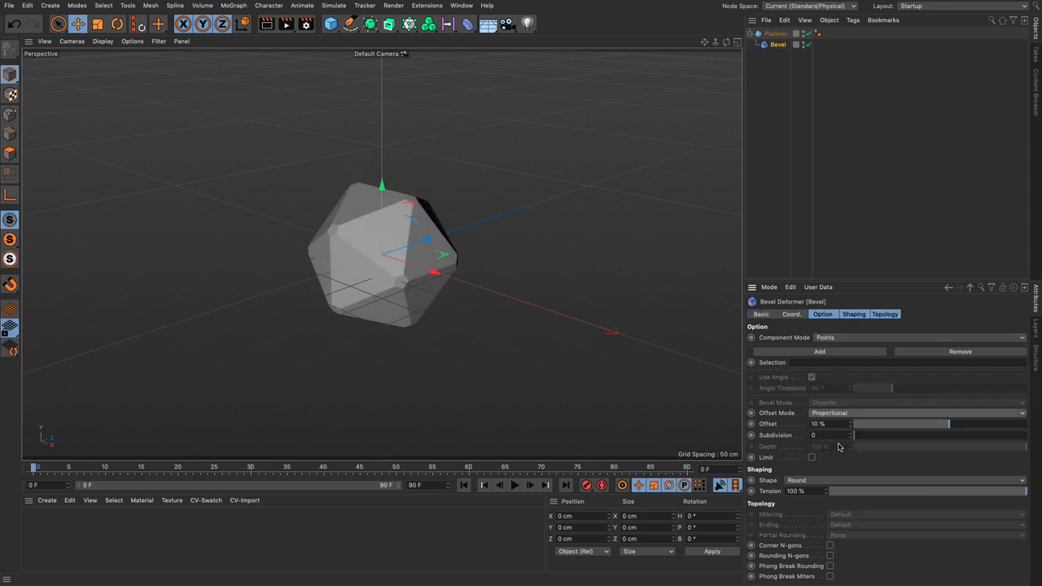
drag(871, 423, 947, 424)
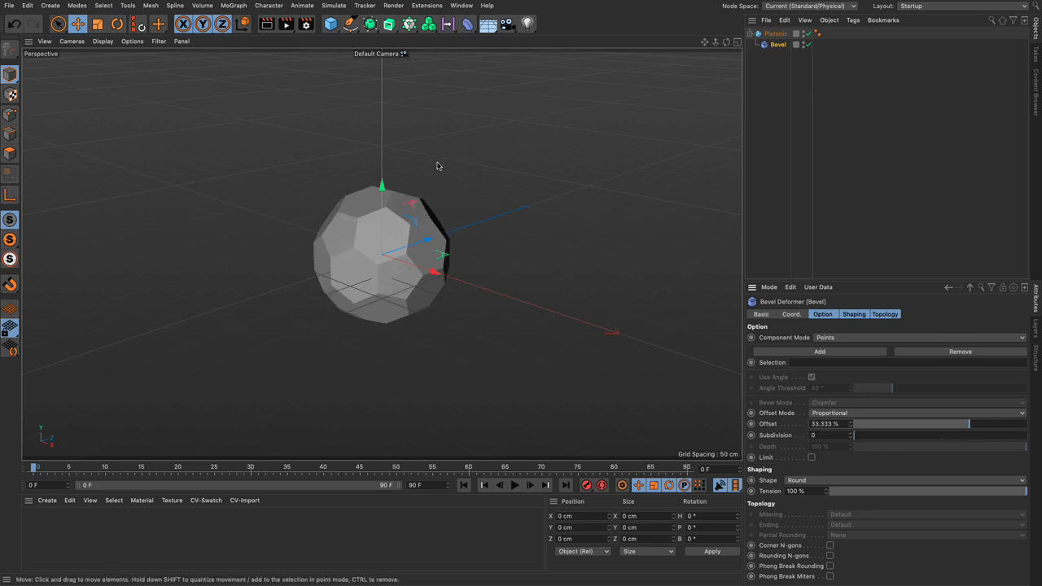
click(426, 7)
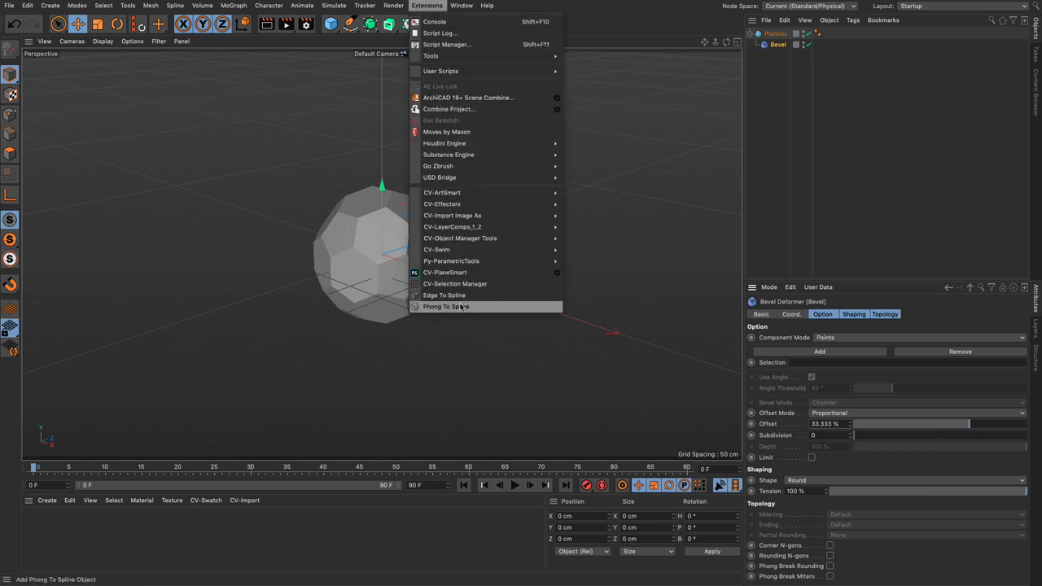
- Add a Phong To Spline object wrapping the Platonic and inspect its Phong tag
click(446, 306)
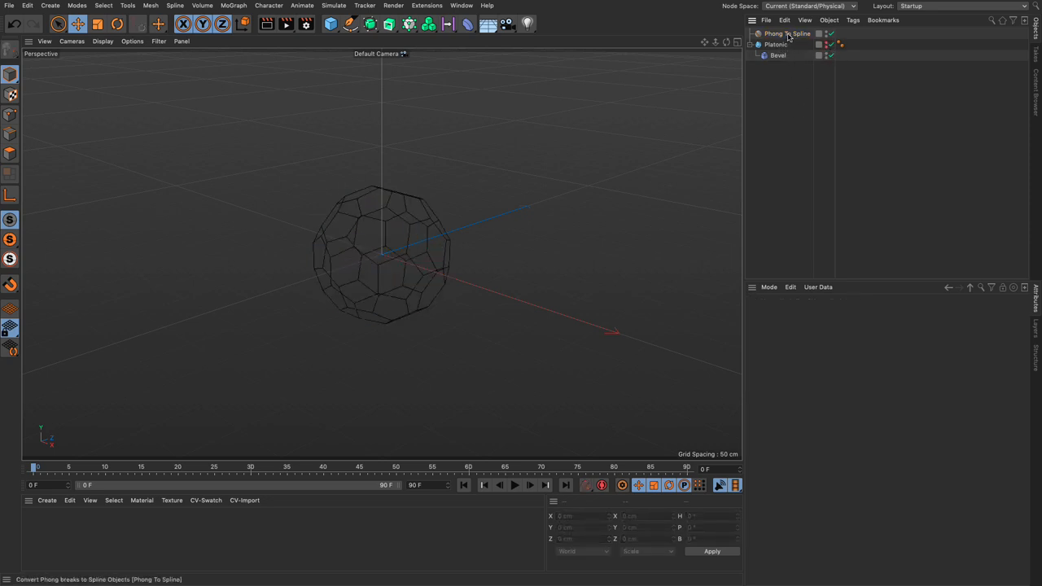
click(775, 44)
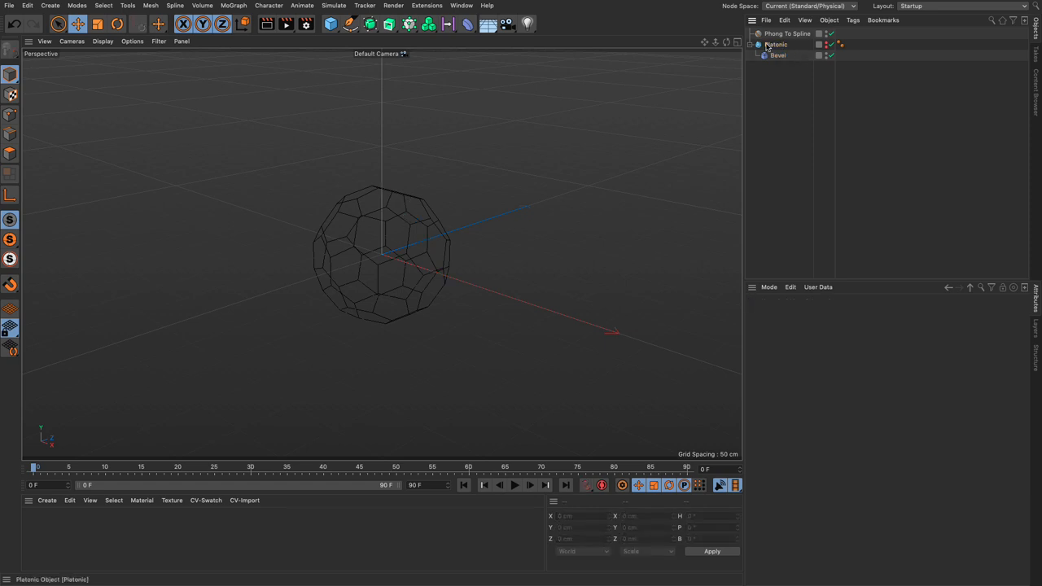
click(843, 46)
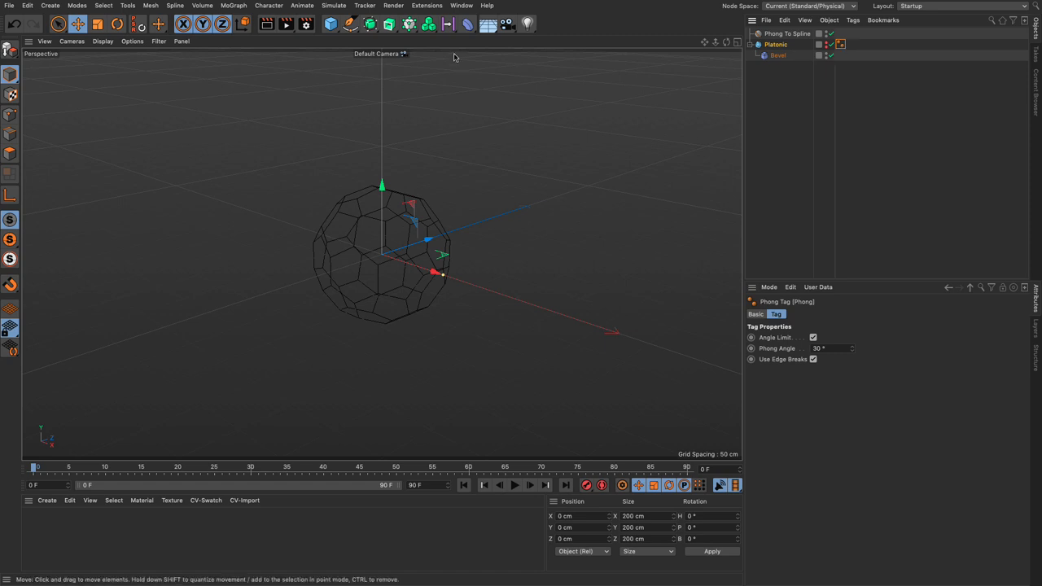
- Clear the selection and select the Bevel deformer under the Platonic
click(426, 7)
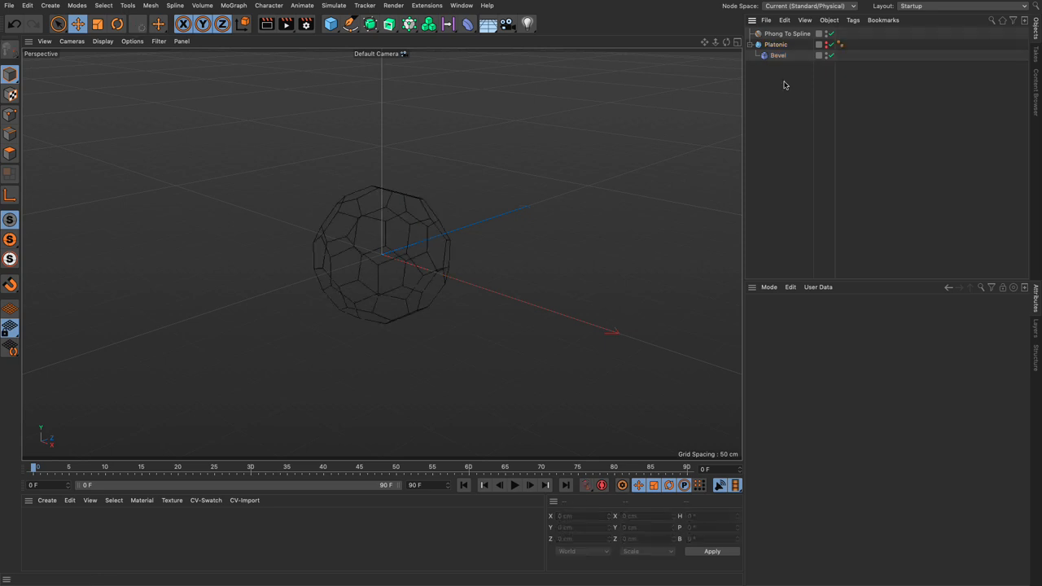
click(775, 55)
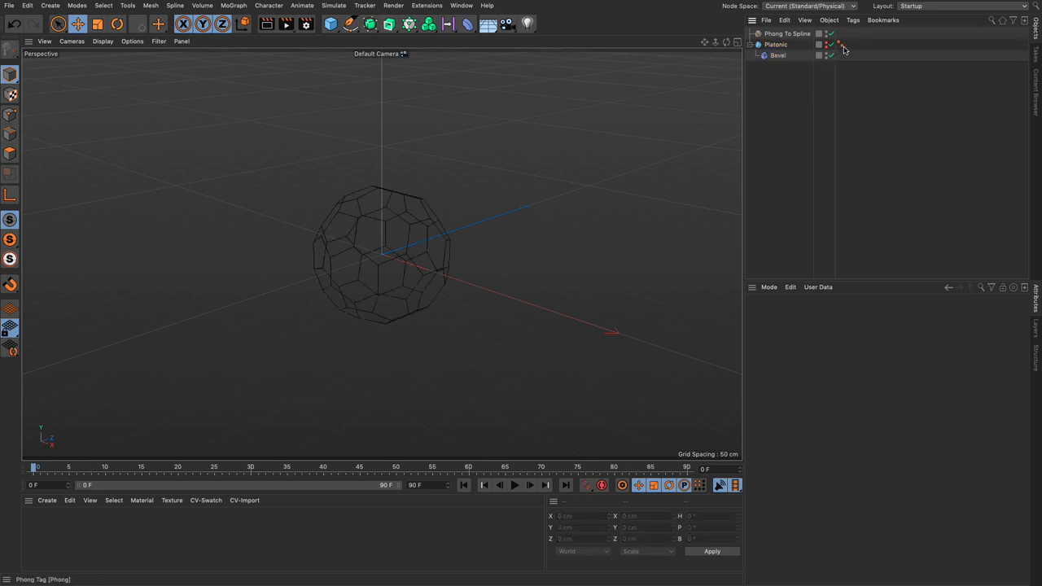
click(774, 55)
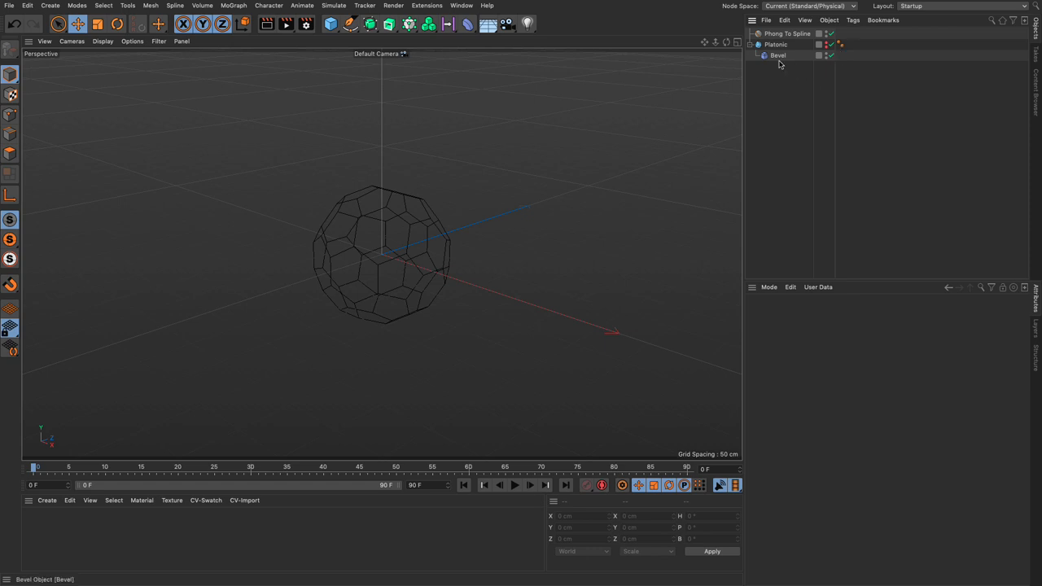
click(775, 56)
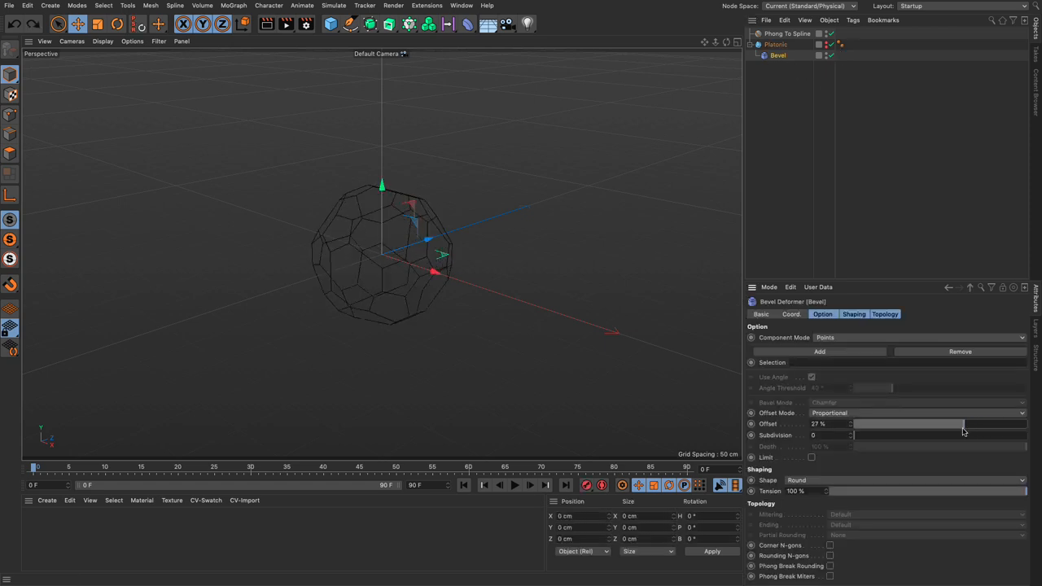
- Vary the Bevel offset to reshape the bucky-ball cage of hexagons and pentagons
drag(963, 424, 911, 423)
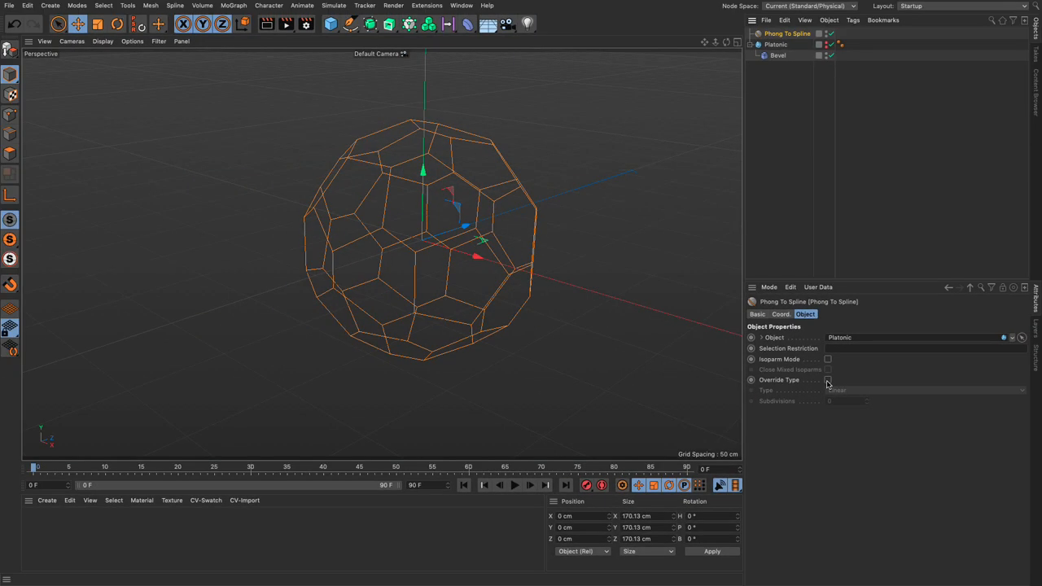
- Enable Override Type and set the cage's spline type to B-Spline
click(825, 381)
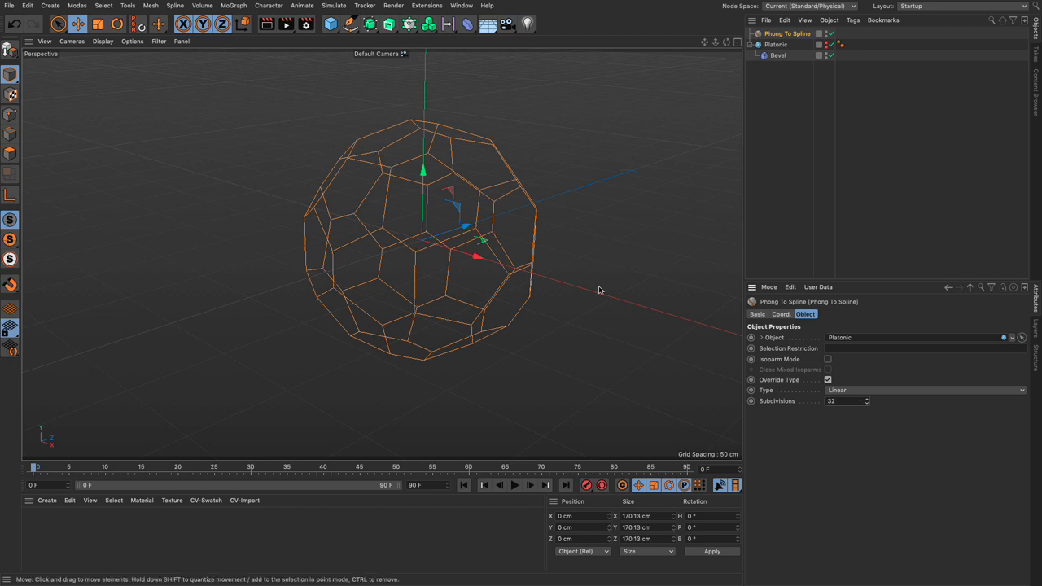
mouse_move(381, 244)
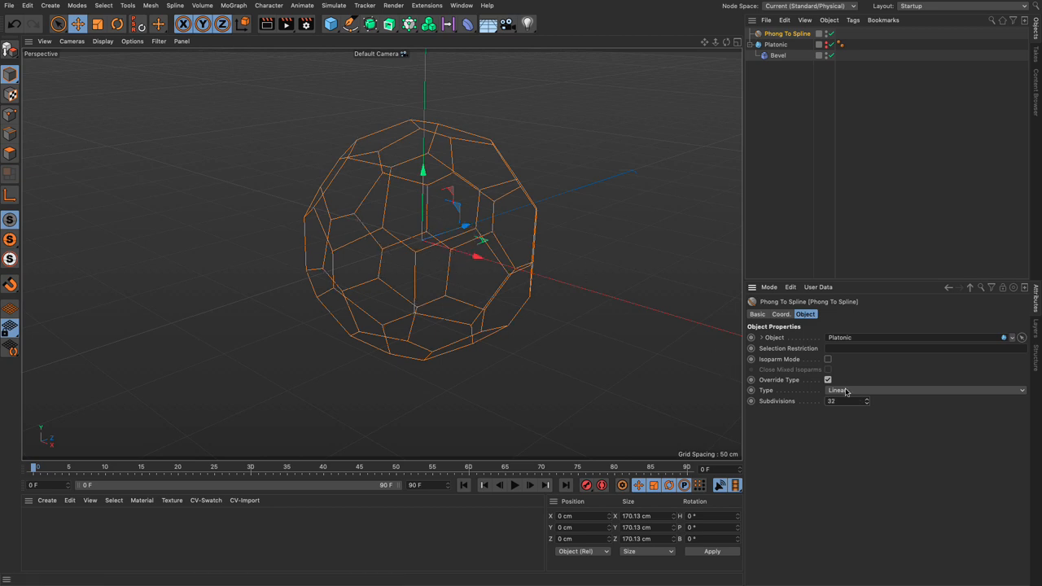
click(925, 391)
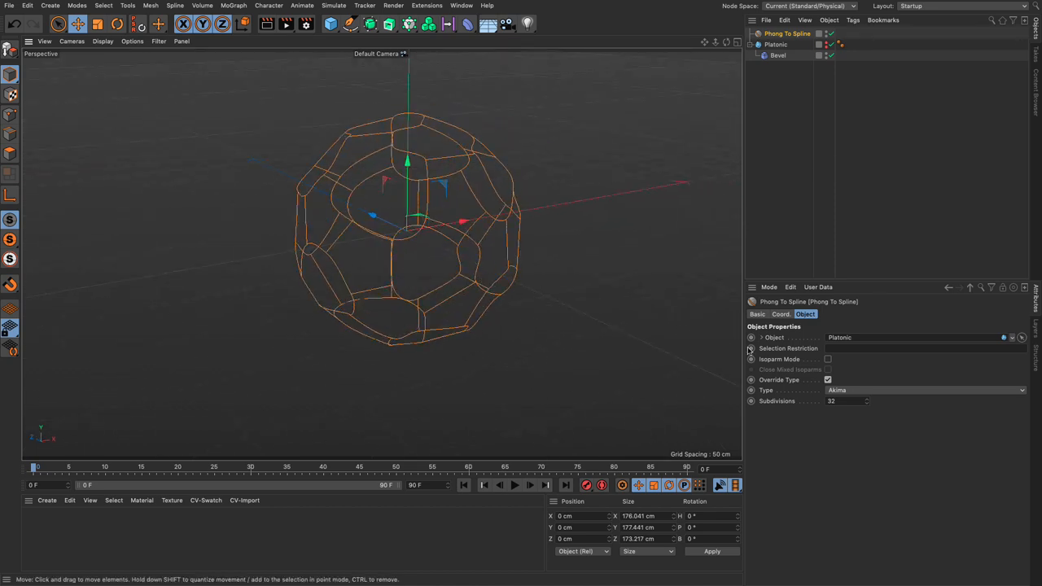
click(925, 390)
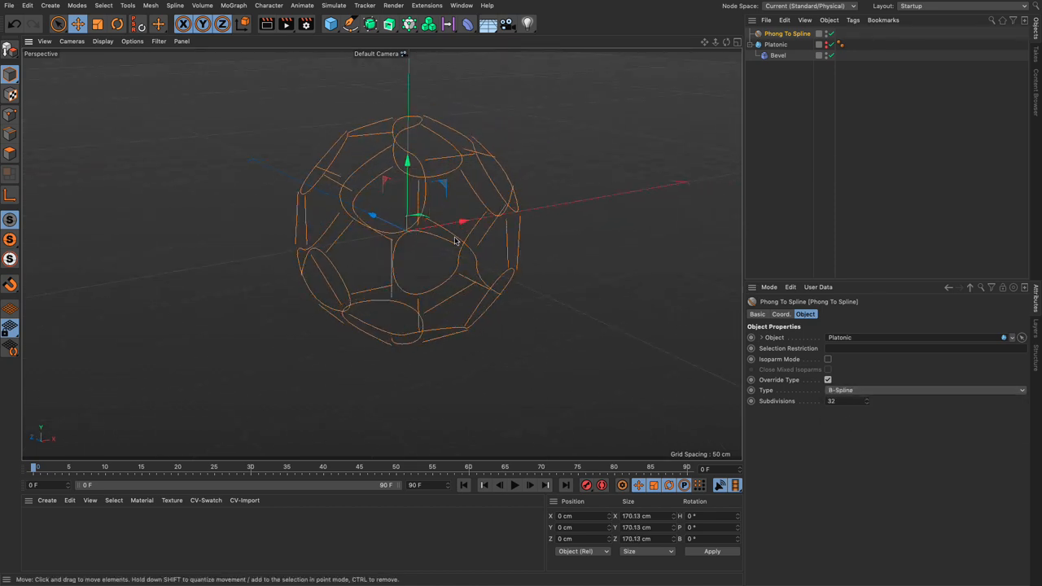
- Lower the B-Spline subdivisions, nudging them back up by one
drag(456, 241, 385, 163)
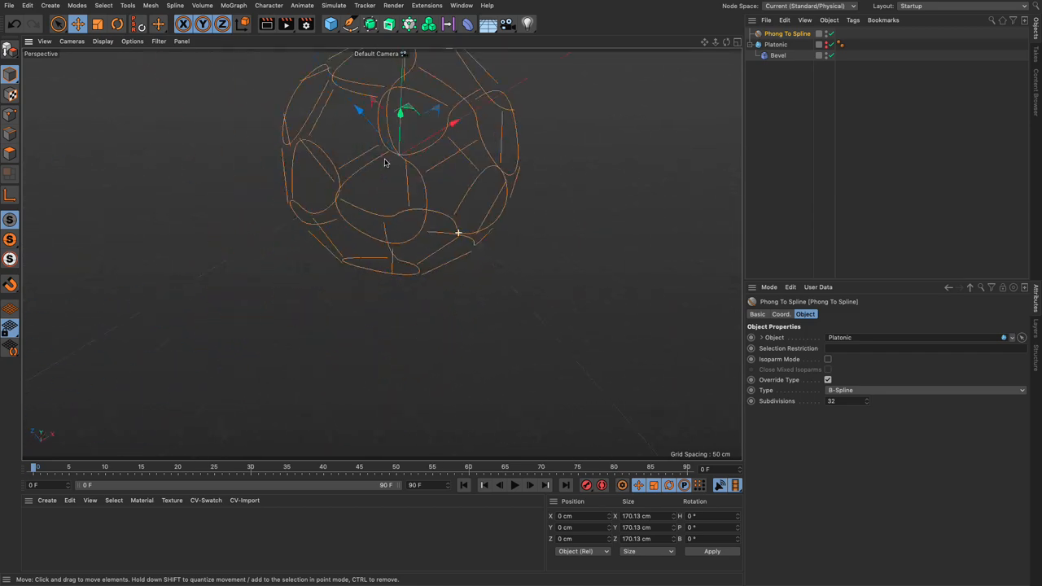
drag(387, 163, 400, 239)
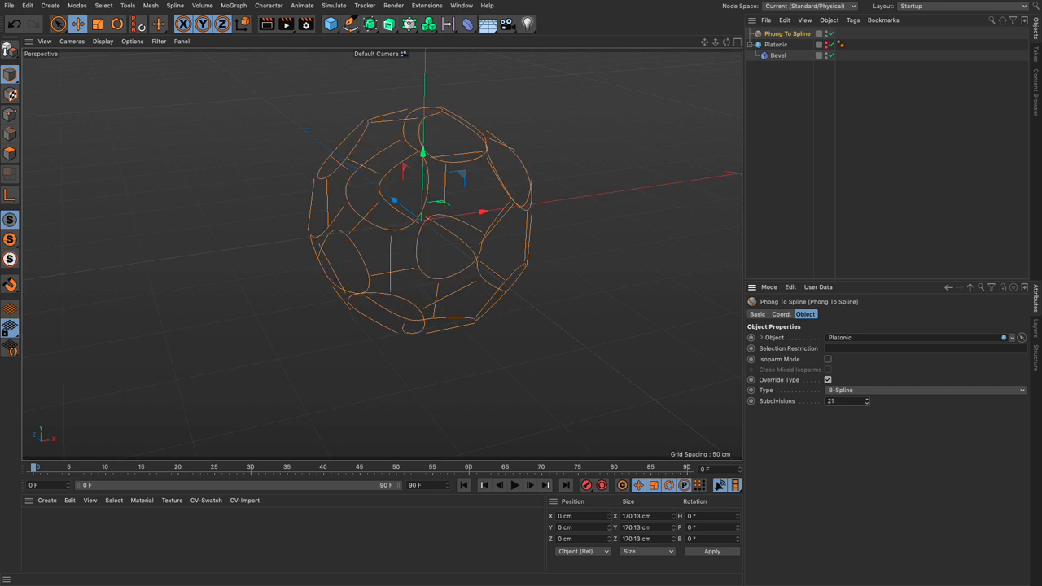
click(860, 400)
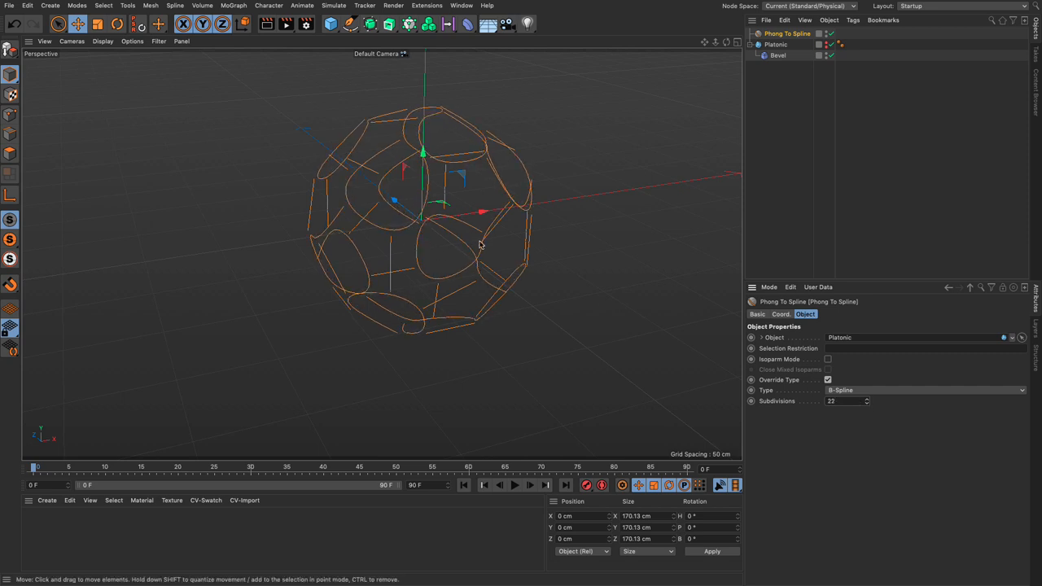